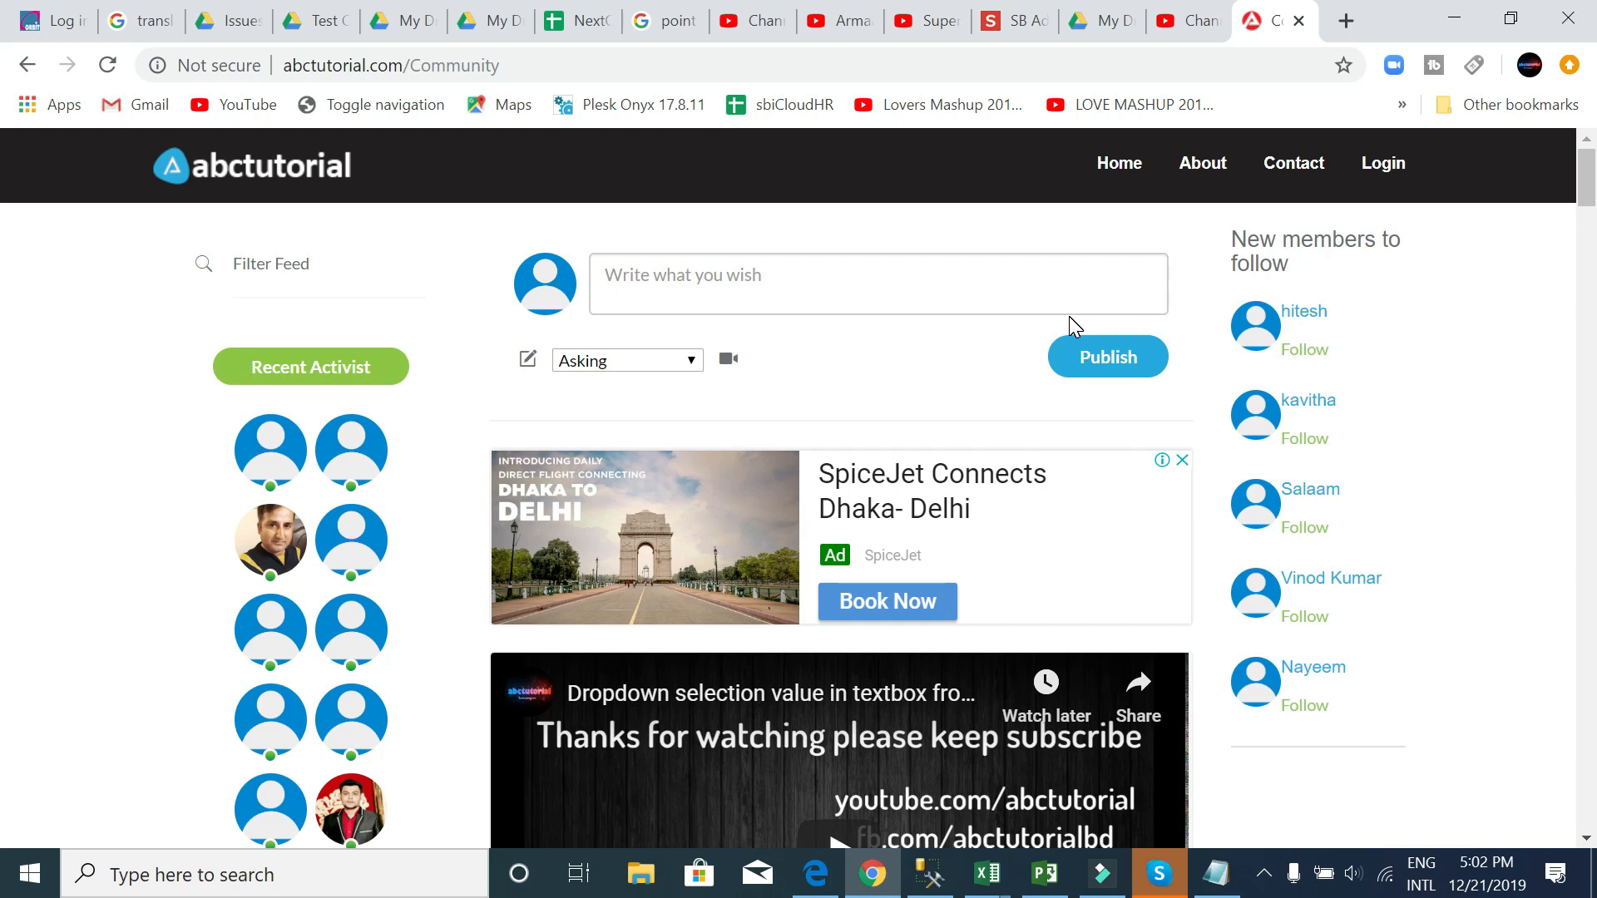
{"action": "mouse_move", "coordinate": [1088, 331]}
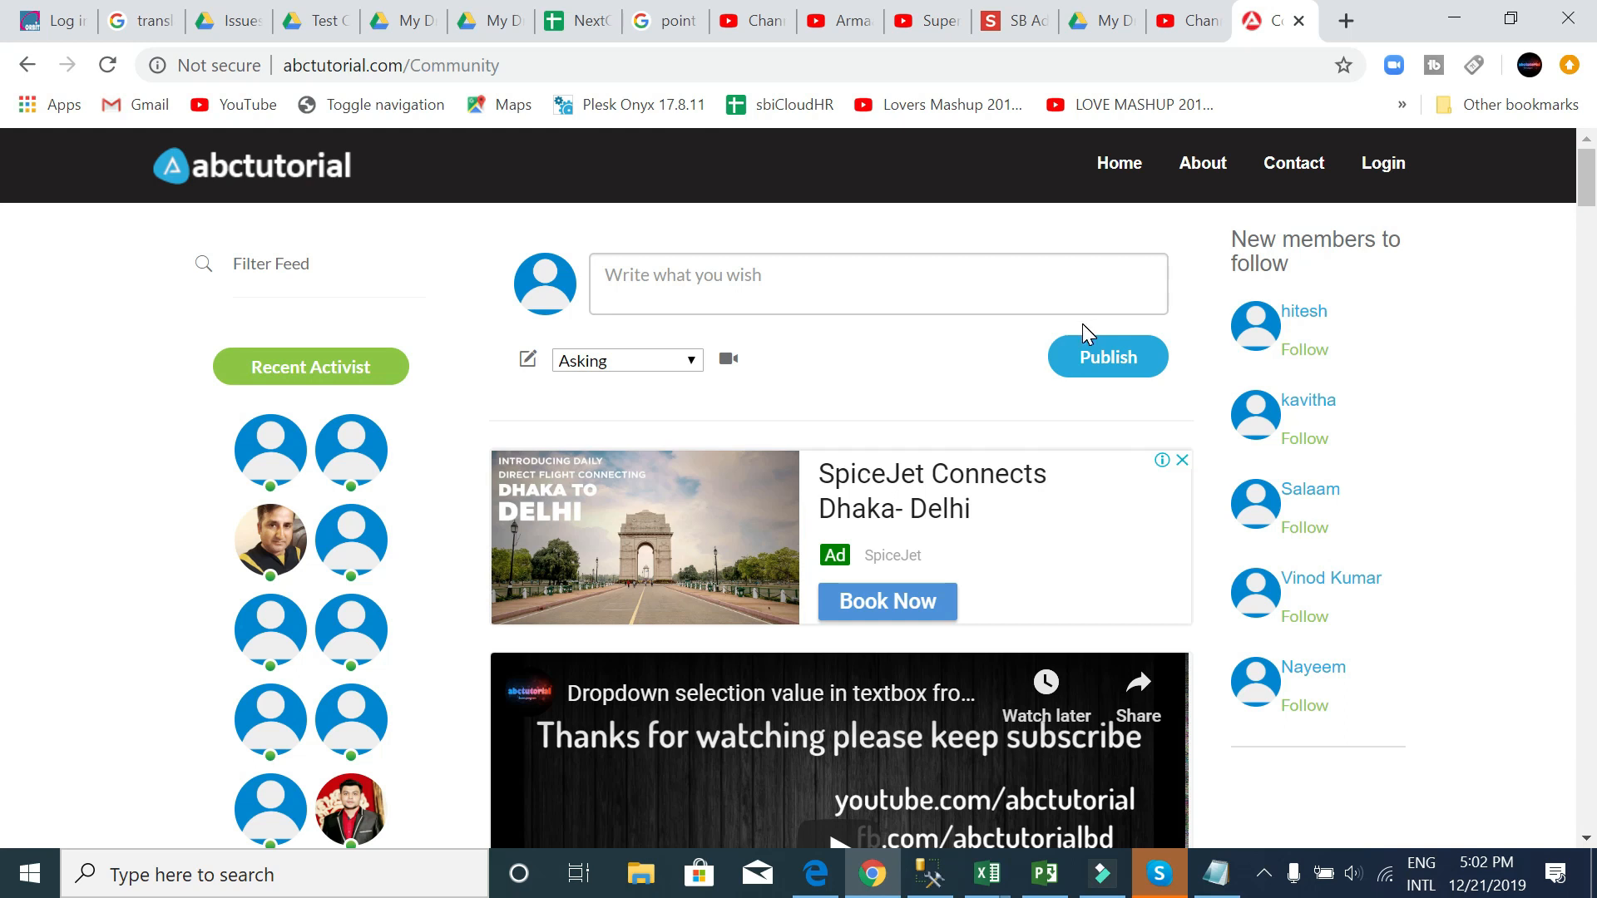
{"action": "mouse_move", "coordinate": [1343, 10]}
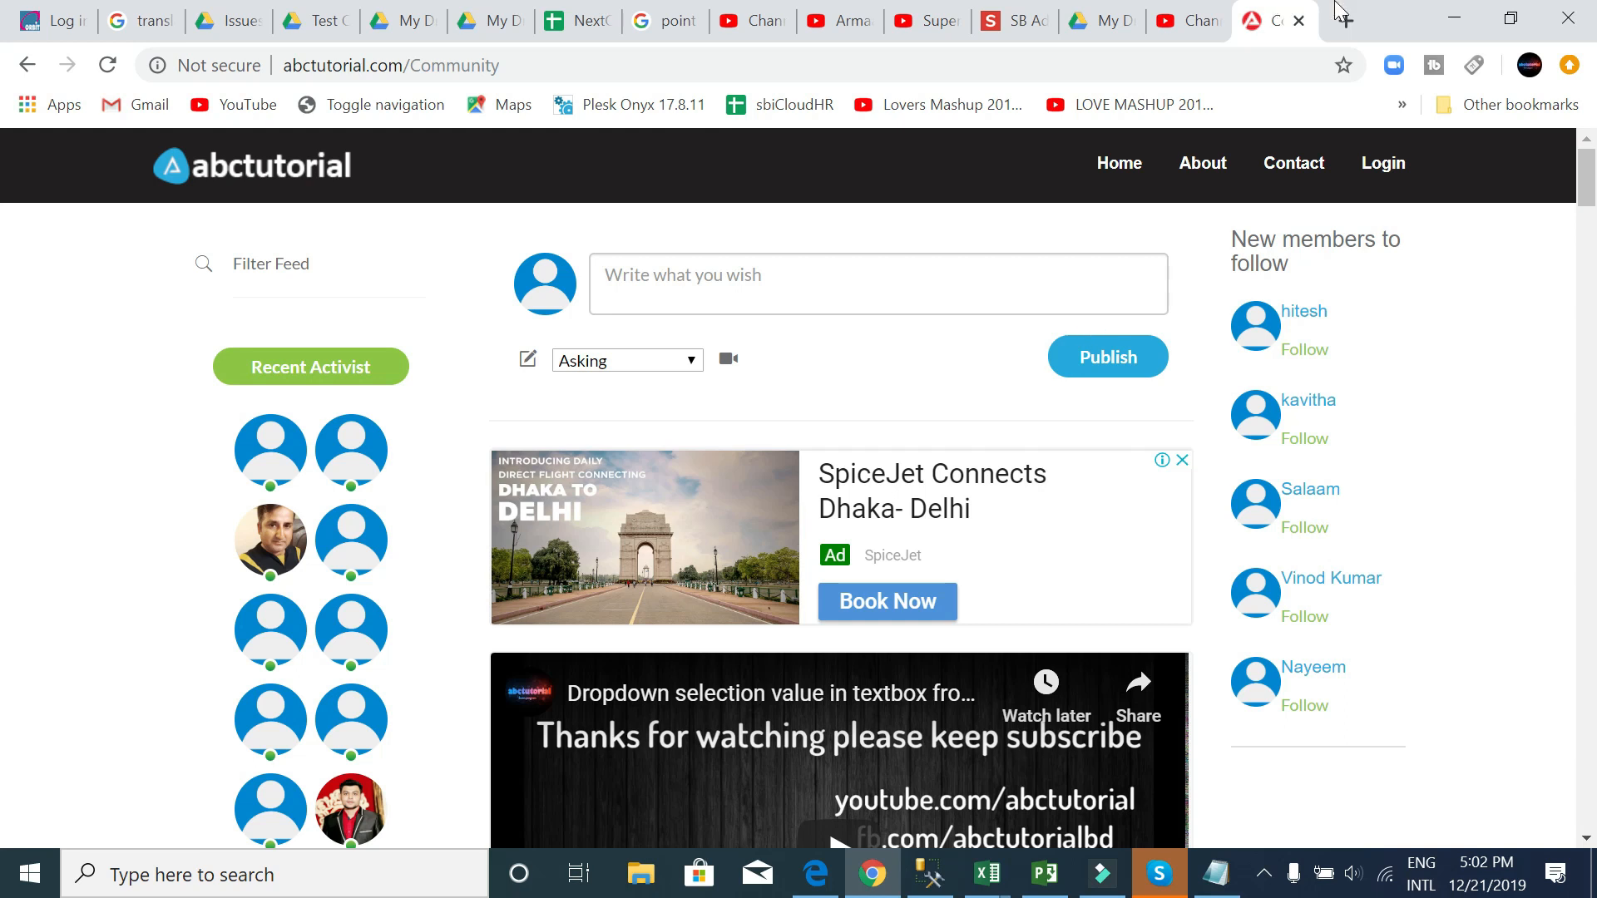
- Open a new tab, load the abctutorial.com home page, then switch to the blank tab
{"action": "left_click", "coordinate": [1344, 20]}
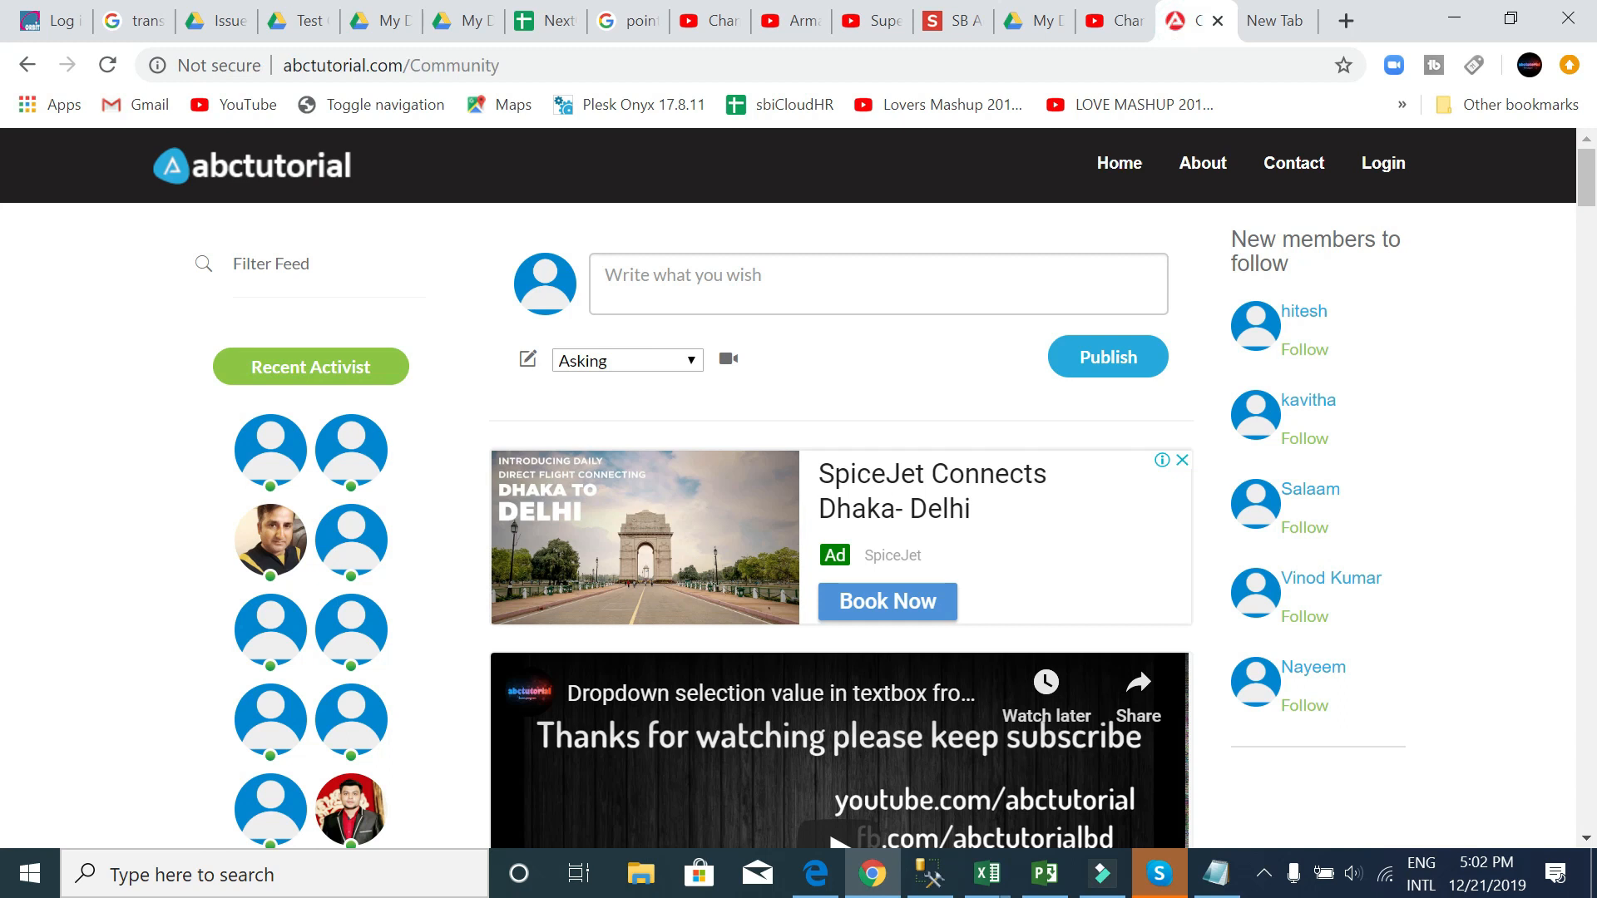
{"action": "mouse_move", "coordinate": [277, 186]}
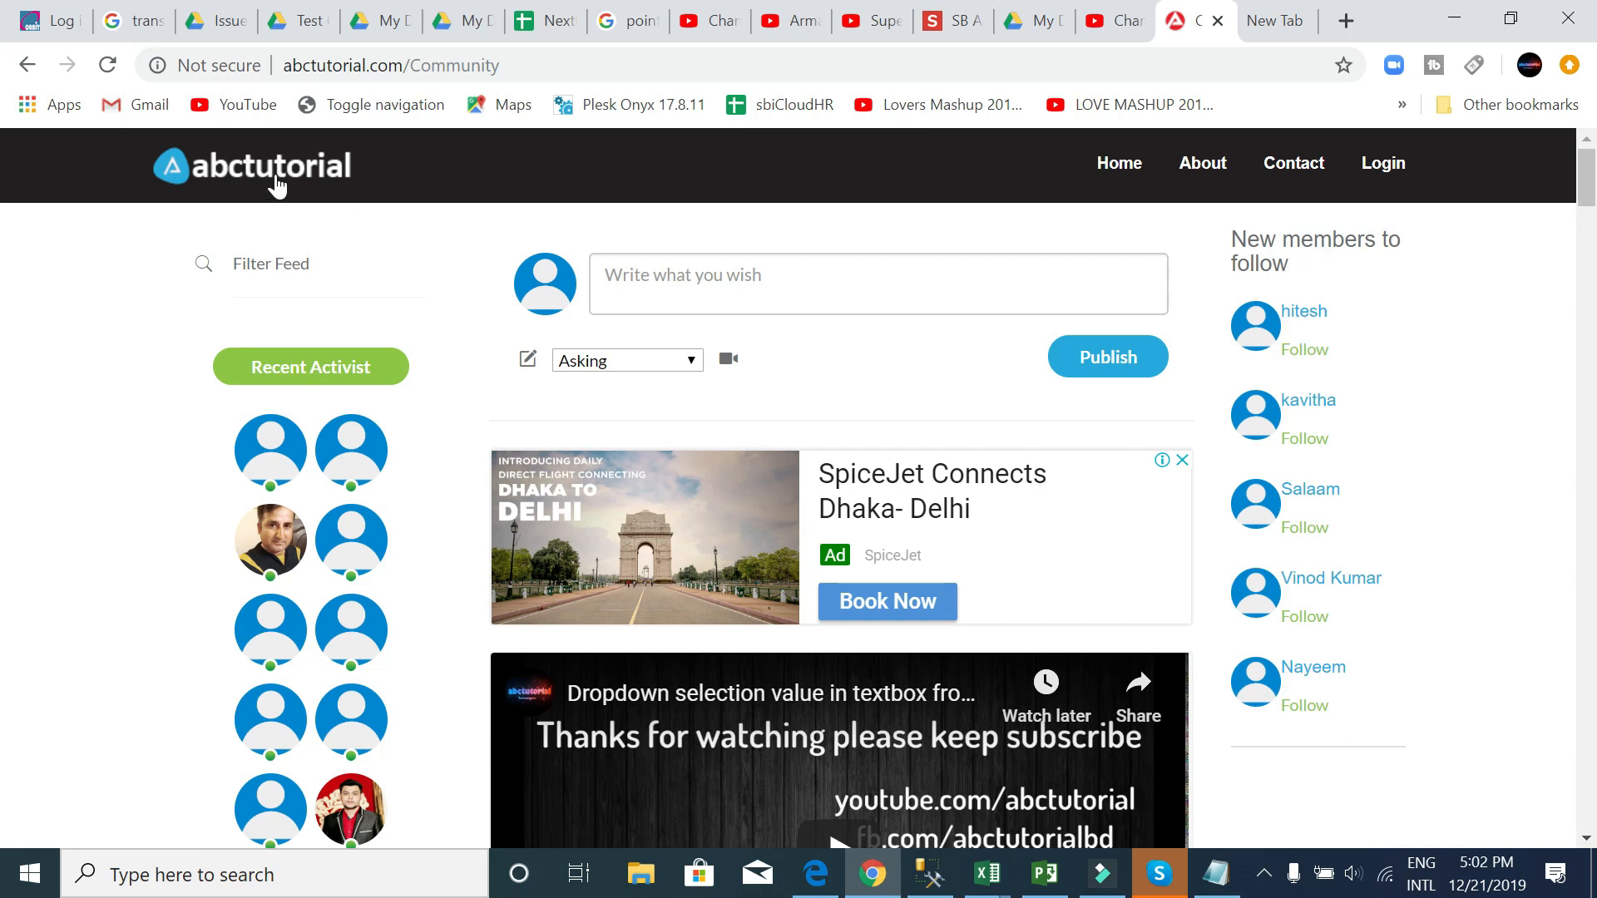
{"action": "left_click", "coordinate": [253, 167]}
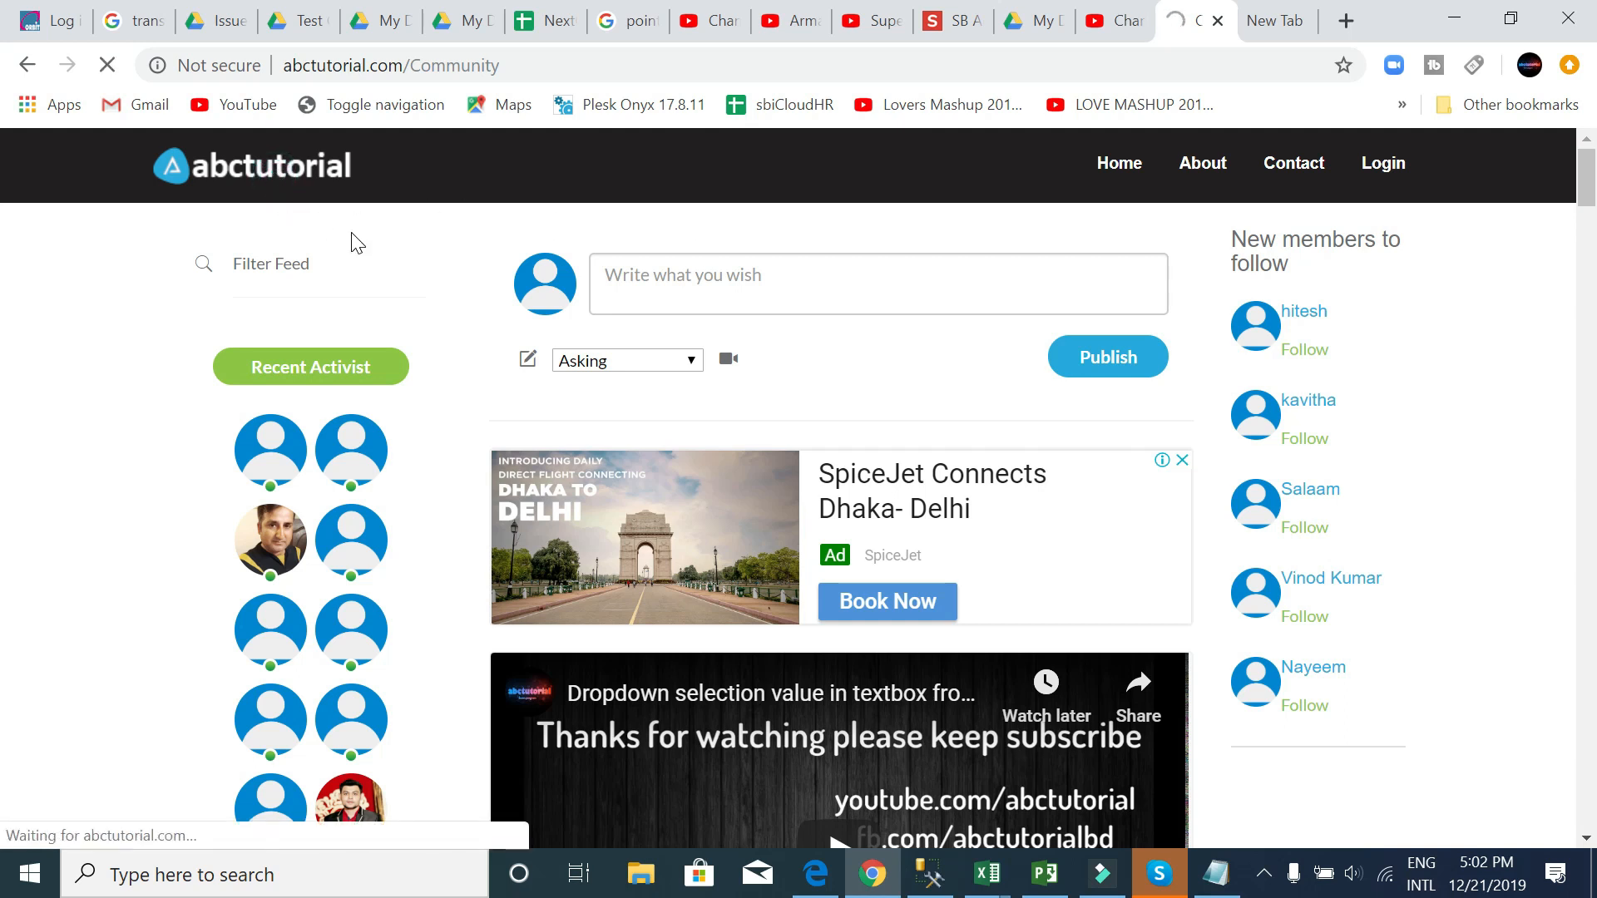
{"action": "mouse_move", "coordinate": [649, 252]}
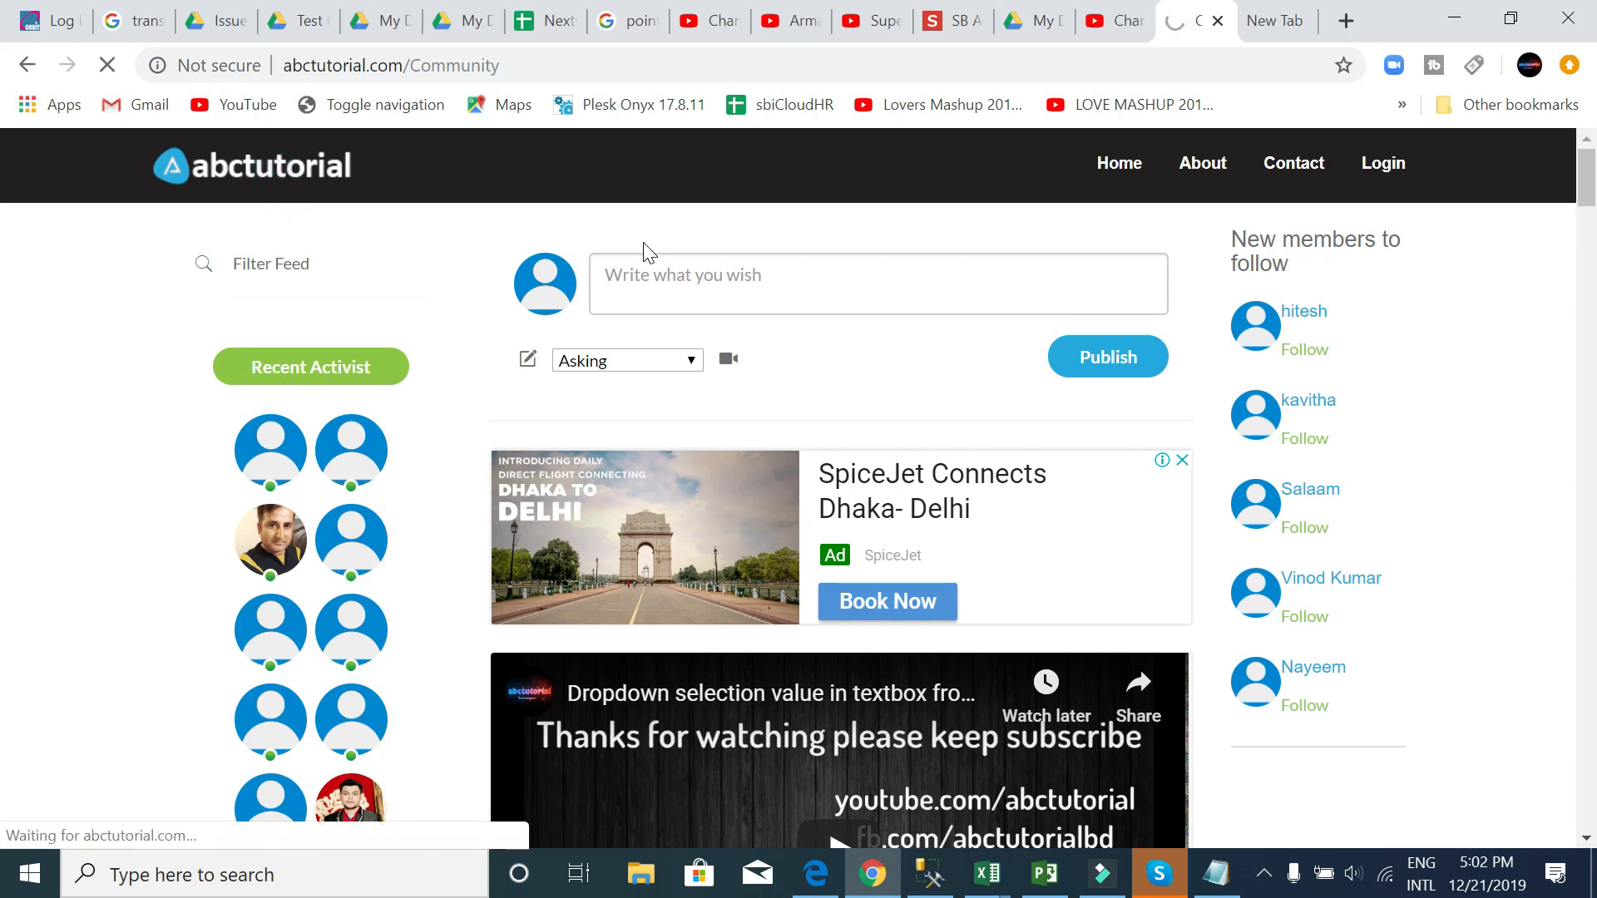
{"action": "left_click", "coordinate": [1117, 163]}
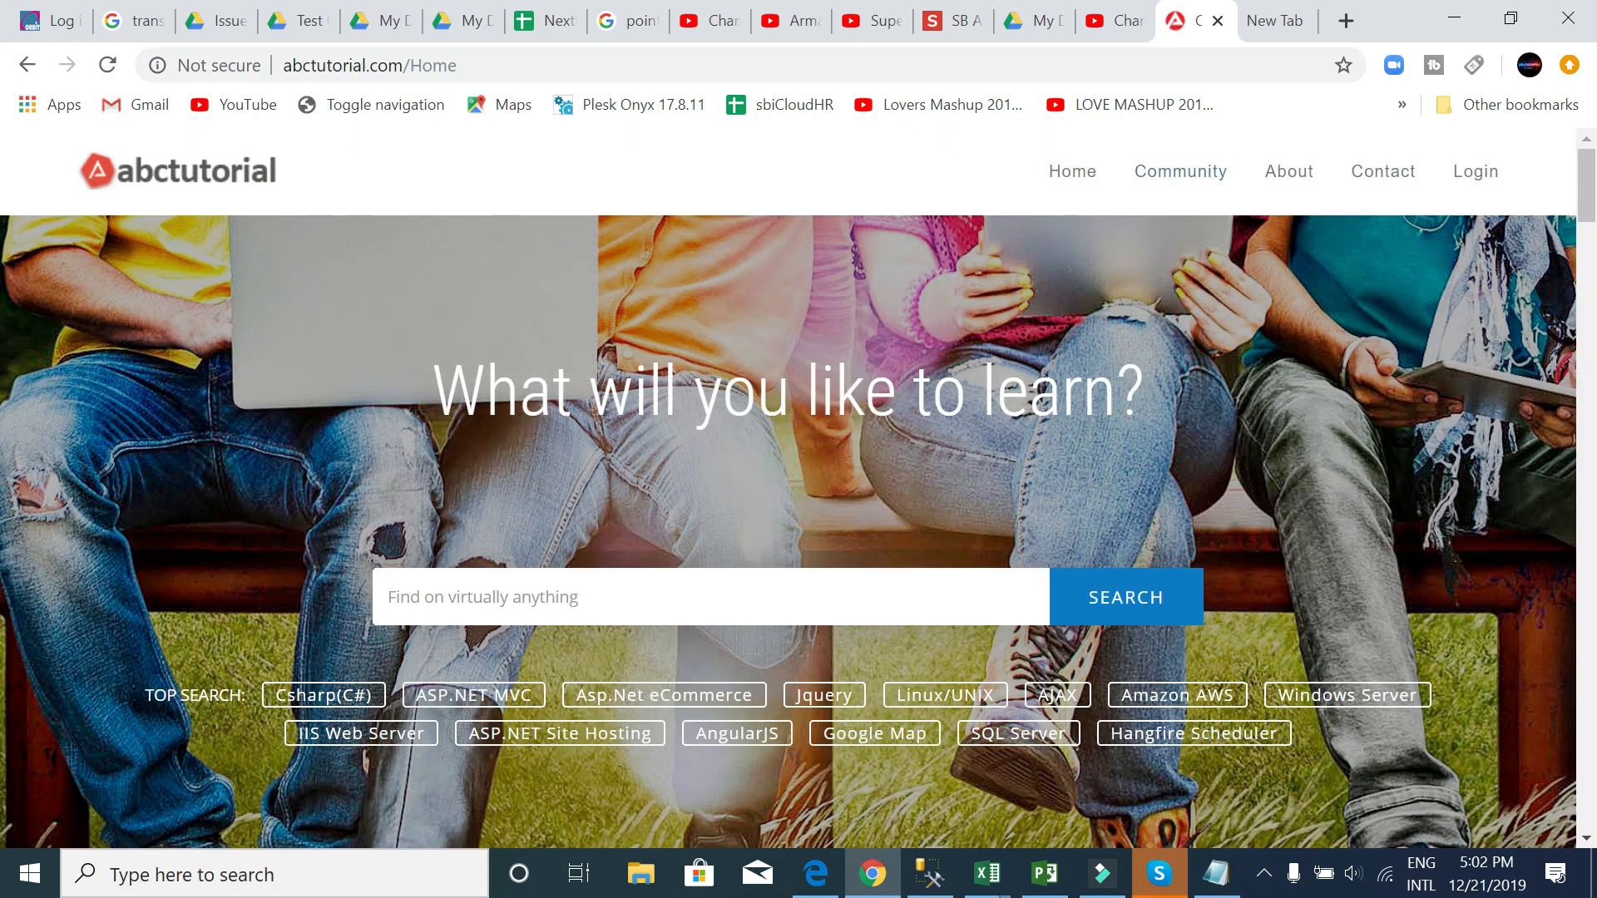
{"action": "scroll", "scroll_direction": "down", "scroll_amount": 3}
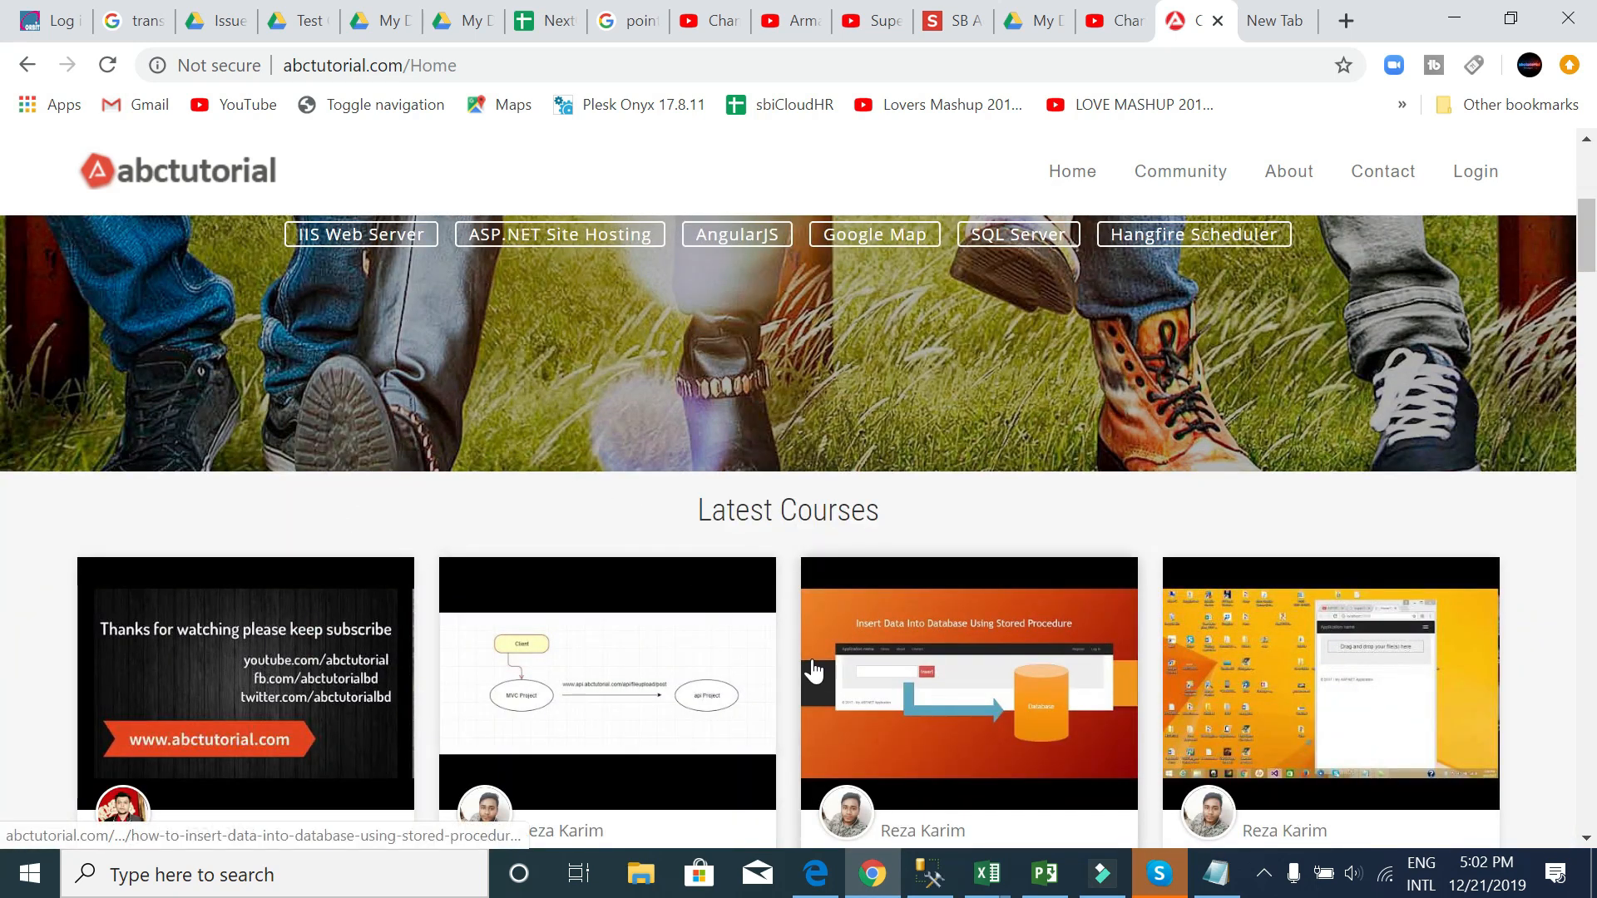
{"action": "scroll", "scroll_direction": "up", "scroll_amount": 3}
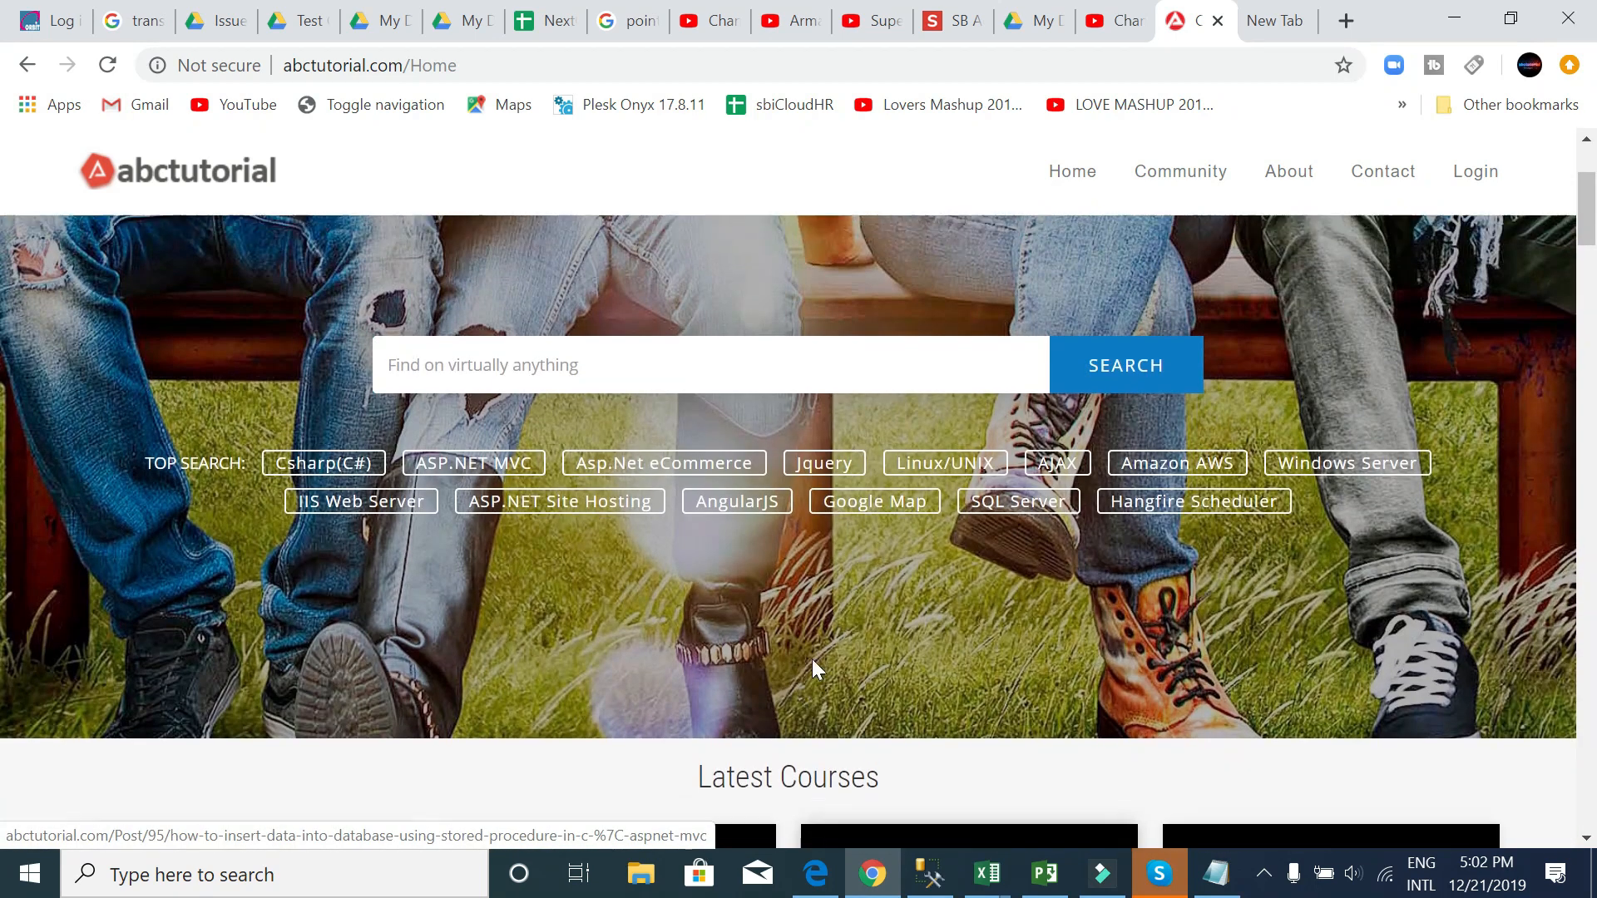
{"action": "left_click", "coordinate": [1276, 20]}
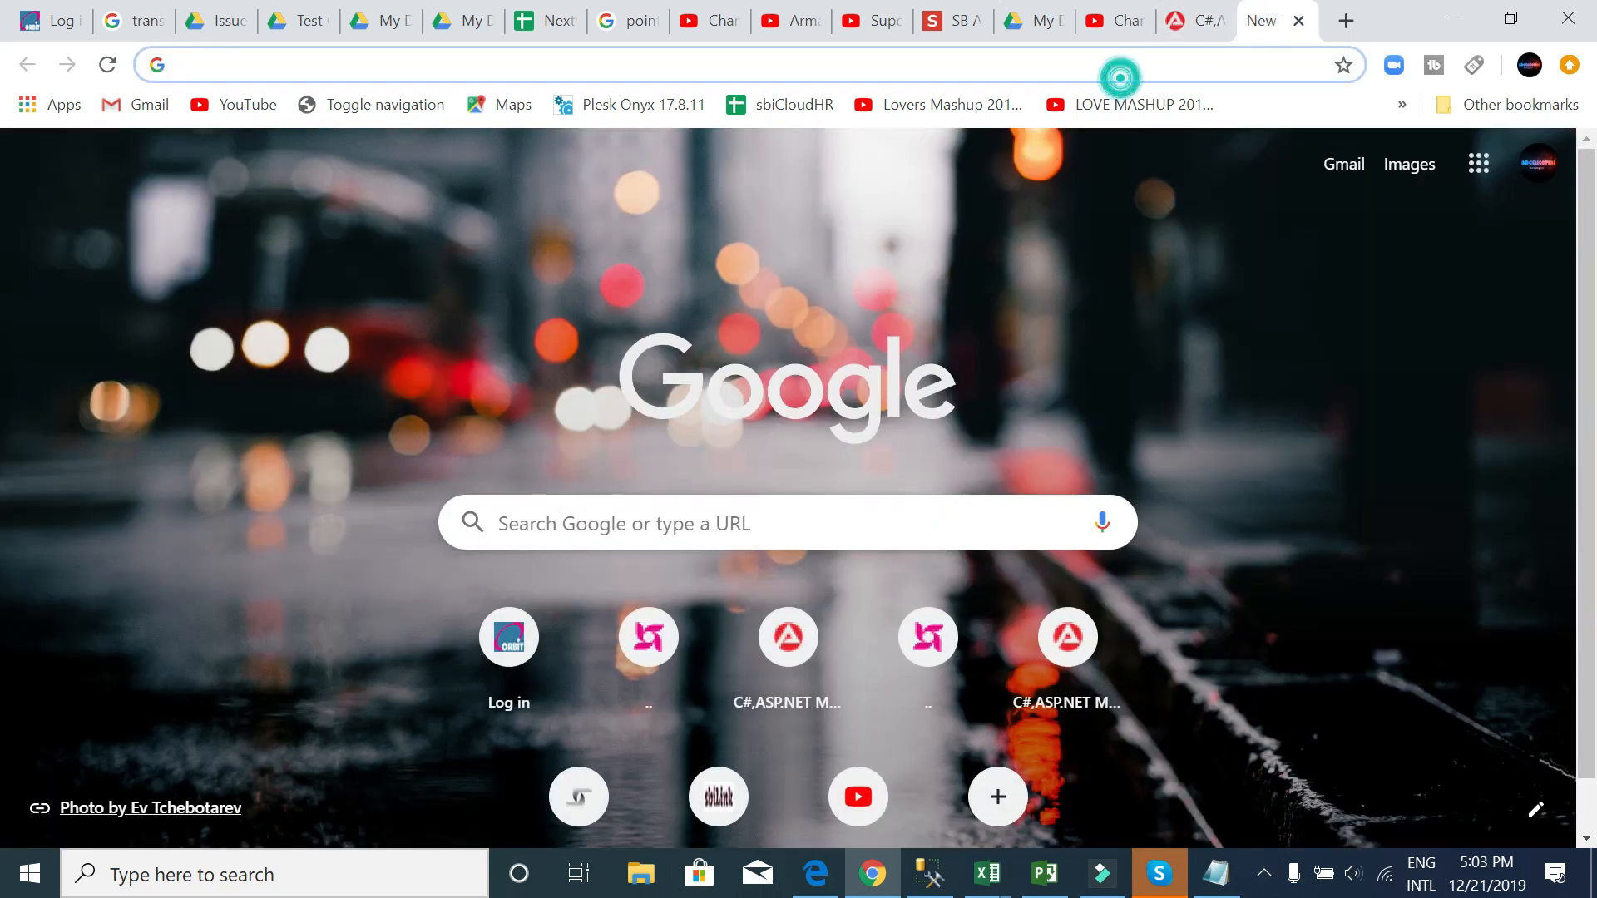
- Search Google for 'sb admin 2' and download the theme from startbootstrap.com
{"action": "type", "text": "sb"}
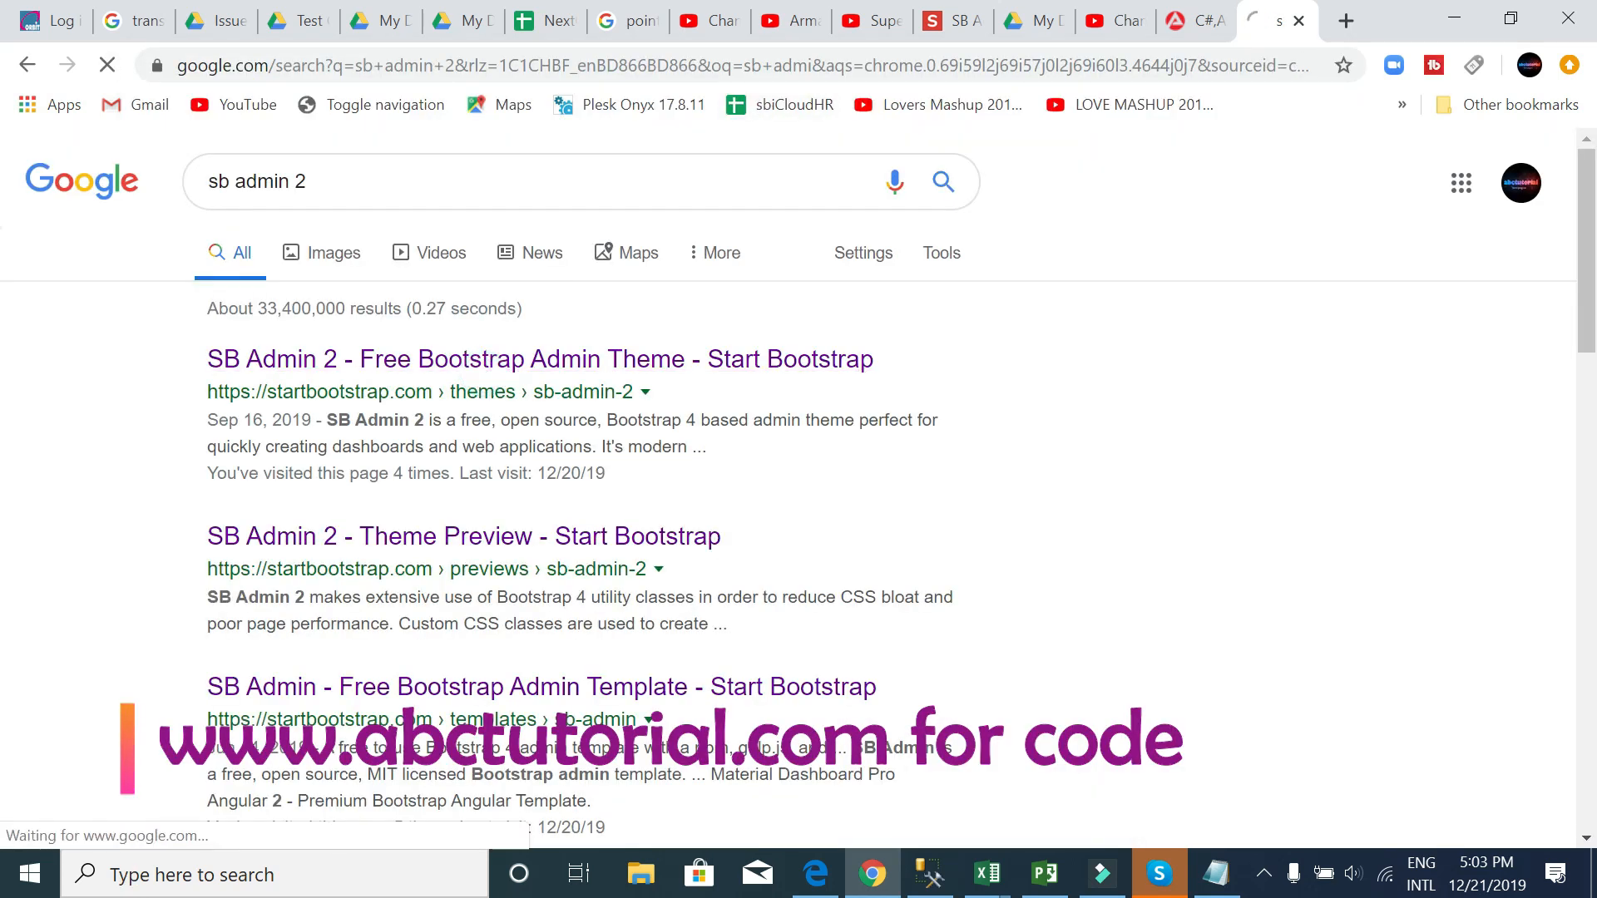
{"action": "left_click", "coordinate": [539, 358]}
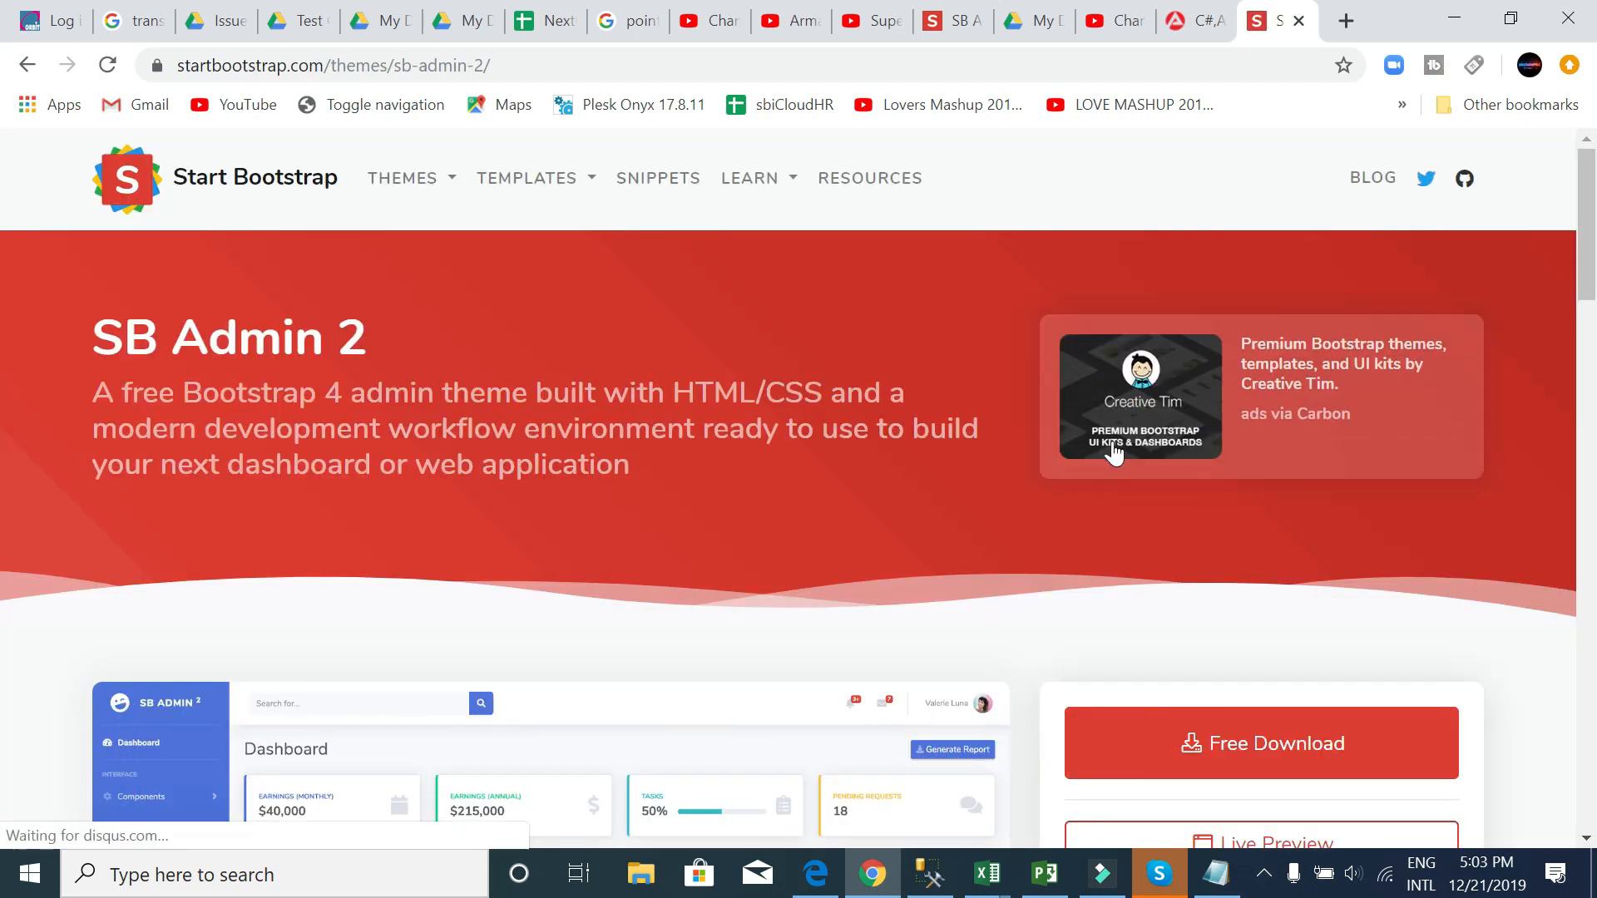
{"action": "scroll", "scroll_direction": "down", "scroll_amount": 3}
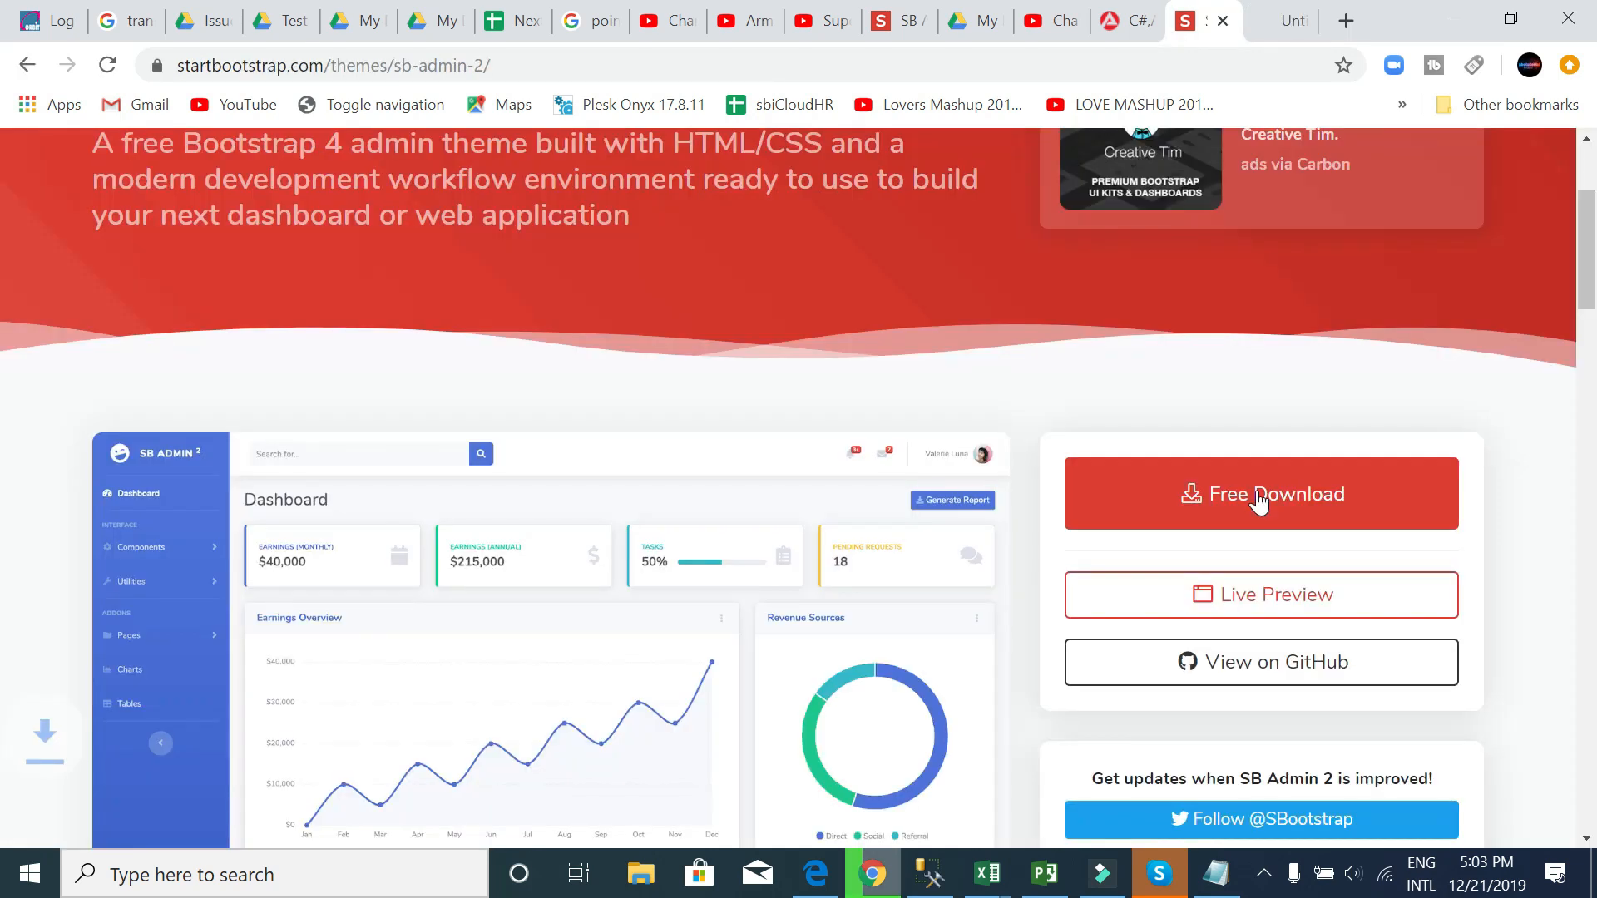
{"action": "left_click", "coordinate": [1259, 494]}
{"action": "type", "text": "v"}
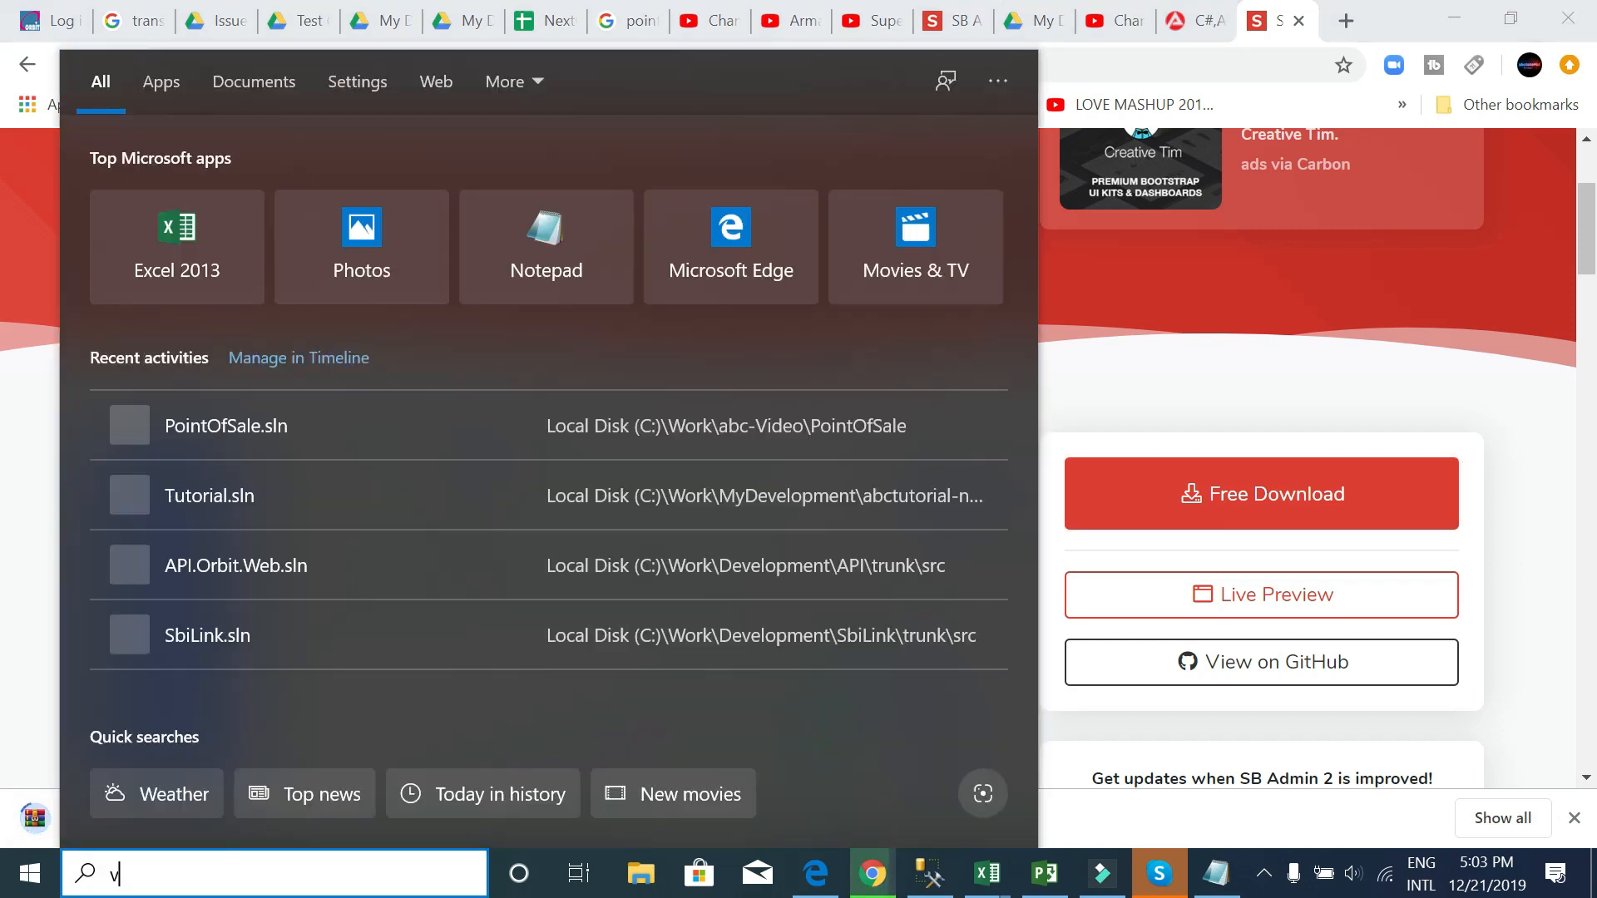
- Launch Visual Studio 2013 and start a new project named PointOfSale
{"action": "type", "text": "isual Studio 2013"}
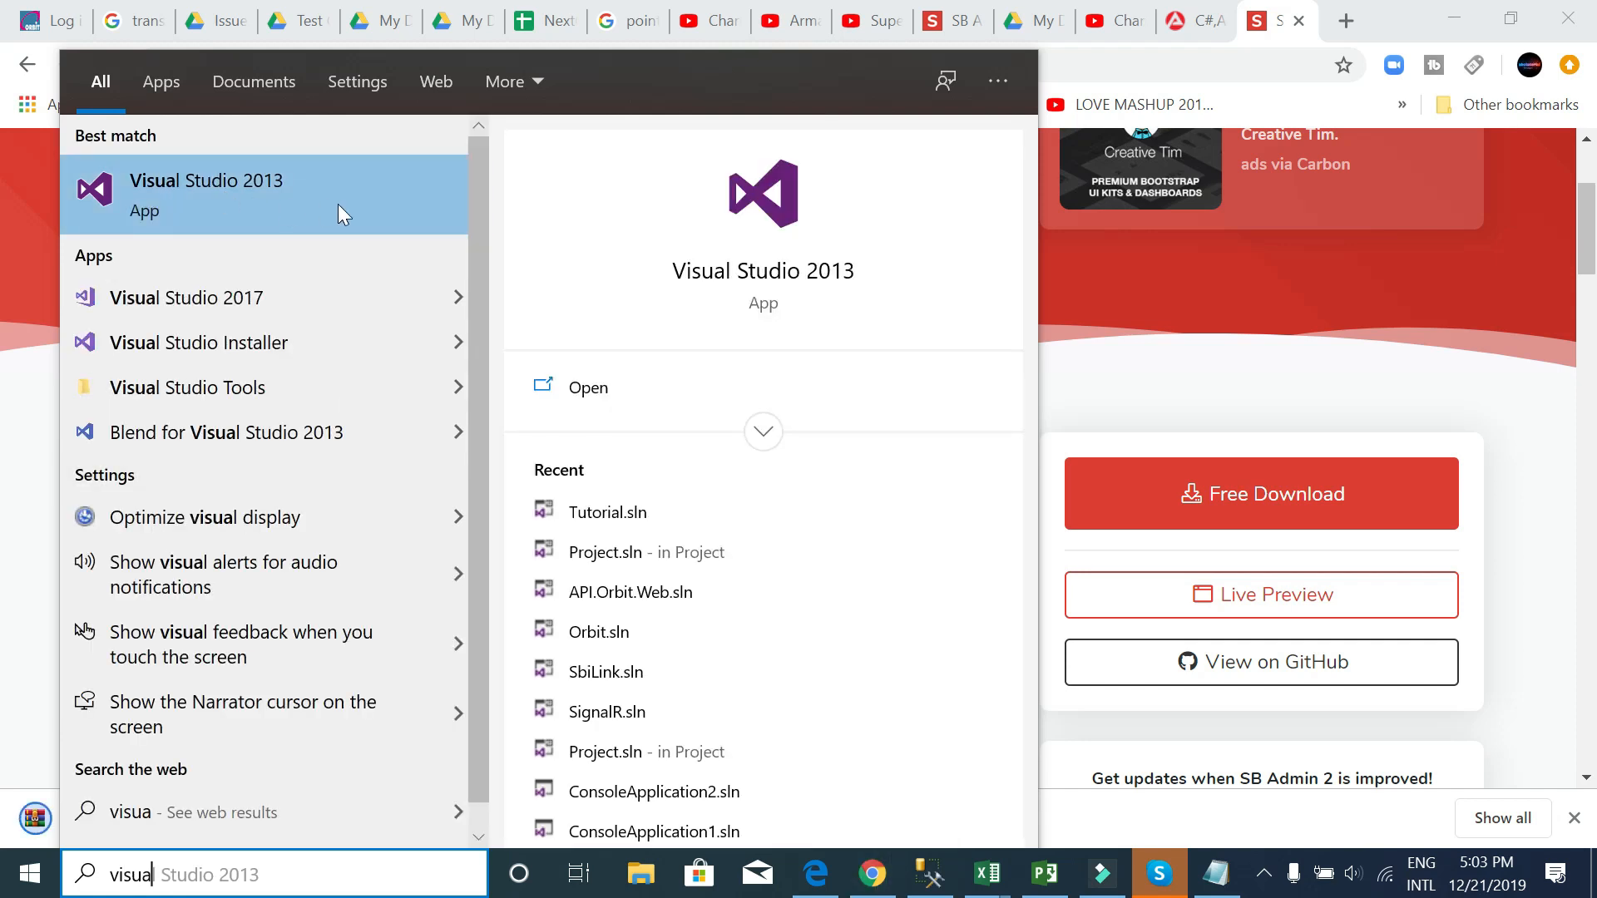
{"action": "mouse_move", "coordinate": [275, 195]}
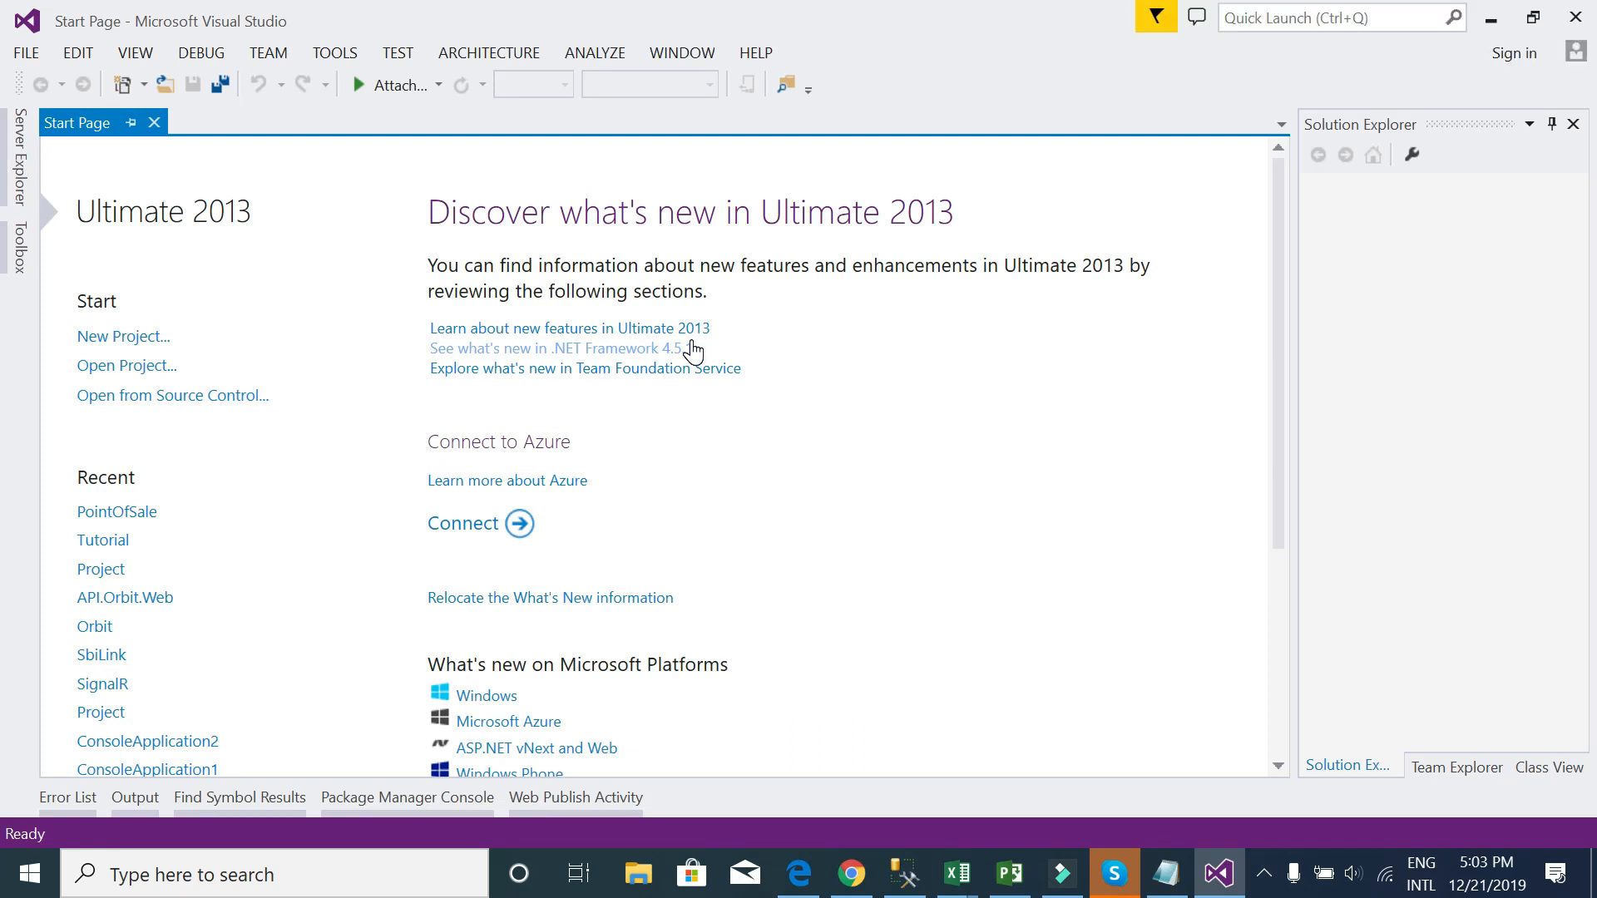
{"action": "mouse_move", "coordinate": [143, 187]}
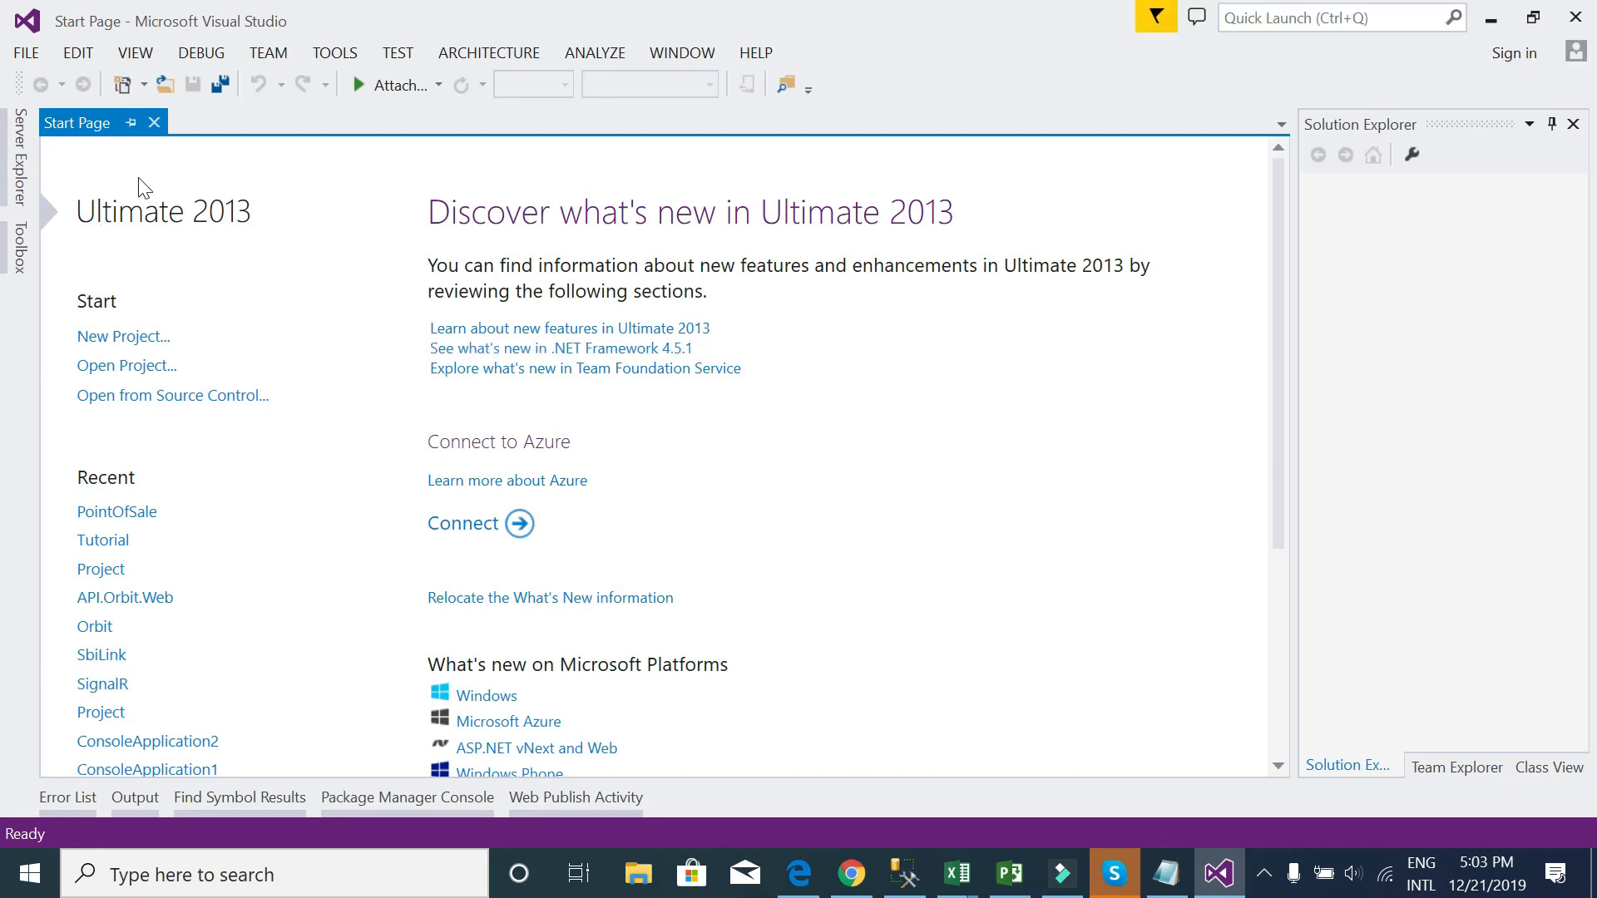
{"action": "left_click", "coordinate": [123, 336]}
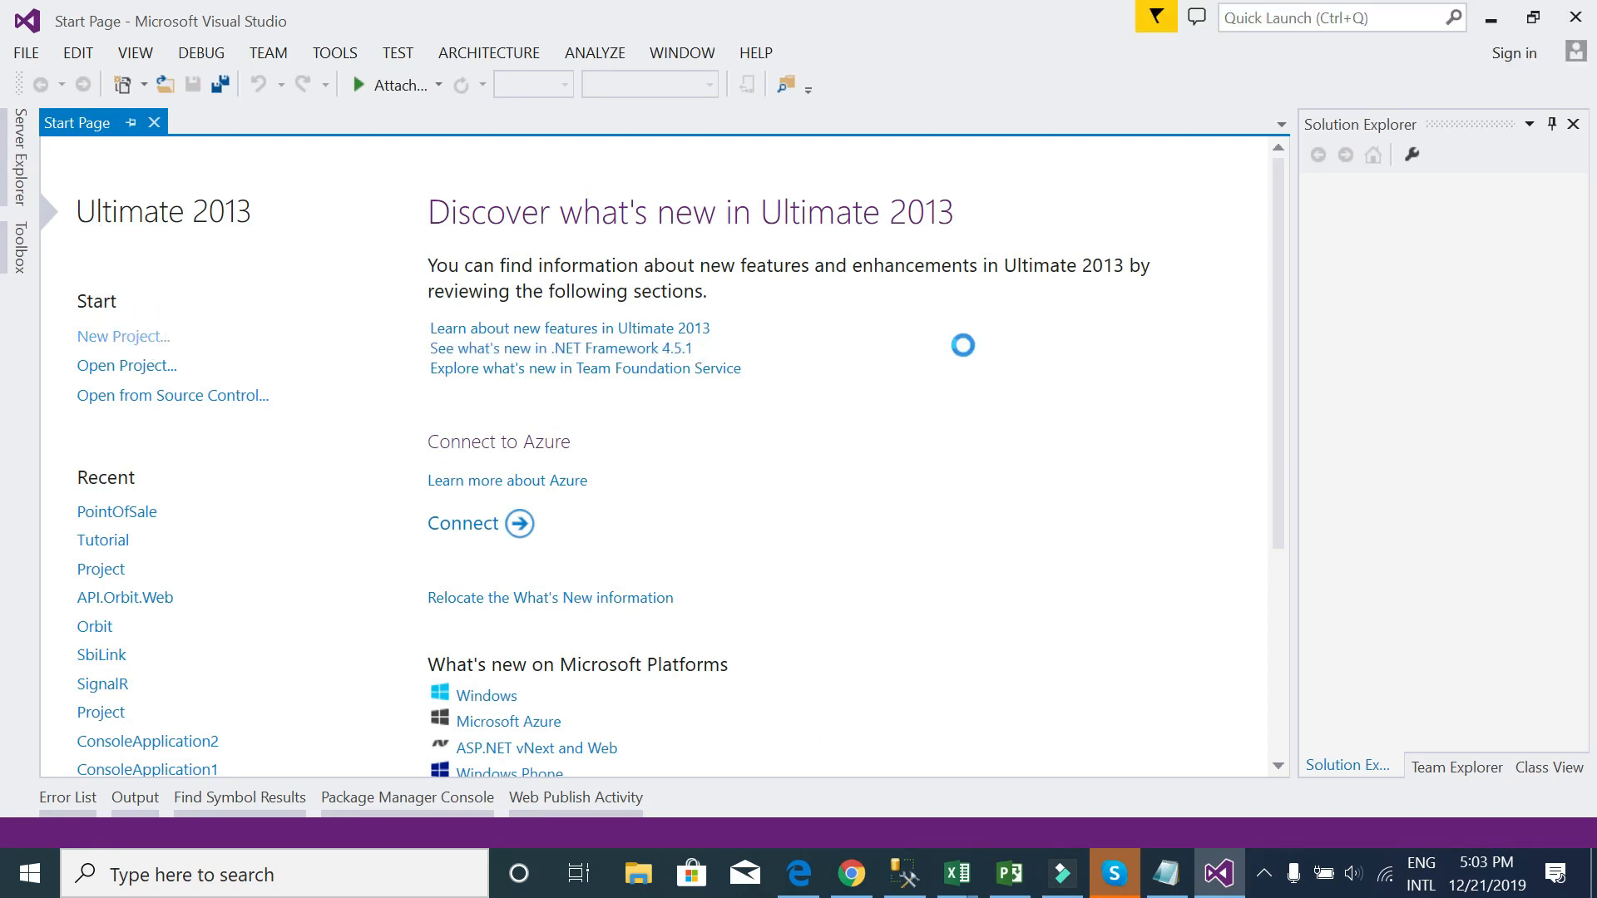
{"action": "left_click", "coordinate": [122, 336]}
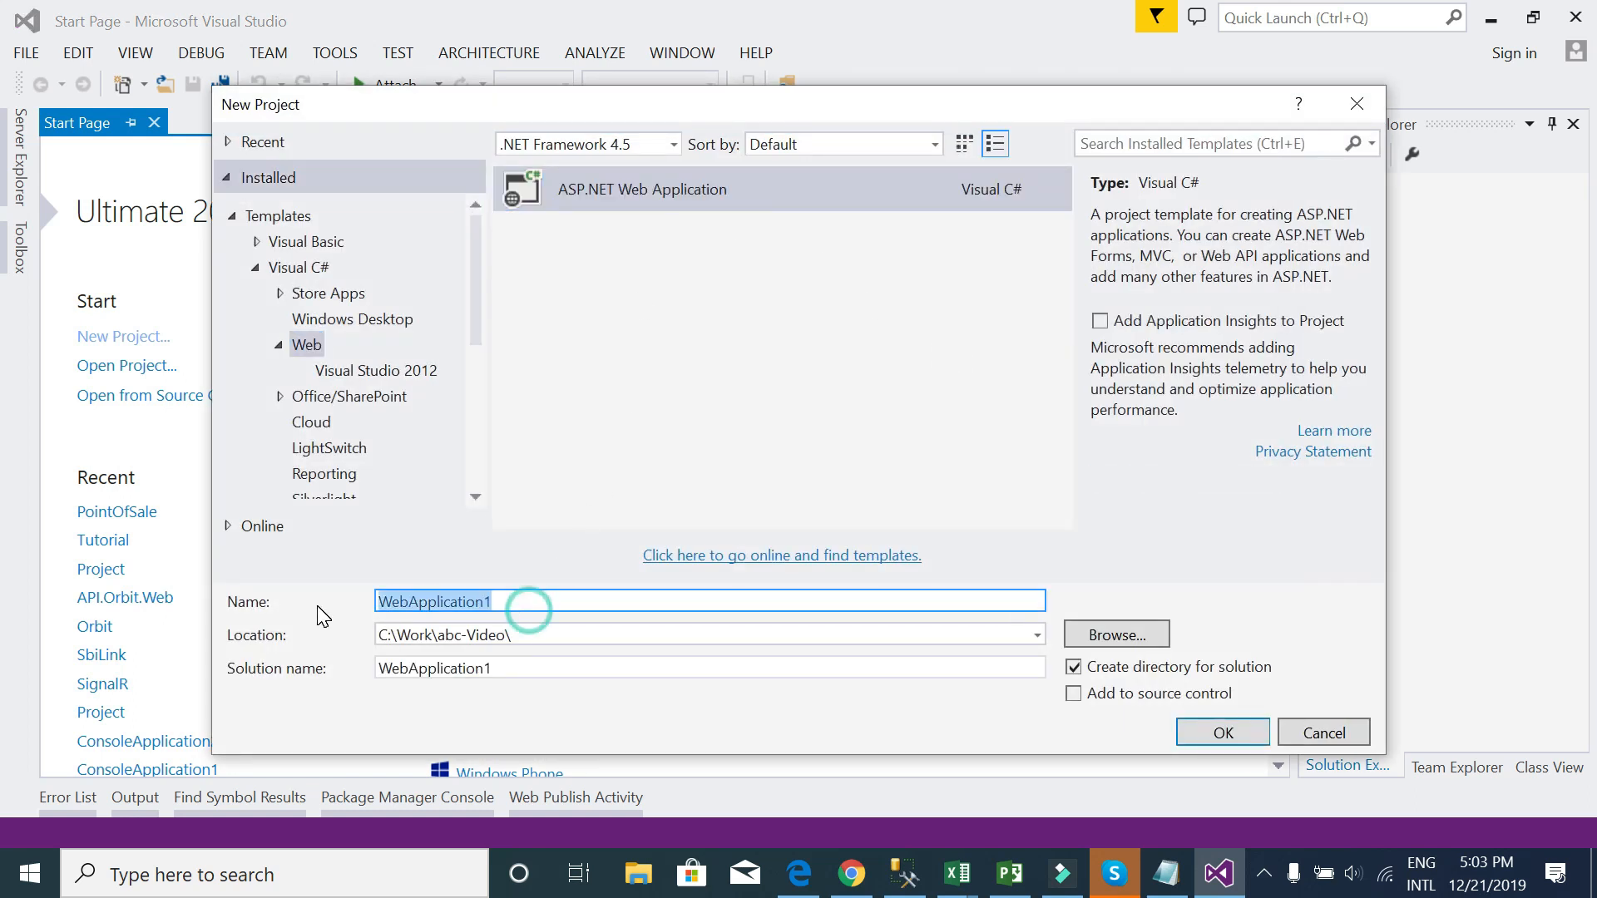
{"action": "type", "text": "PointOfSa"}
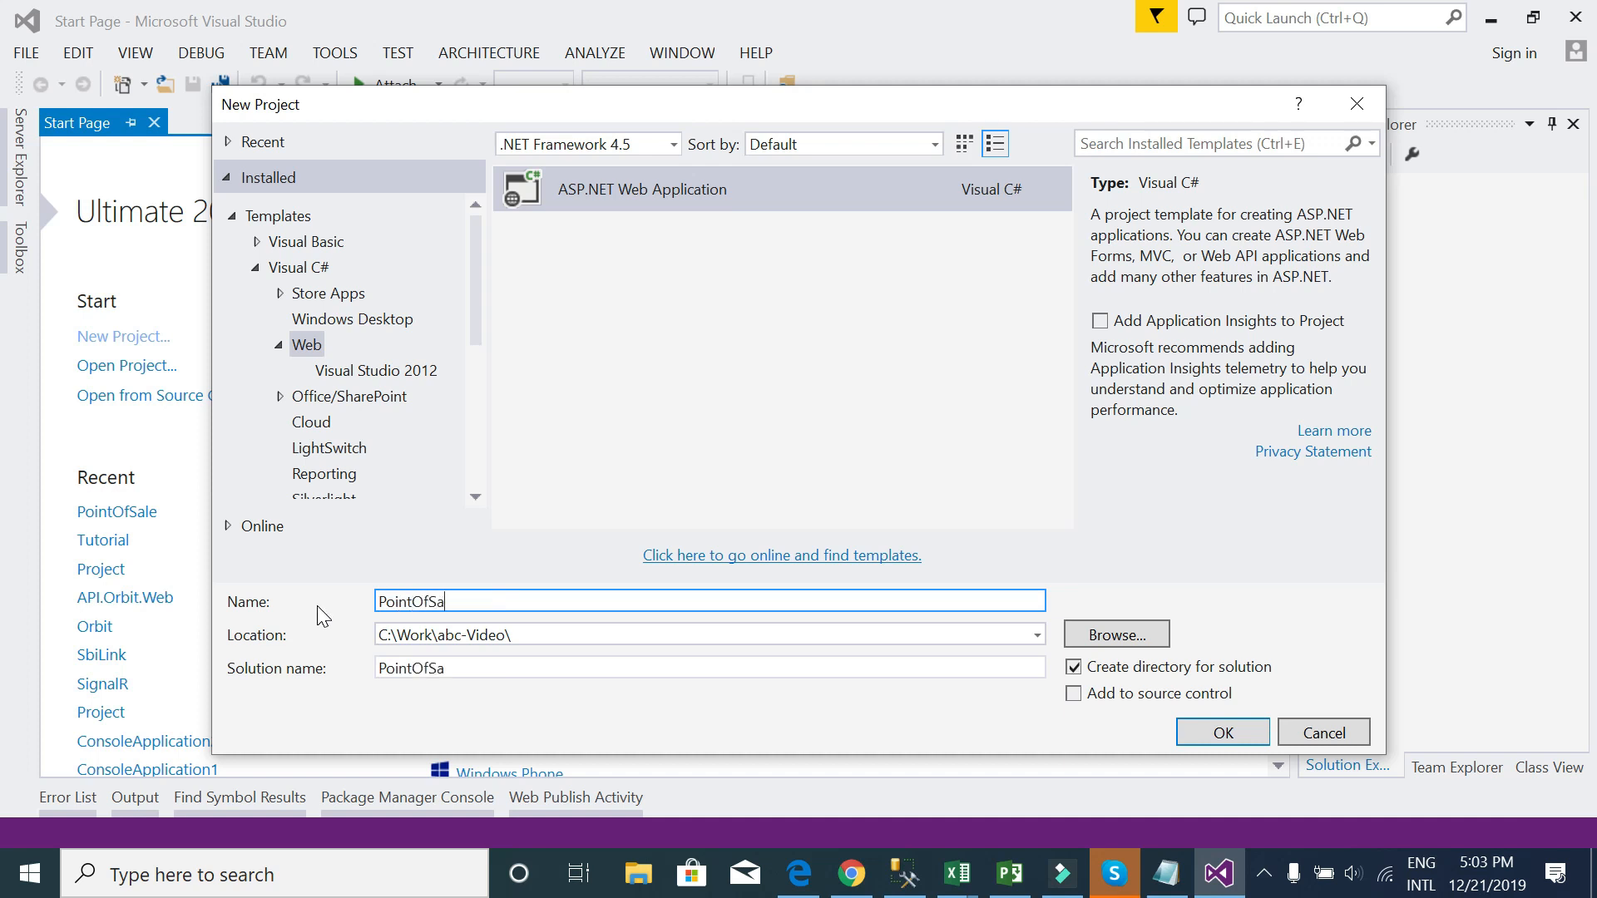
{"action": "type", "text": "le"}
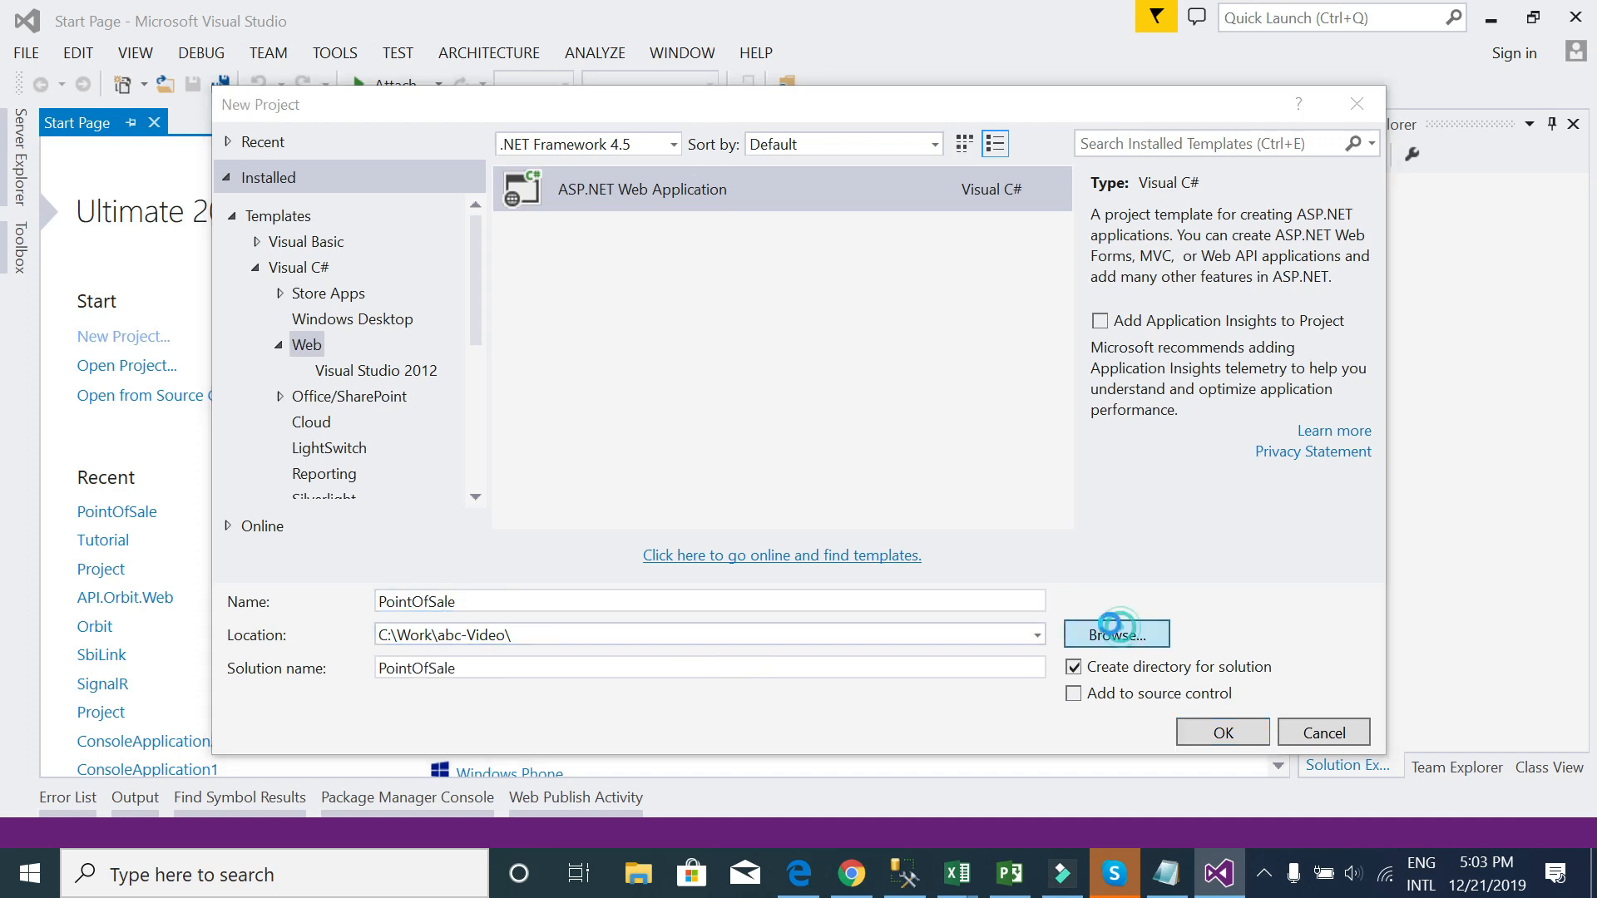
- Keep the C:\Work\abc-Video location, confirm the web application, and choose the MVC template
{"action": "left_click", "coordinate": [1115, 632]}
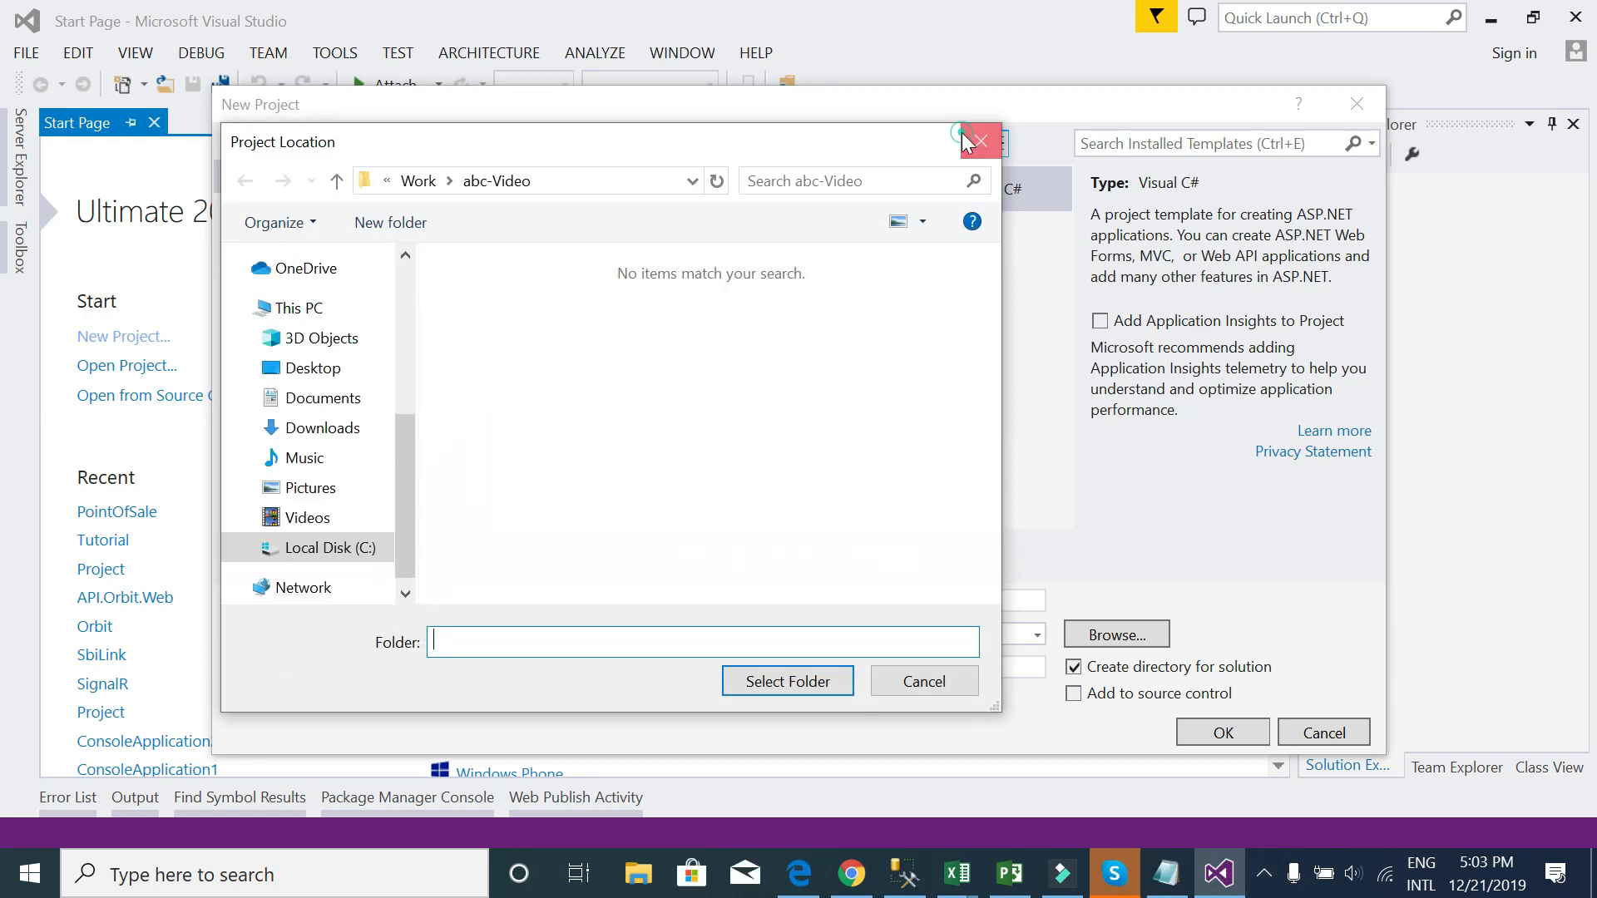
{"action": "left_click", "coordinate": [977, 141]}
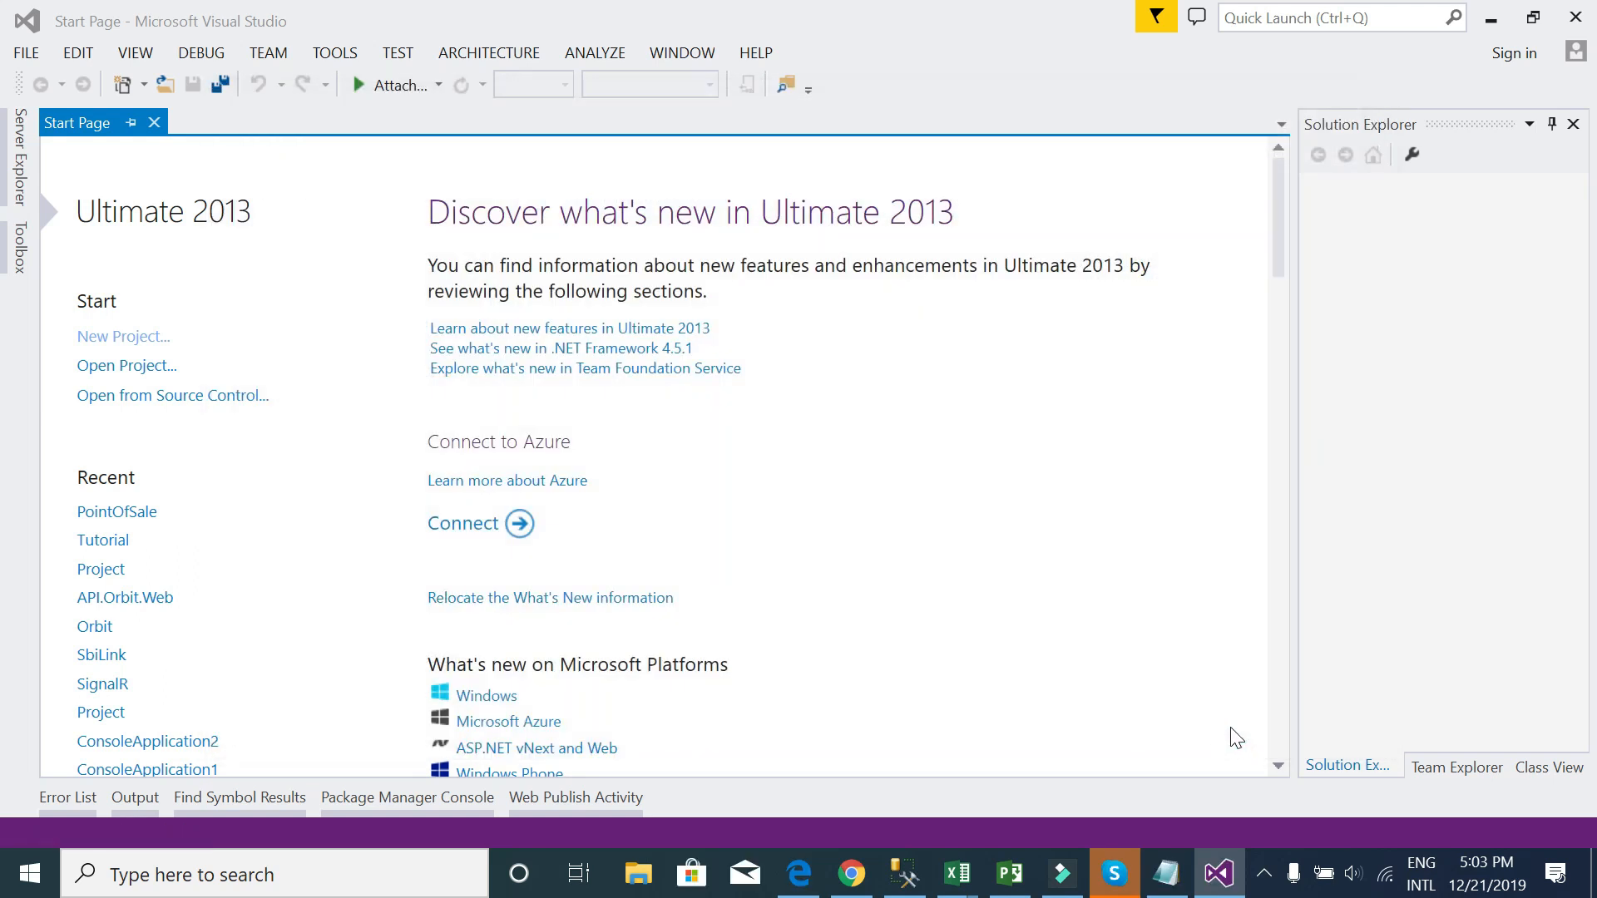
{"action": "left_click", "coordinate": [123, 336]}
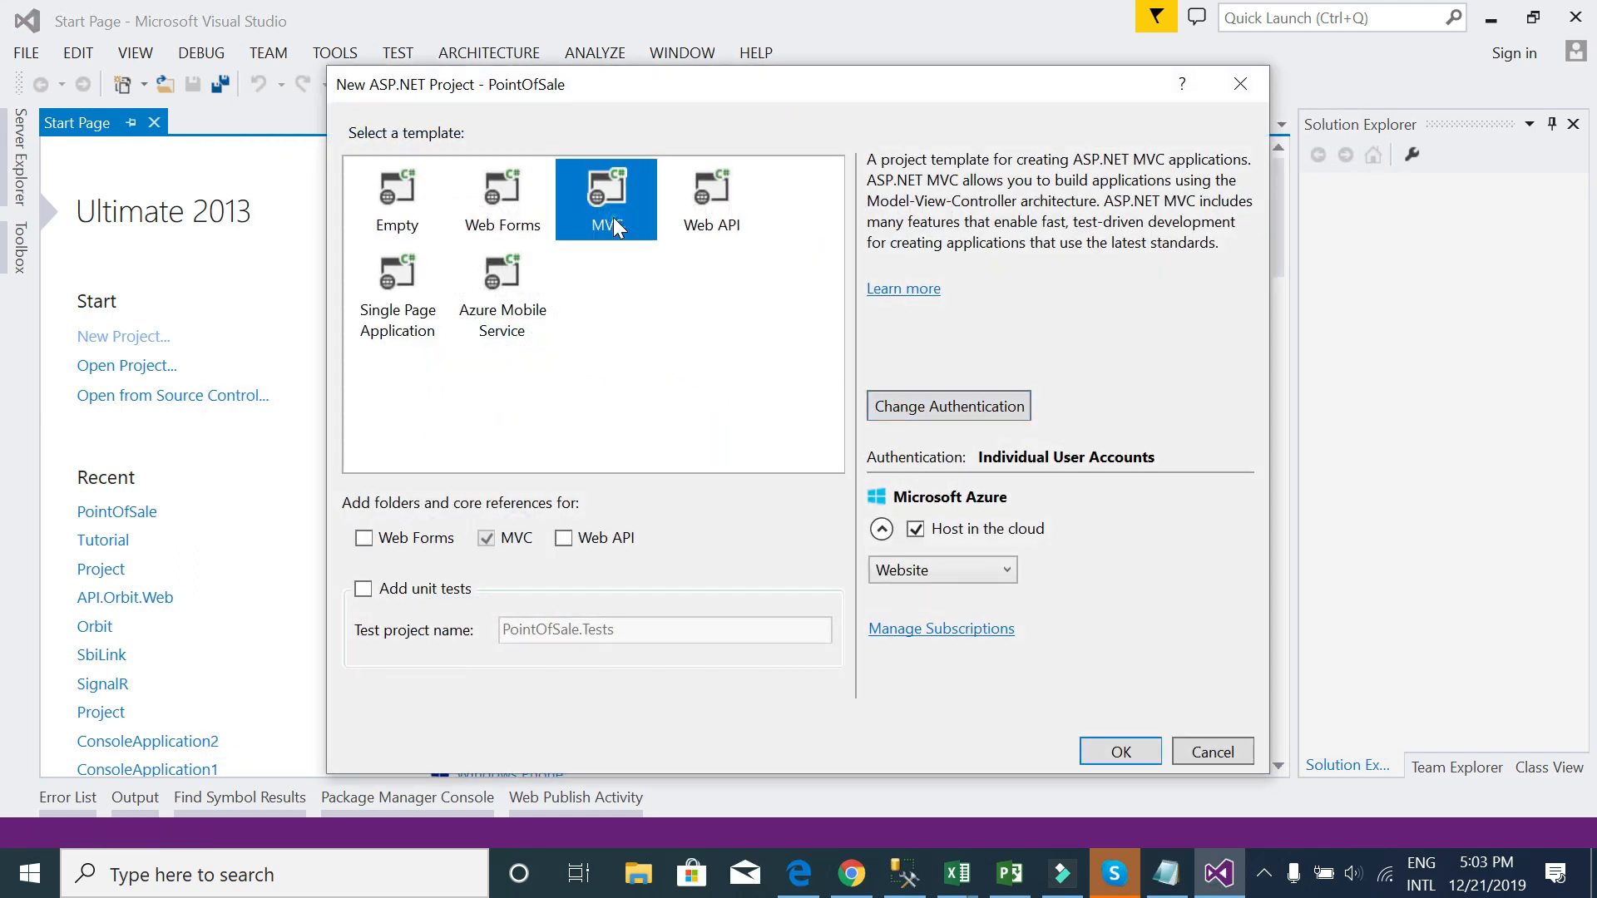
{"action": "left_click", "coordinate": [913, 529]}
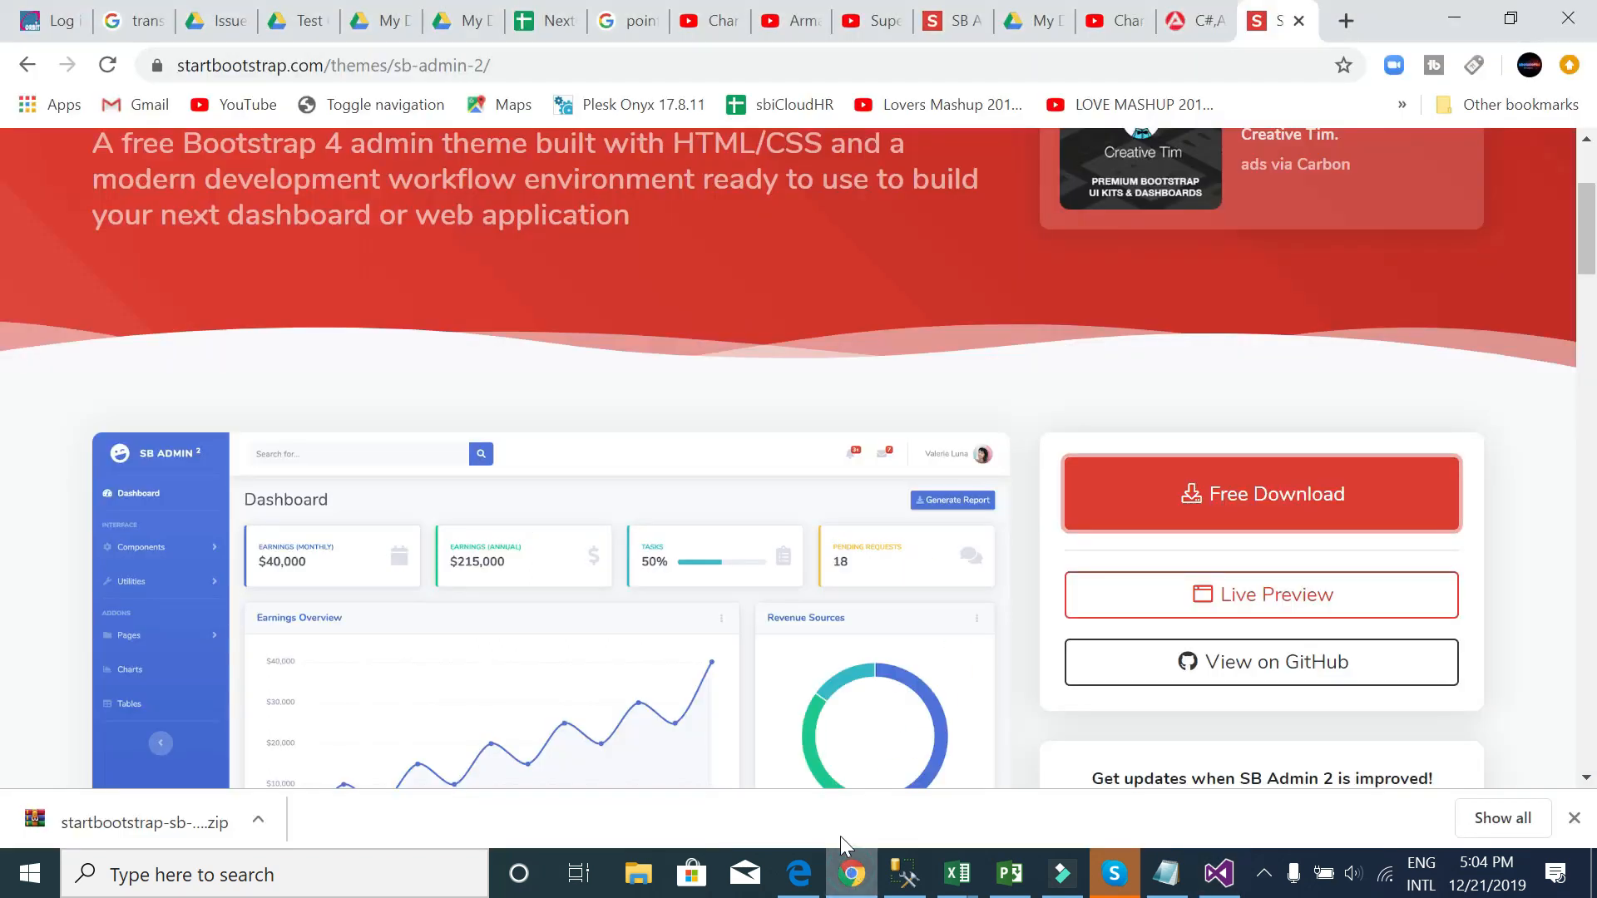
{"action": "mouse_move", "coordinate": [202, 830]}
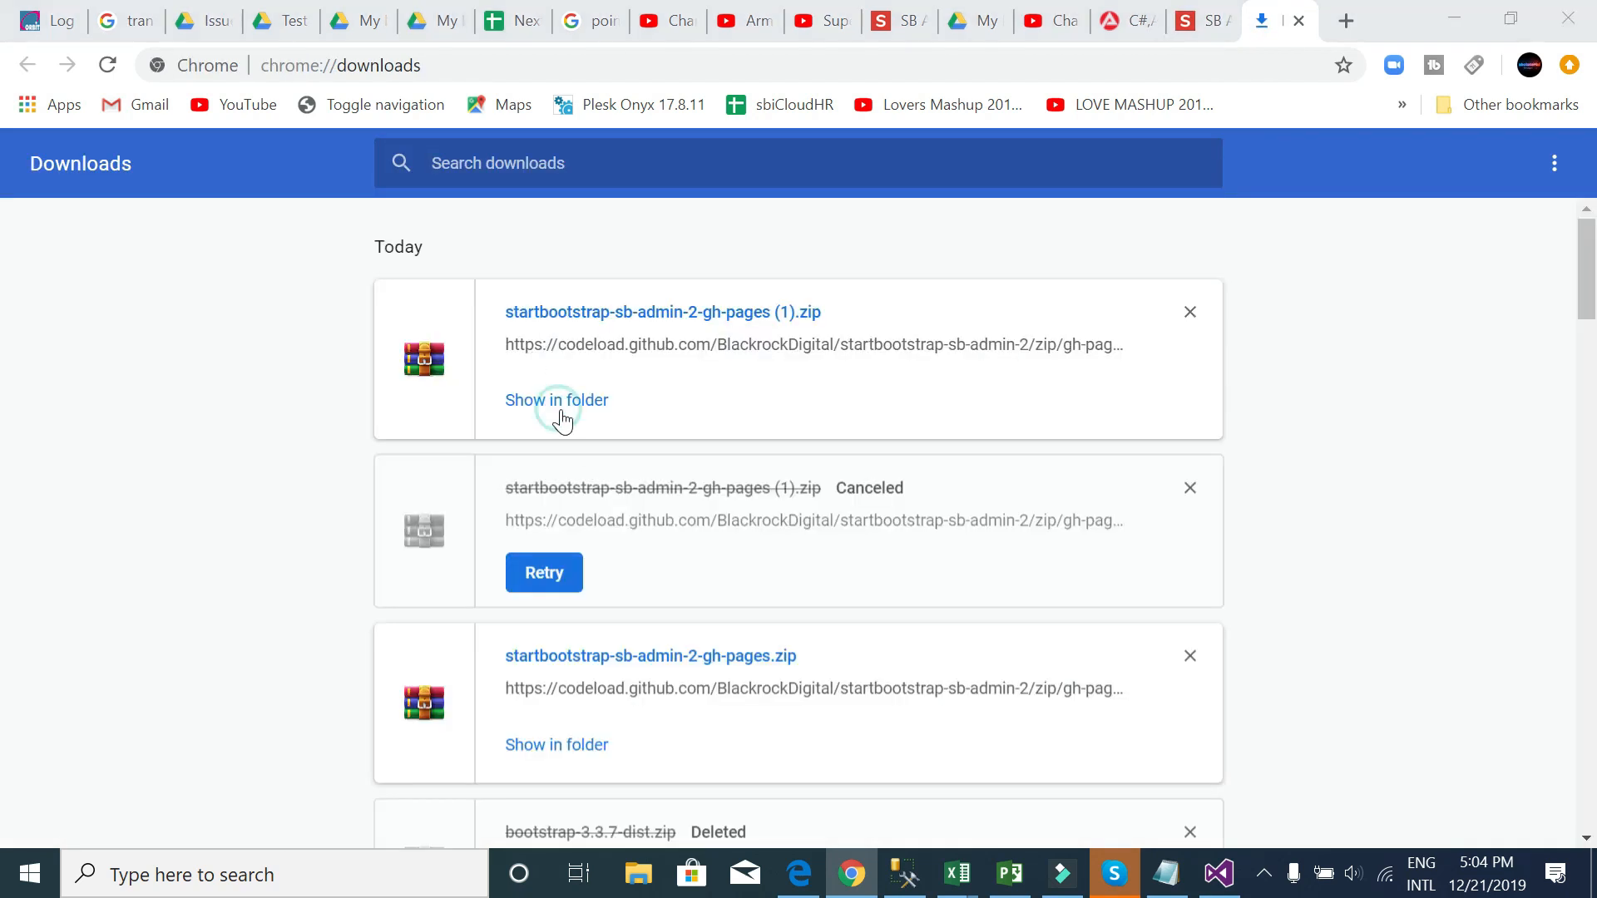
- Show the SB Admin 2 zip in Downloads, view the live preview, then return to the folder
{"action": "left_click", "coordinate": [556, 399]}
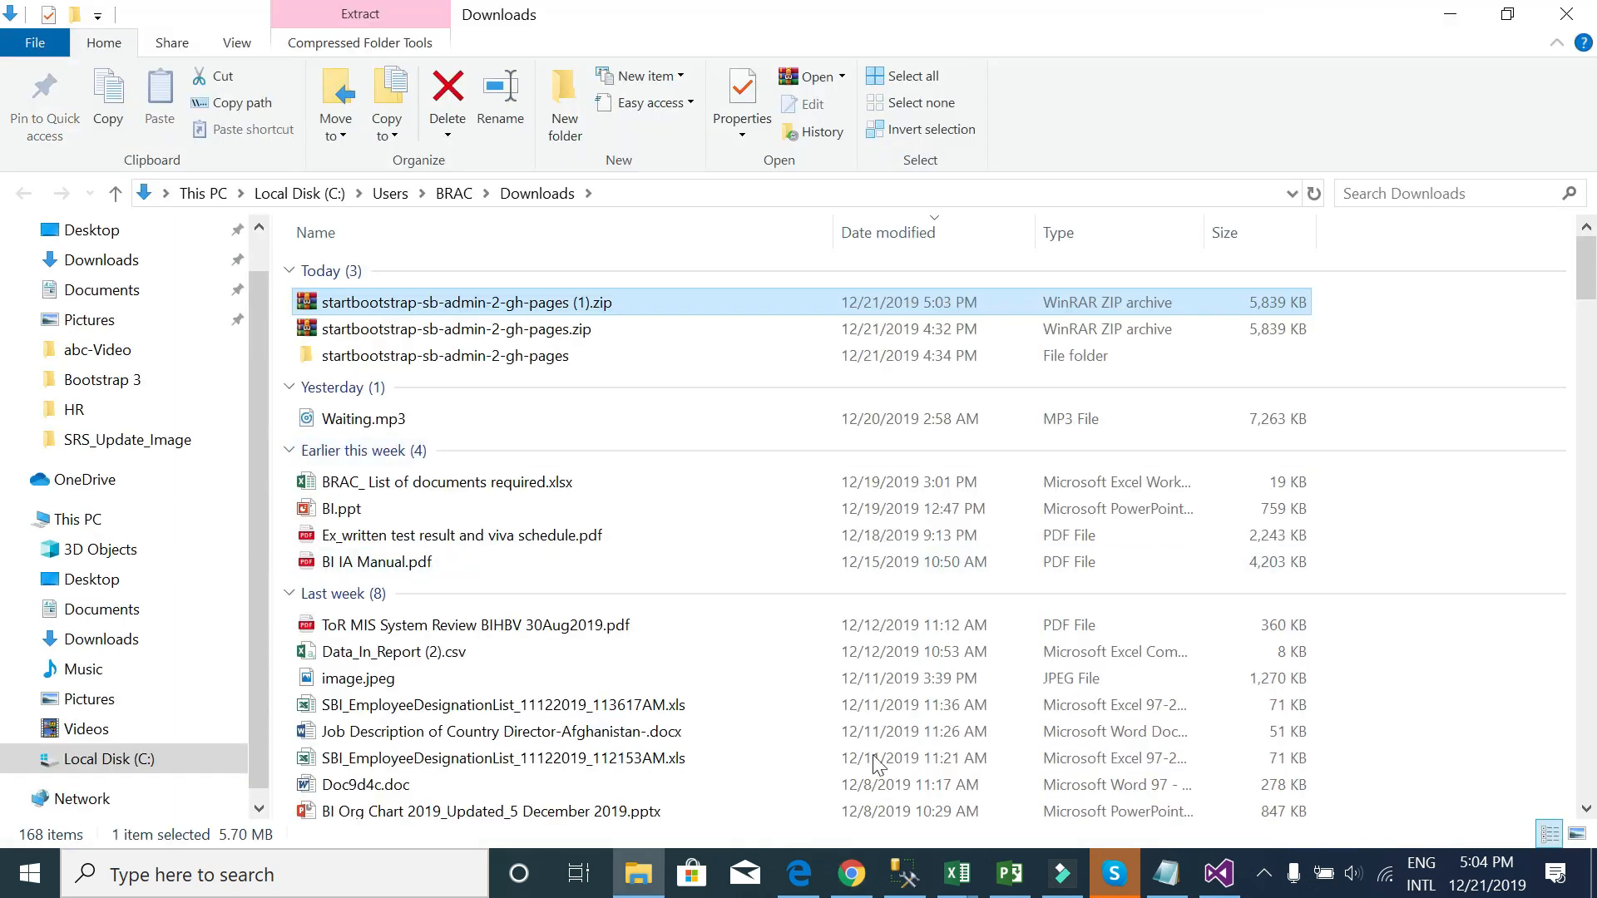
{"action": "left_click", "coordinate": [851, 874]}
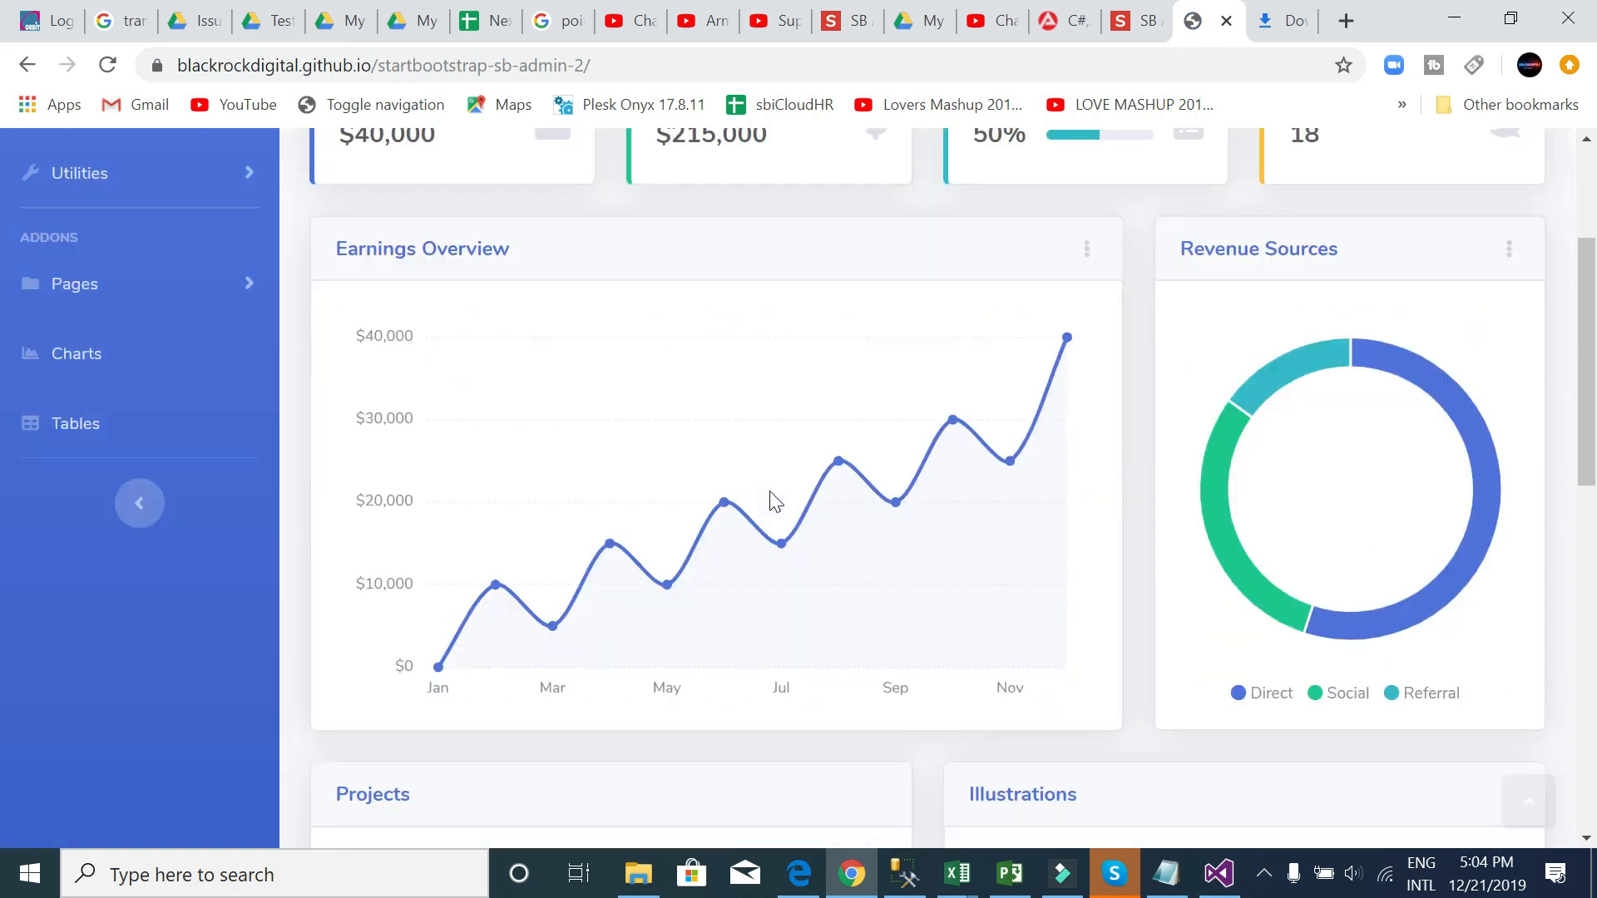
{"action": "scroll", "scroll_direction": "up", "scroll_amount": 3}
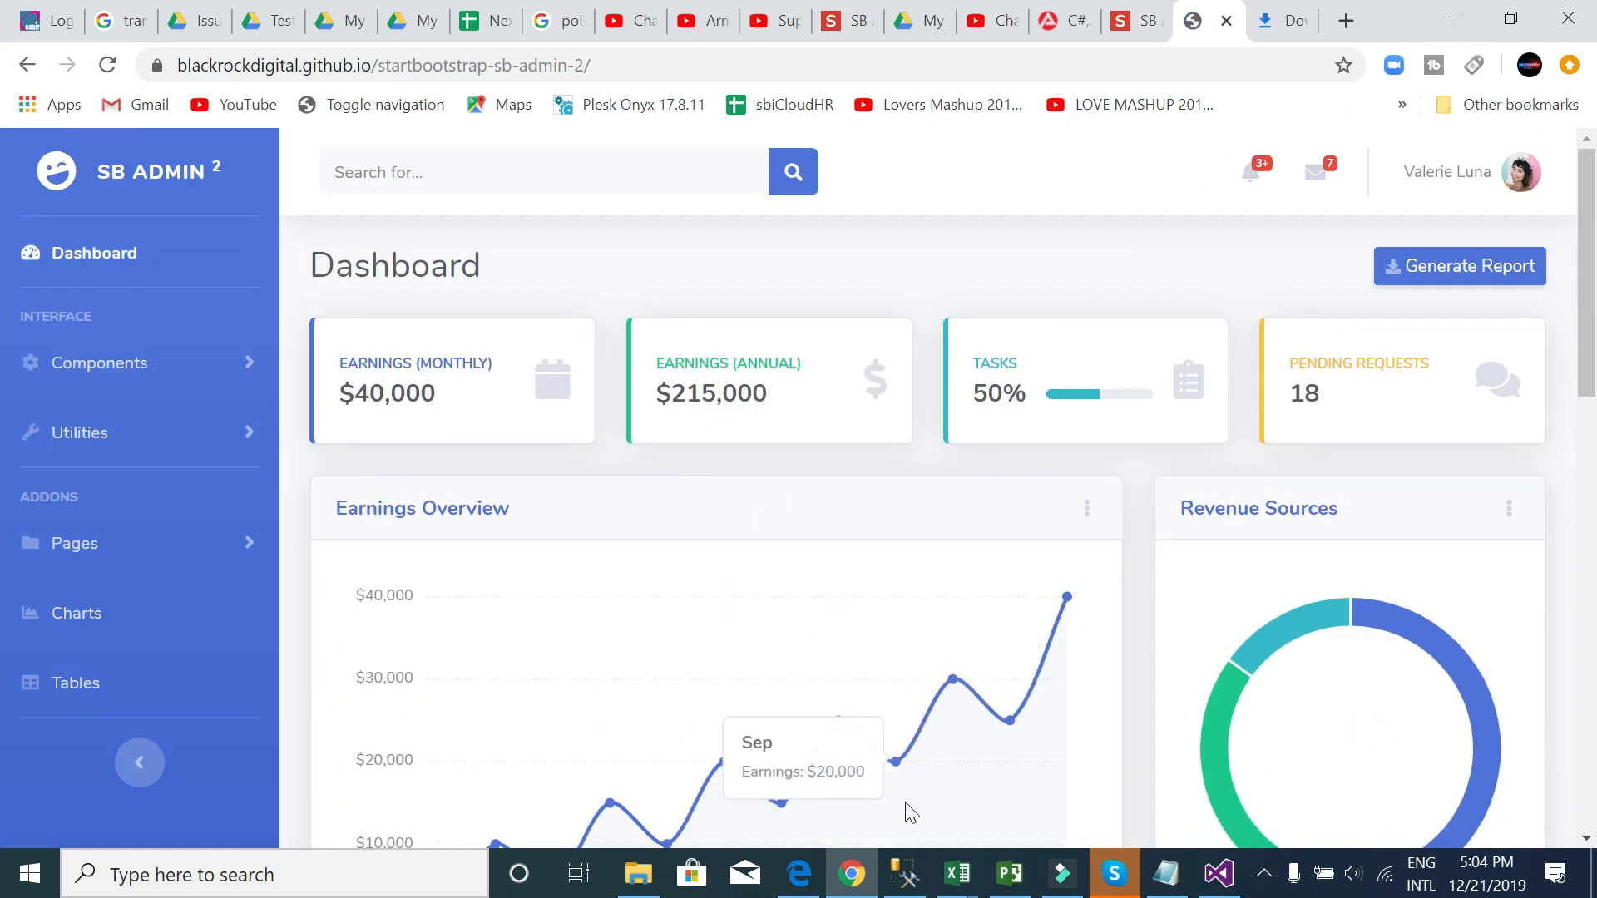
{"action": "left_click", "coordinate": [637, 874]}
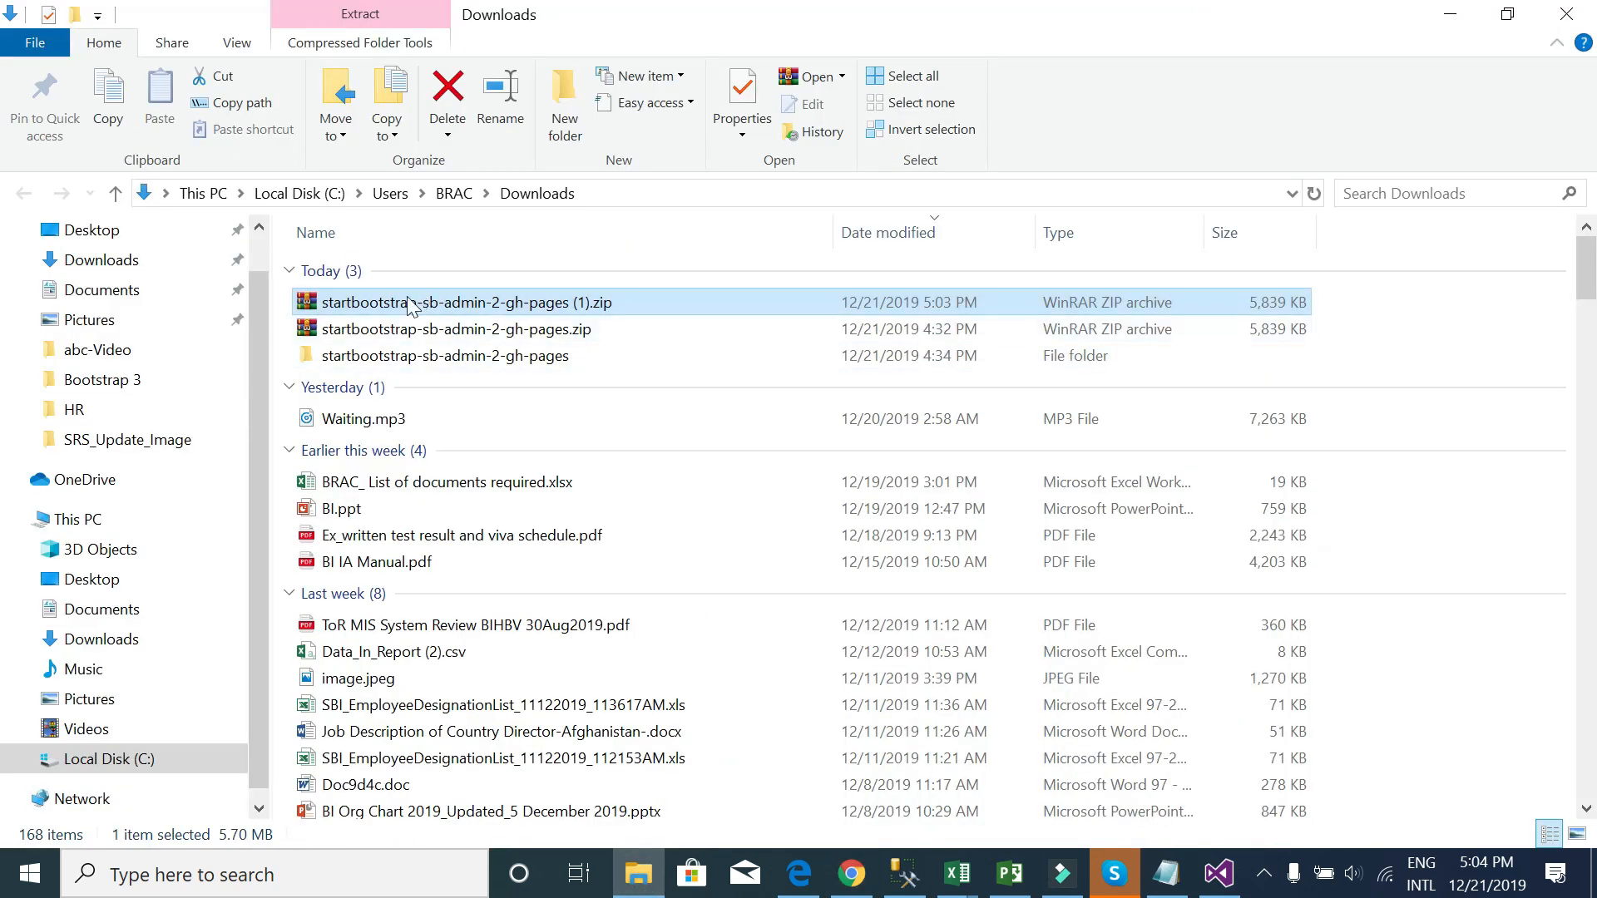
{"action": "mouse_move", "coordinate": [426, 355]}
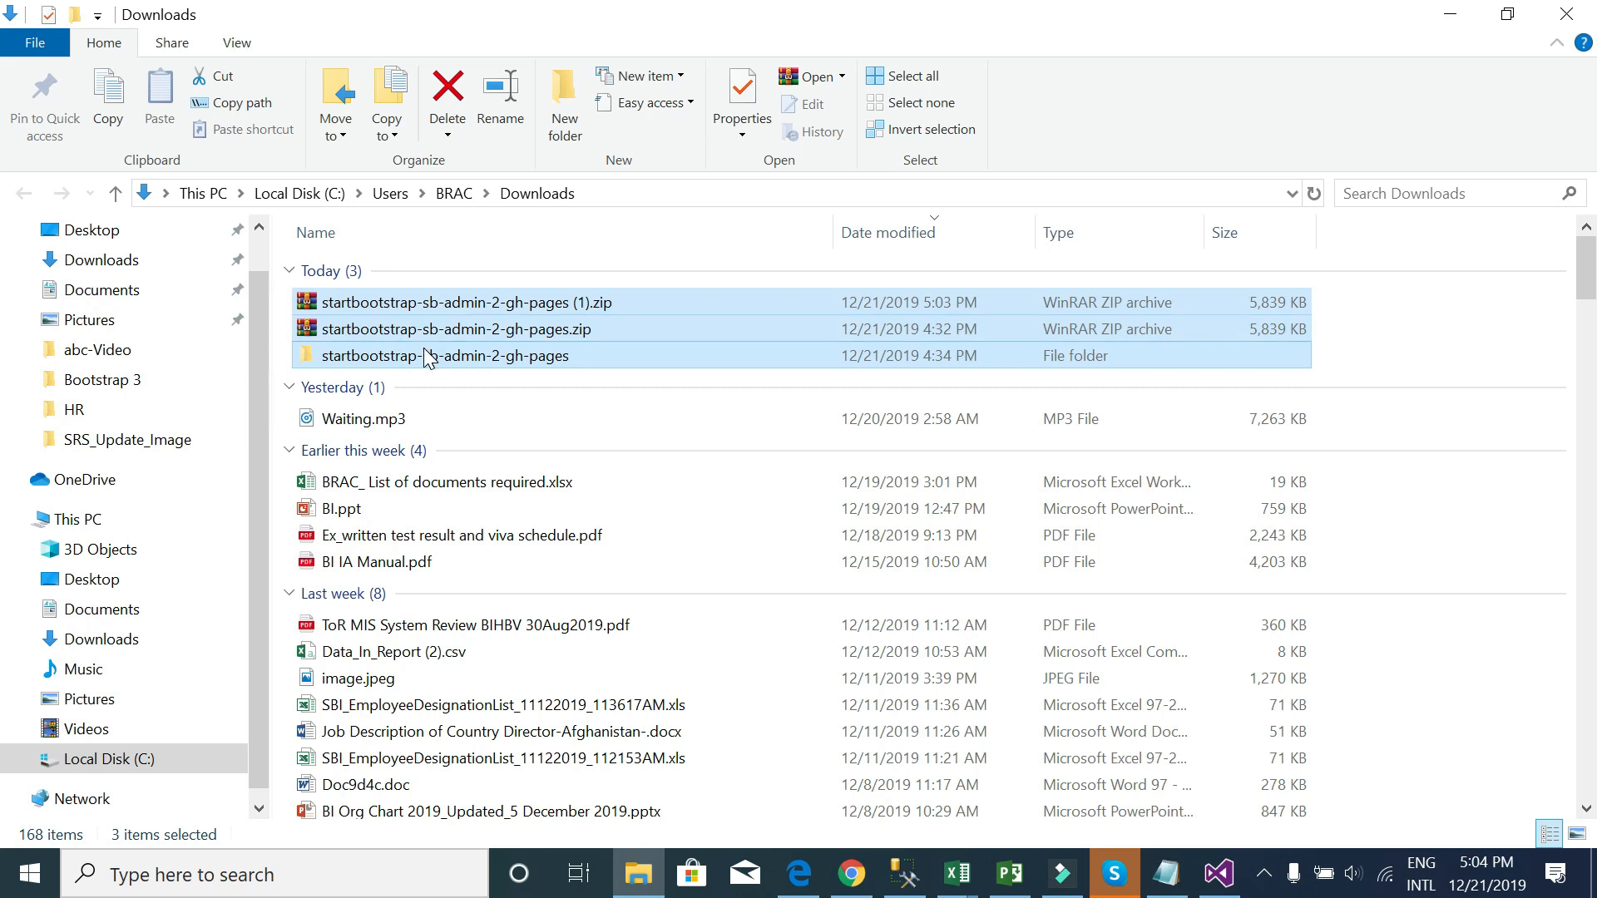
- Delete the older SB Admin 2 zip and folder, extract the remaining zip, and open it
{"action": "left_click", "coordinate": [458, 329]}
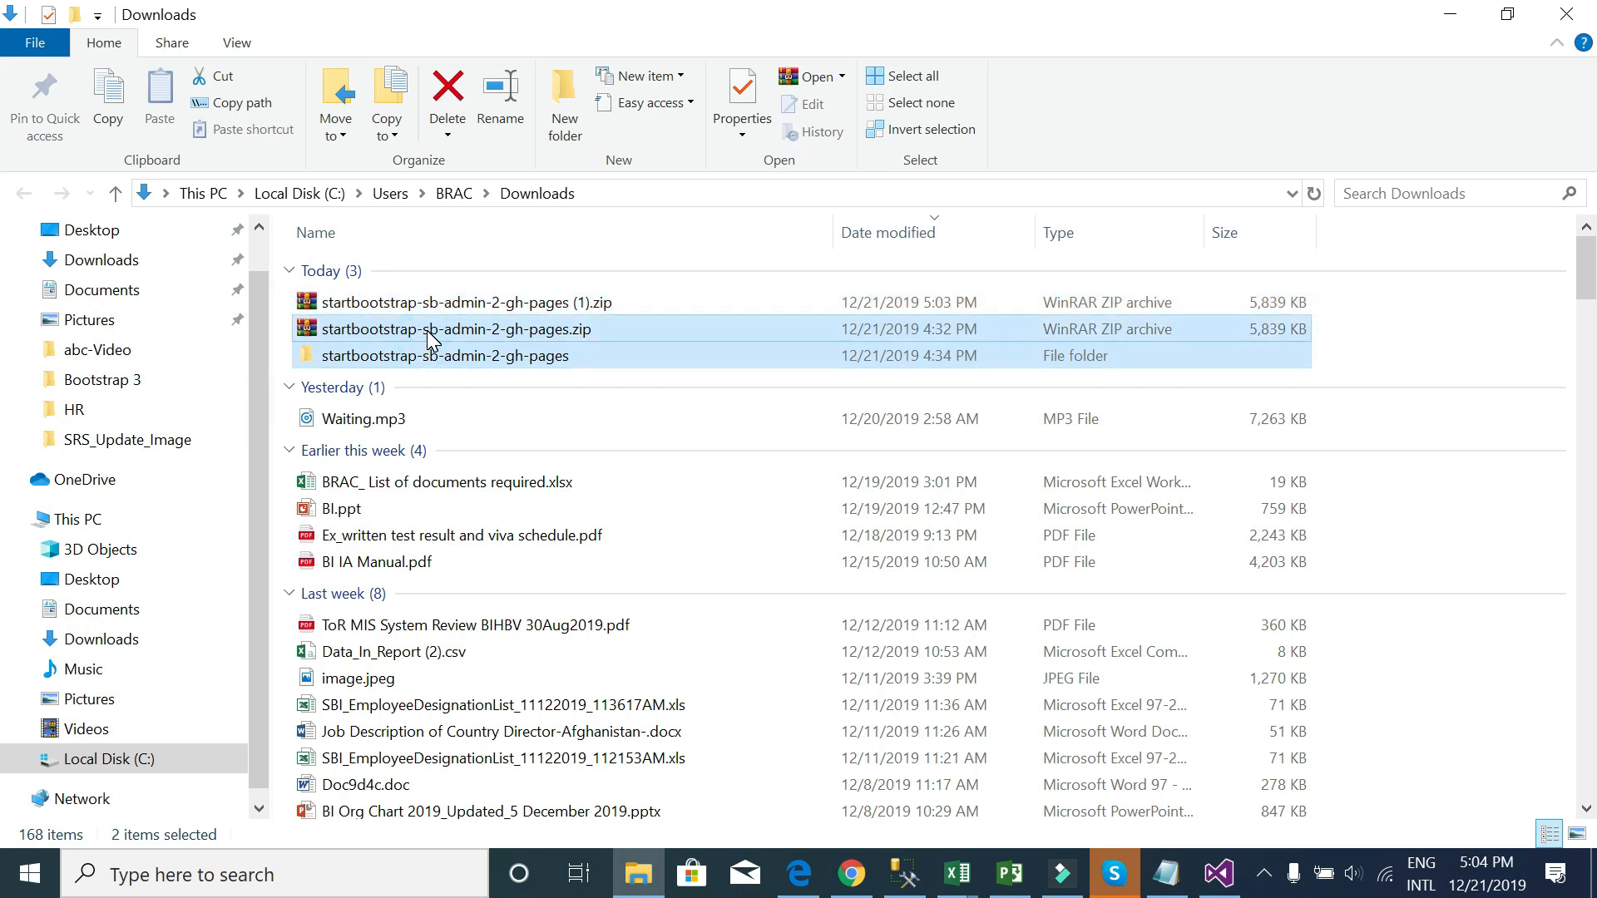
{"action": "left_click", "coordinate": [447, 96]}
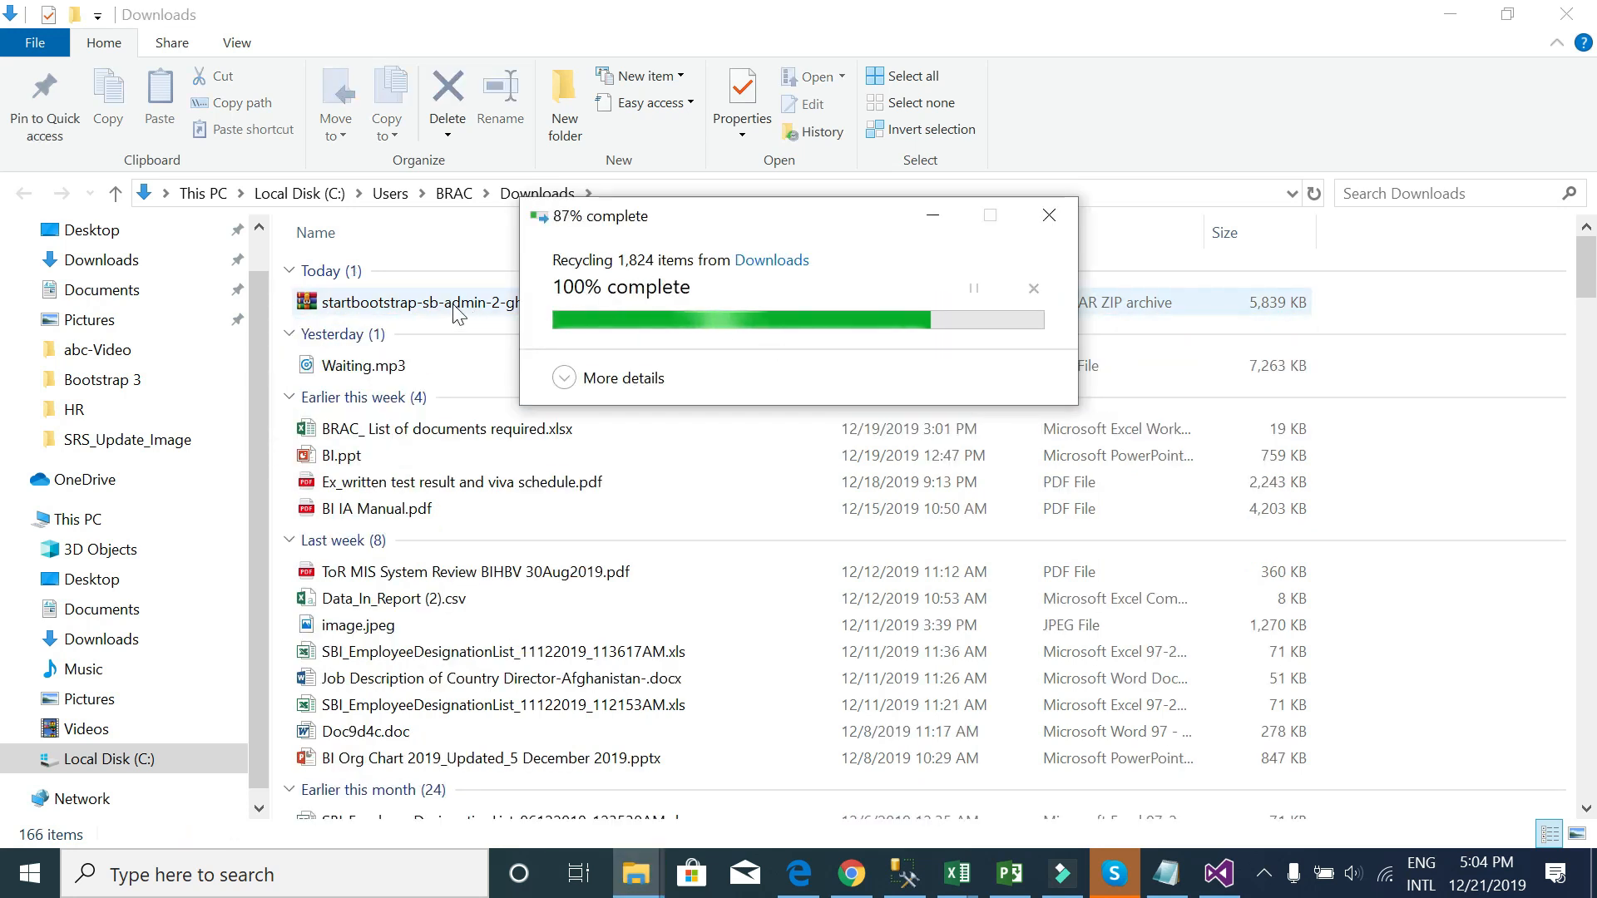
{"action": "right_click", "coordinate": [417, 302]}
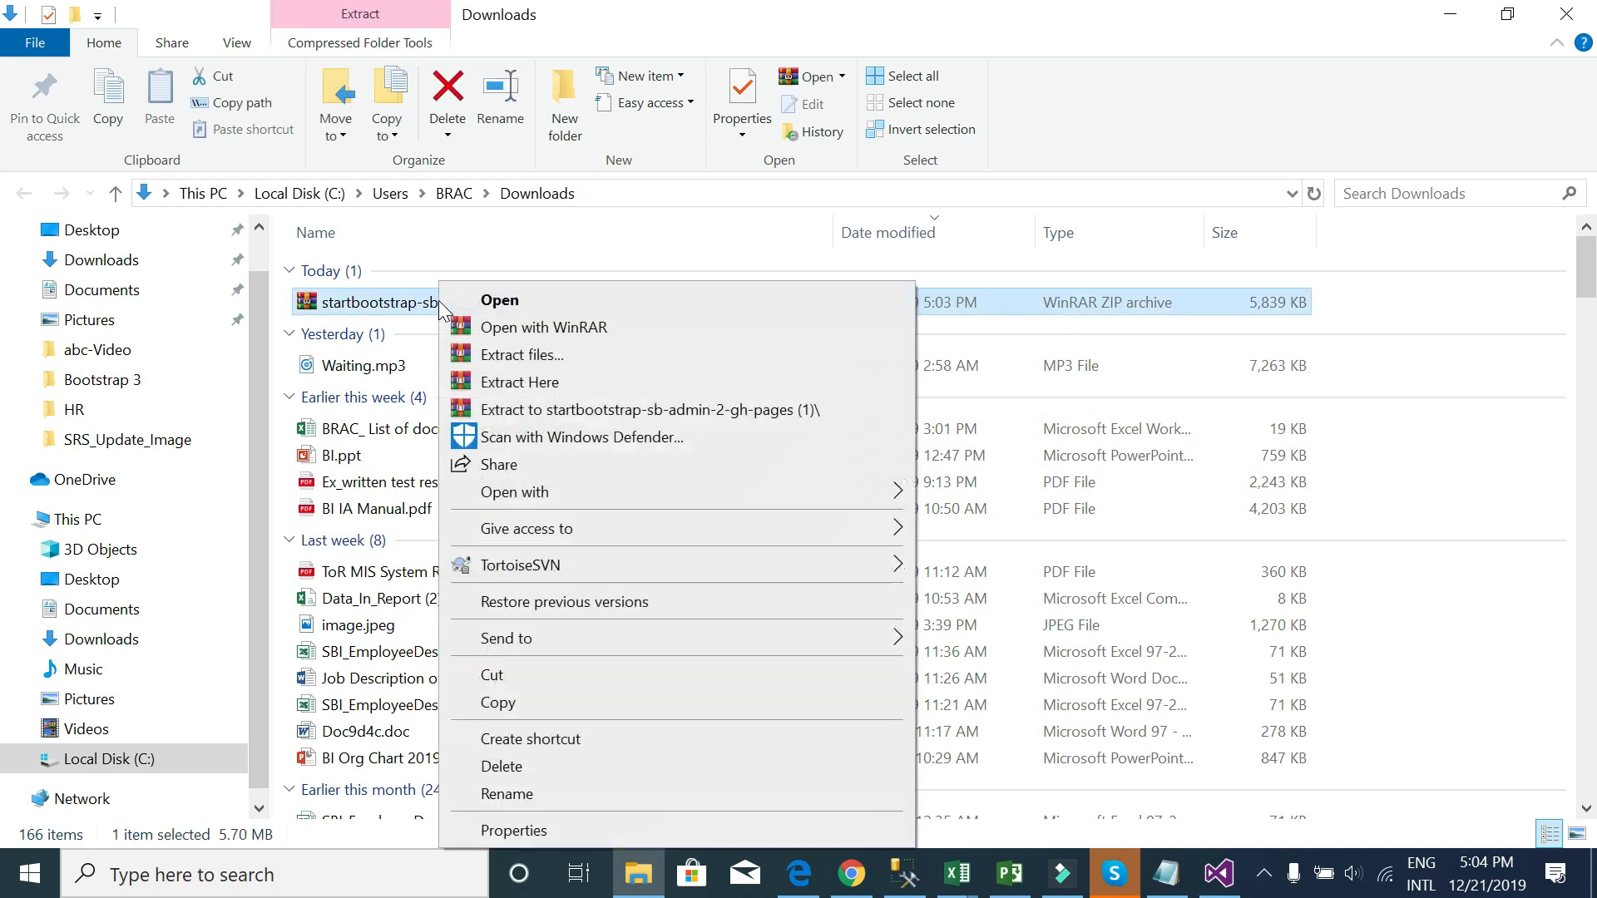
{"action": "left_click", "coordinate": [521, 354]}
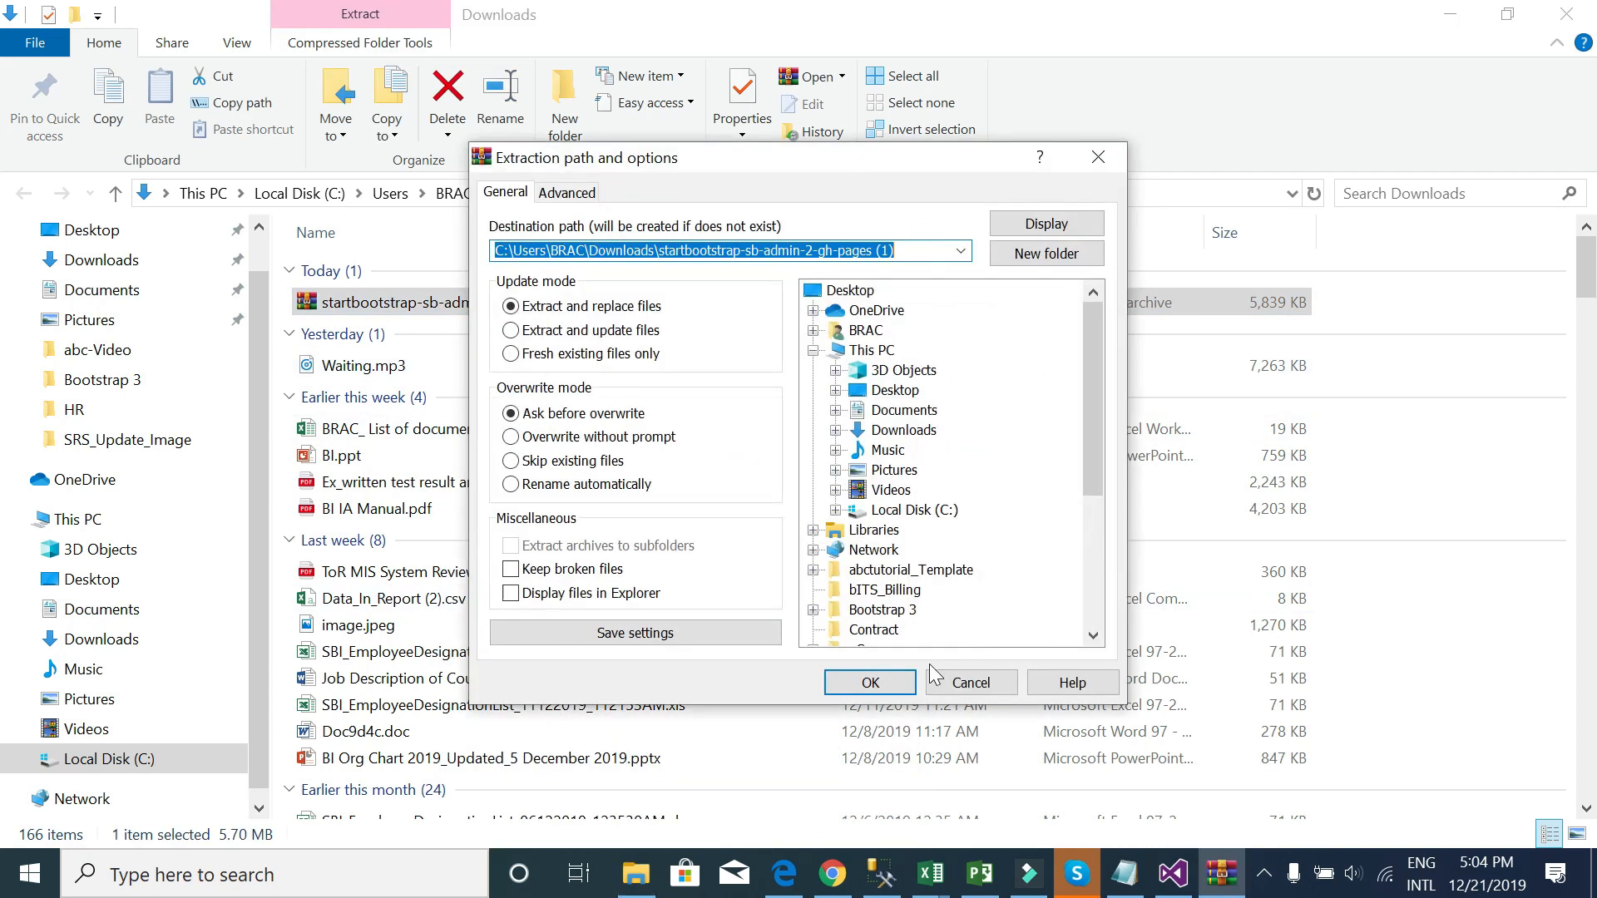
{"action": "left_click", "coordinate": [870, 681]}
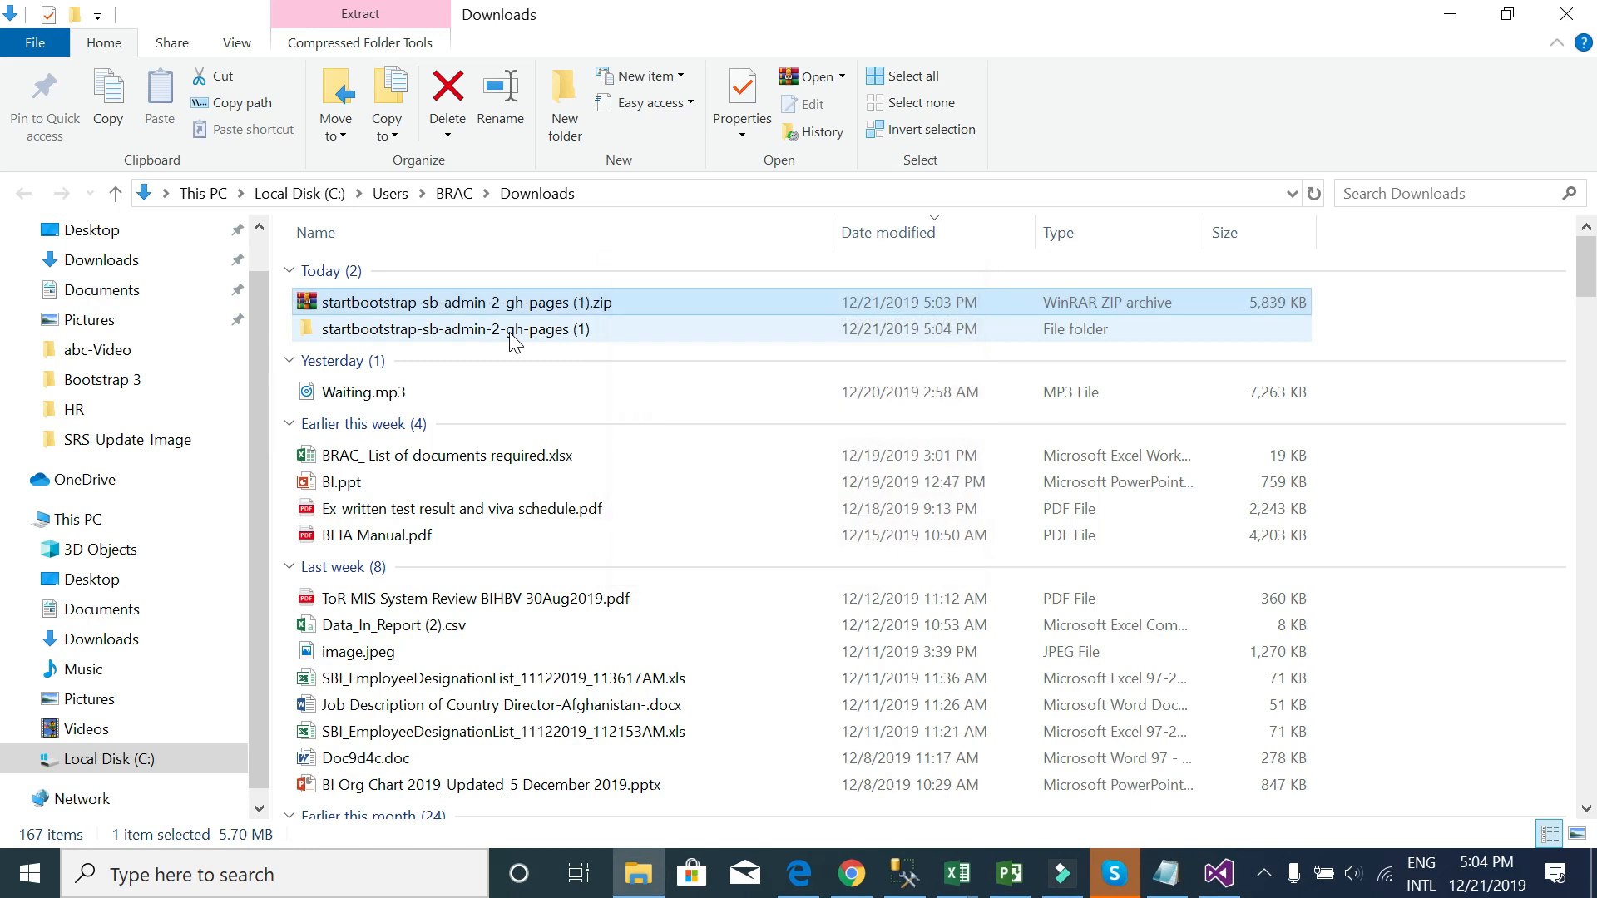
{"action": "double_click", "coordinate": [453, 329]}
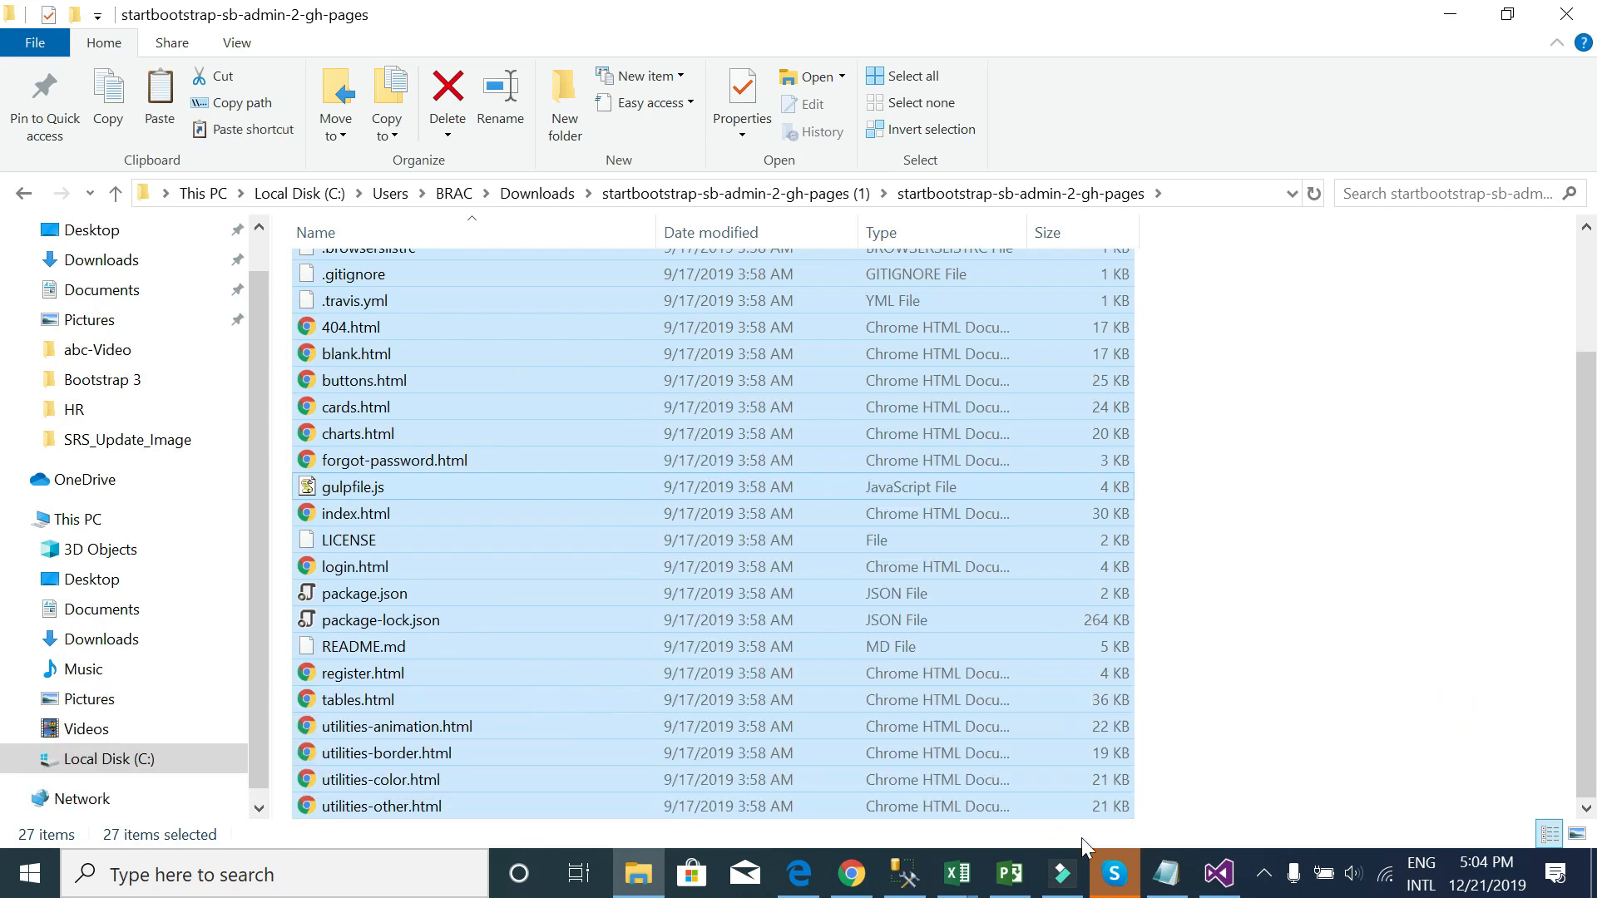
{"action": "left_click", "coordinate": [1218, 874]}
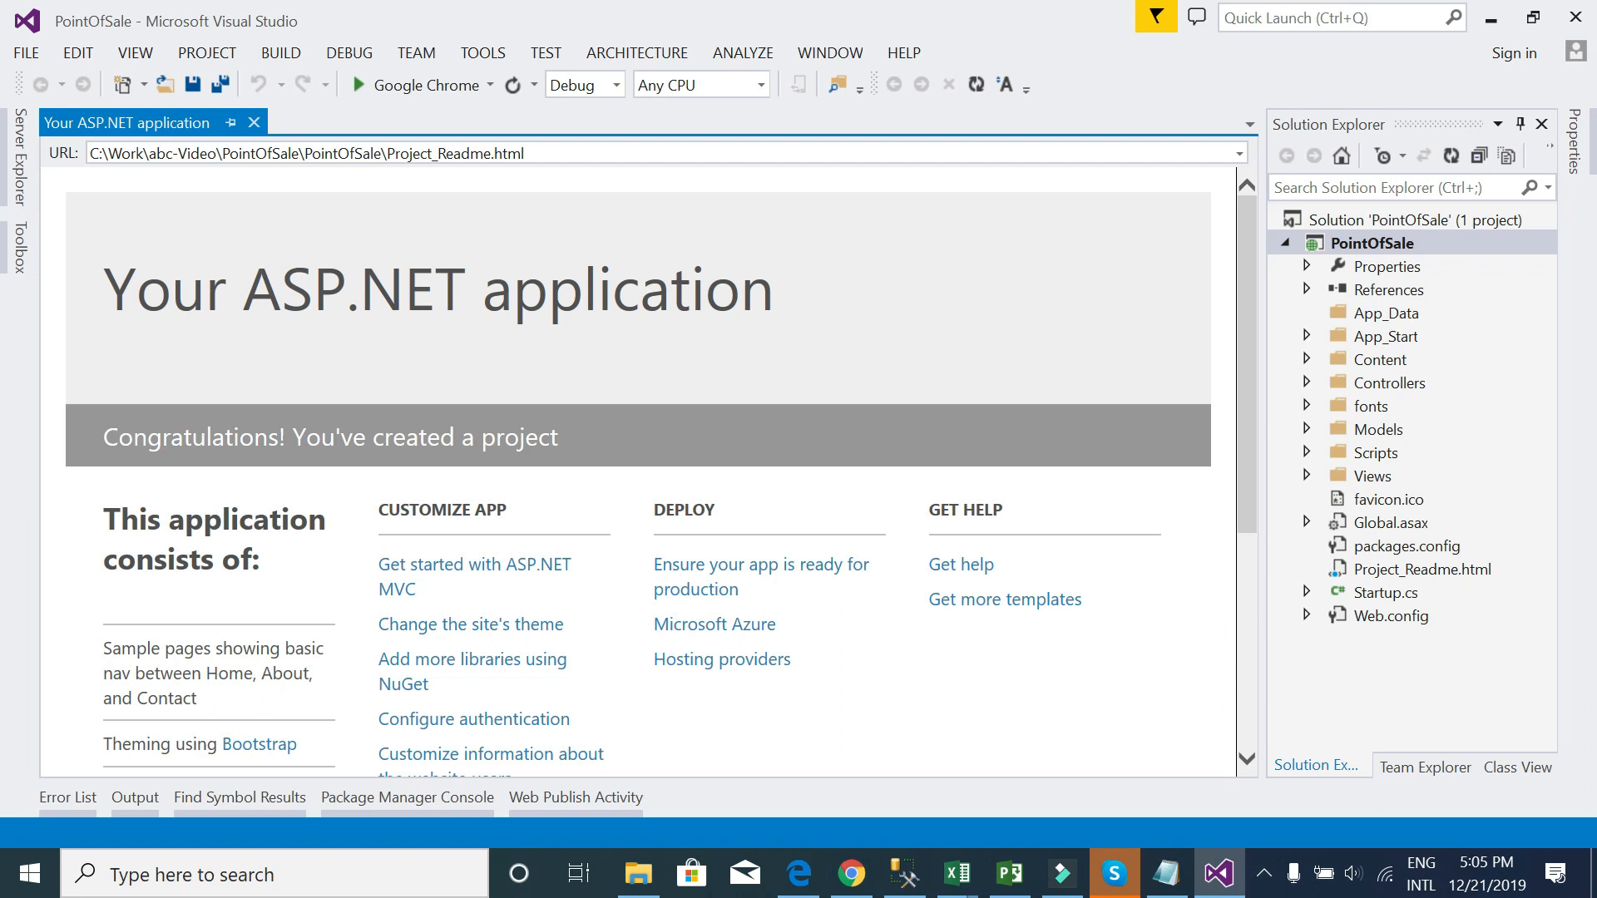
{"action": "mouse_move", "coordinate": [254, 122]}
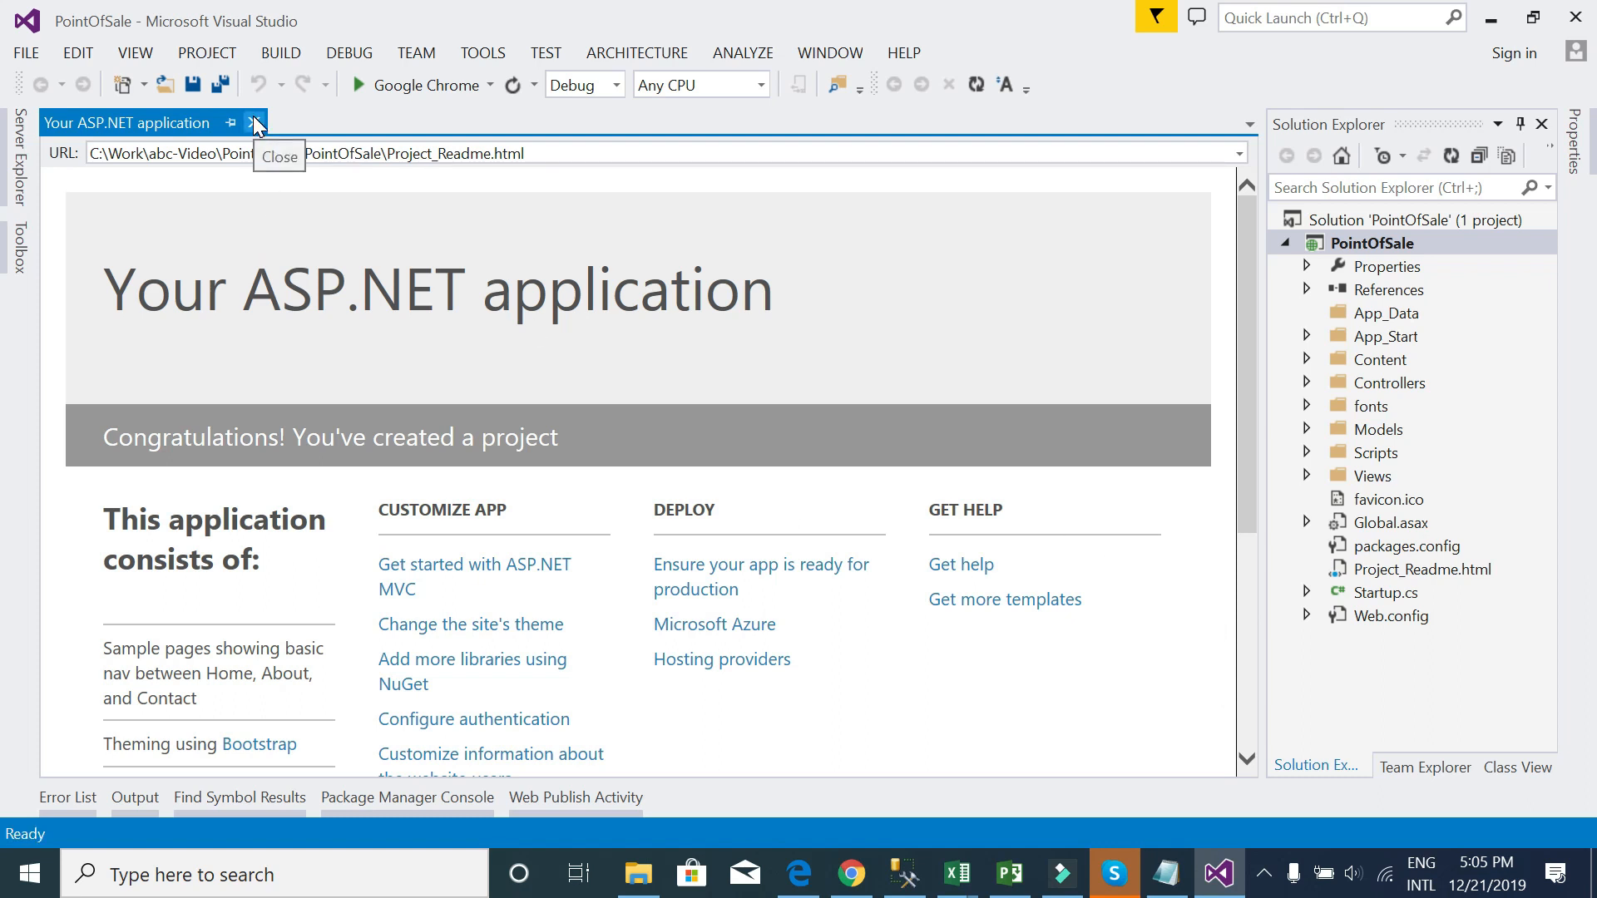
- Close the Project_Readme page and add a 'Template' folder to PointOfSale
{"action": "left_click", "coordinate": [256, 123]}
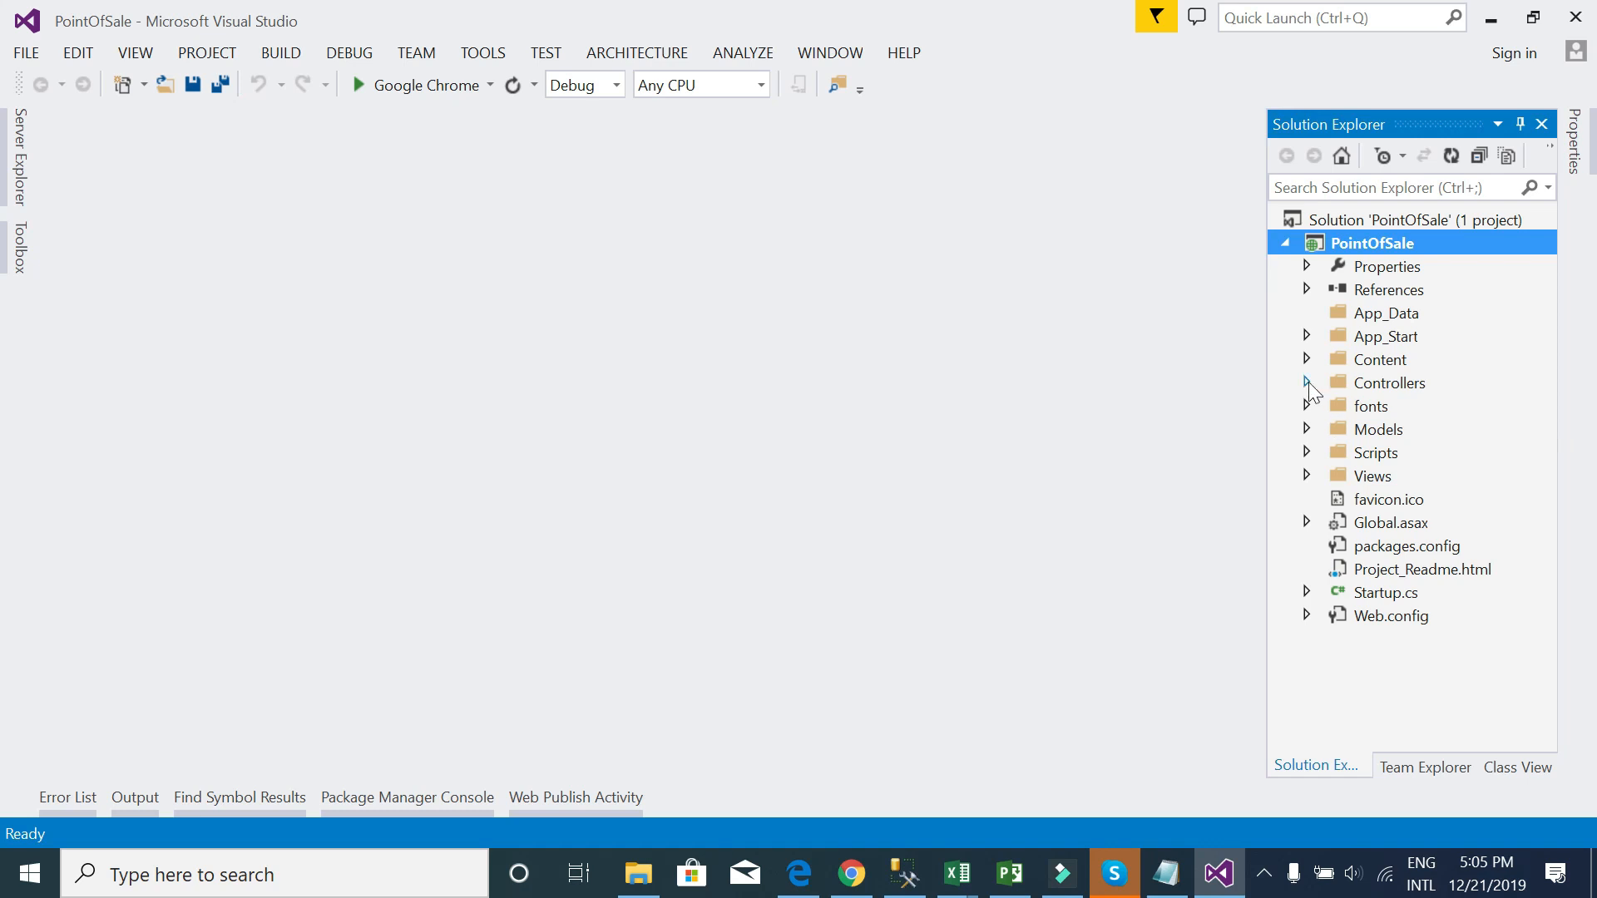
{"action": "mouse_move", "coordinate": [1370, 267]}
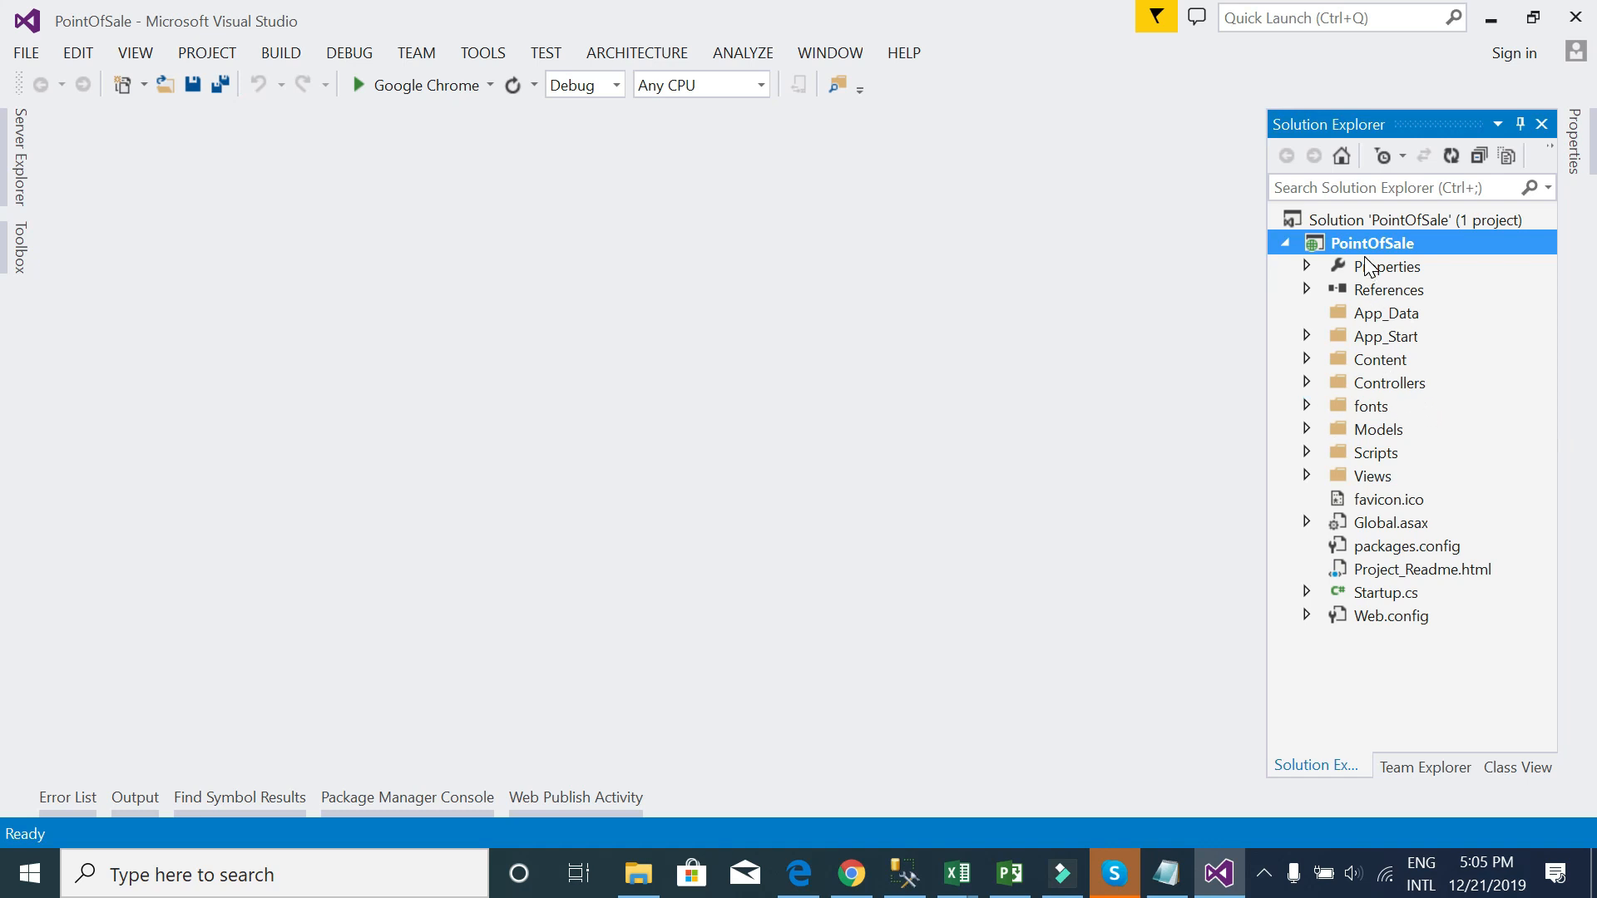
{"action": "right_click", "coordinate": [1370, 242]}
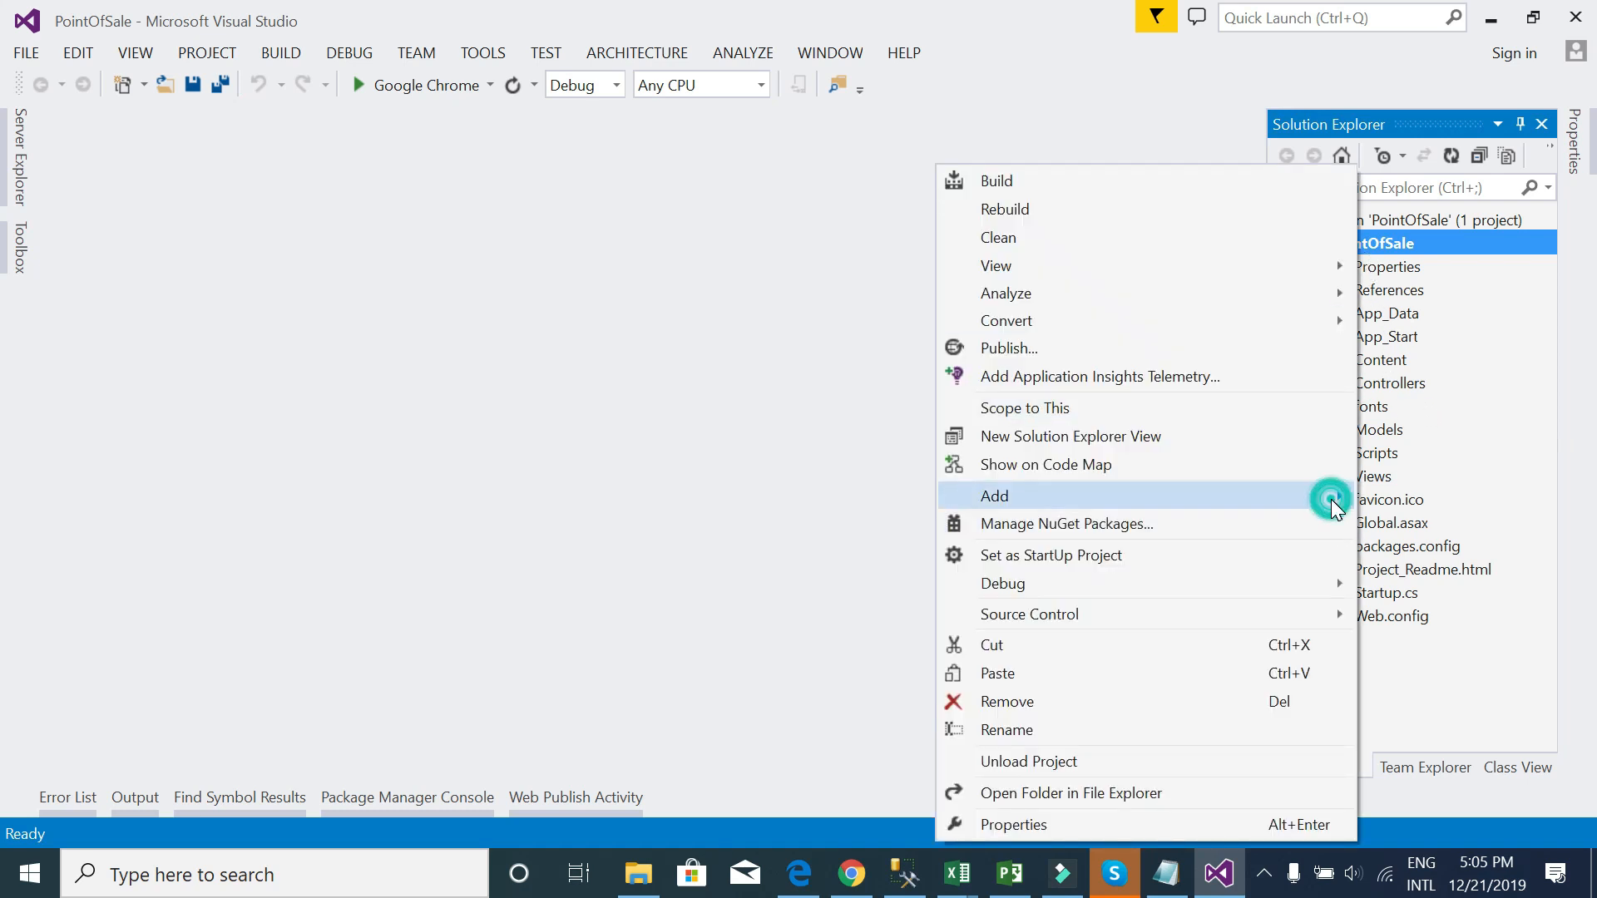
{"action": "left_click", "coordinate": [994, 496]}
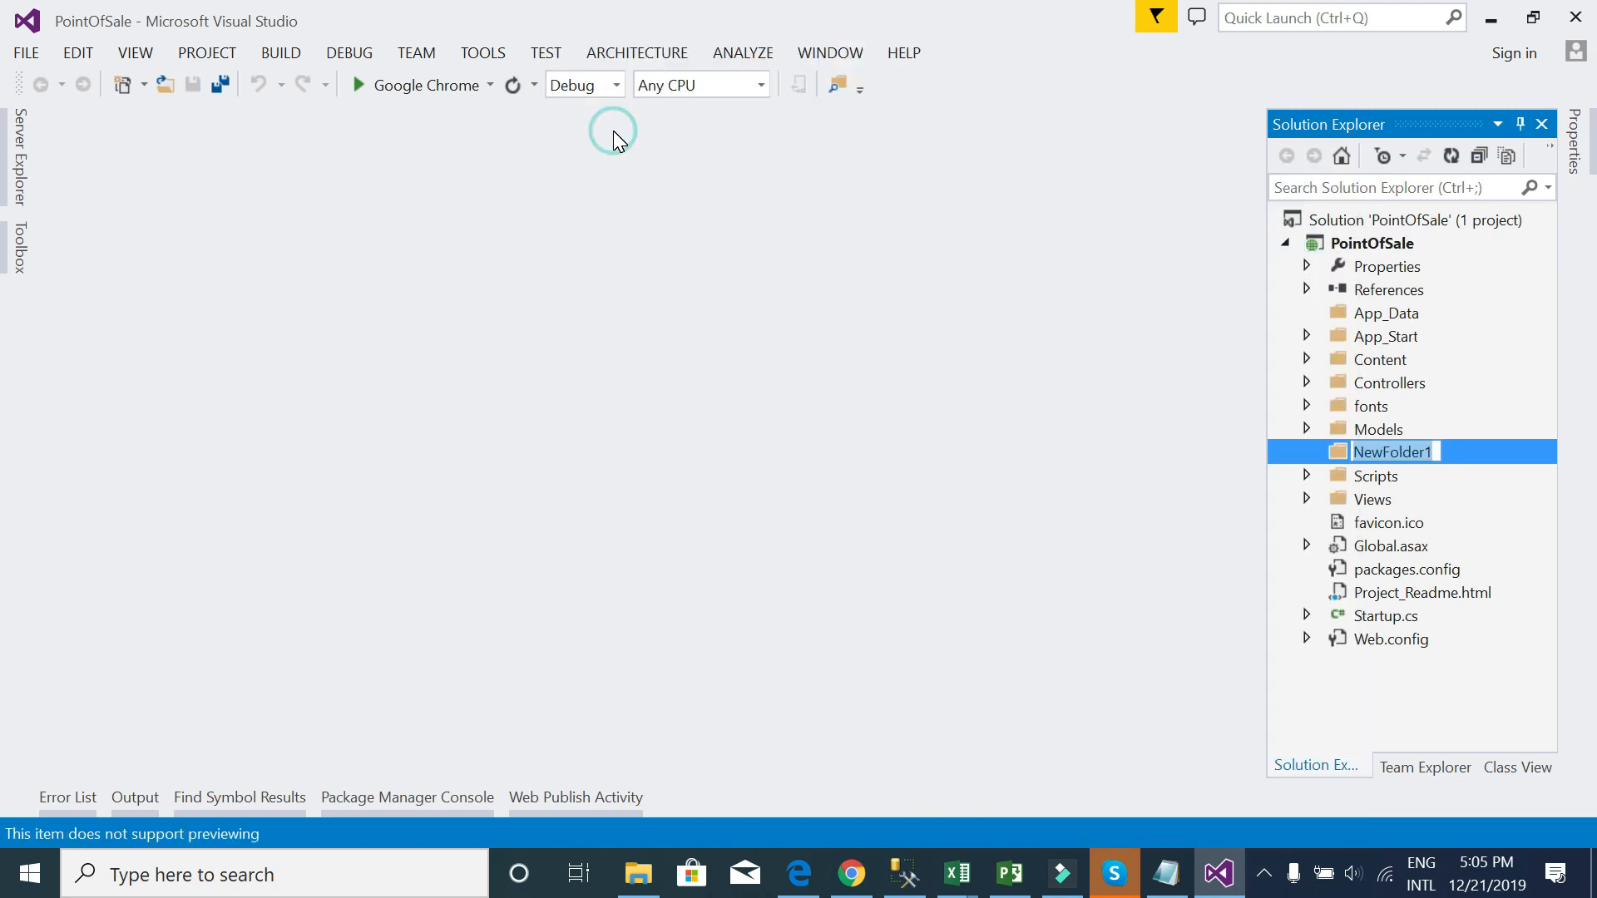
{"action": "type", "text": "Template"}
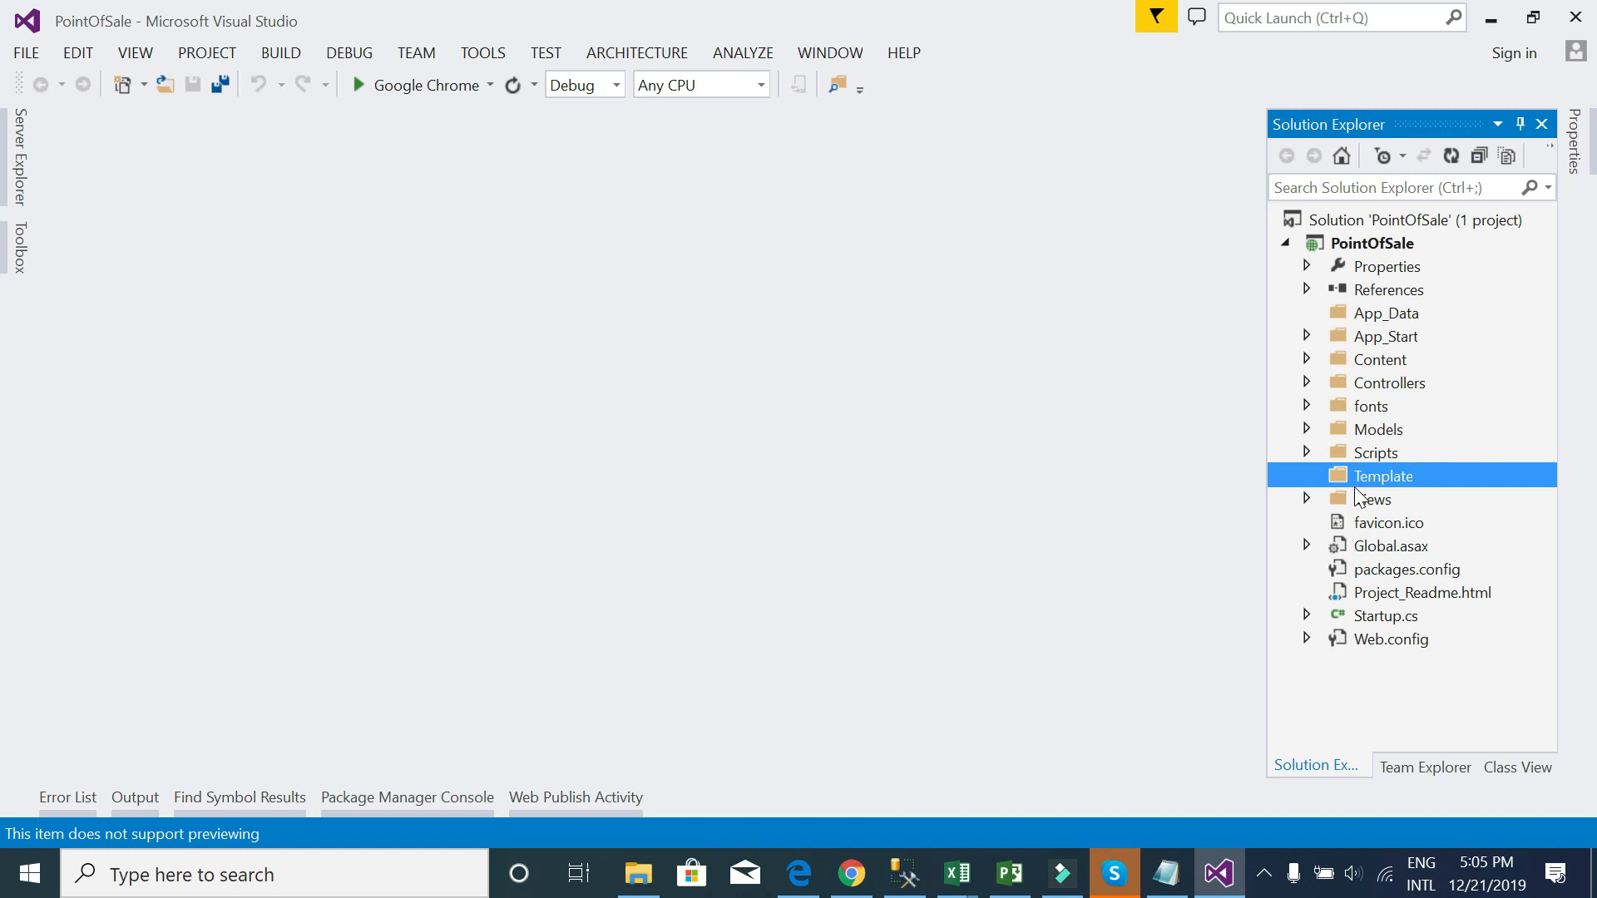
- Add an 'sbAdmin2' subfolder inside Template
{"action": "right_click", "coordinate": [1382, 475]}
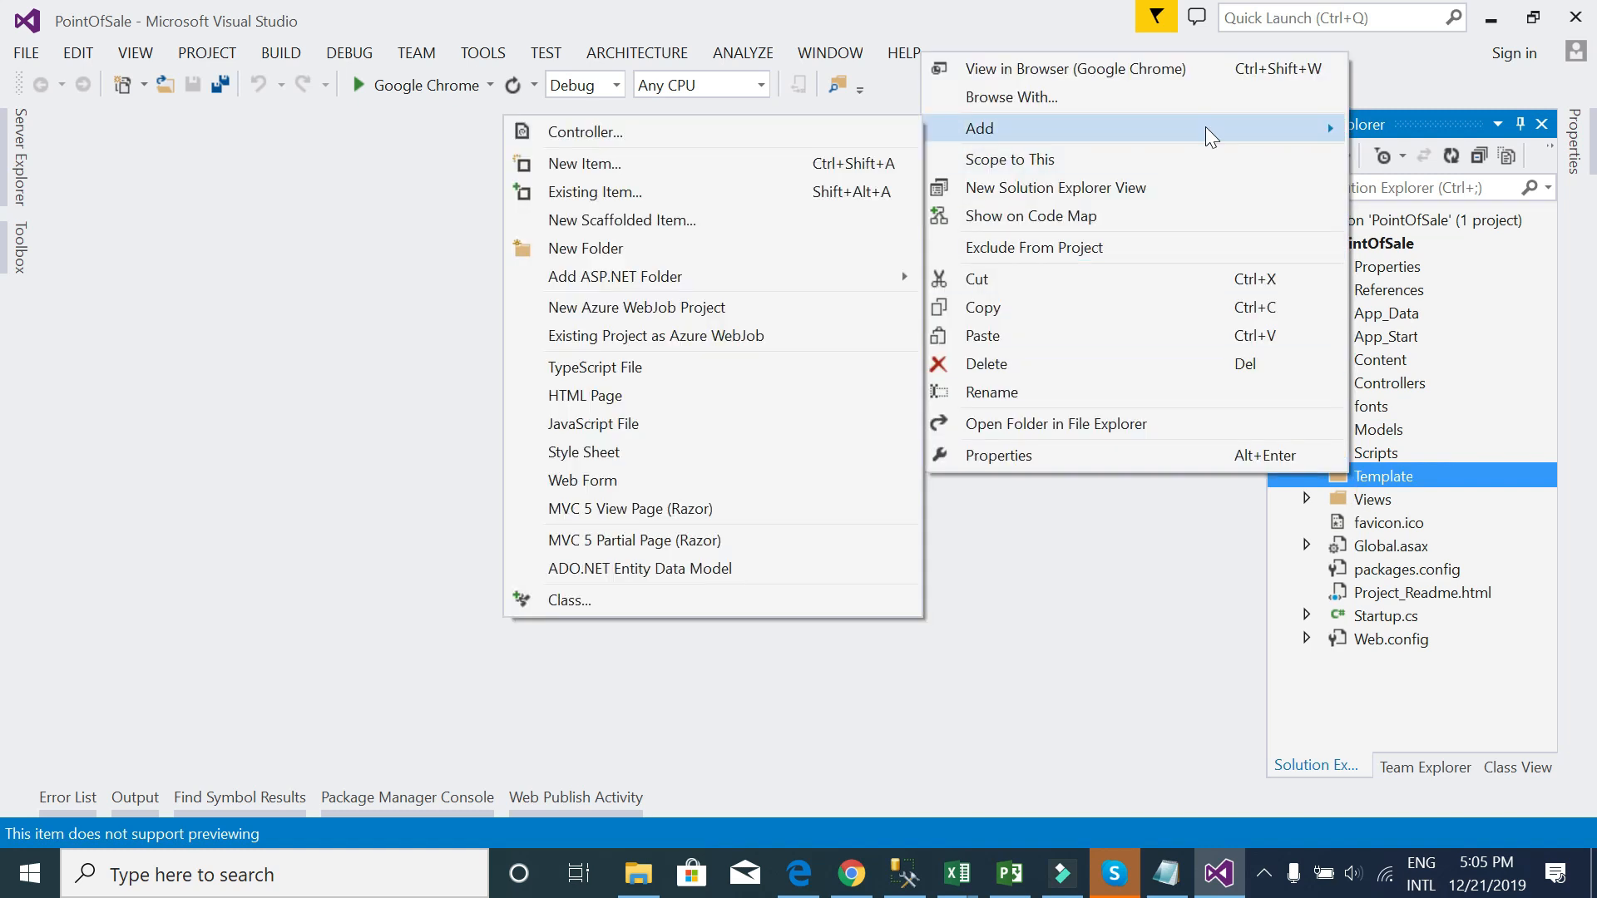
{"action": "left_click", "coordinate": [586, 247]}
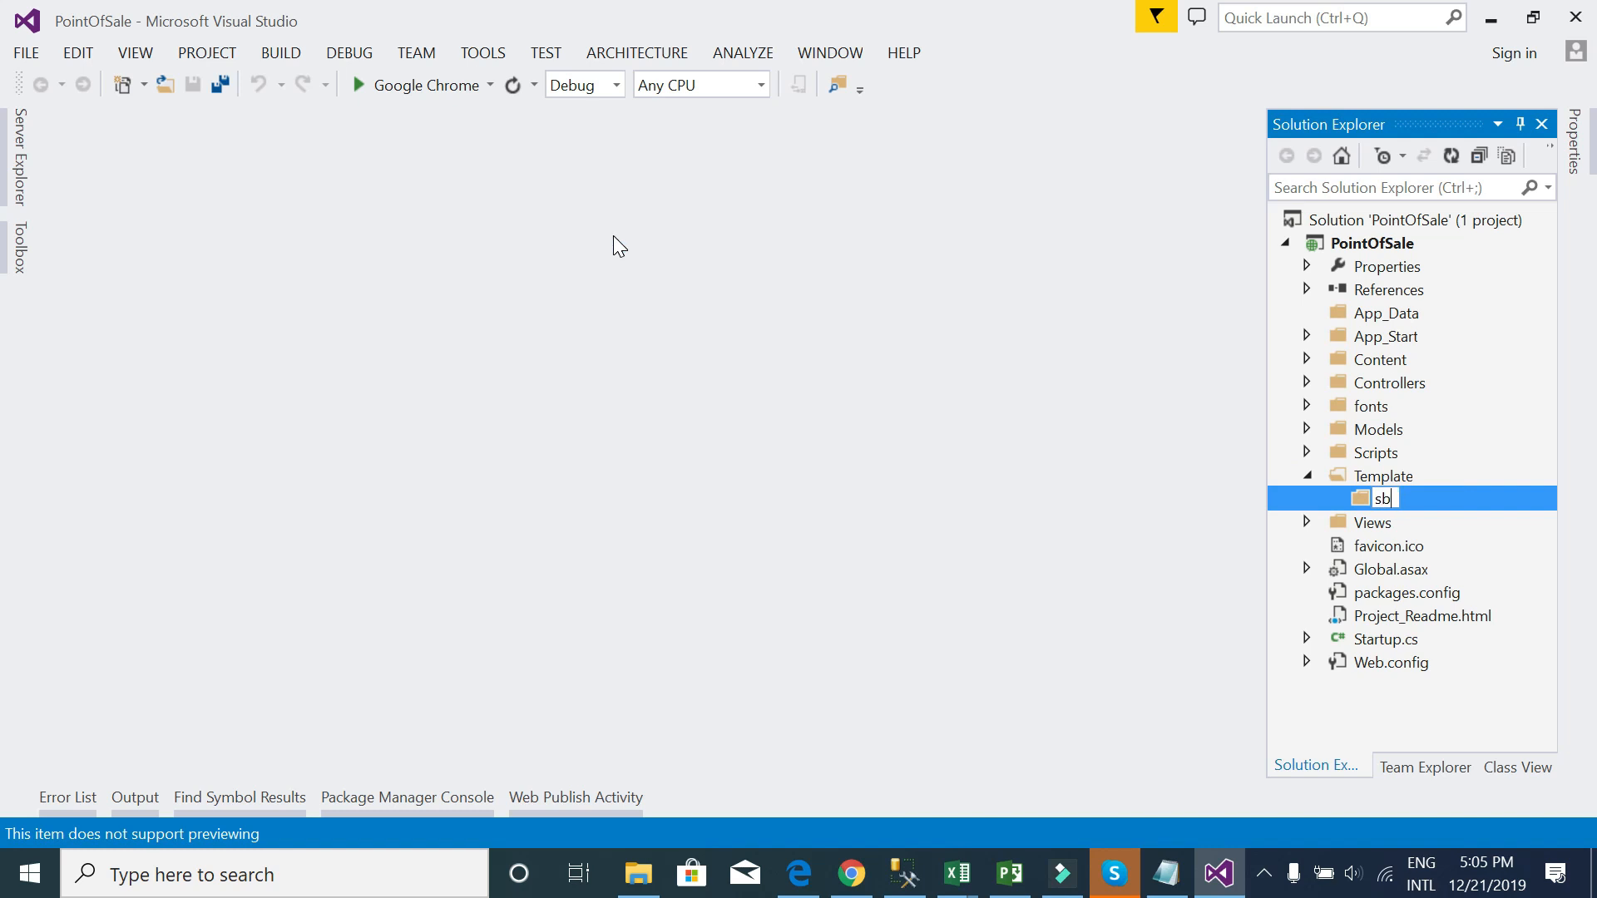
{"action": "type", "text": "Admin"}
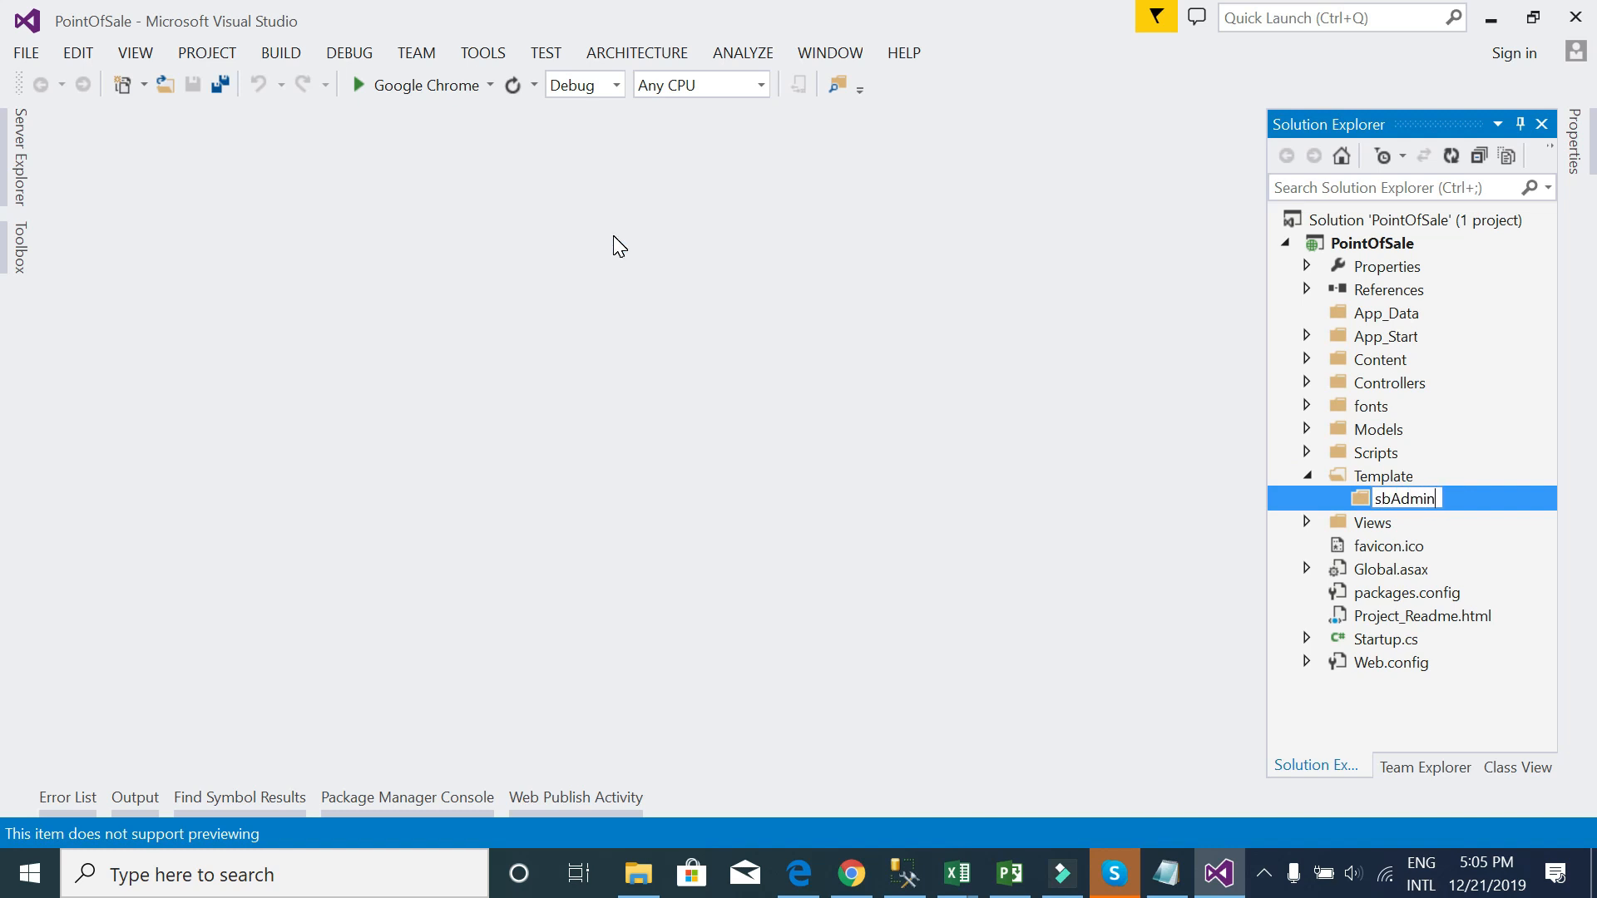
{"action": "type", "text": "2"}
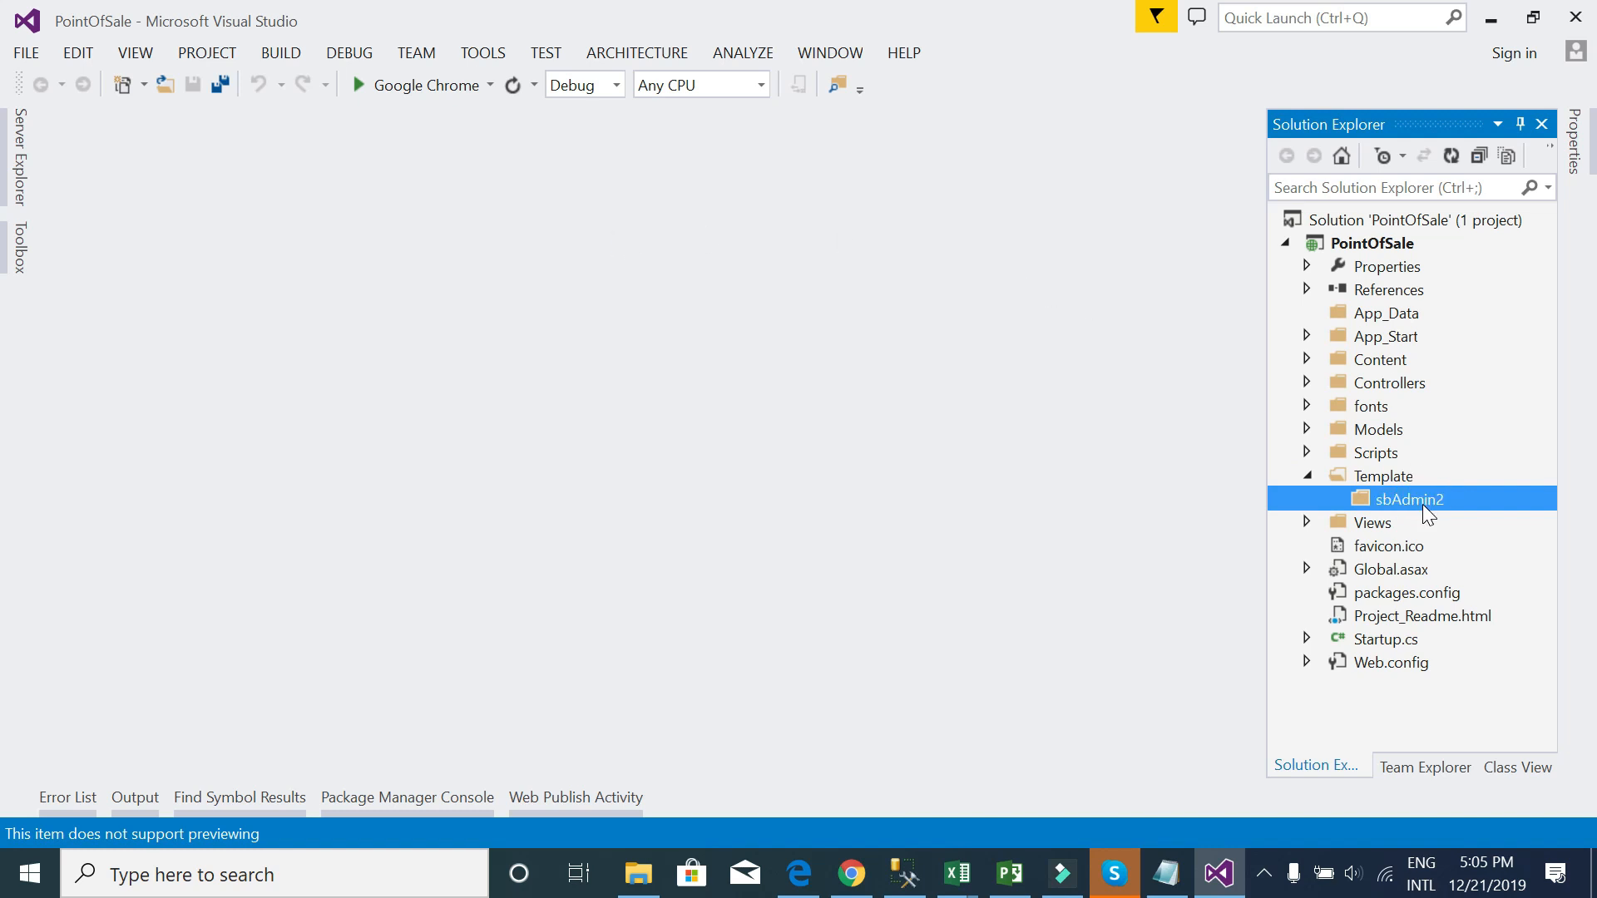
- Paste the SB Admin 2 theme files into sbAdmin2 and collapse Template
{"action": "right_click", "coordinate": [1407, 499]}
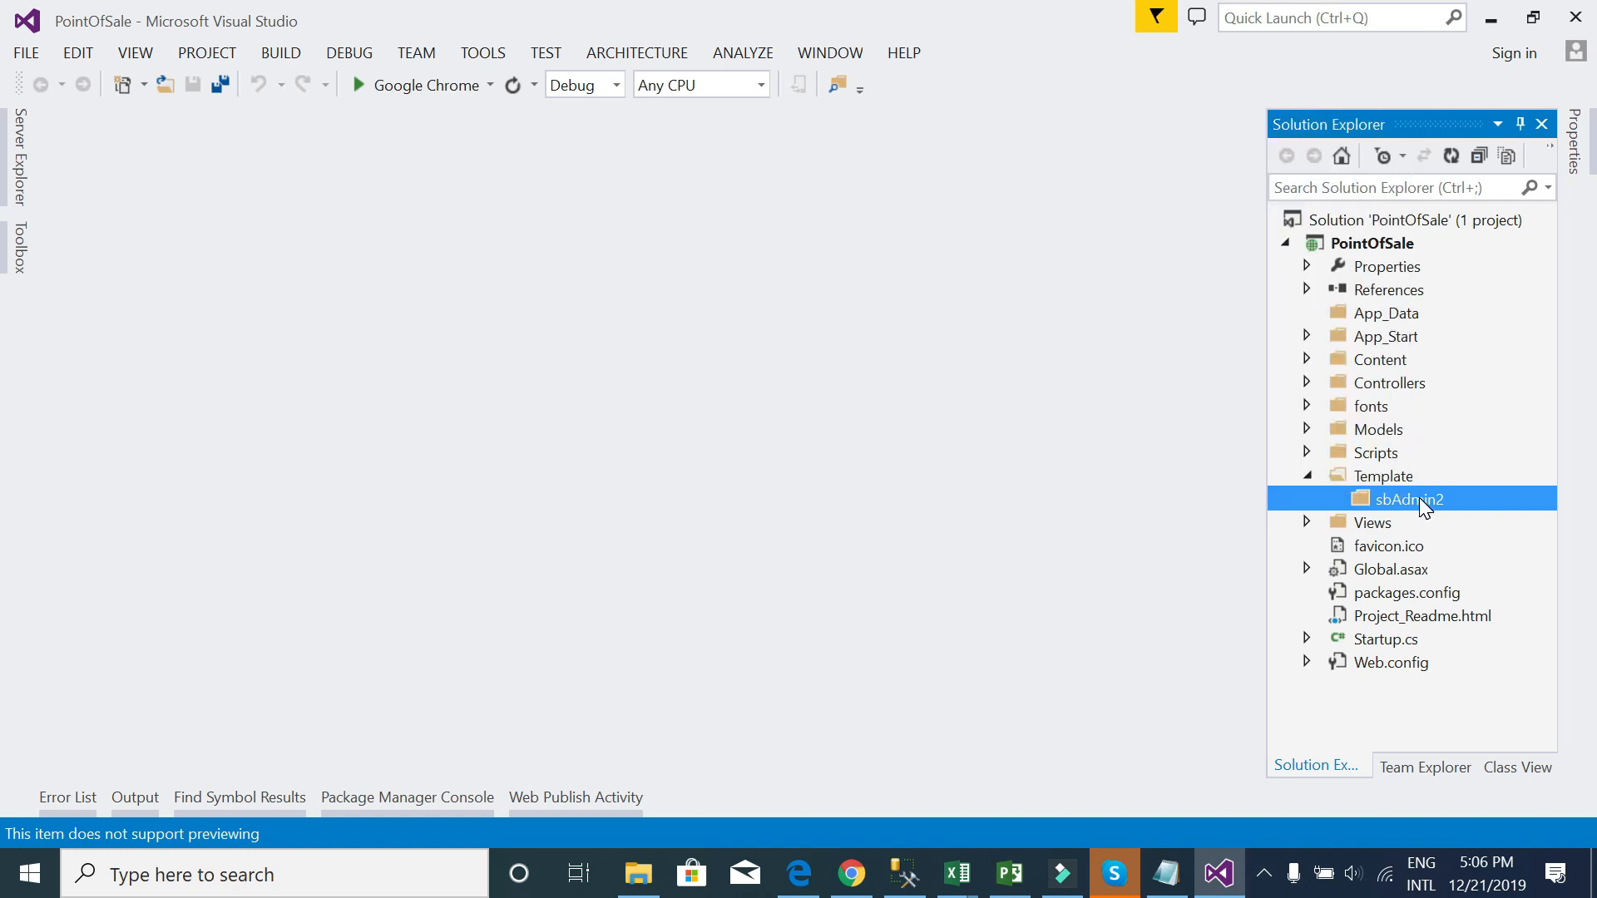
{"action": "right_click", "coordinate": [1407, 498]}
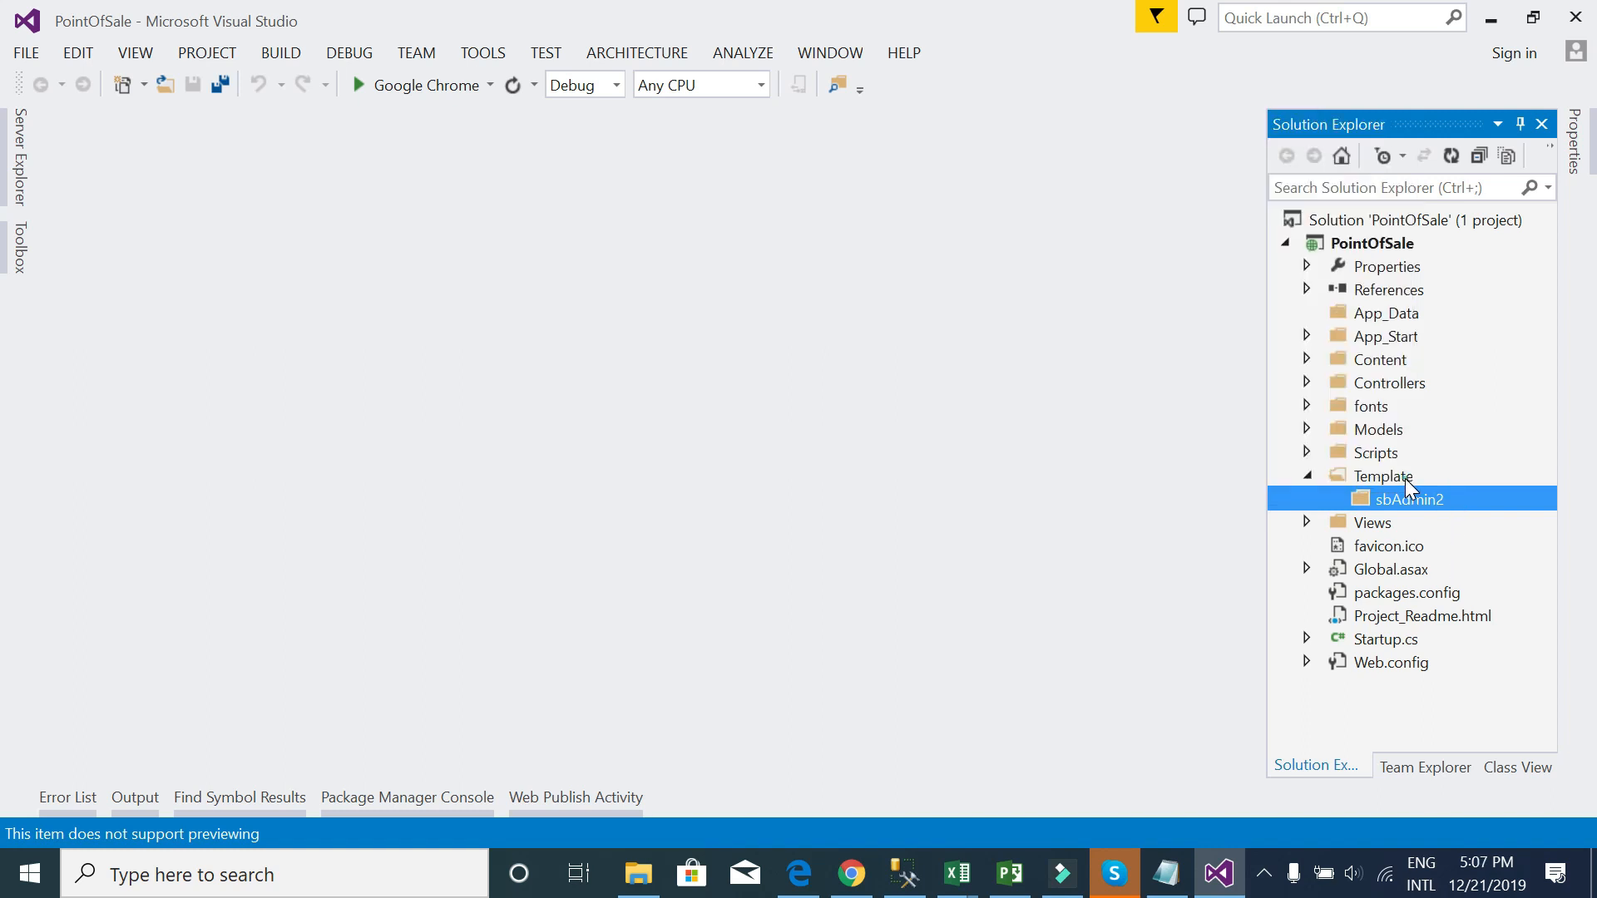
{"action": "right_click", "coordinate": [1411, 499]}
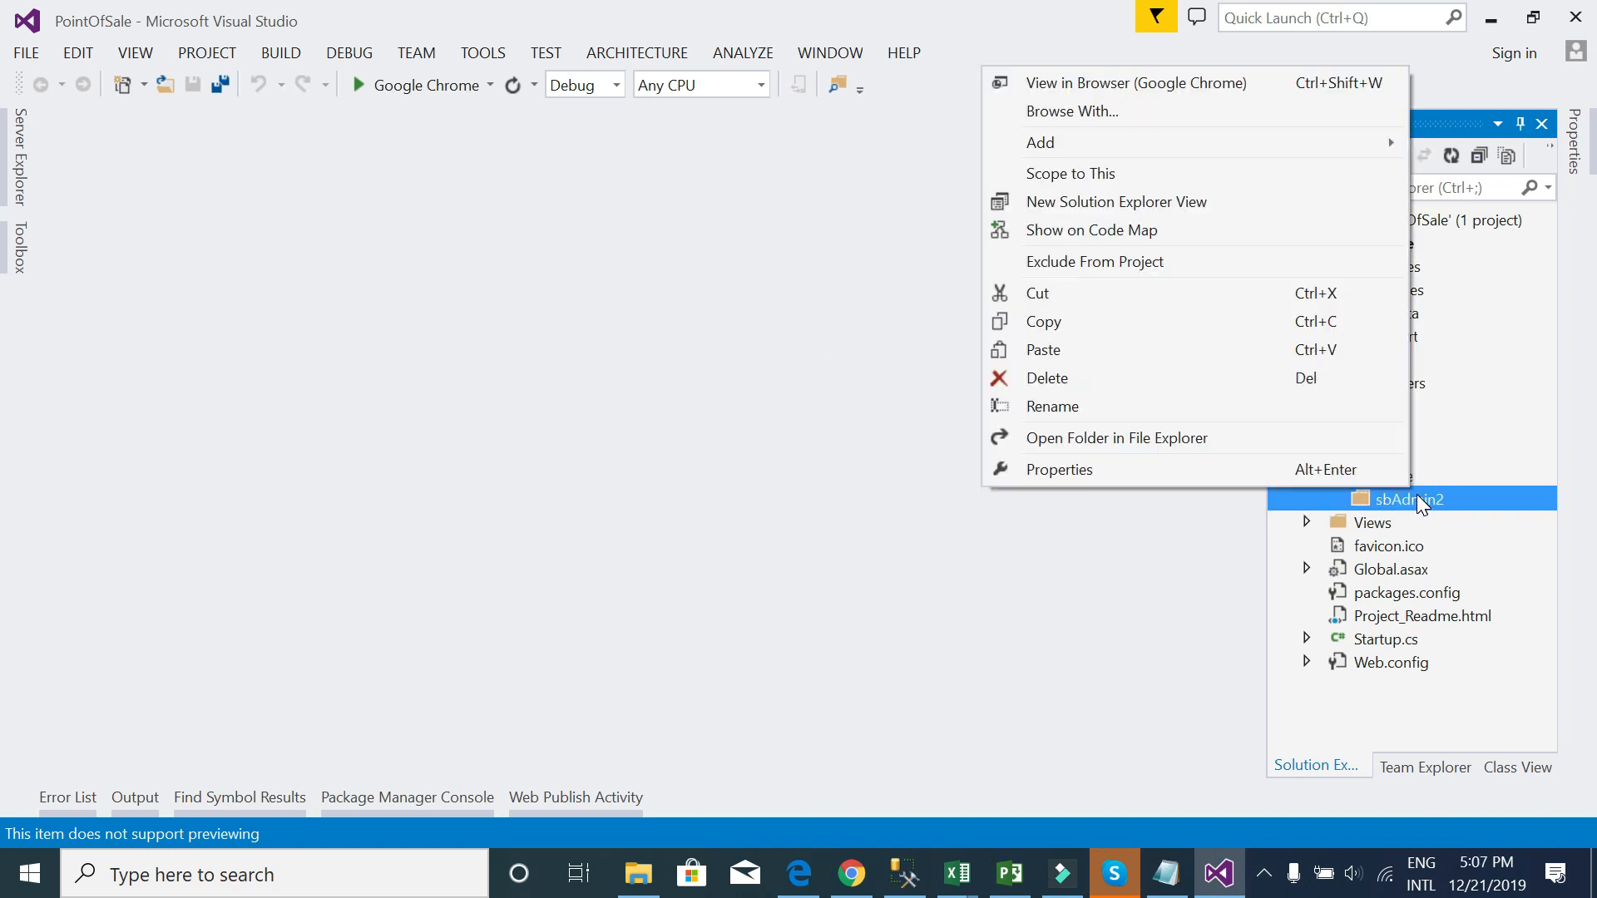
{"action": "left_click", "coordinate": [1039, 141]}
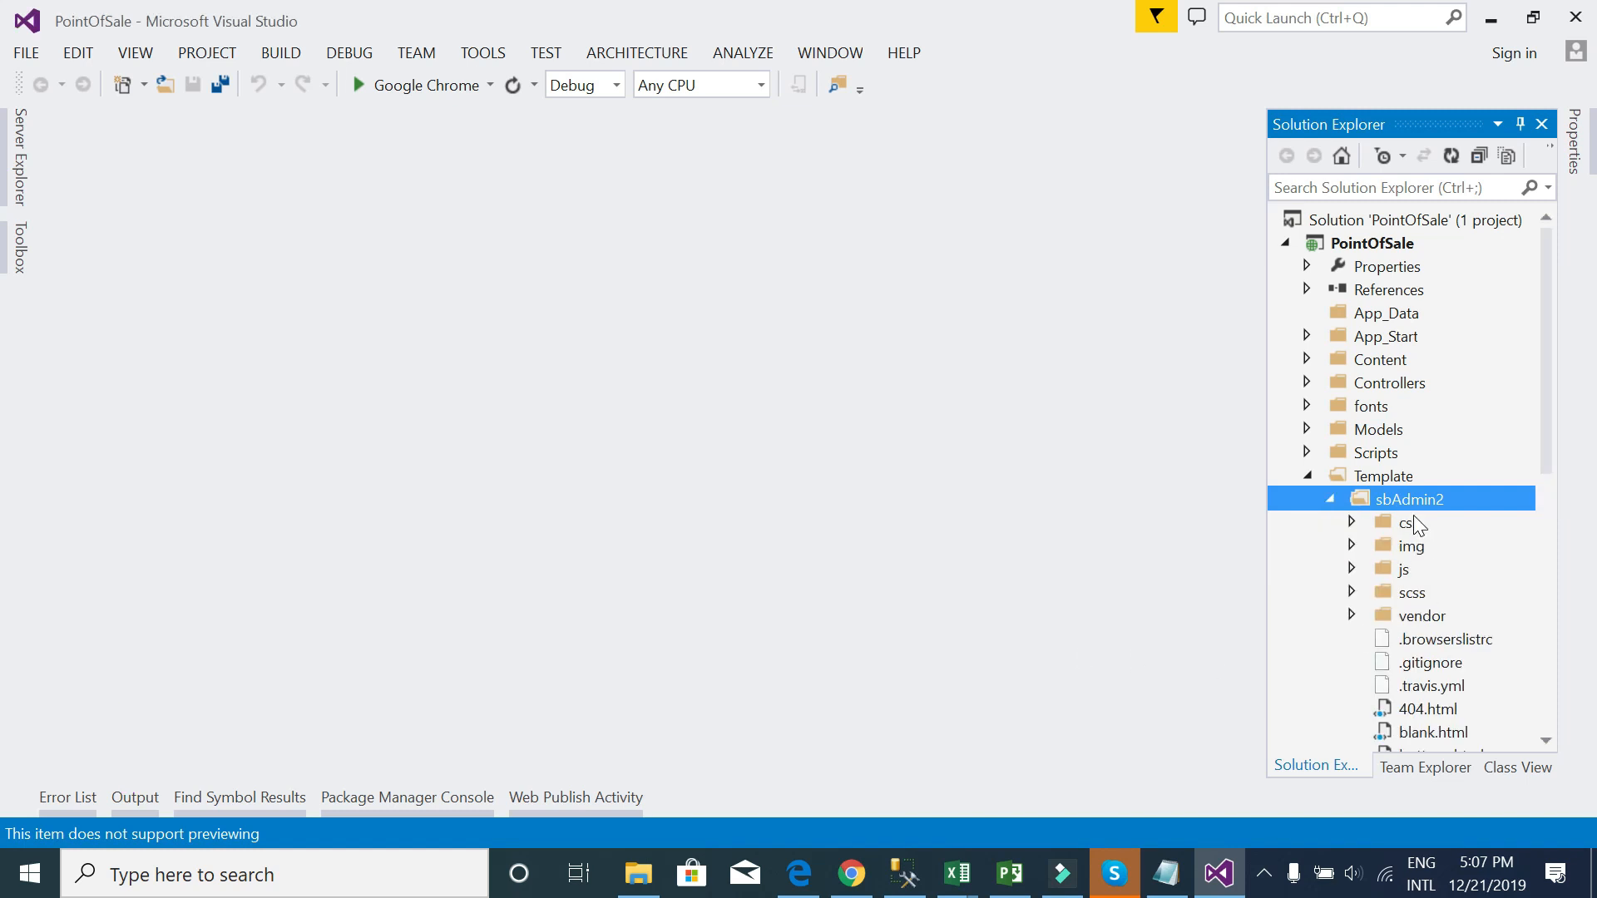
{"action": "scroll", "scroll_direction": "down", "scroll_amount": 3}
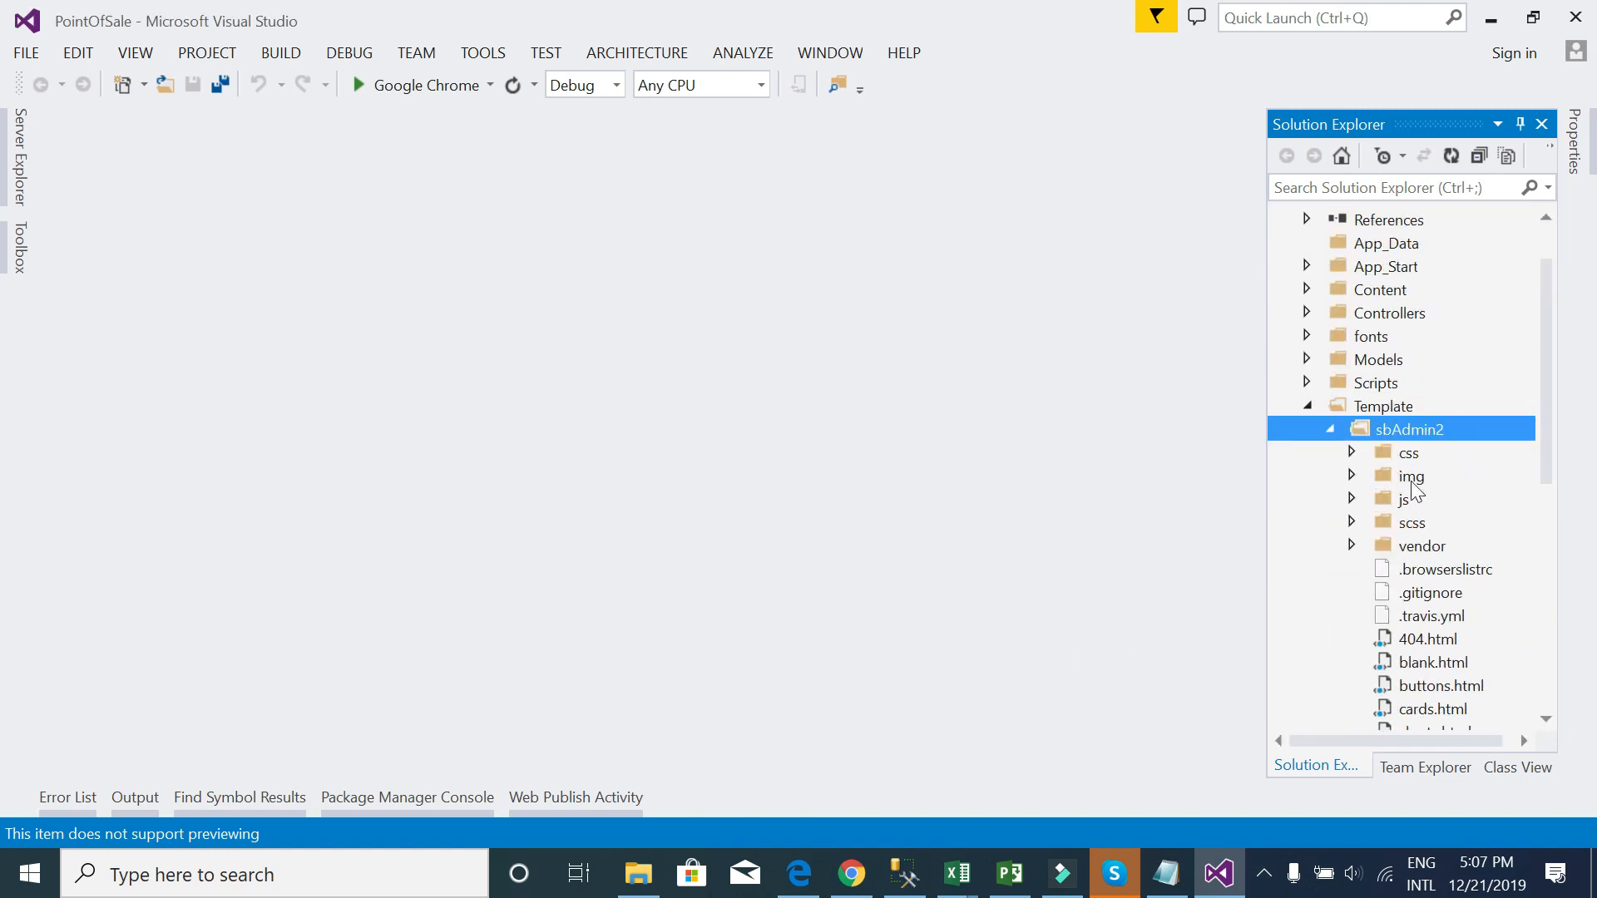
{"action": "mouse_move", "coordinate": [1401, 417]}
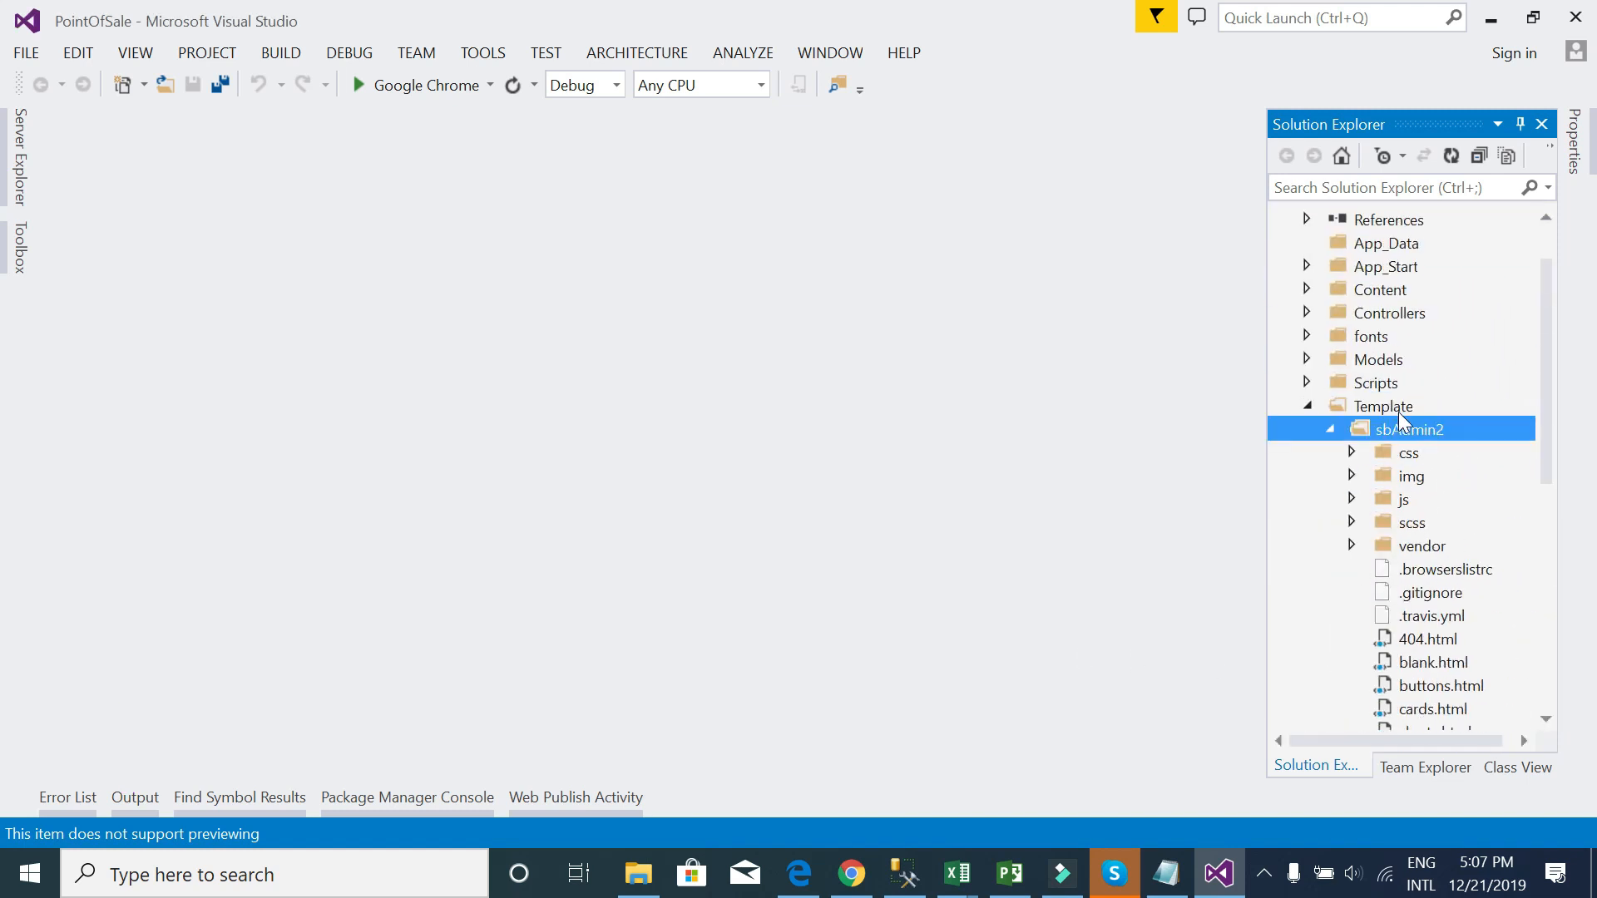
{"action": "left_click", "coordinate": [1309, 405]}
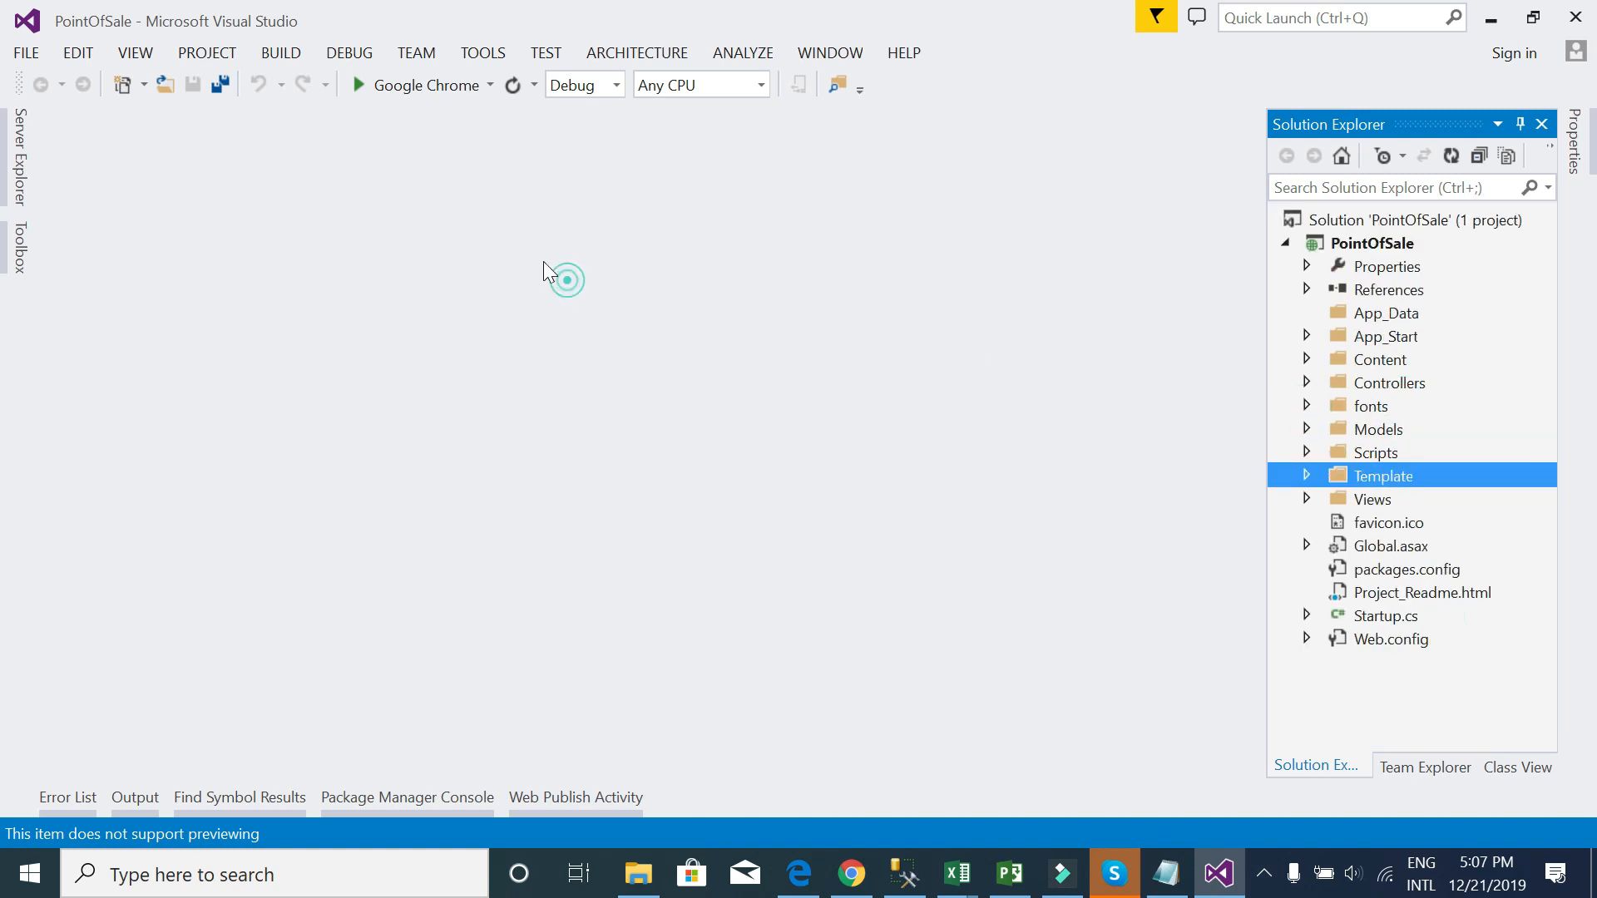
- Run PointOfSale in Chrome and compare the localhost page with the SB Admin 2 tab
{"action": "left_click", "coordinate": [418, 85]}
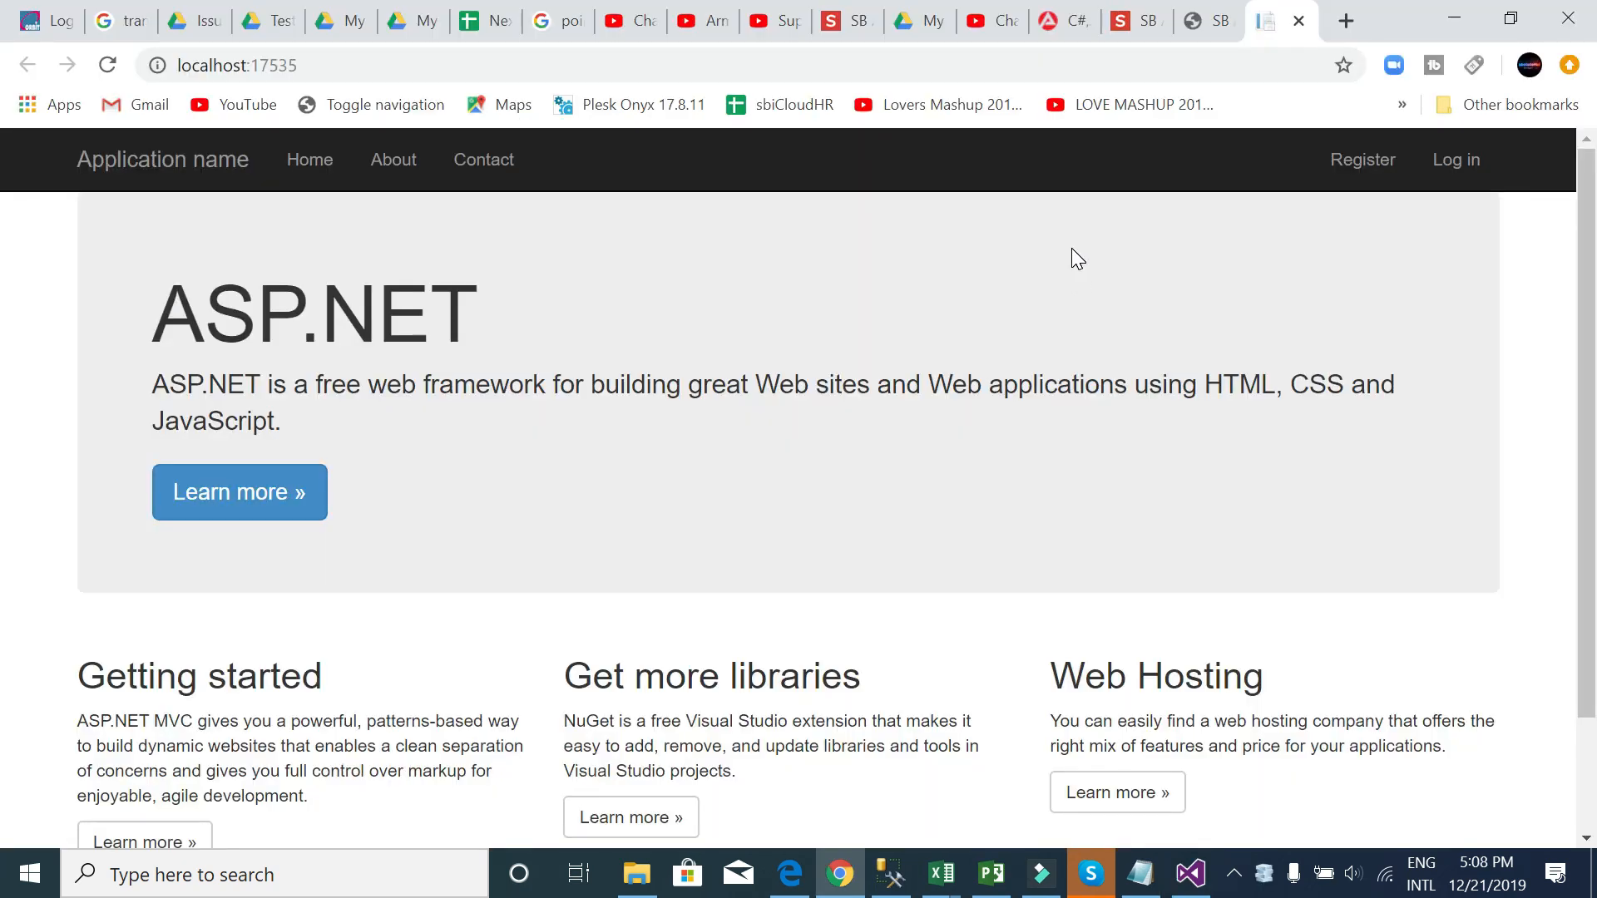
{"action": "mouse_move", "coordinate": [407, 471]}
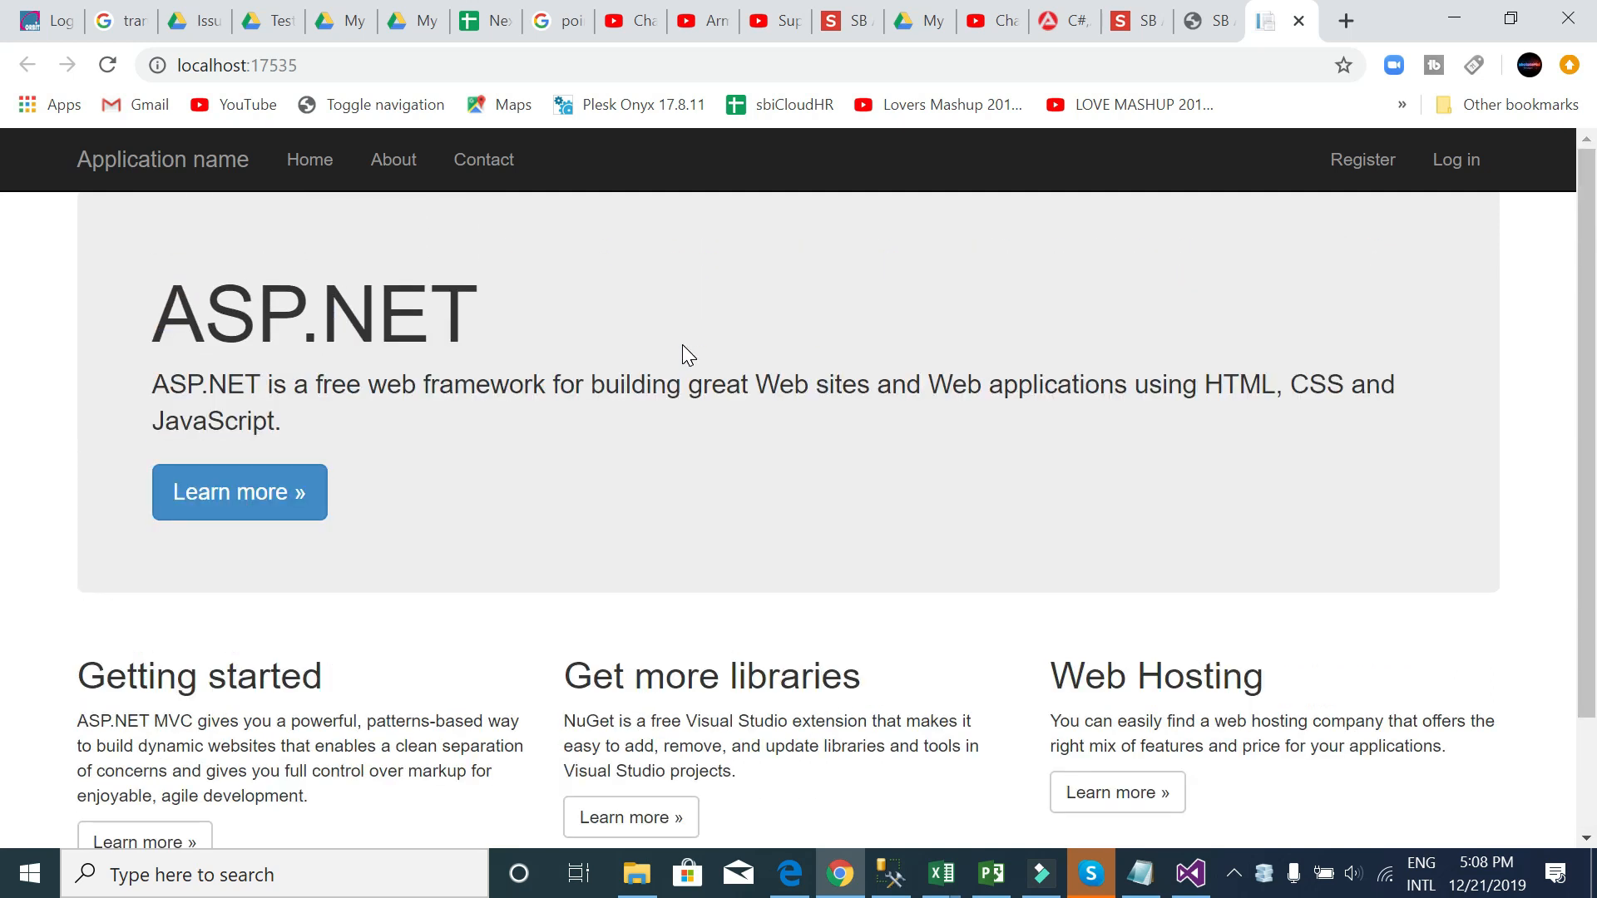
{"action": "scroll", "scroll_direction": "down", "scroll_amount": 3}
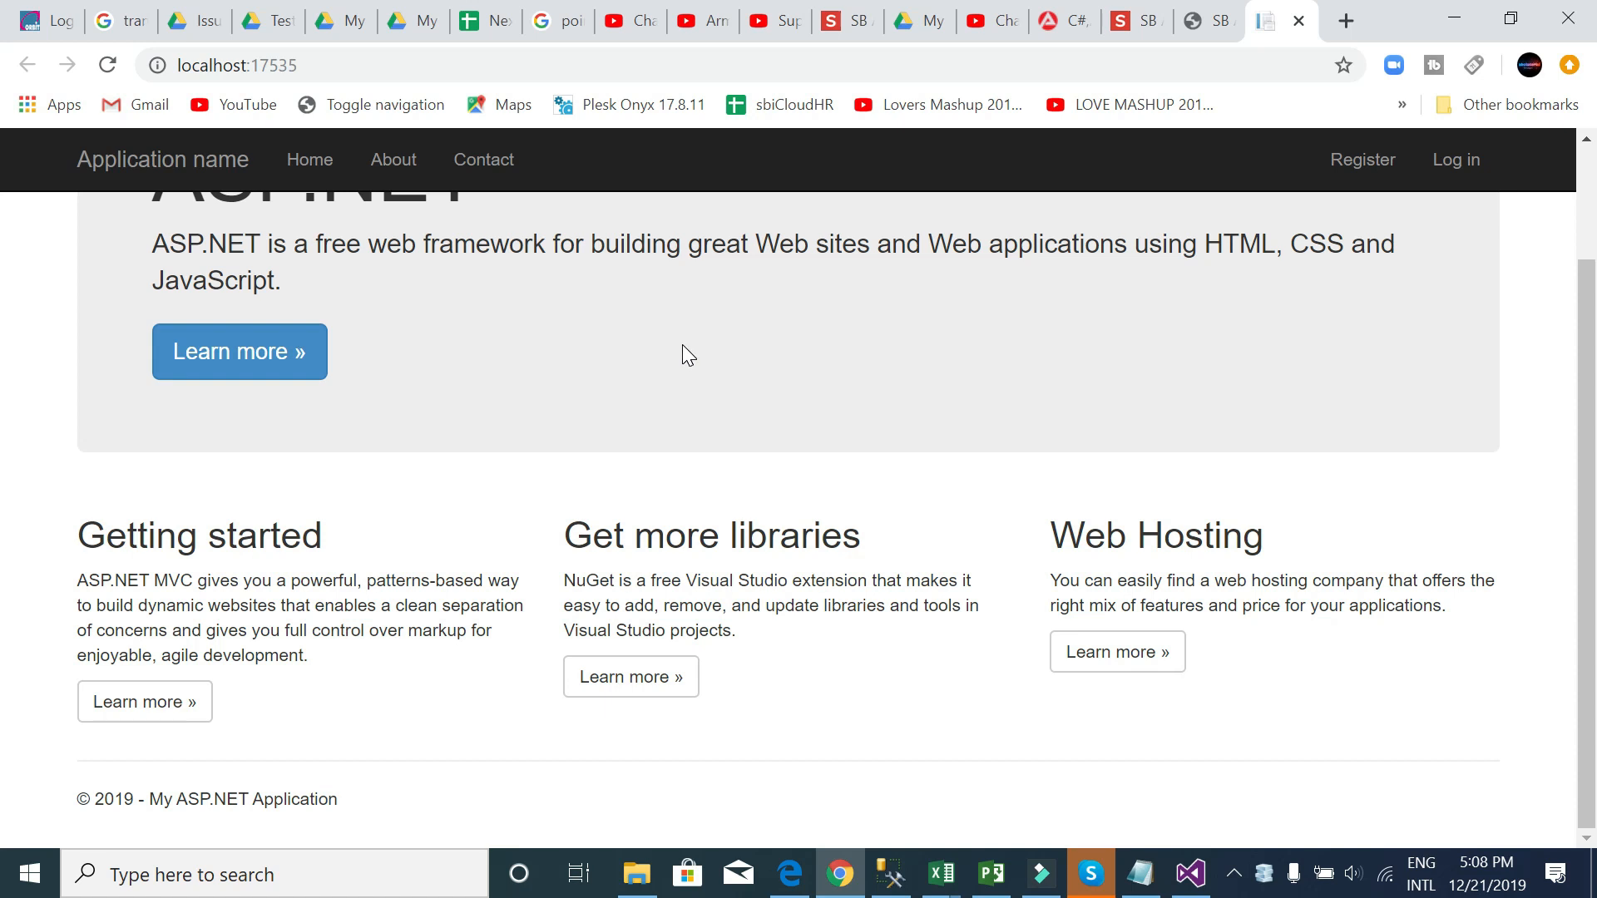
{"action": "scroll", "scroll_direction": "up", "scroll_amount": 3}
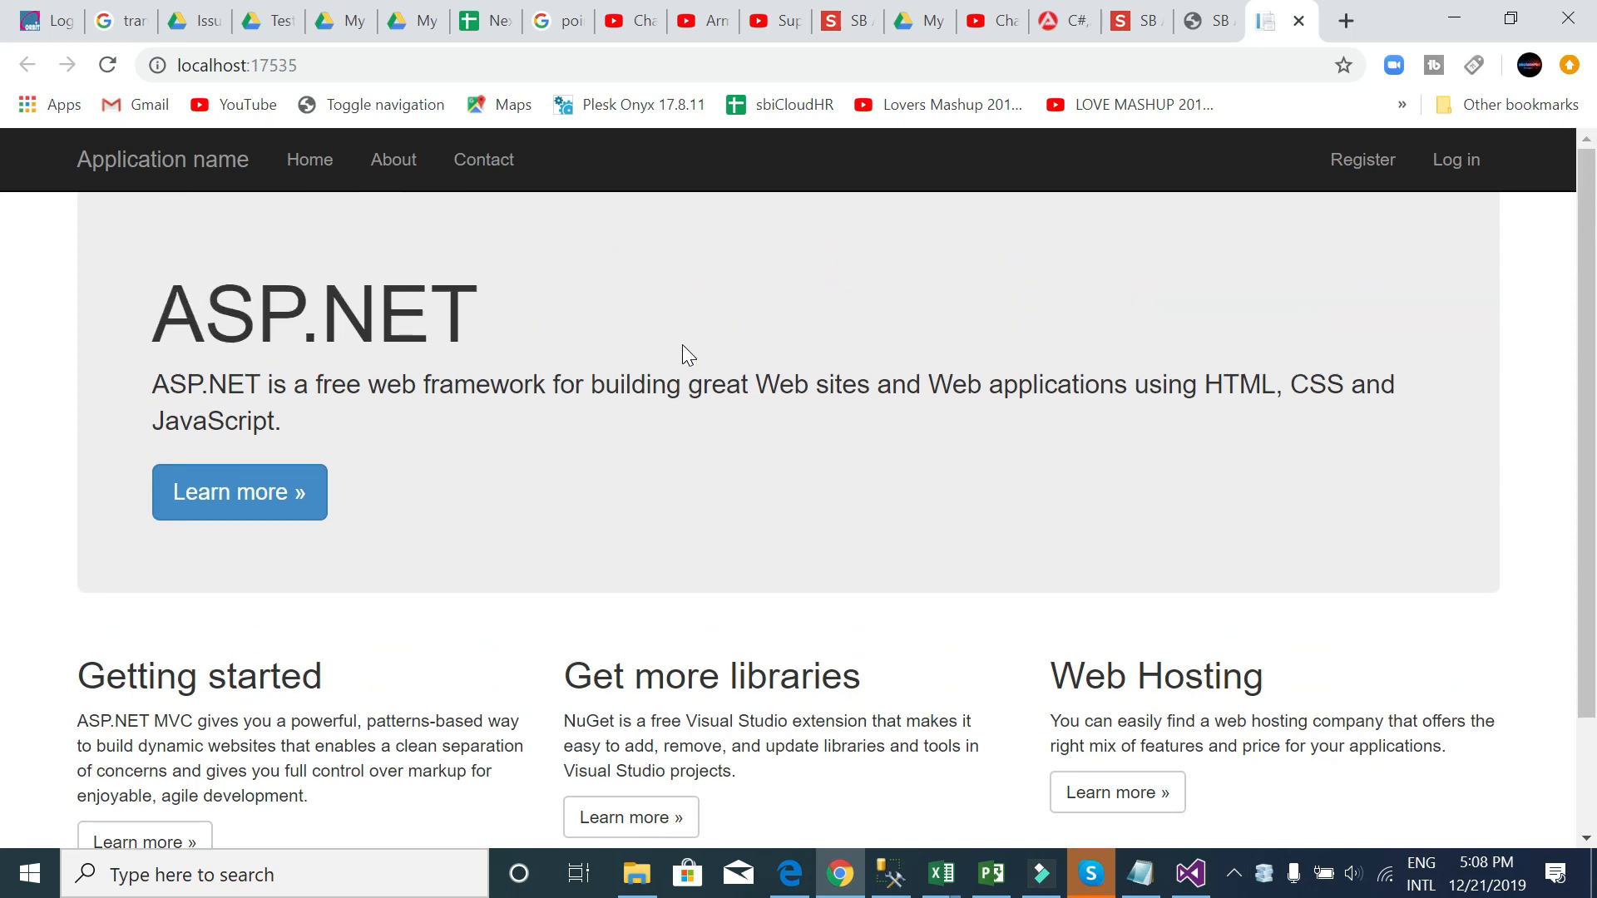
{"action": "scroll", "scroll_direction": "down", "scroll_amount": 3}
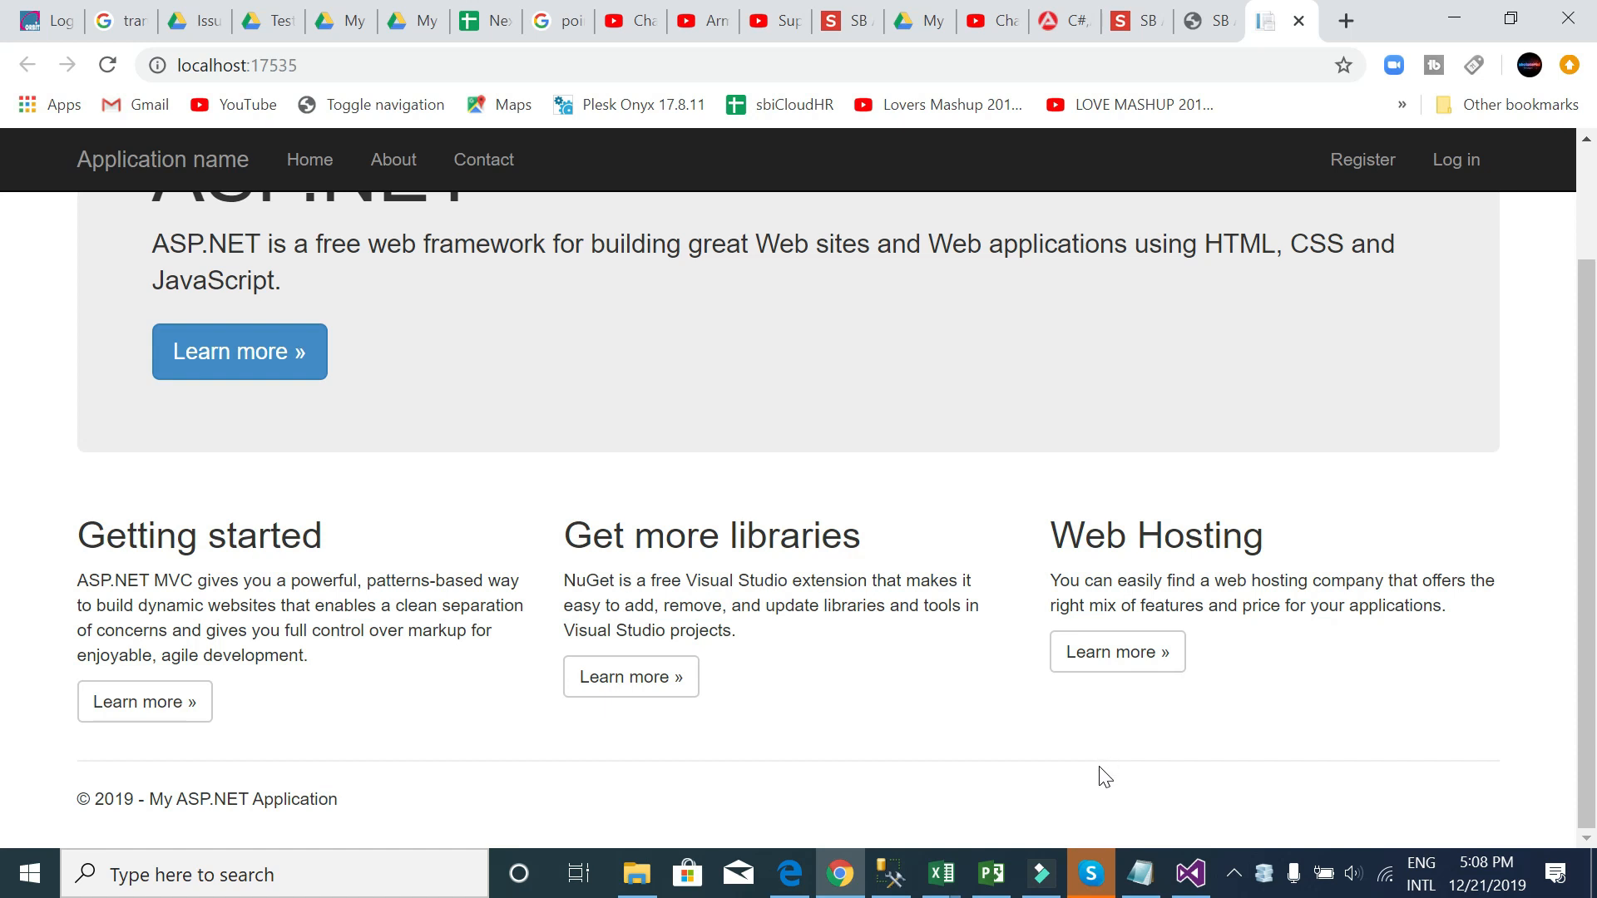
{"action": "scroll", "scroll_direction": "up", "scroll_amount": 3}
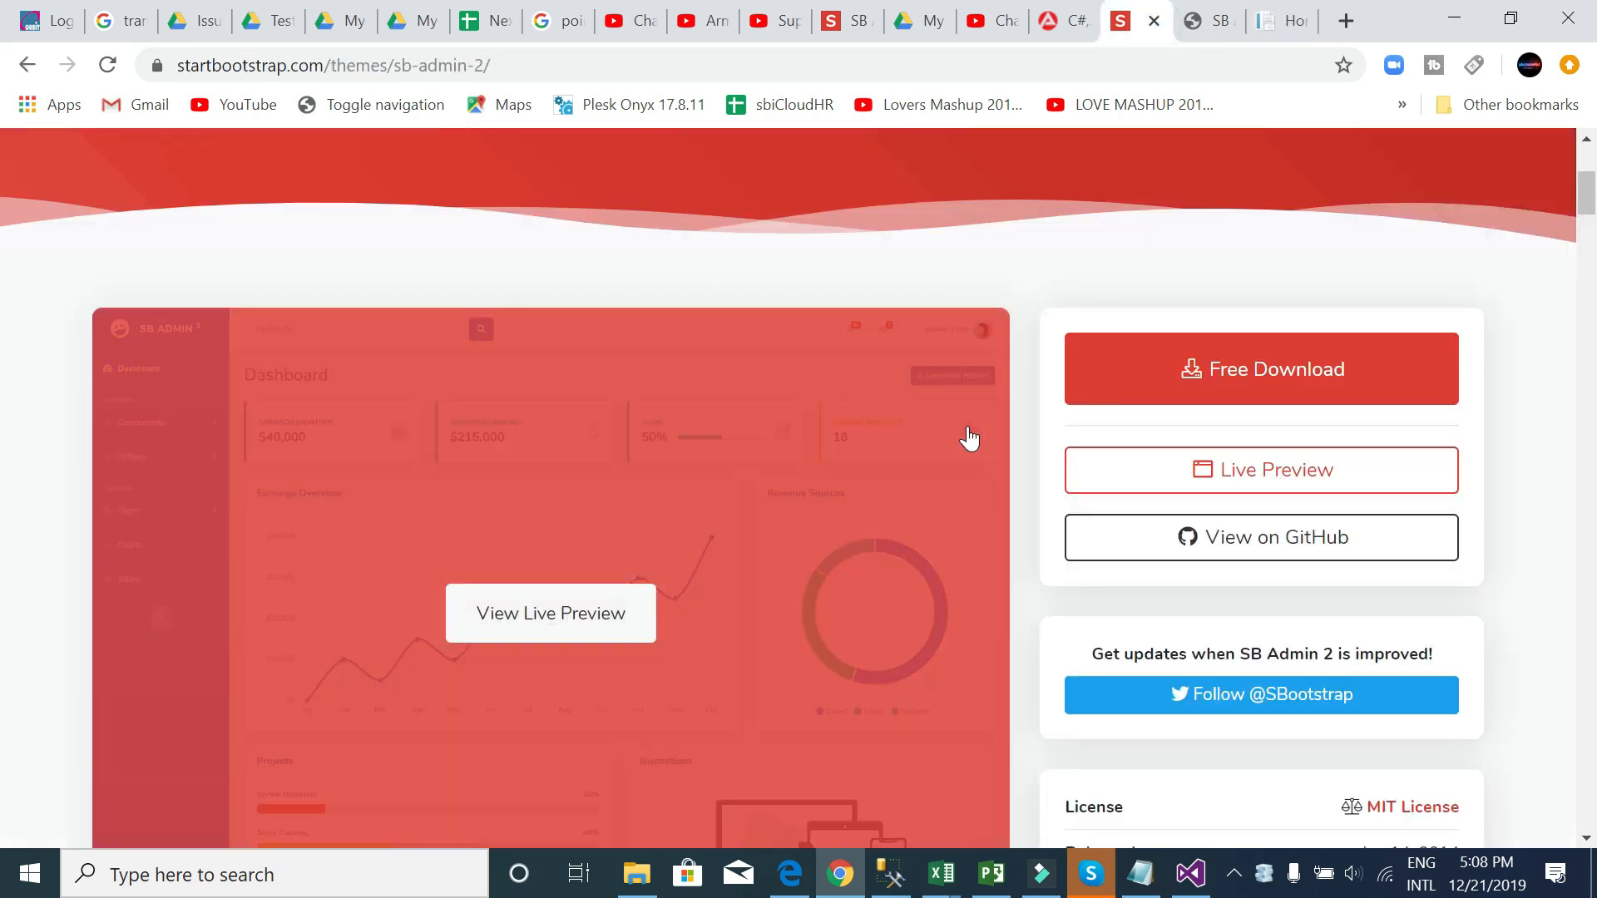
{"action": "left_click", "coordinate": [1266, 20]}
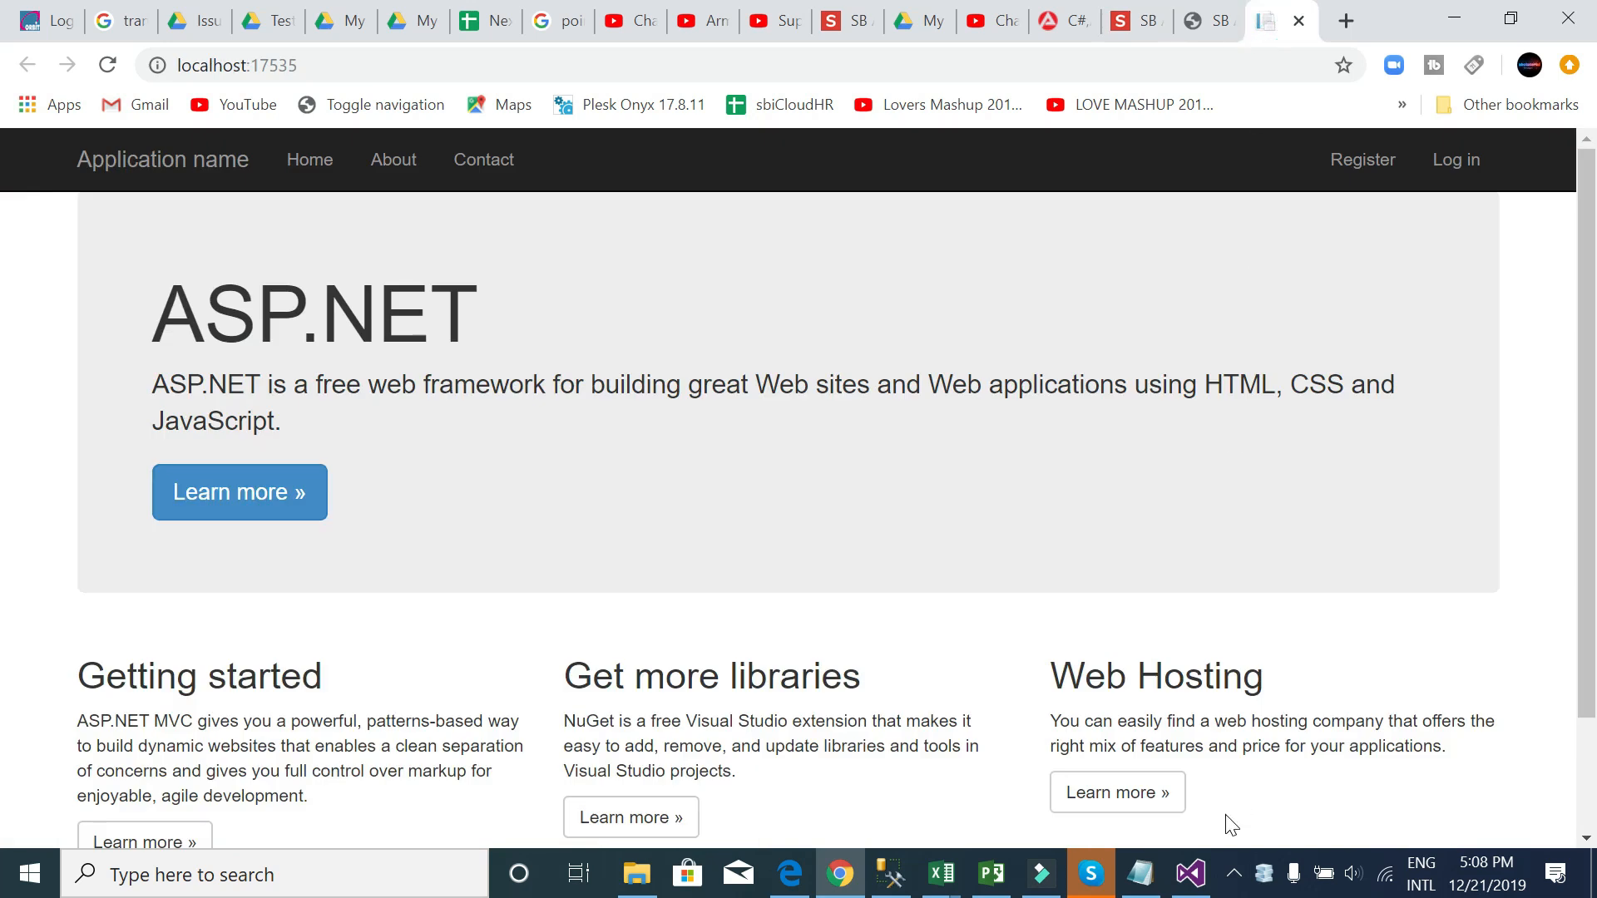
{"action": "left_click", "coordinate": [1188, 874]}
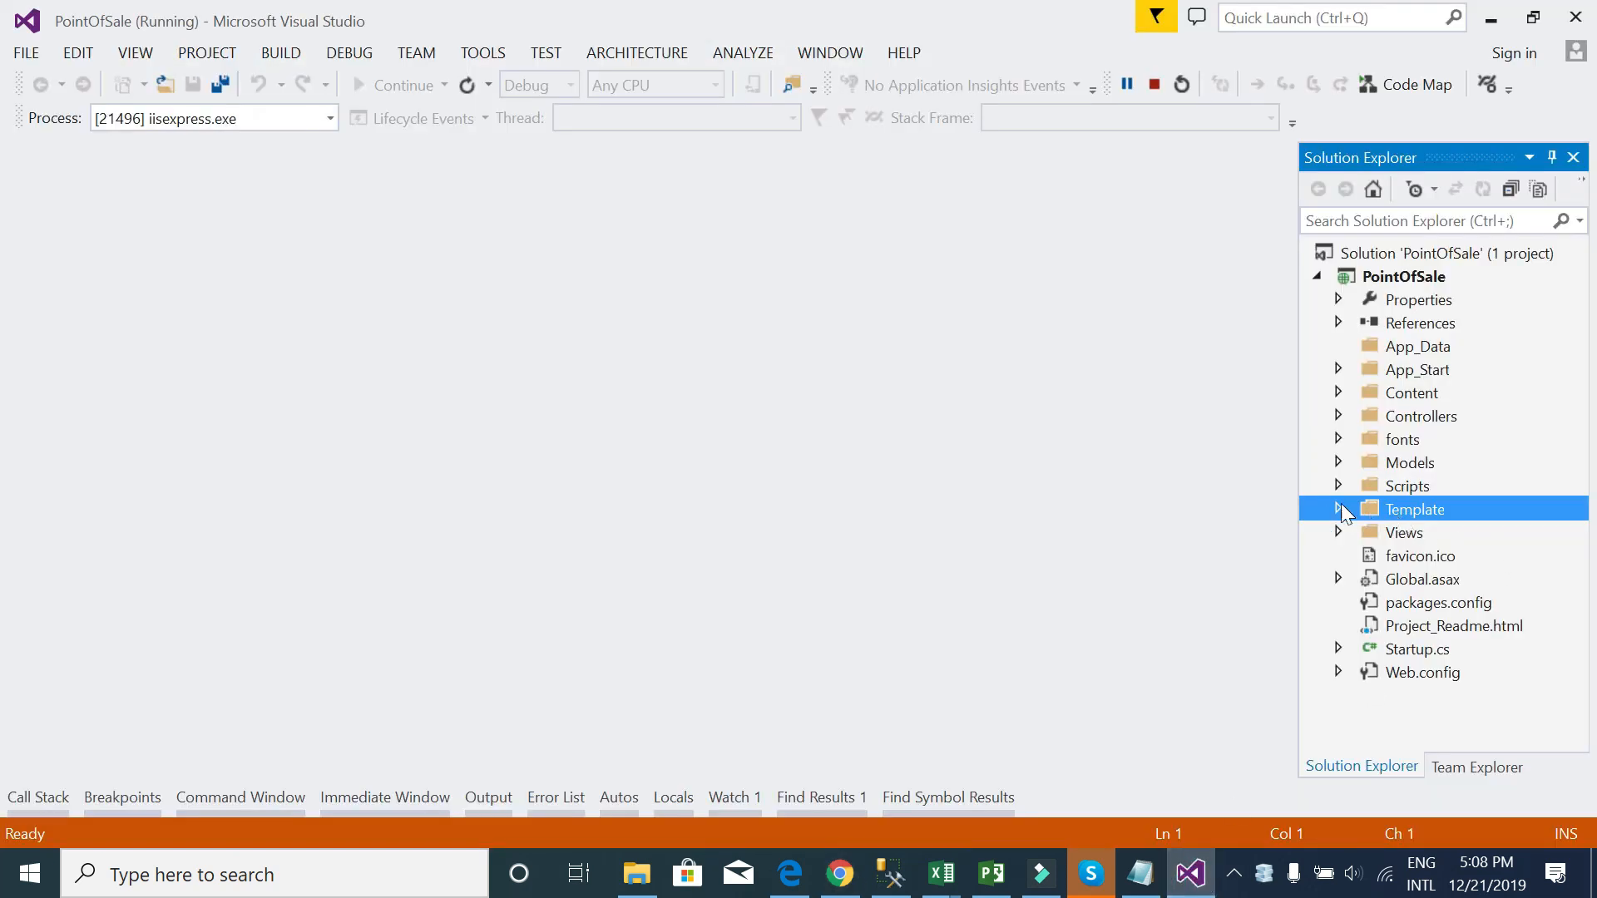
- Open Template/sbAdmin2/index.html and copy all of its markup
{"action": "left_click", "coordinate": [1339, 509]}
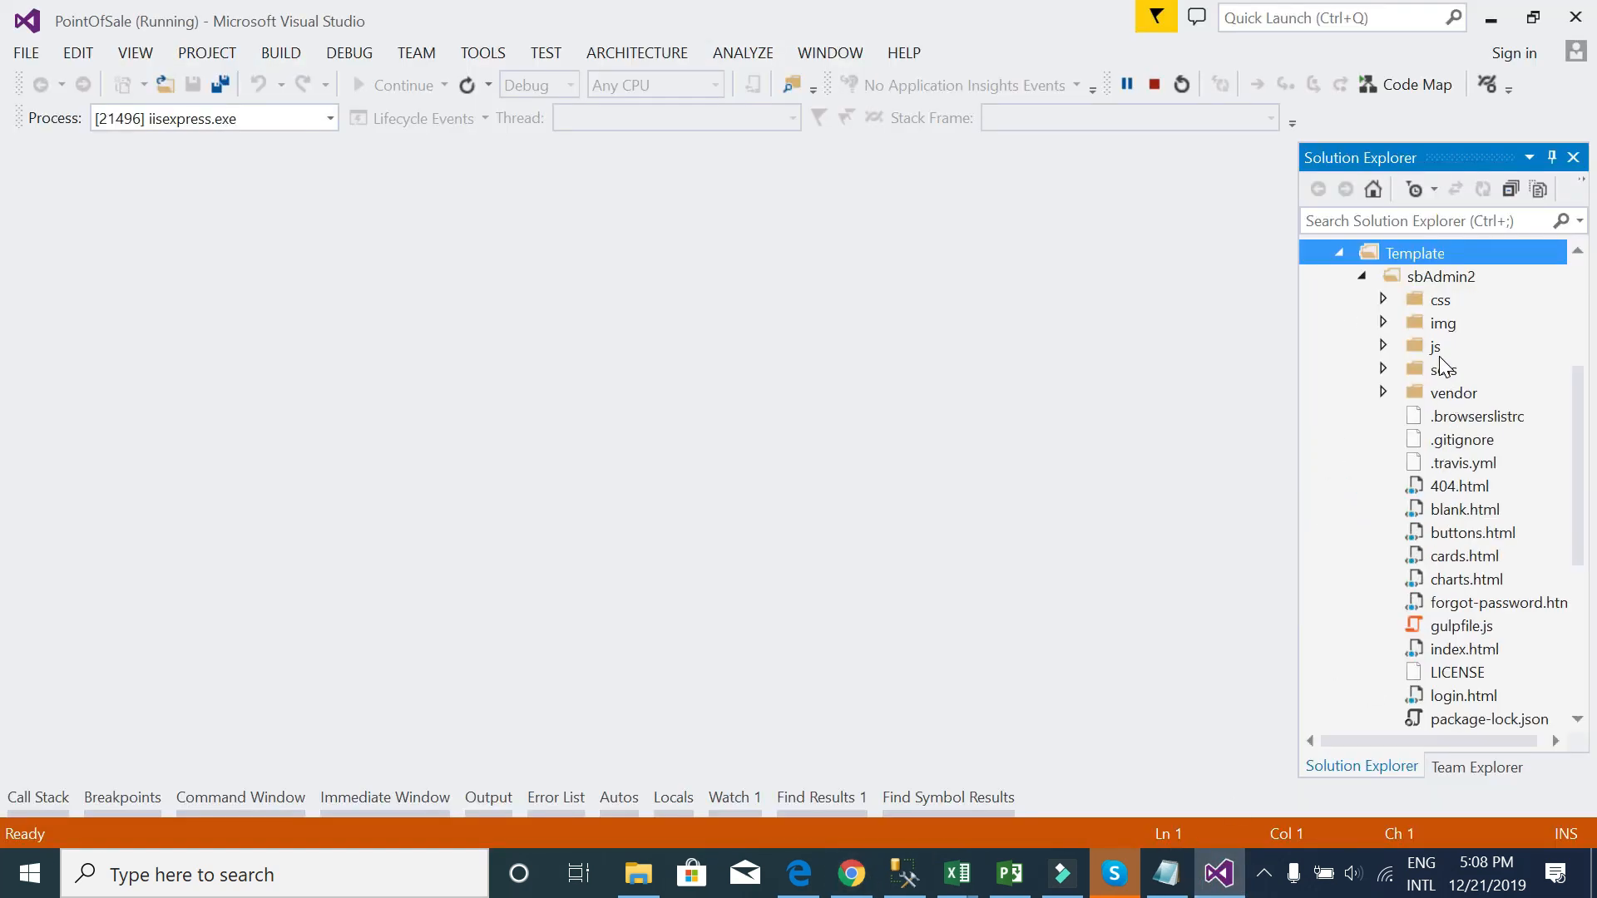
{"action": "mouse_move", "coordinate": [1467, 557]}
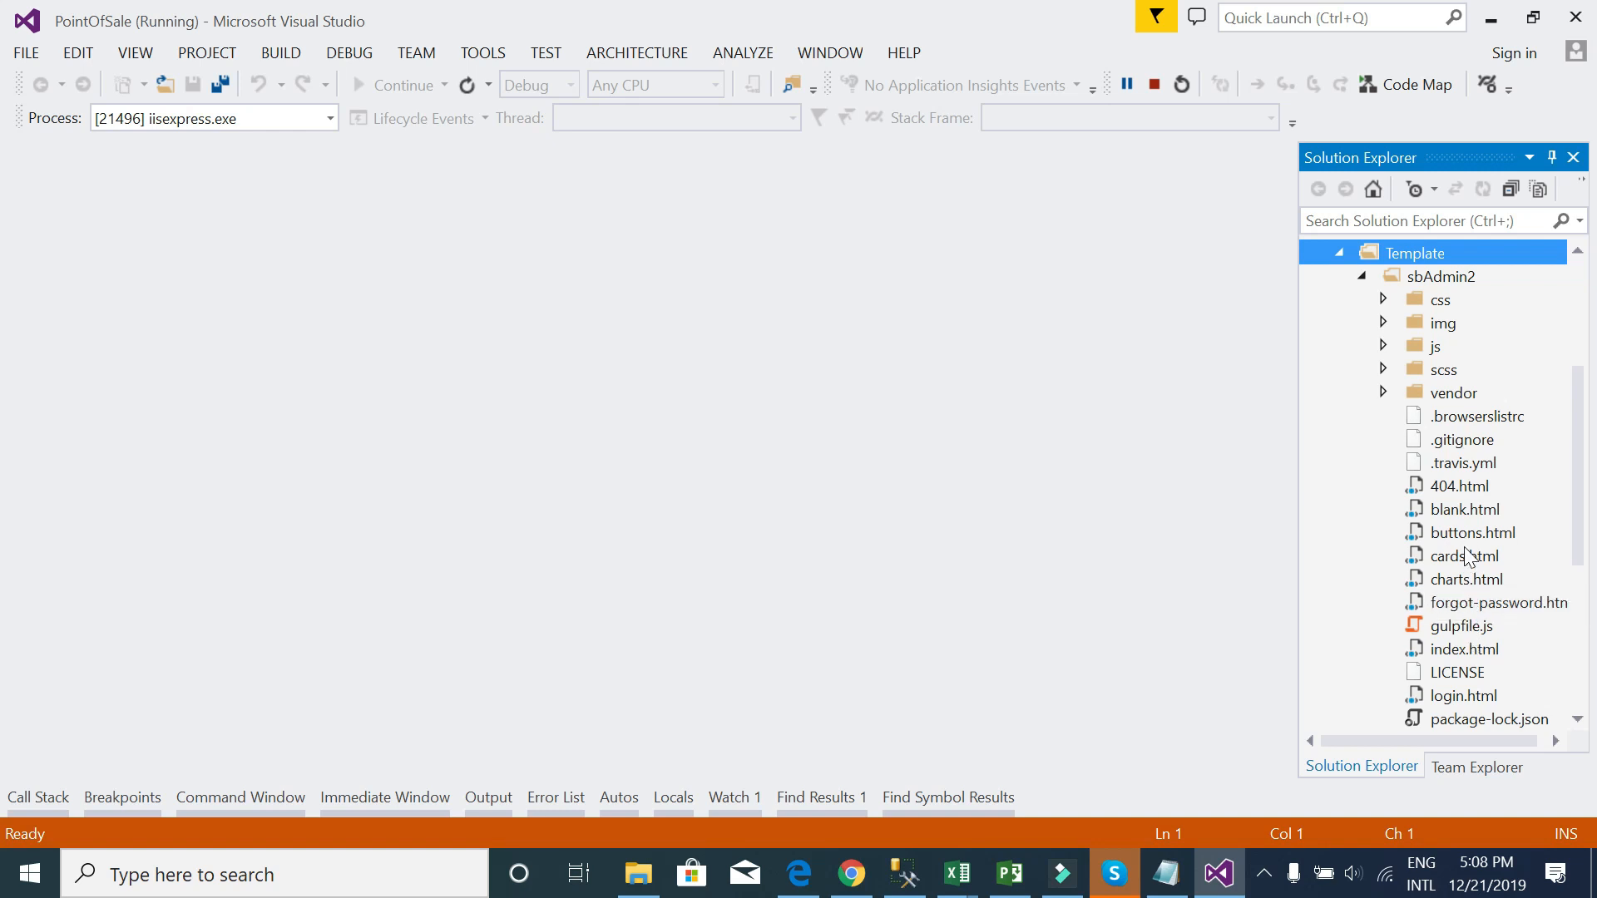
{"action": "mouse_move", "coordinate": [1436, 310]}
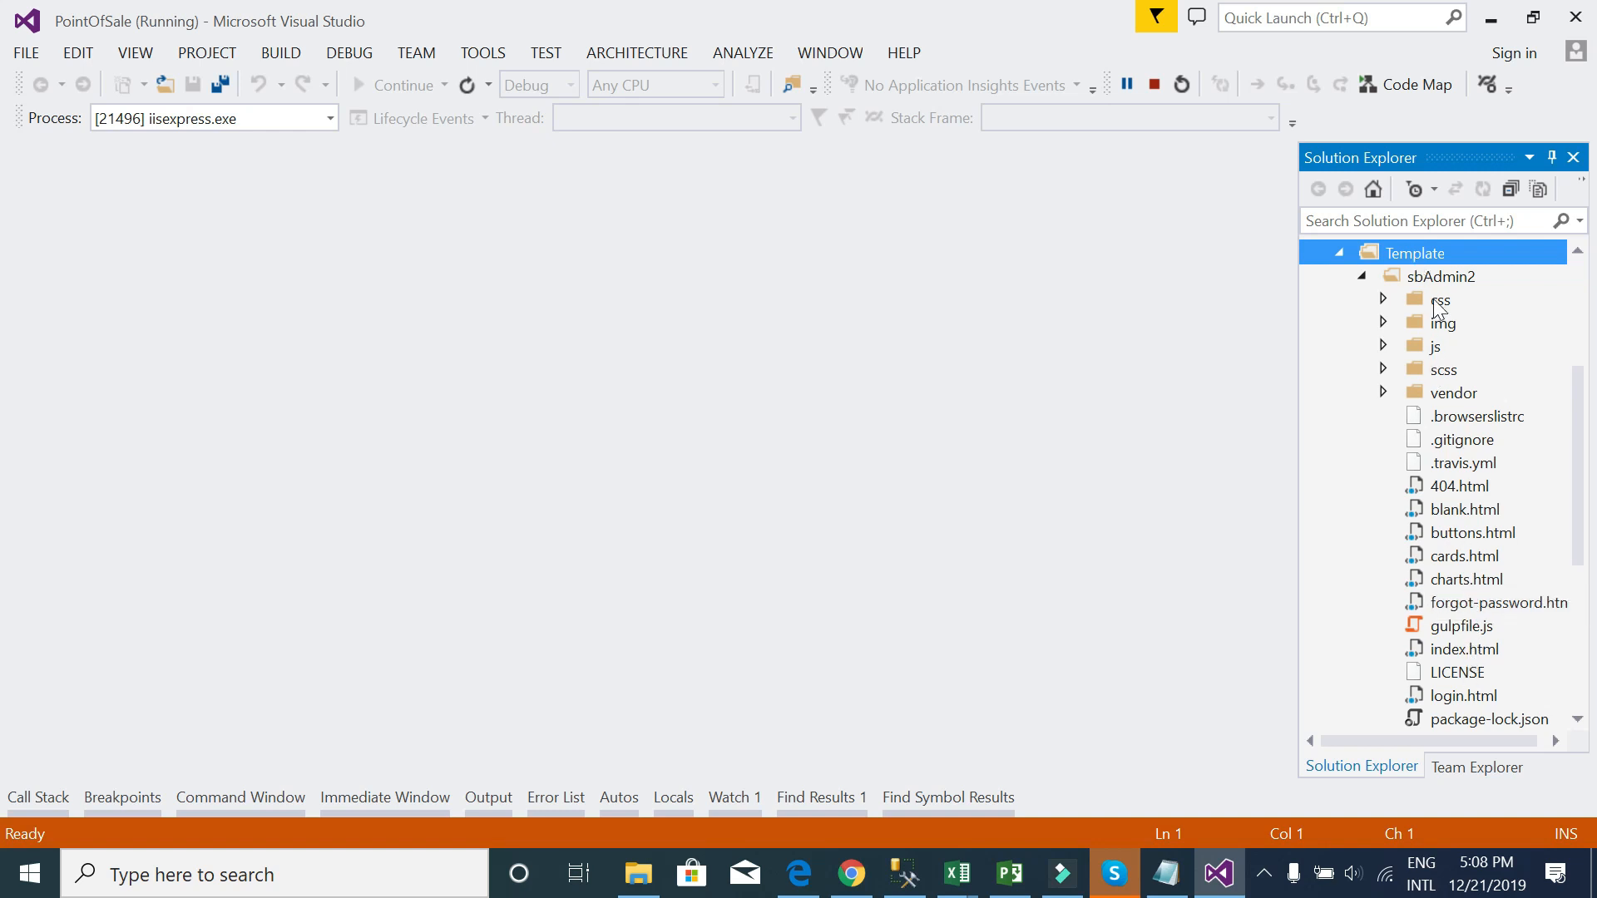
{"action": "left_click", "coordinate": [1459, 648]}
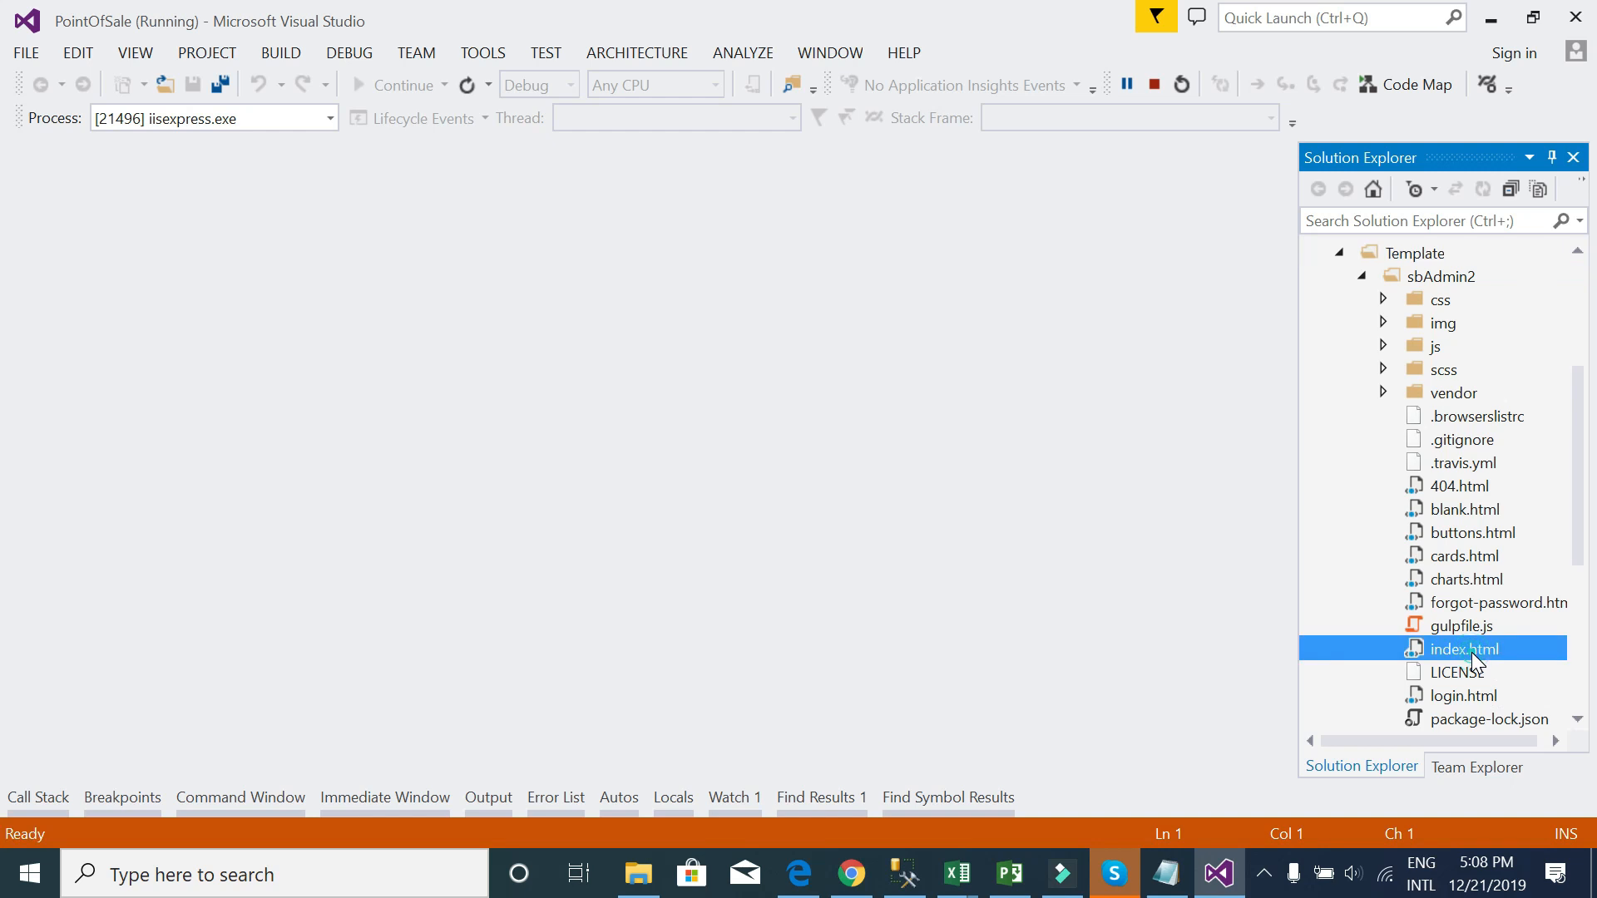
{"action": "double_click", "coordinate": [1462, 649]}
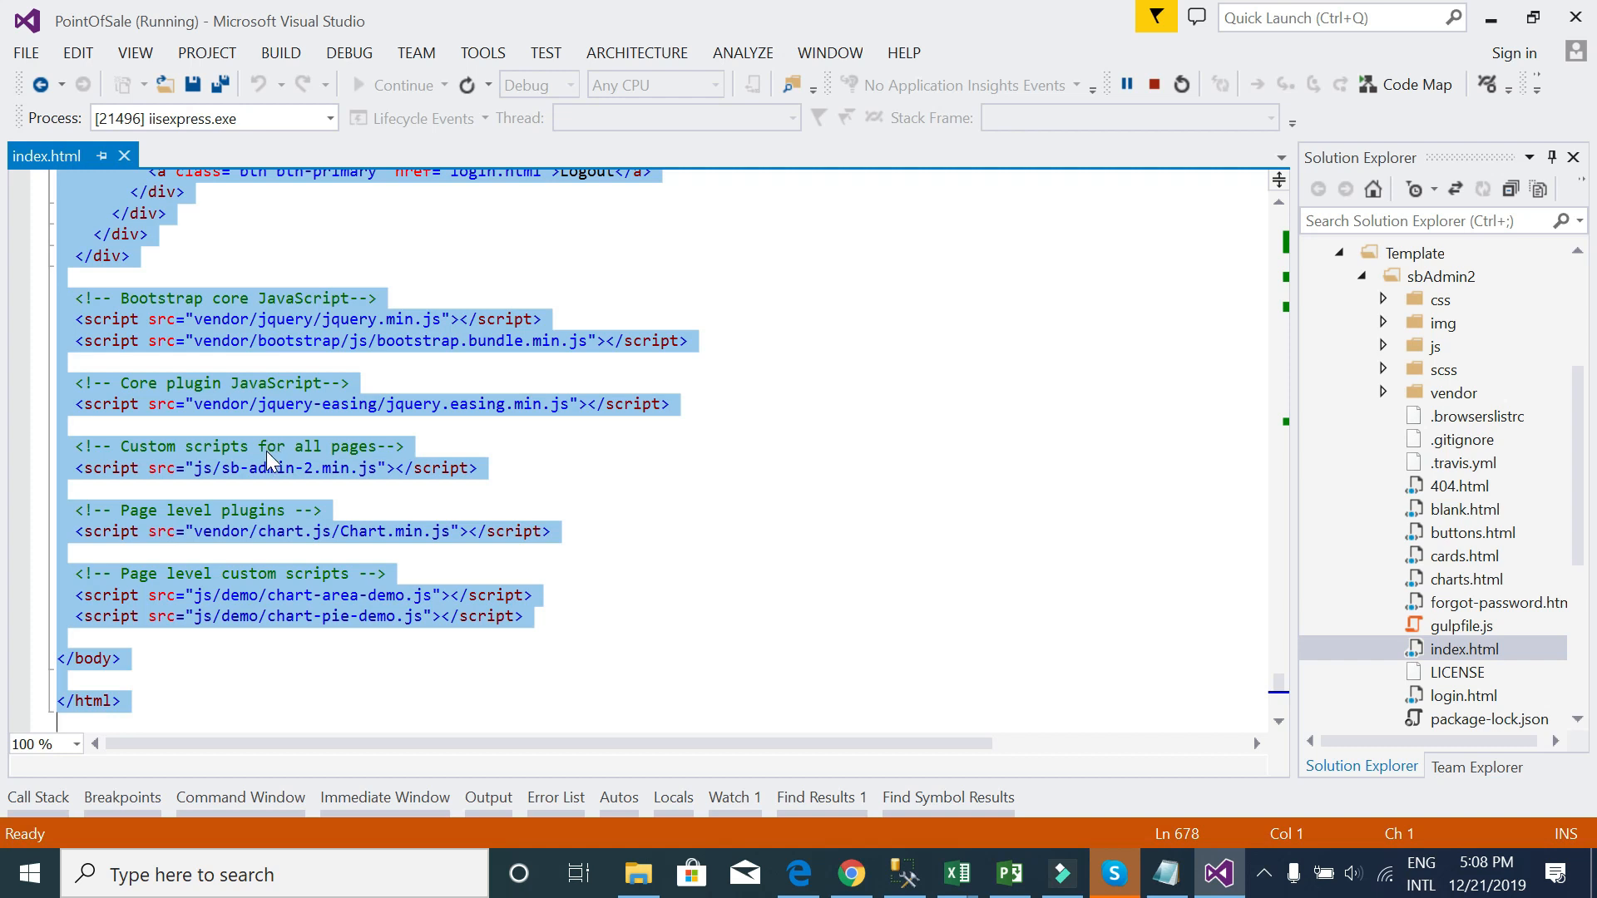
{"action": "right_click", "coordinate": [269, 458]}
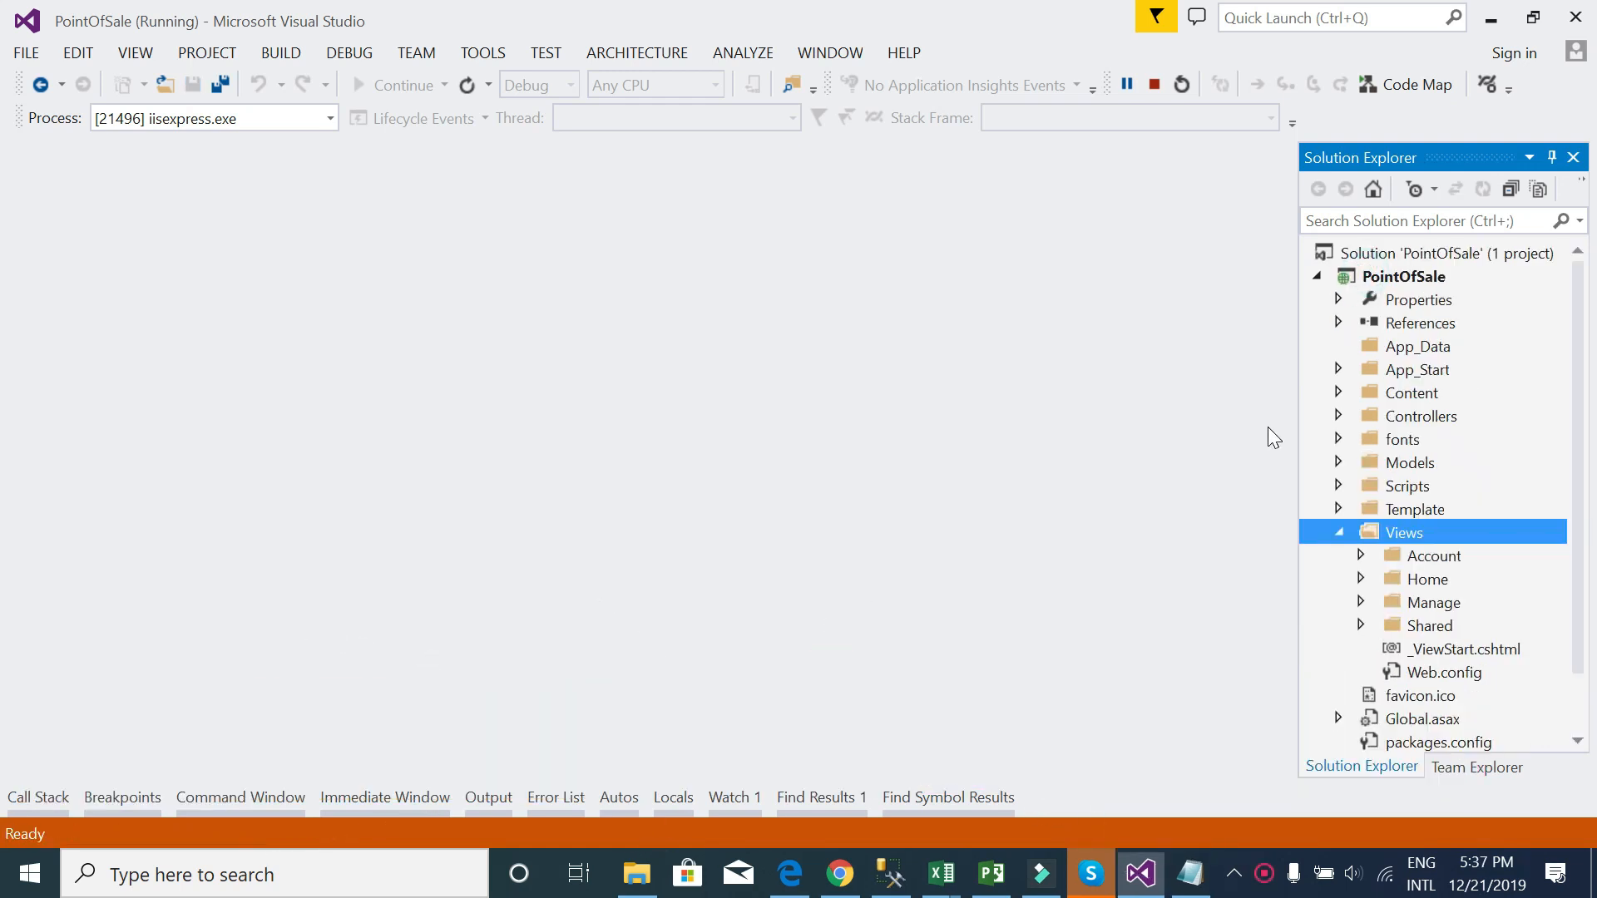
{"action": "mouse_move", "coordinate": [1425, 611]}
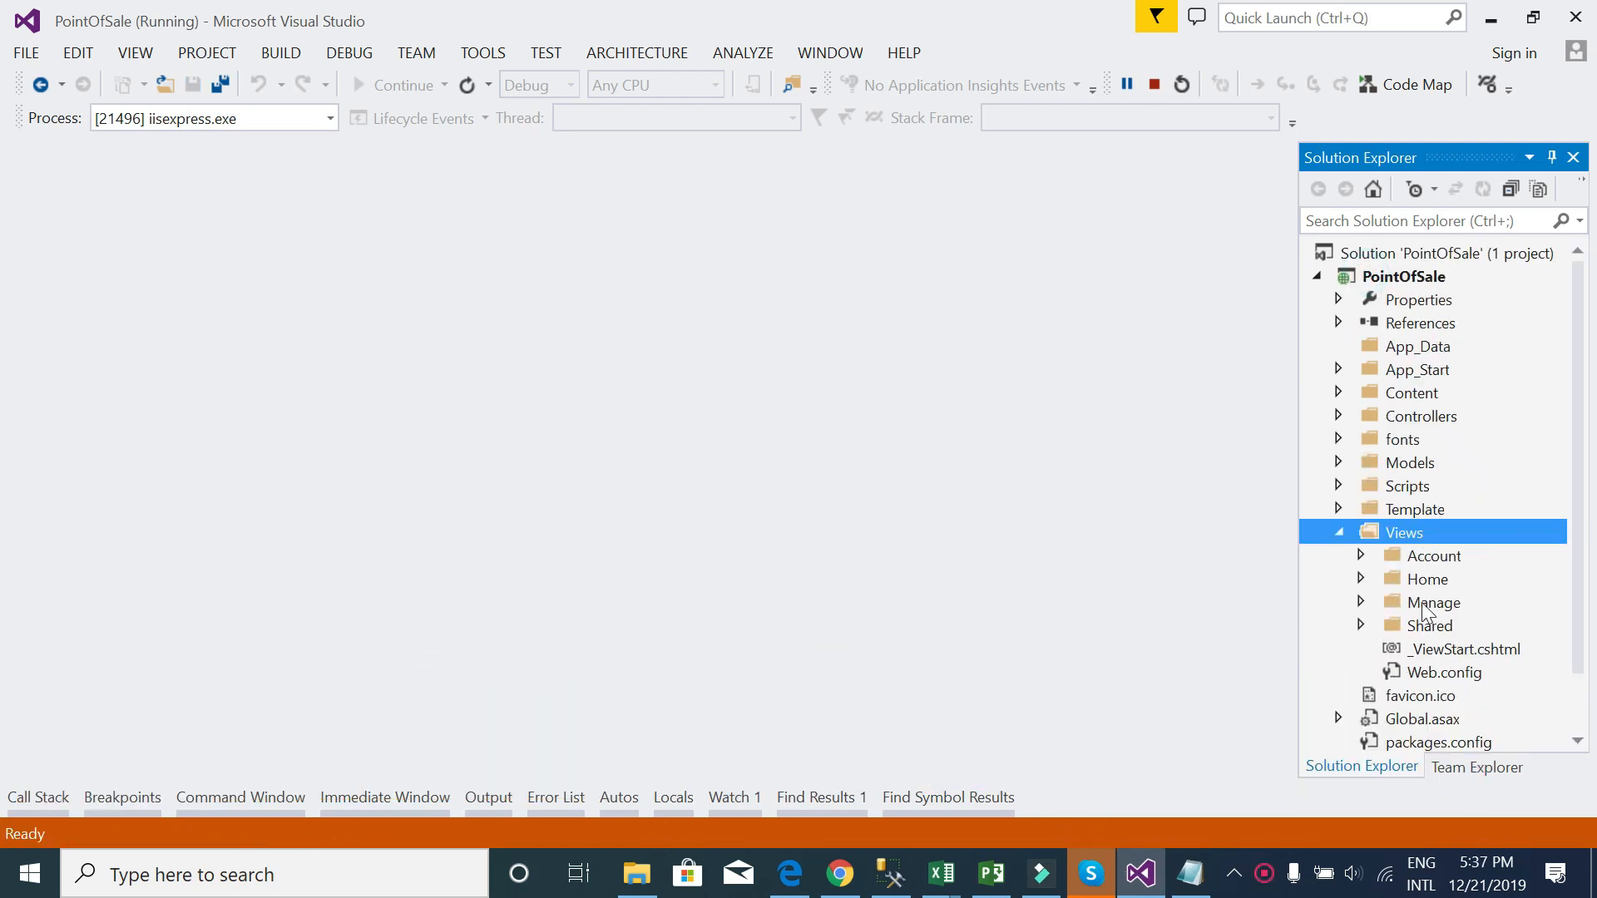
{"action": "mouse_move", "coordinate": [1428, 629]}
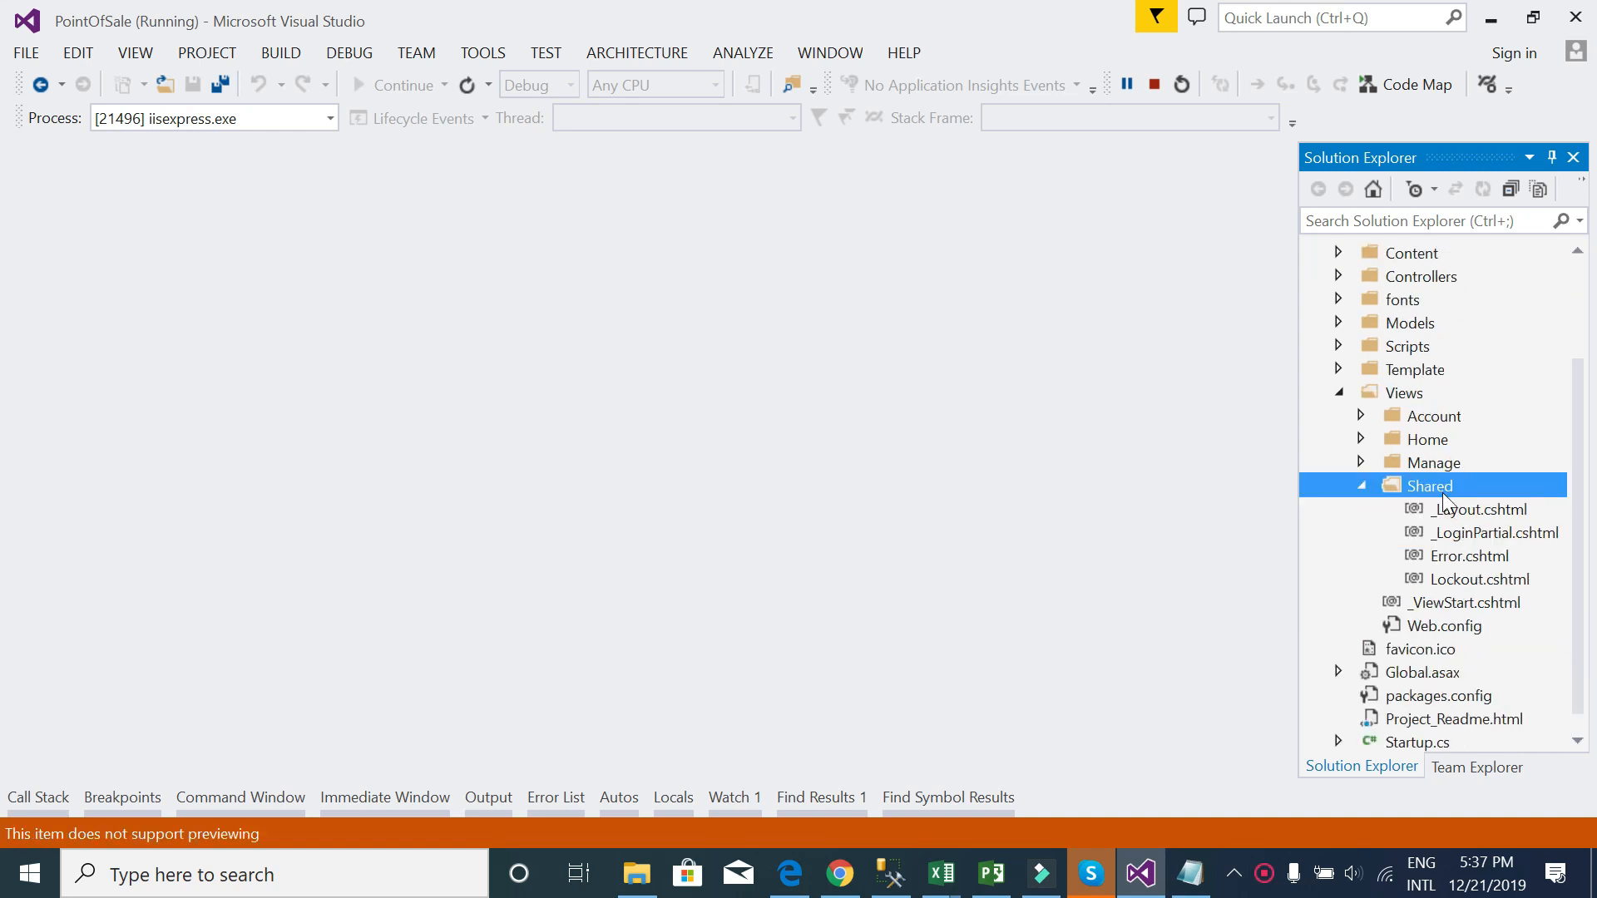
- Open Views/Shared/_Layout.cshtml, wrap the original markup in @* *@, and paste index.html below
{"action": "double_click", "coordinate": [1478, 509]}
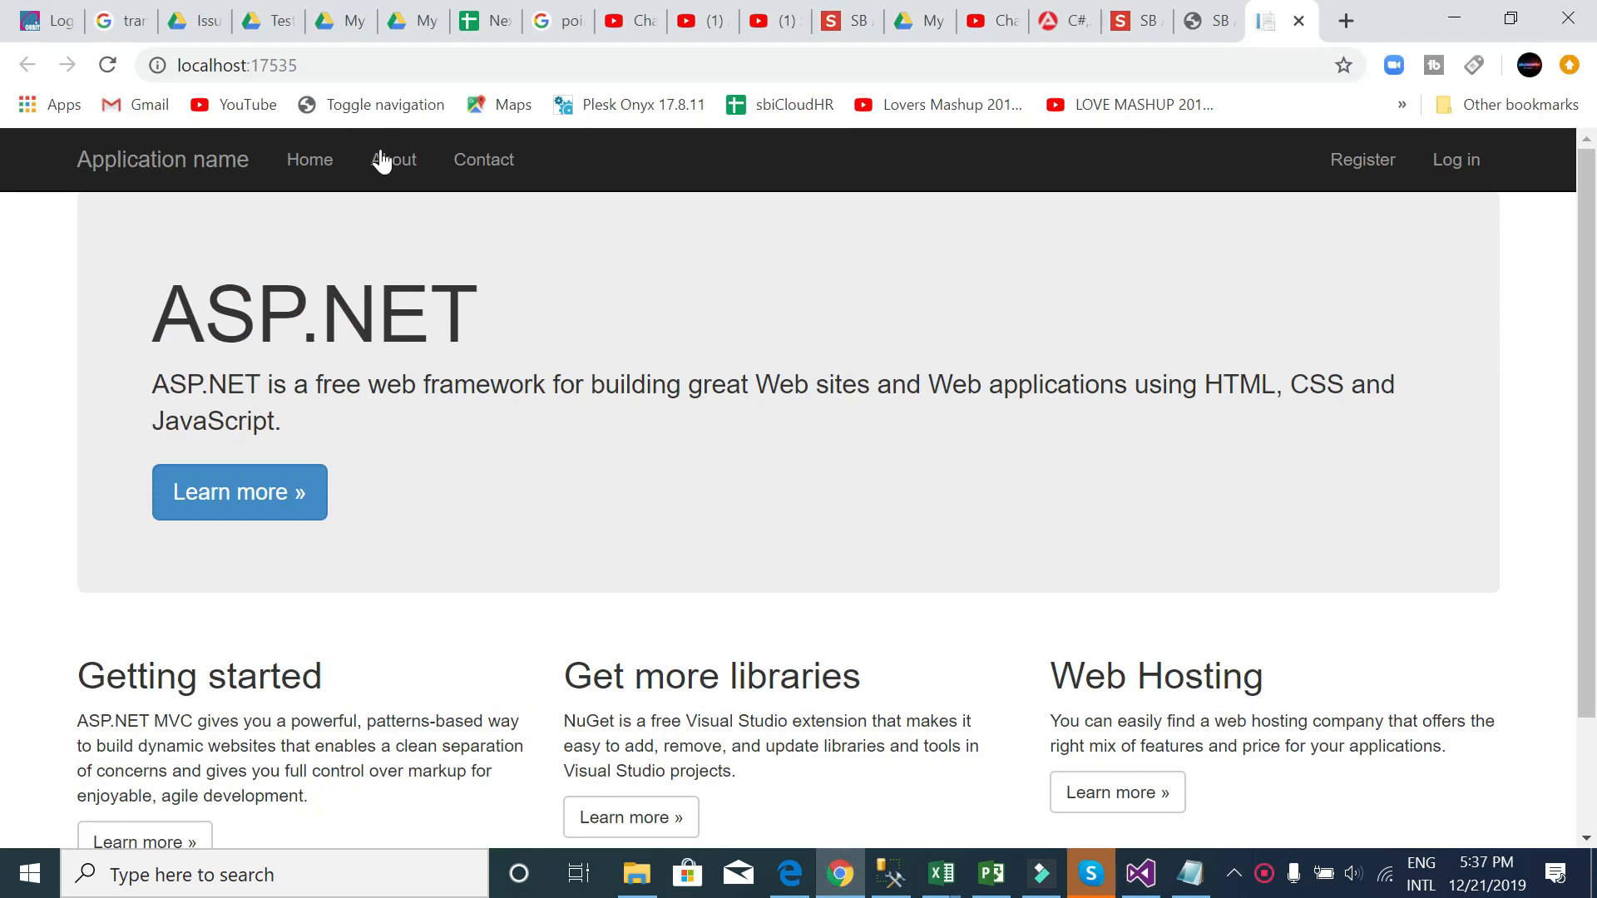
{"action": "left_click", "coordinate": [1139, 874]}
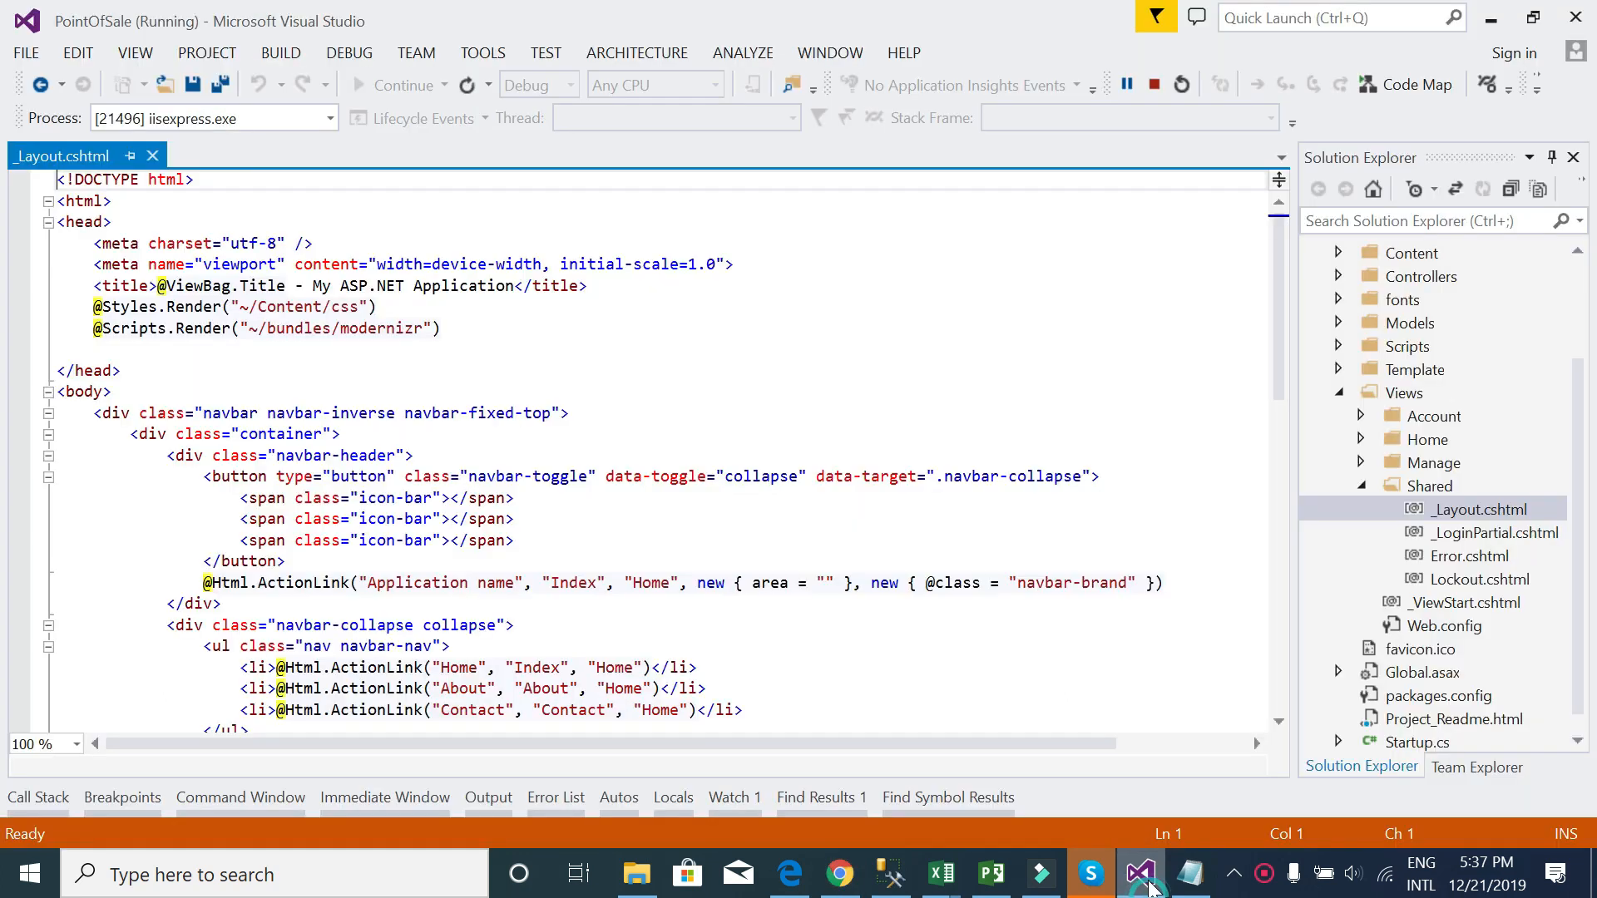
{"action": "left_click", "coordinate": [47, 391]}
{"action": "type", "text": "@*"}
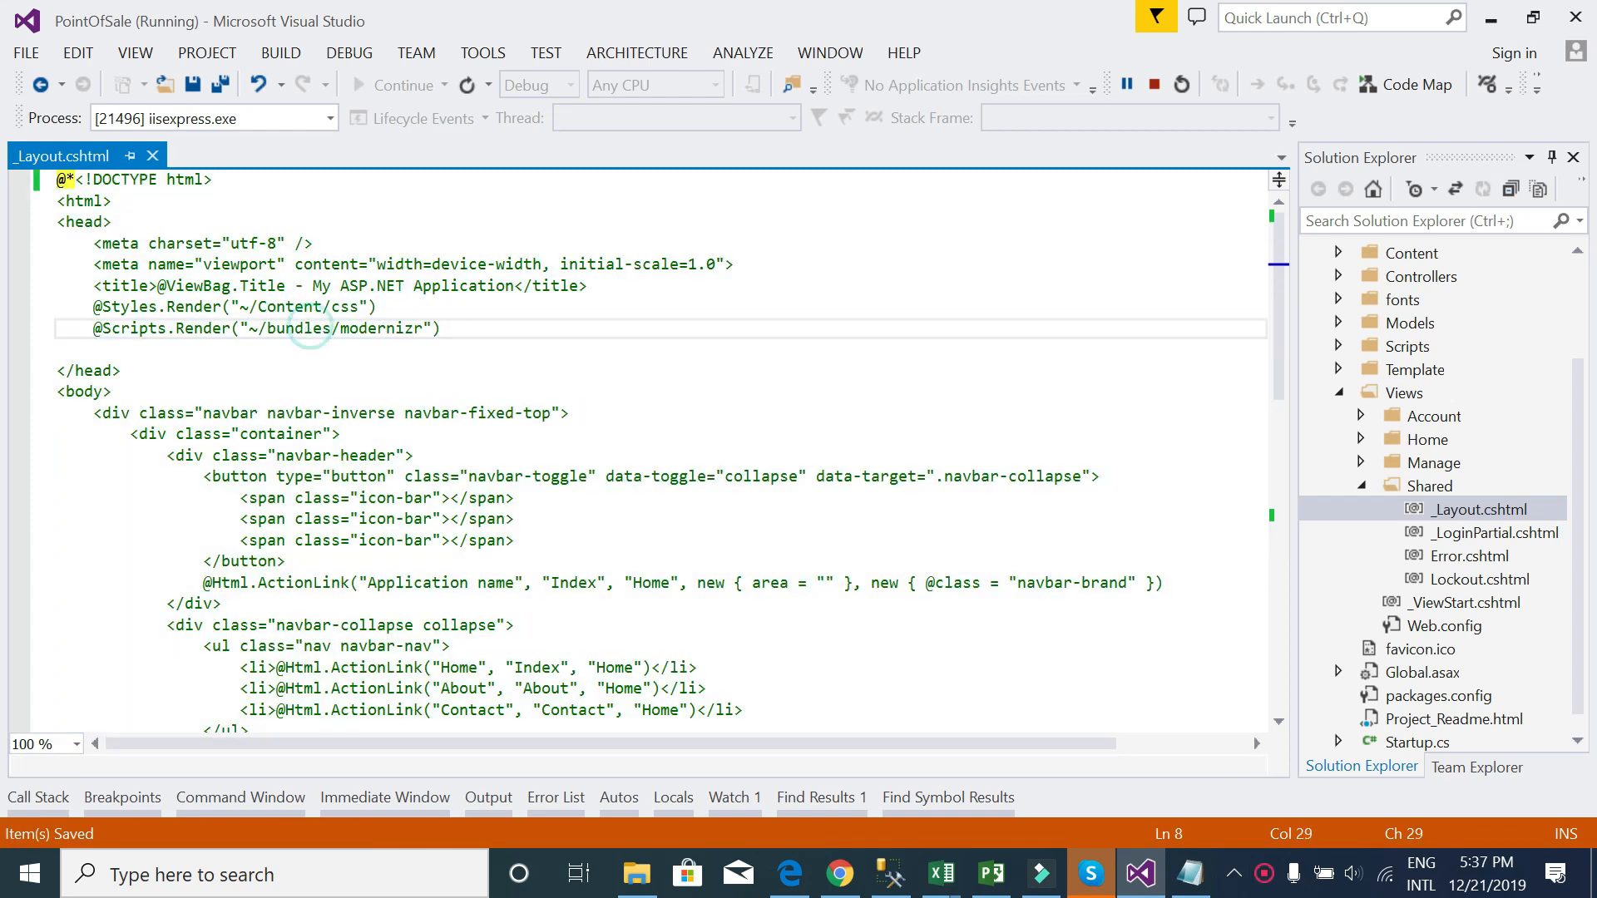
{"action": "scroll", "scroll_direction": "down", "scroll_amount": 3}
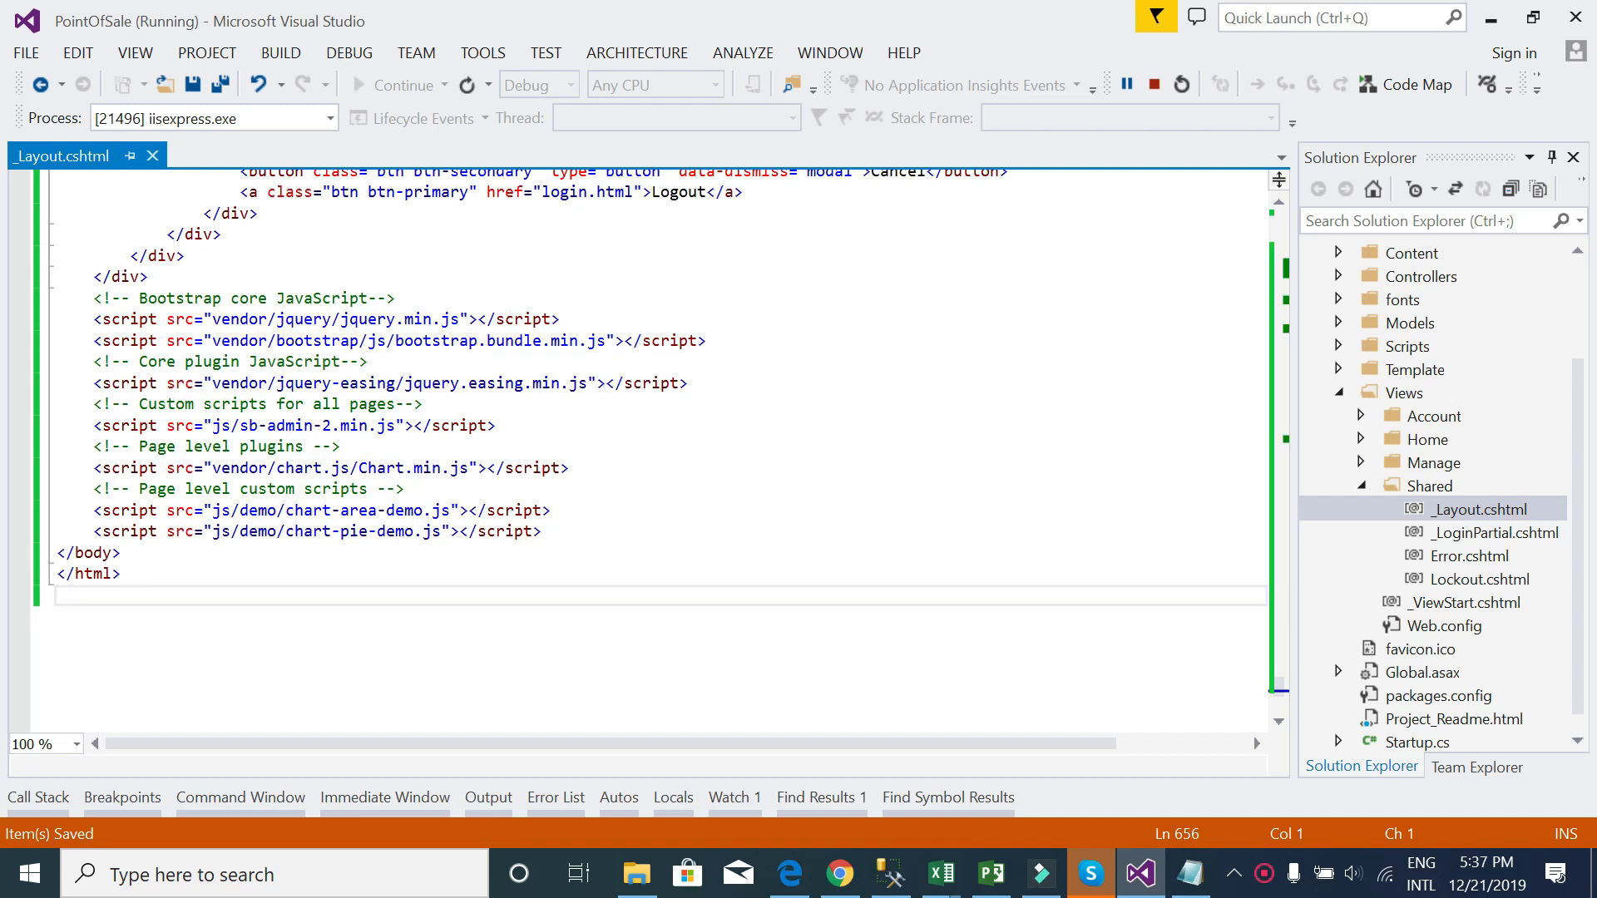
{"action": "scroll", "scroll_direction": "up", "scroll_amount": 3}
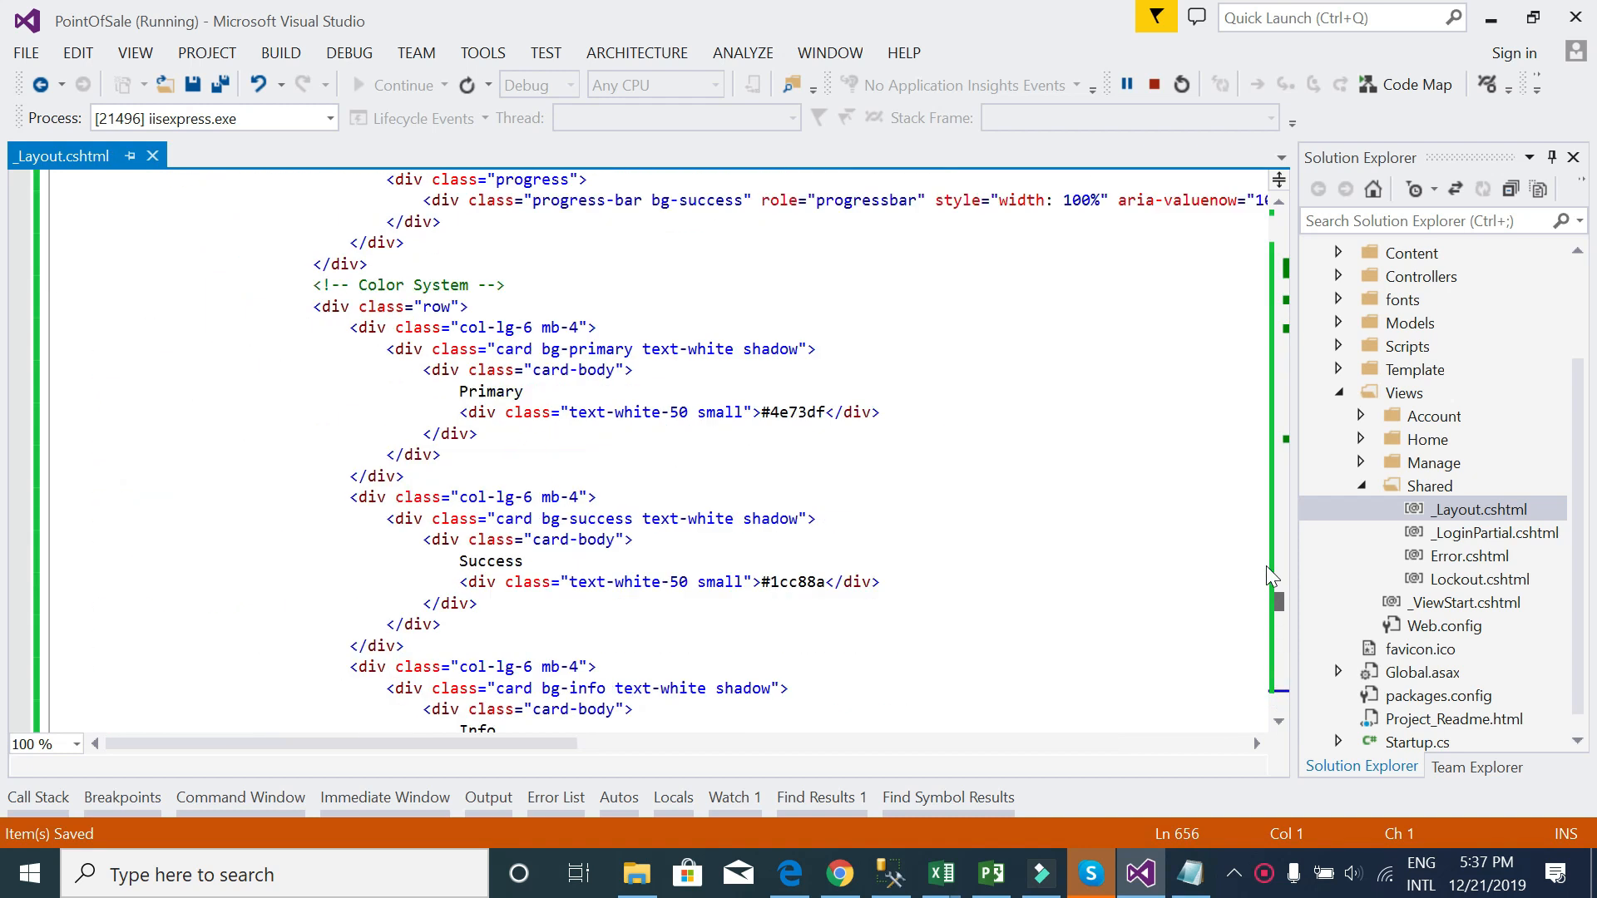
{"action": "scroll", "scroll_direction": "up", "scroll_amount": 3}
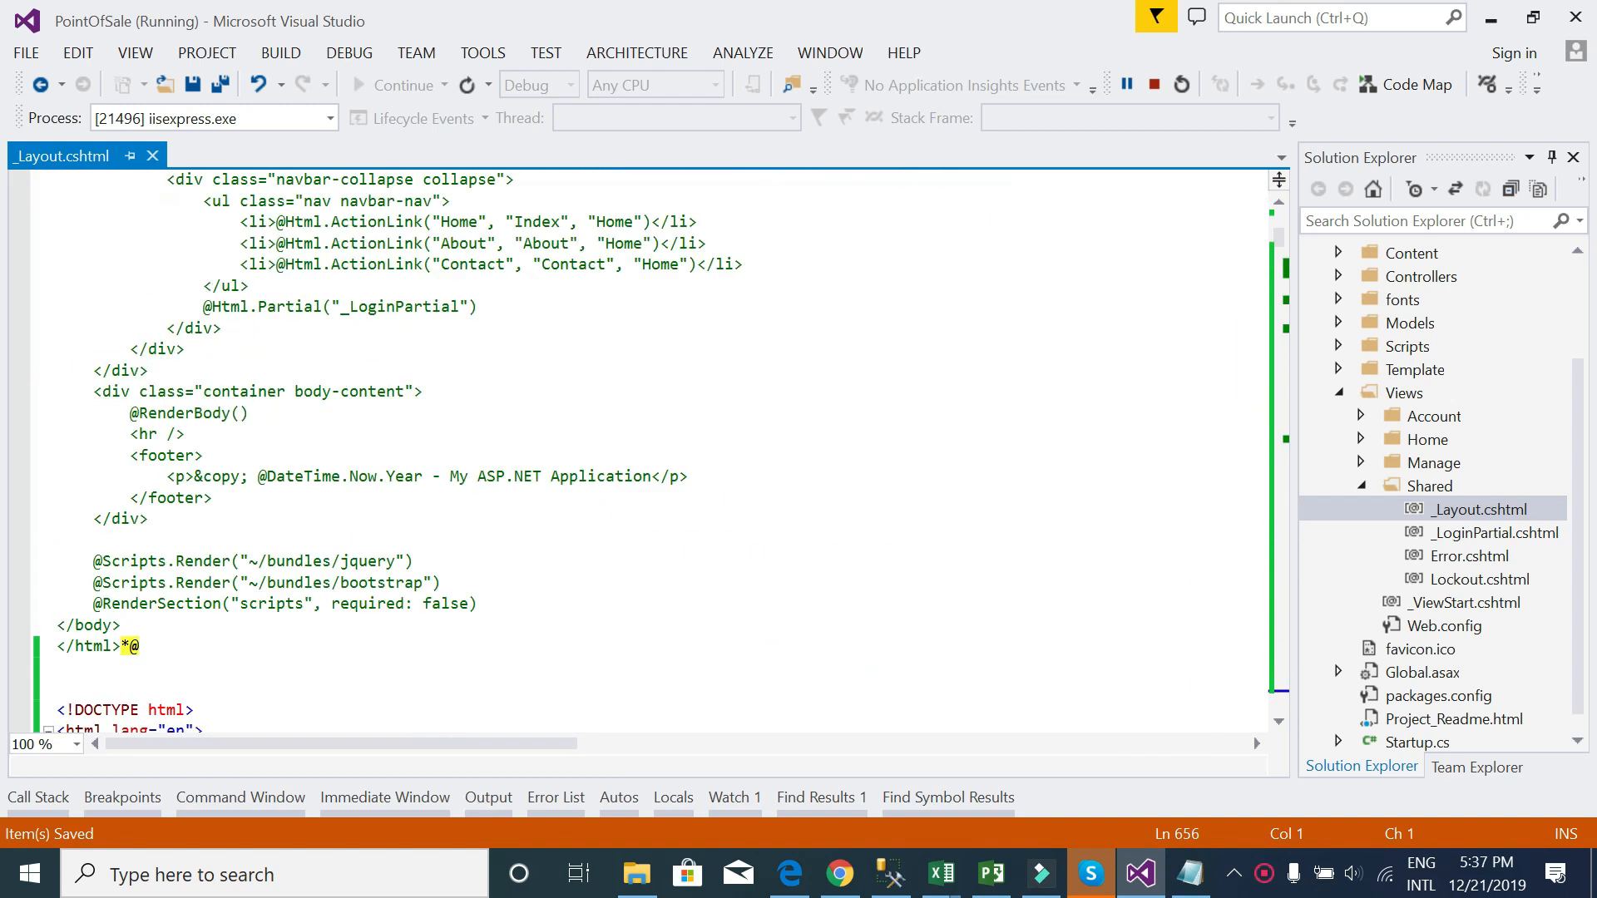
{"action": "scroll", "scroll_direction": "up", "scroll_amount": 3}
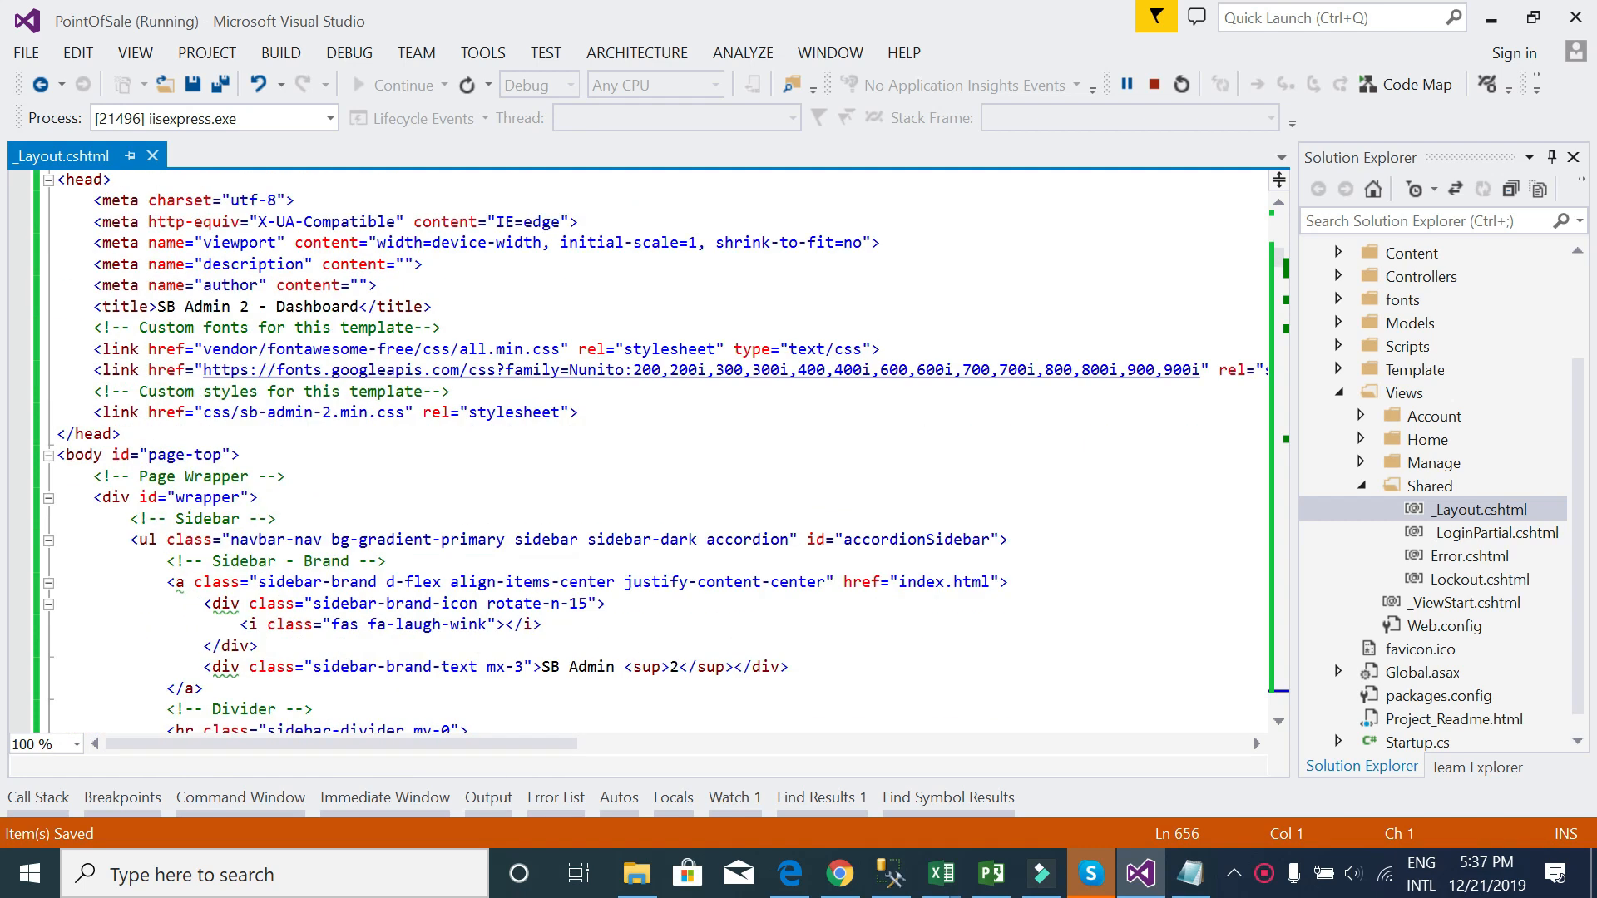
{"action": "scroll", "scroll_direction": "up", "scroll_amount": 3}
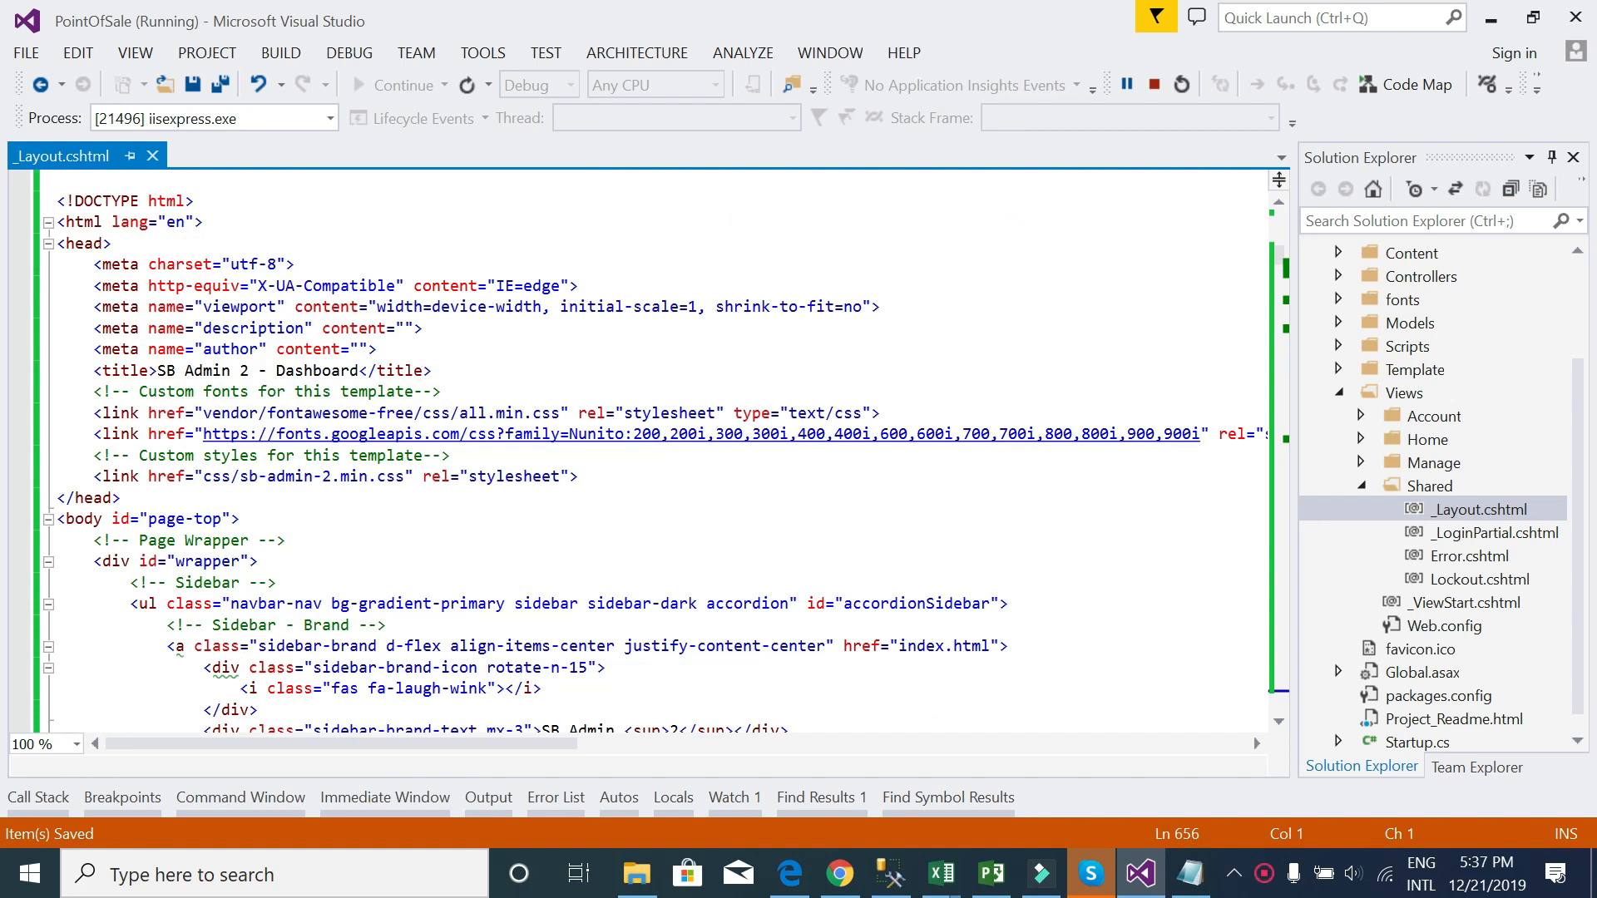
{"action": "double_click", "coordinate": [230, 413]}
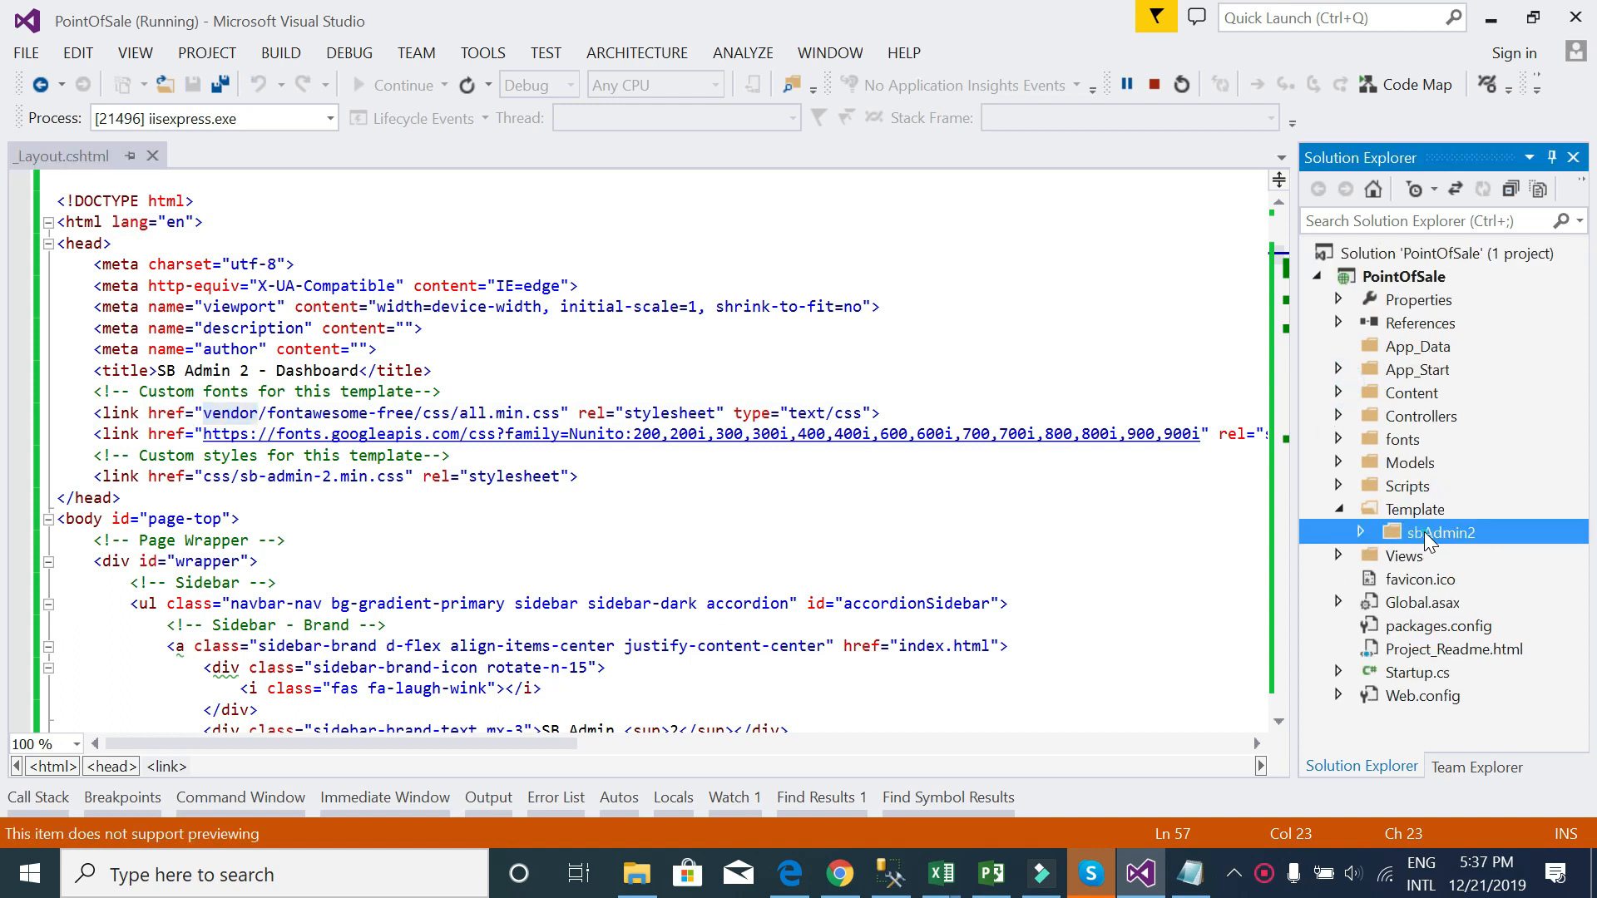
- Drag all.min.css and sb-admin-2.min.css from Template/sbAdmin2 into the link hrefs, then save
{"action": "left_click", "coordinate": [1360, 531]}
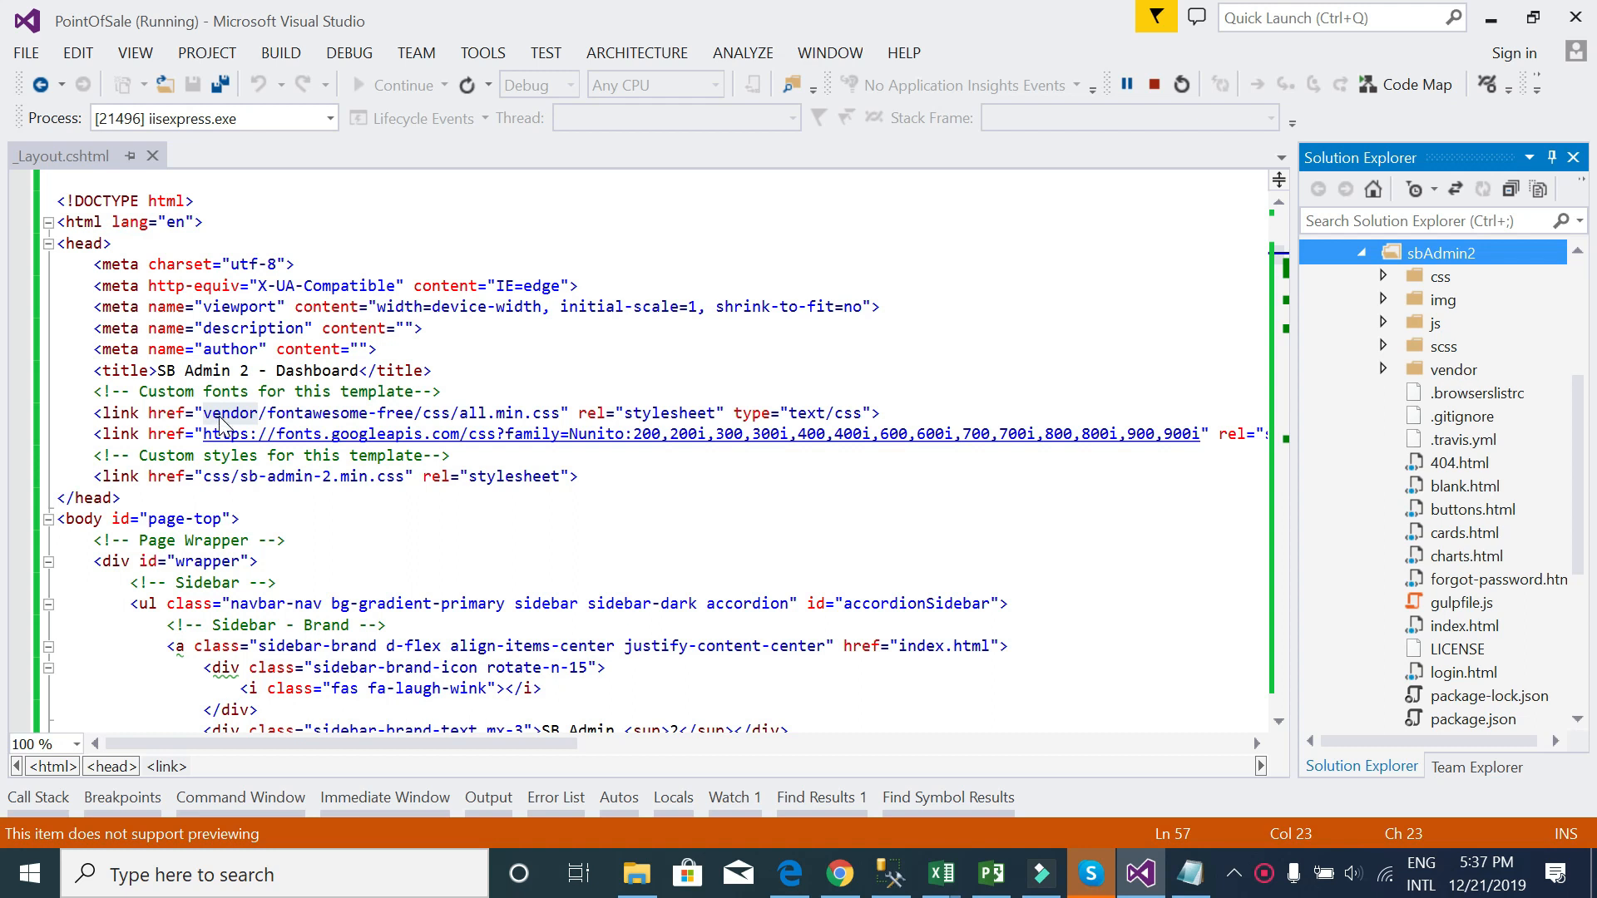
{"action": "left_click", "coordinate": [1384, 369]}
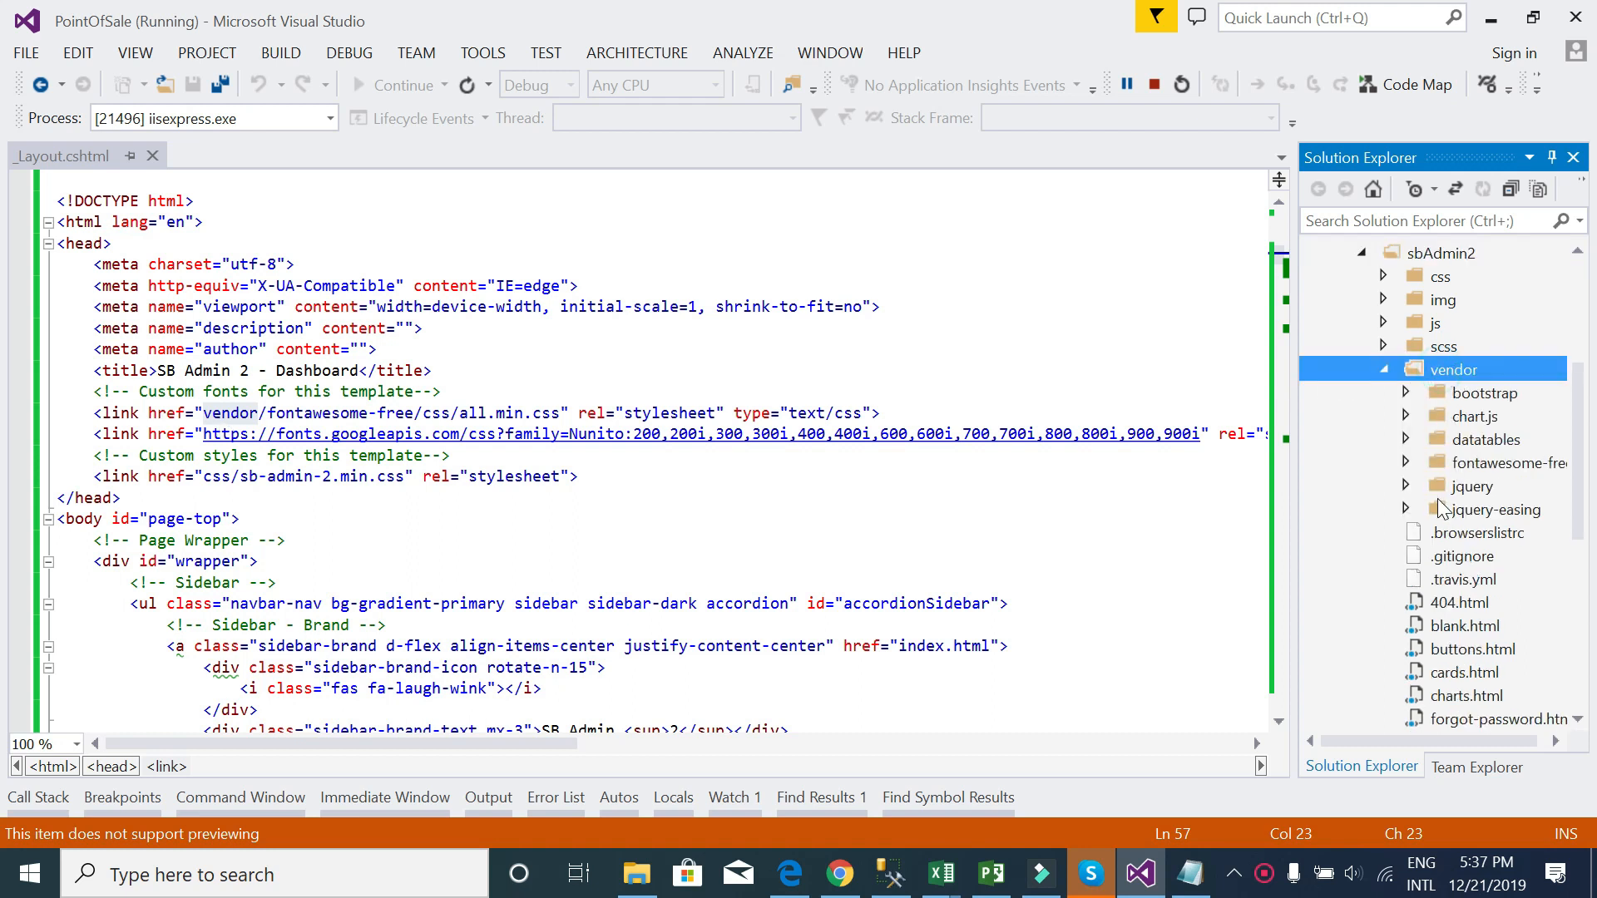
{"action": "left_click", "coordinate": [1406, 463]}
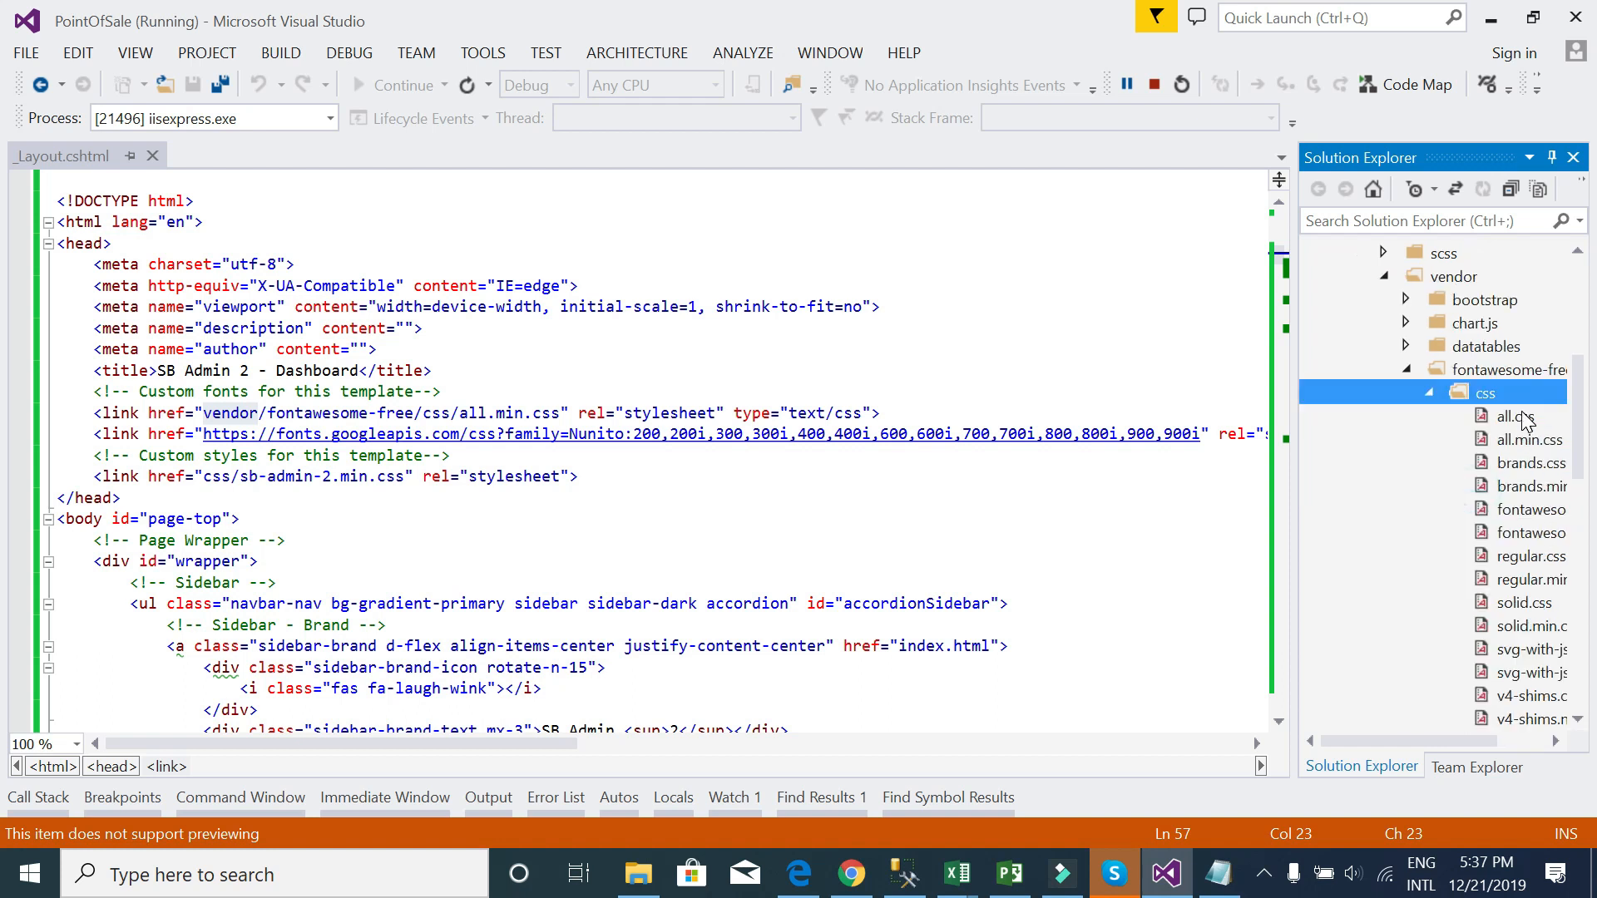
{"action": "mouse_move", "coordinate": [1540, 455]}
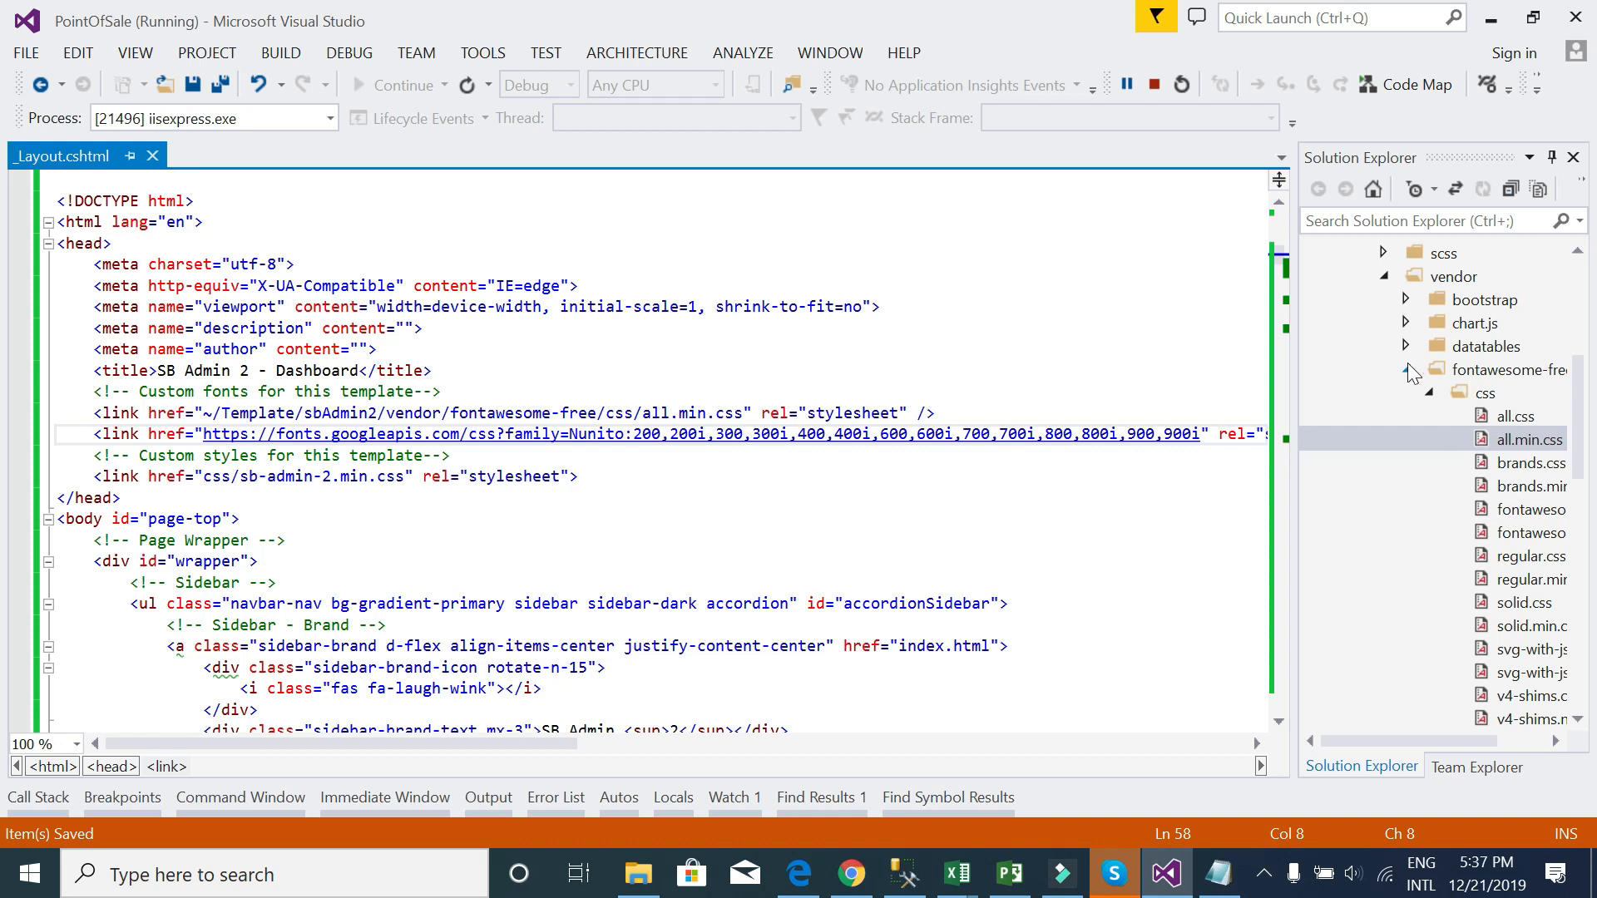
{"action": "left_click", "coordinate": [1406, 370]}
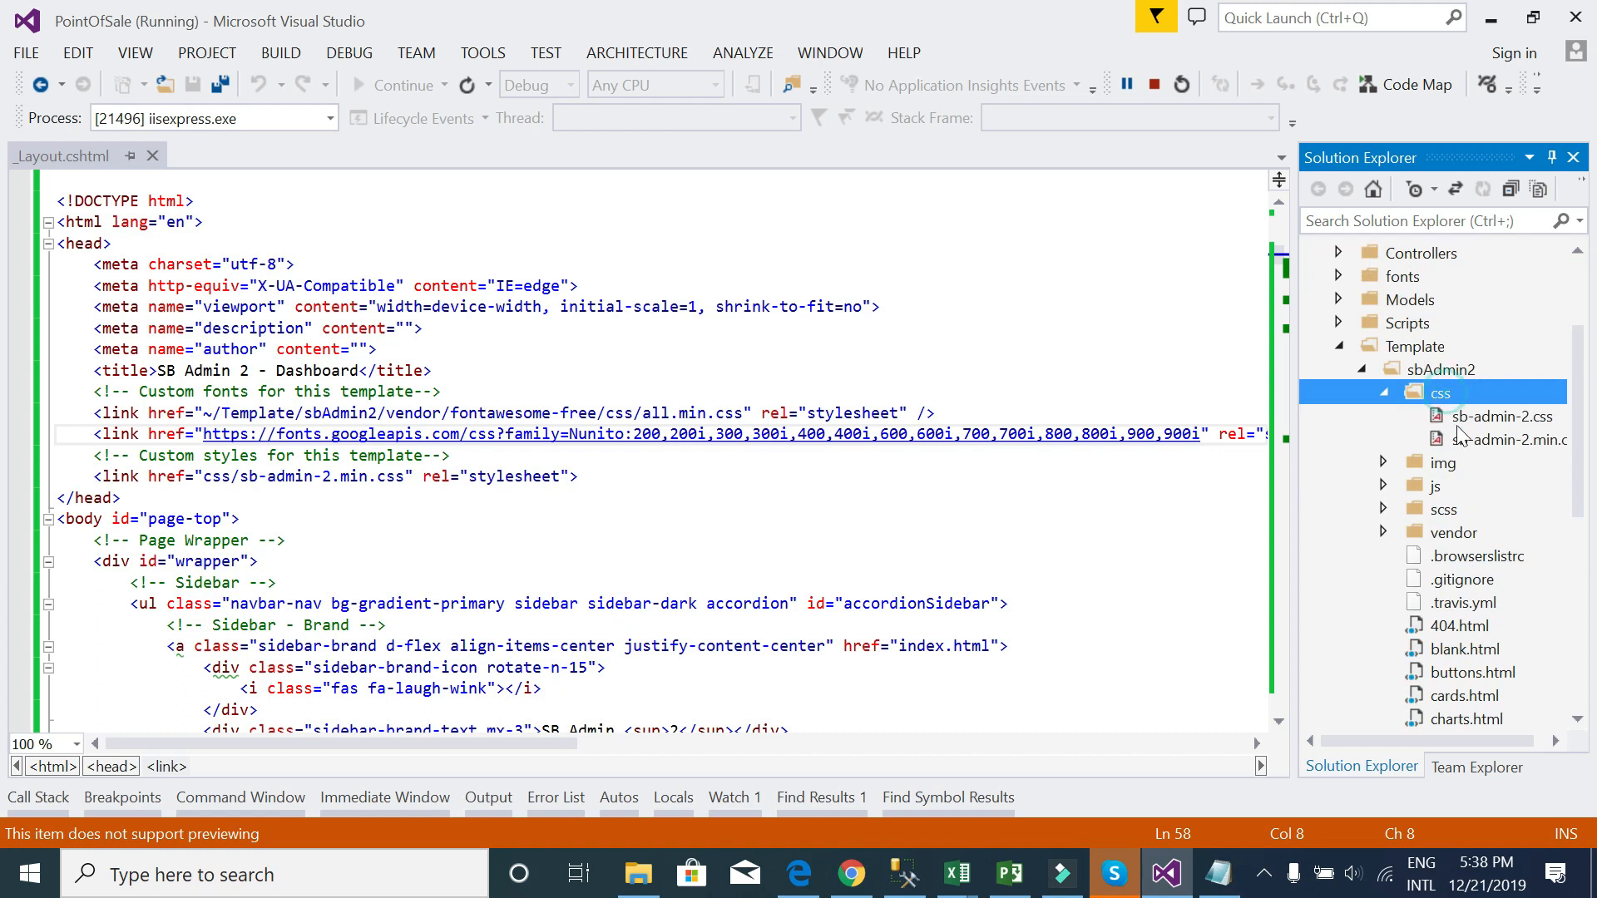
{"action": "left_click", "coordinate": [1505, 439]}
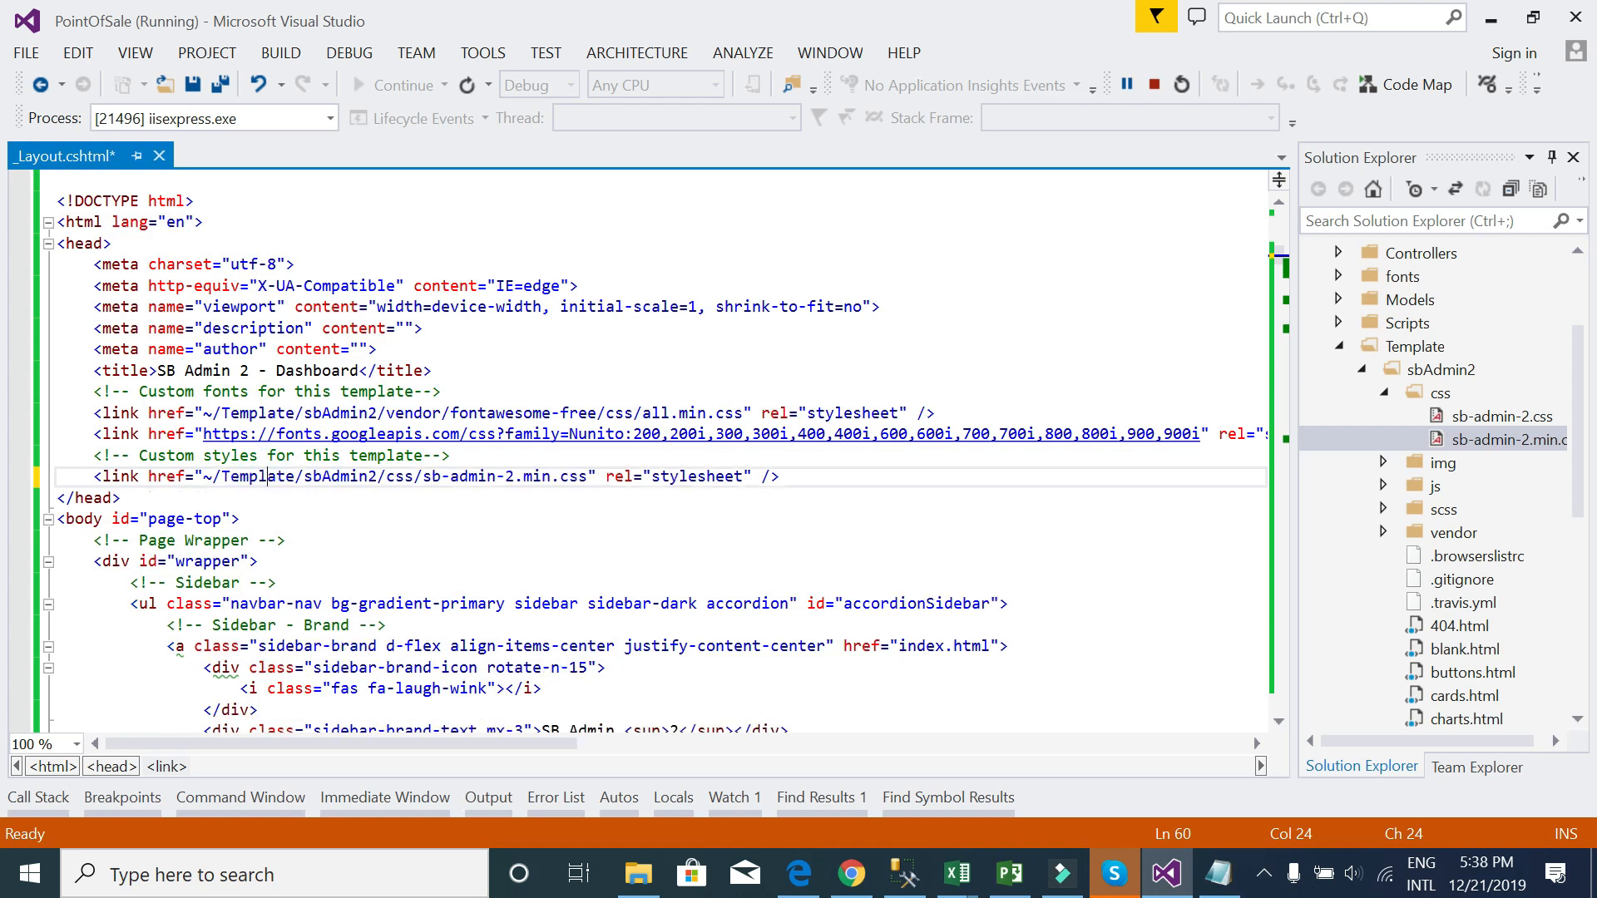
{"action": "key", "text": "ctrl+s"}
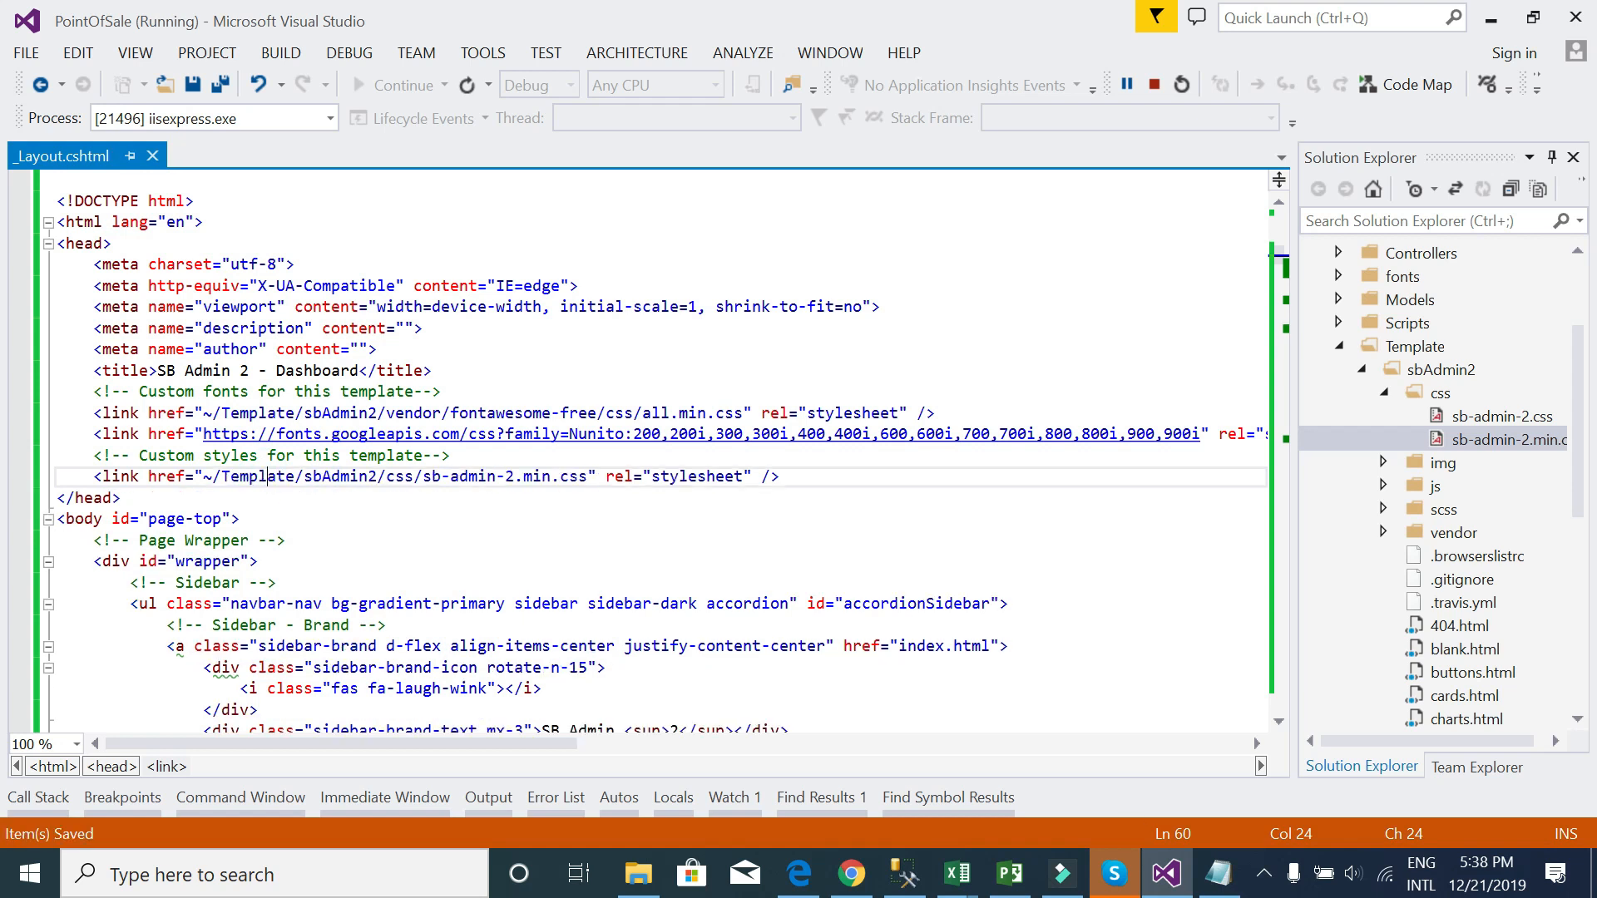
{"action": "scroll", "scroll_direction": "down", "scroll_amount": 3}
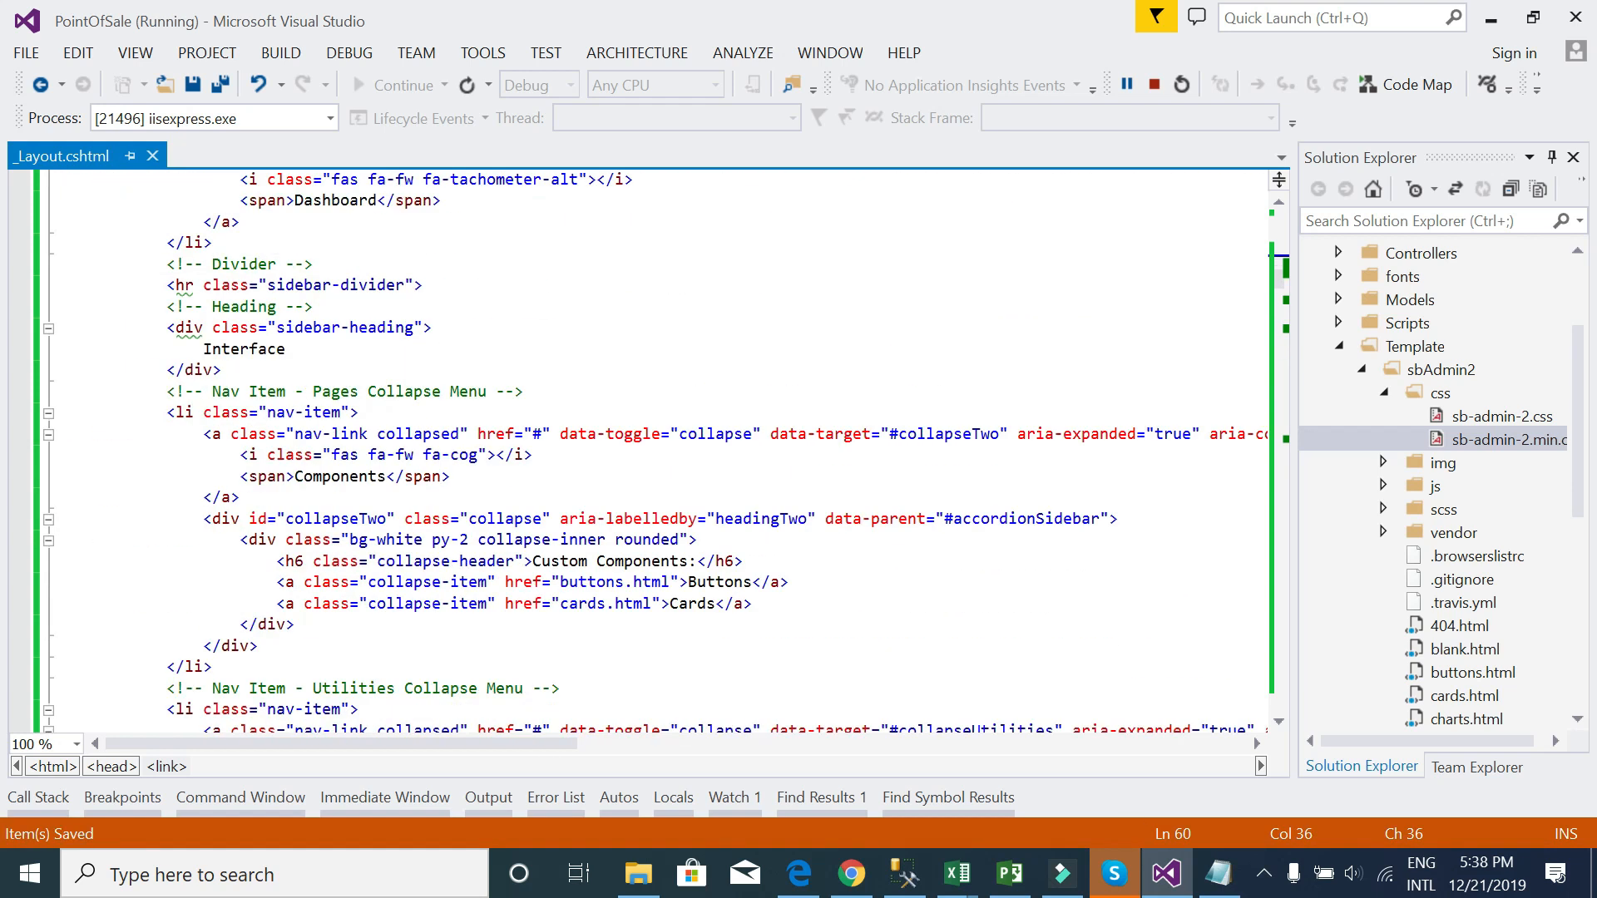
{"action": "scroll", "scroll_direction": "up", "scroll_amount": 3}
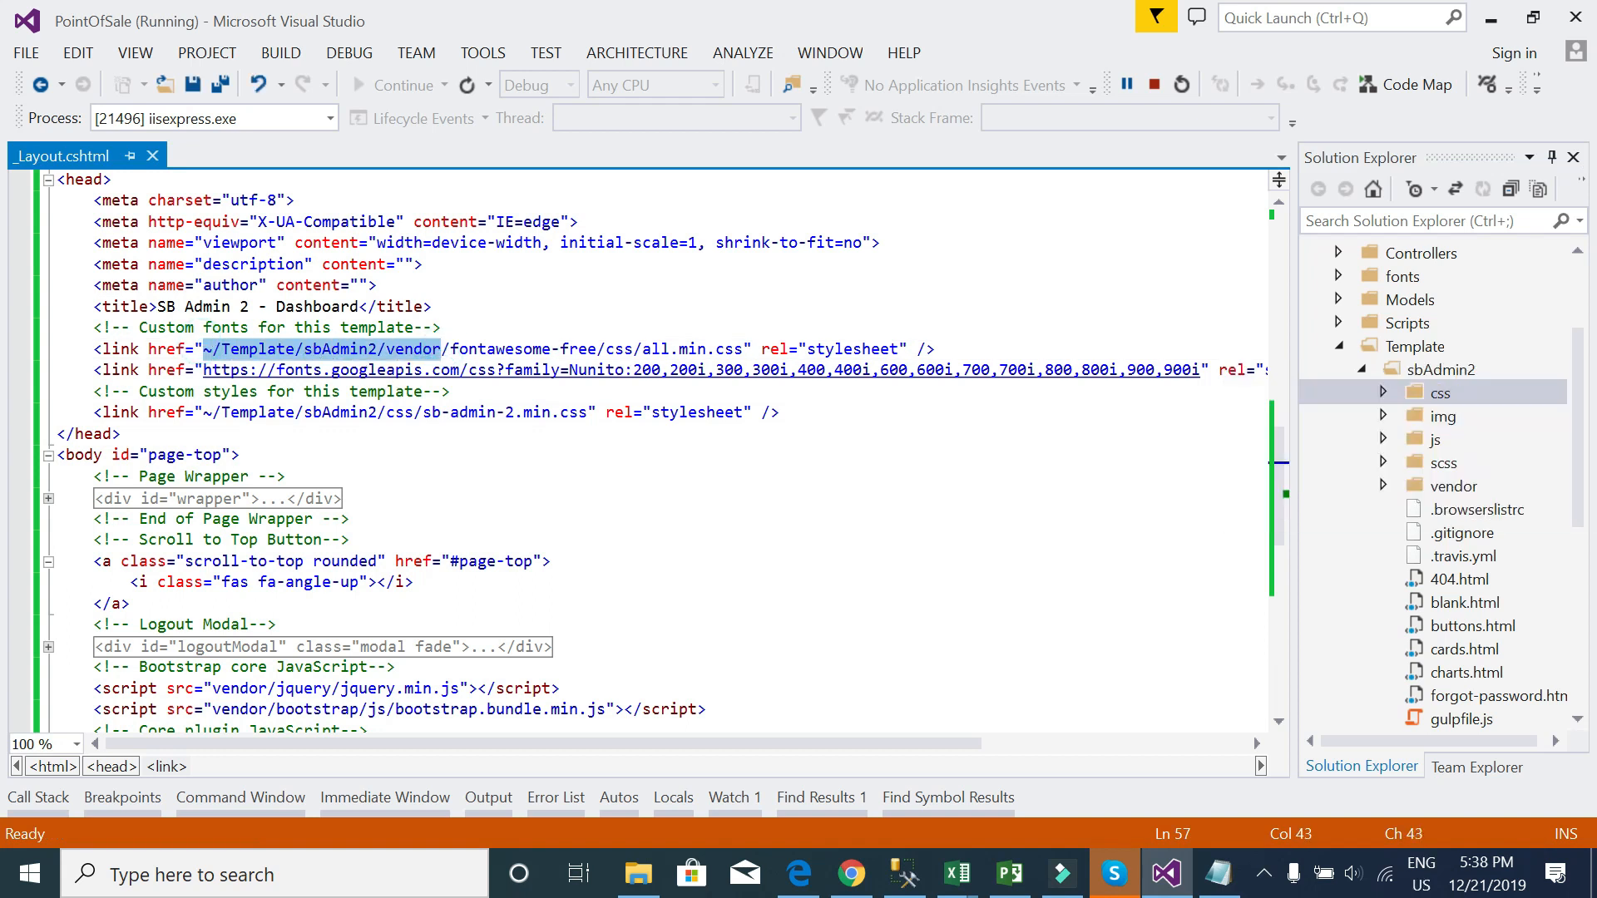
- Rewrite the vendor script paths to ~/Template/sbAdmin2/vendor with Find and Replace, and save
{"action": "scroll", "scroll_direction": "down", "scroll_amount": 3}
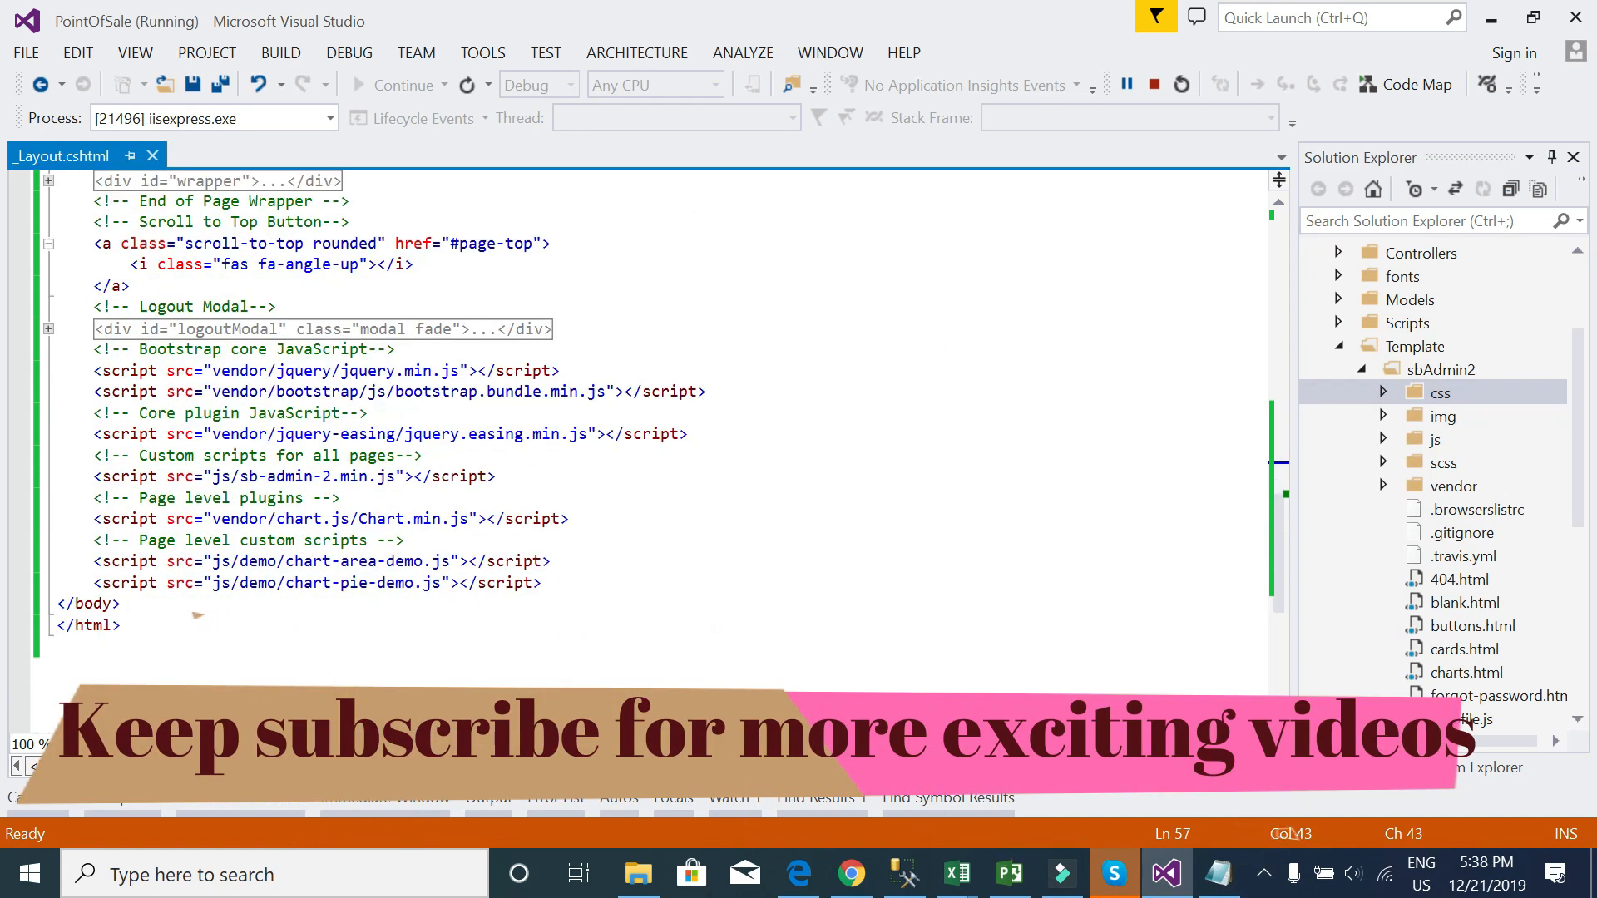
{"action": "double_click", "coordinate": [240, 371]}
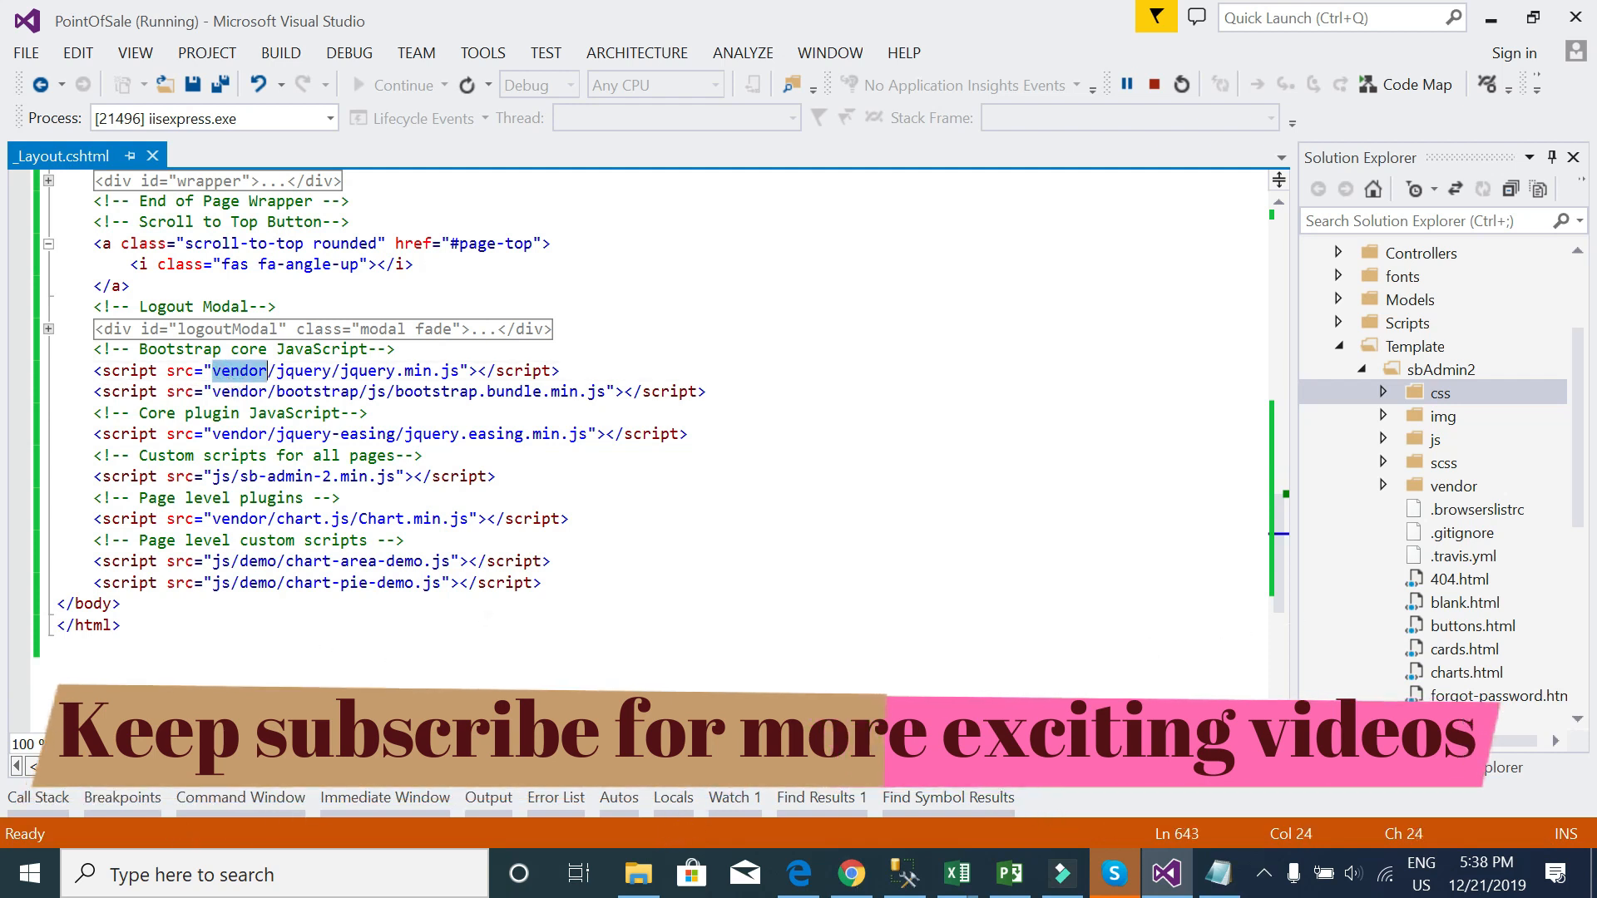
{"action": "key", "text": "Ctrl+f"}
{"action": "type", "text": "~/Template/sbAdmin2/vendor"}
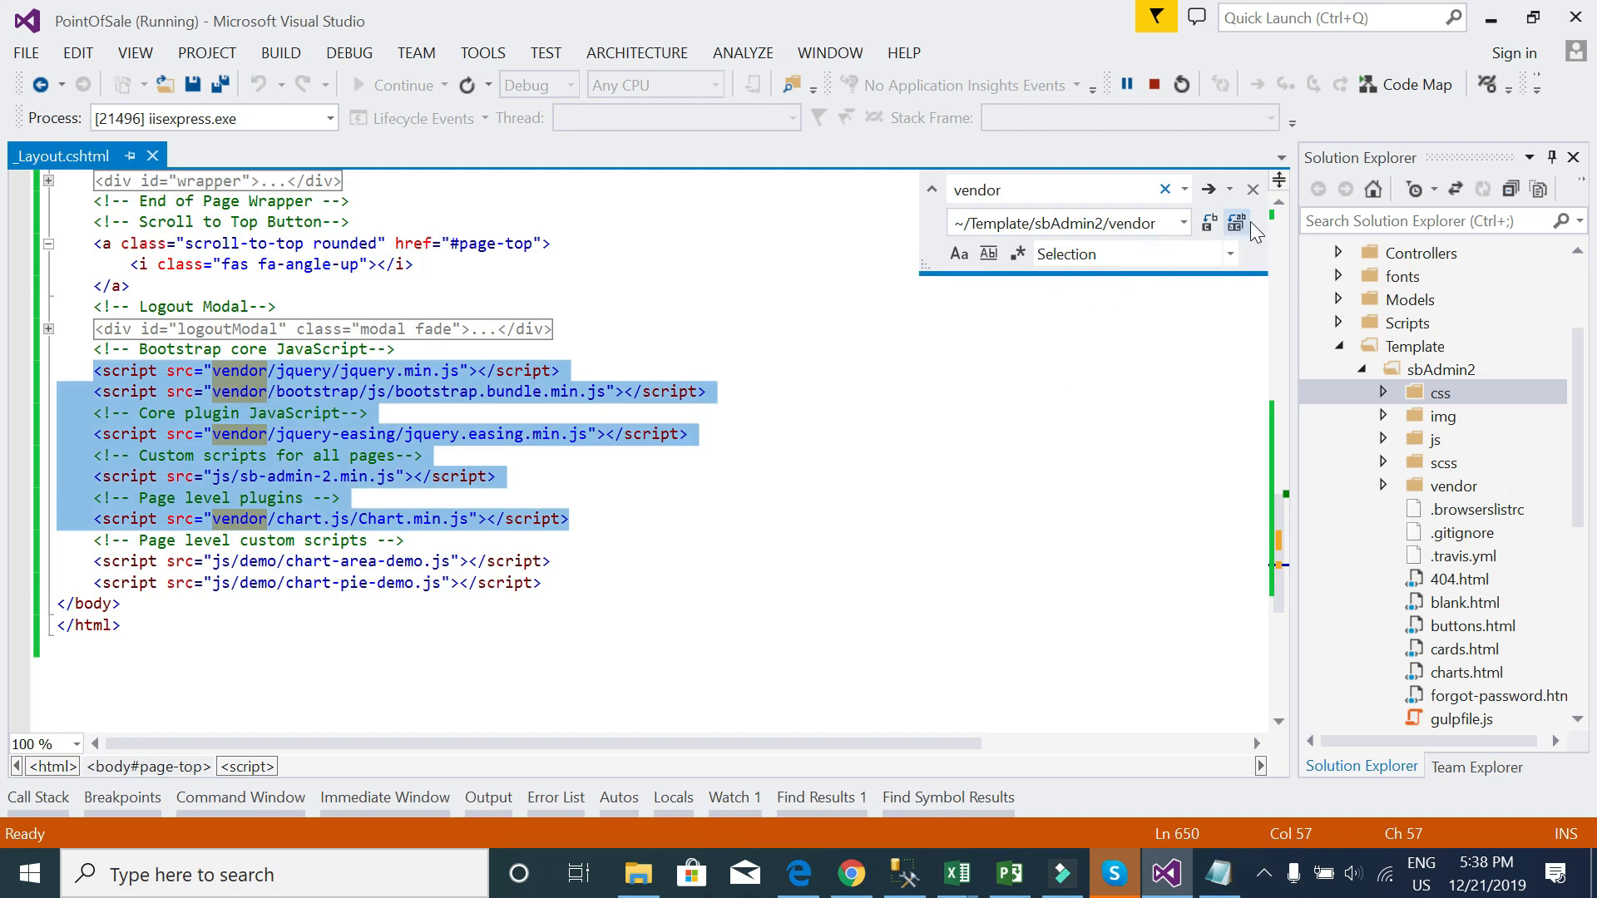
{"action": "left_click", "coordinate": [1237, 222]}
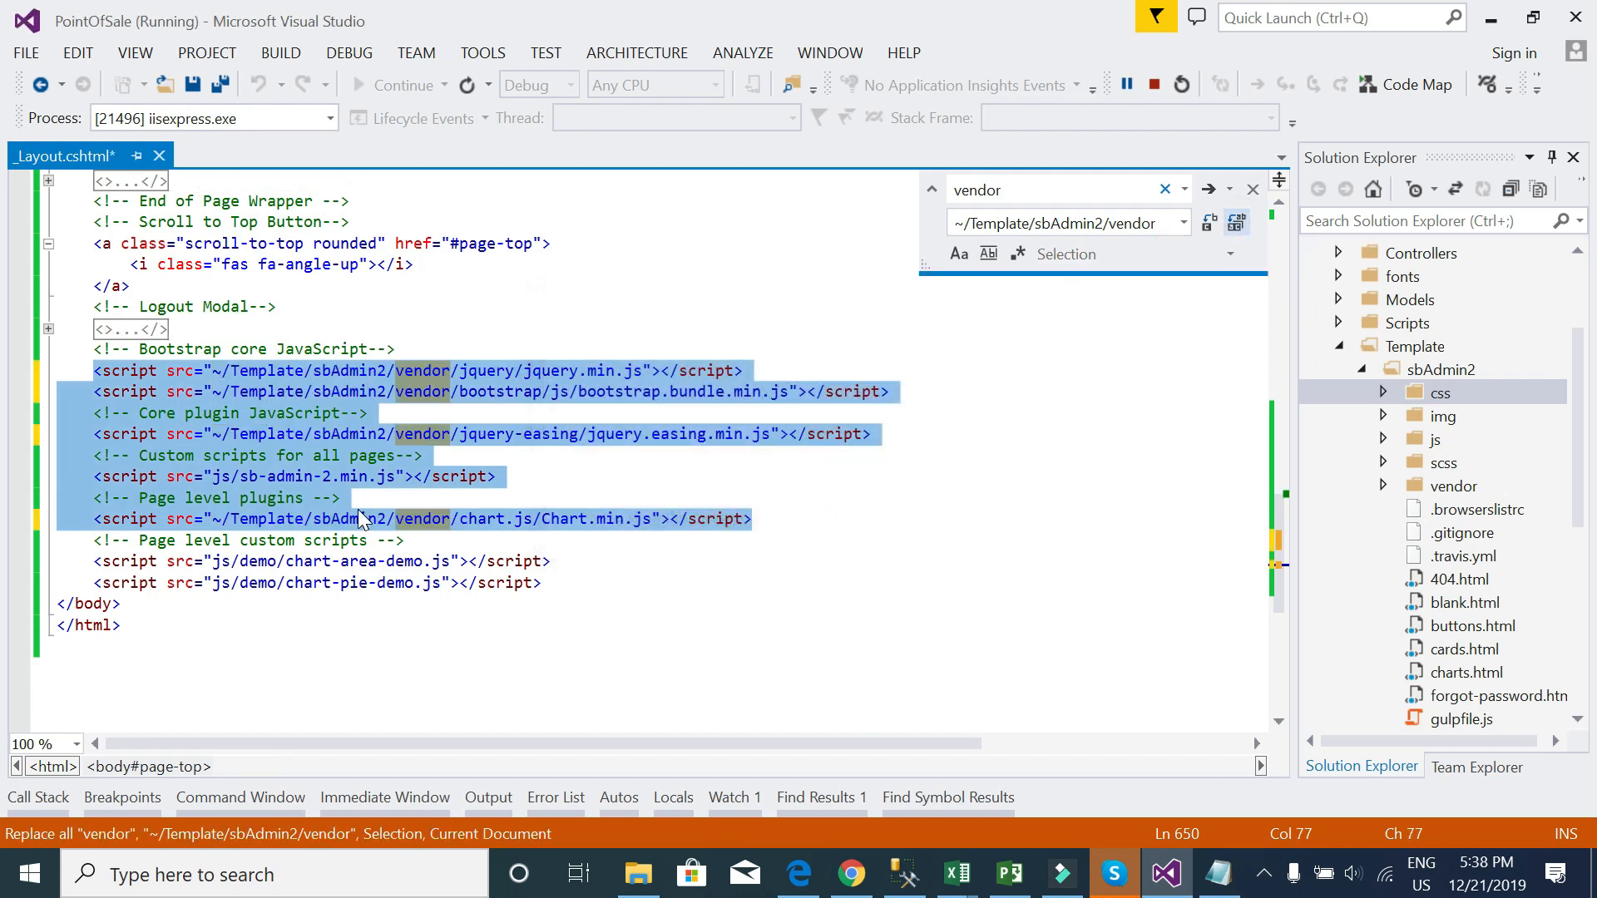
{"action": "key", "text": "ctrl+s"}
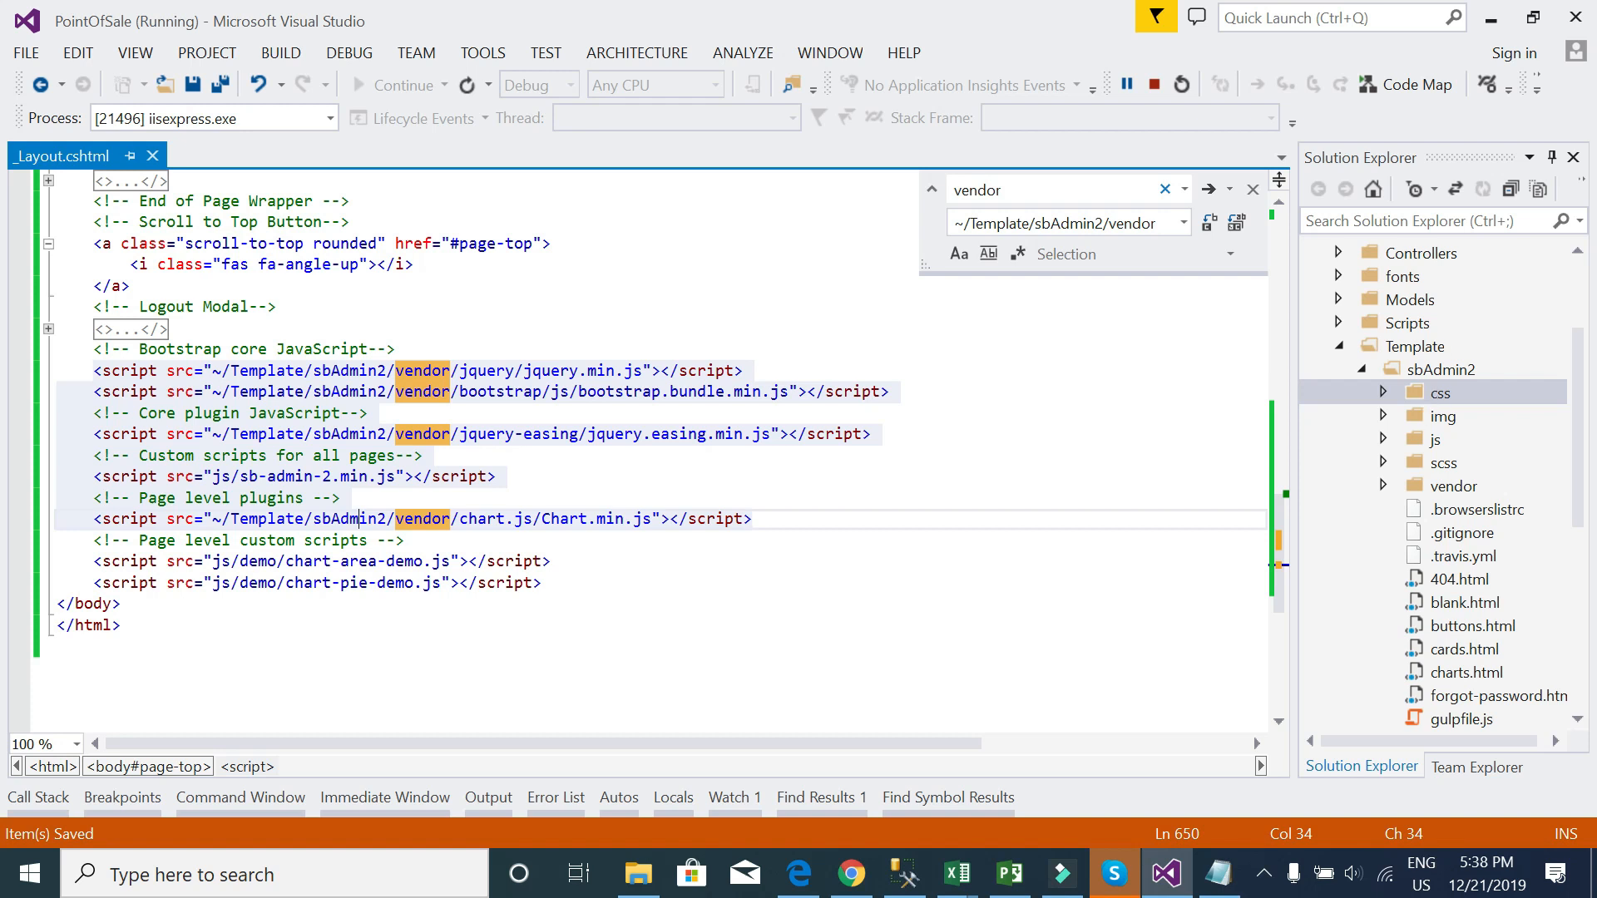
- Prefix the sb-admin-2 custom script path with ~/Template/sbAdmin2/
{"action": "left_click", "coordinate": [407, 561]}
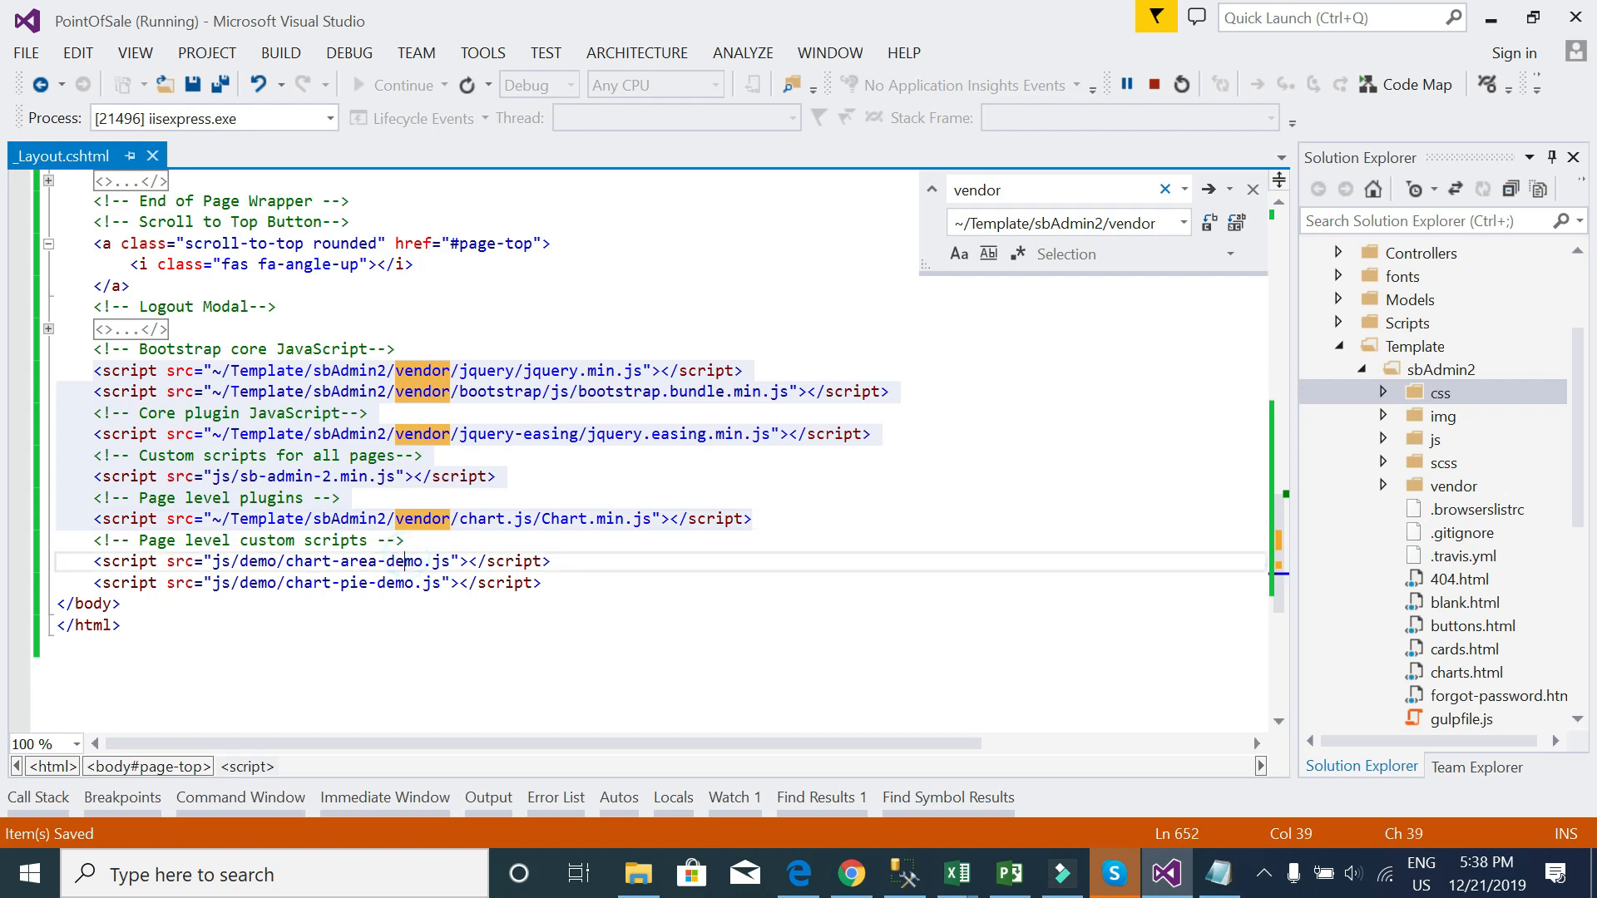
{"action": "scroll", "scroll_direction": "up", "scroll_amount": 3}
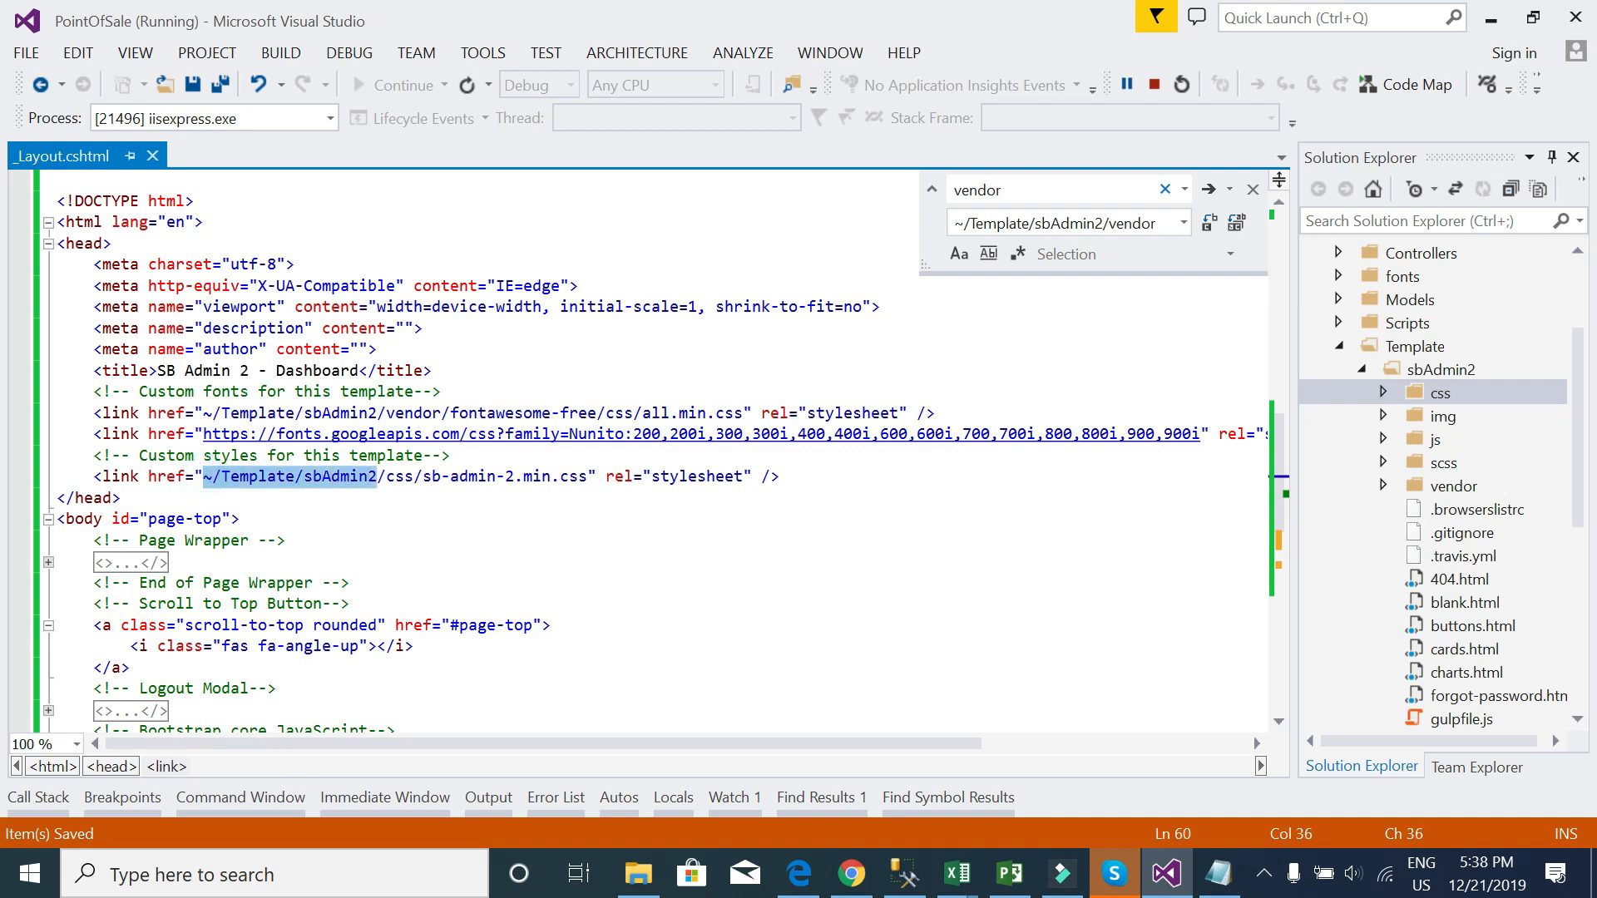
{"action": "scroll", "scroll_direction": "down", "scroll_amount": 3}
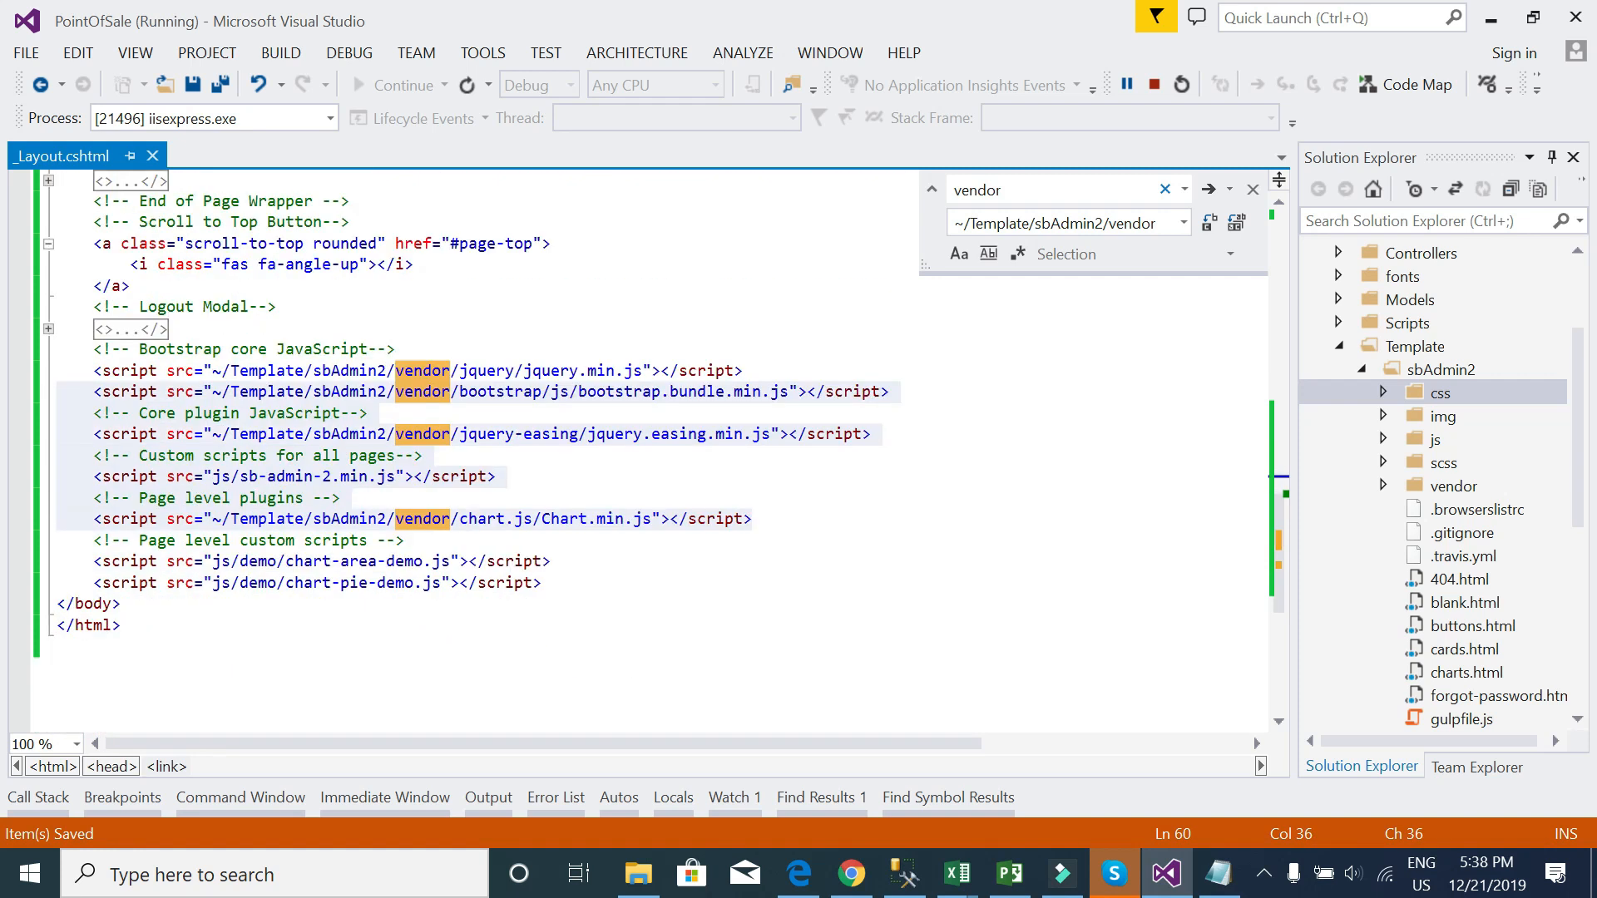
{"action": "left_click", "coordinate": [1251, 190]}
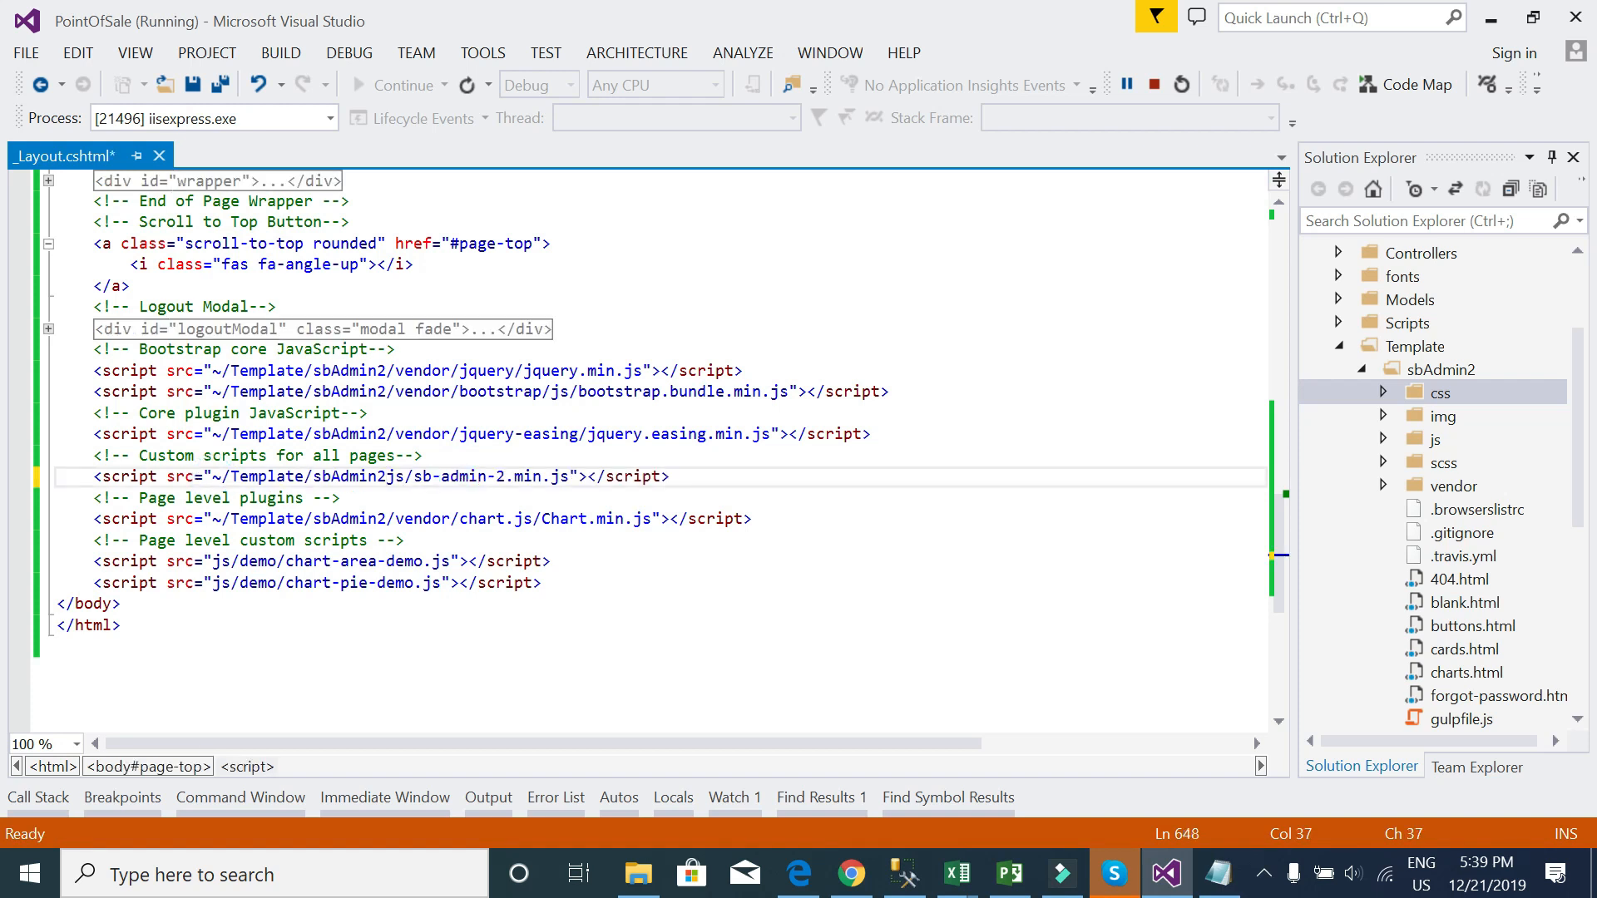
{"action": "type", "text": "/Template/sbAdmin2/"}
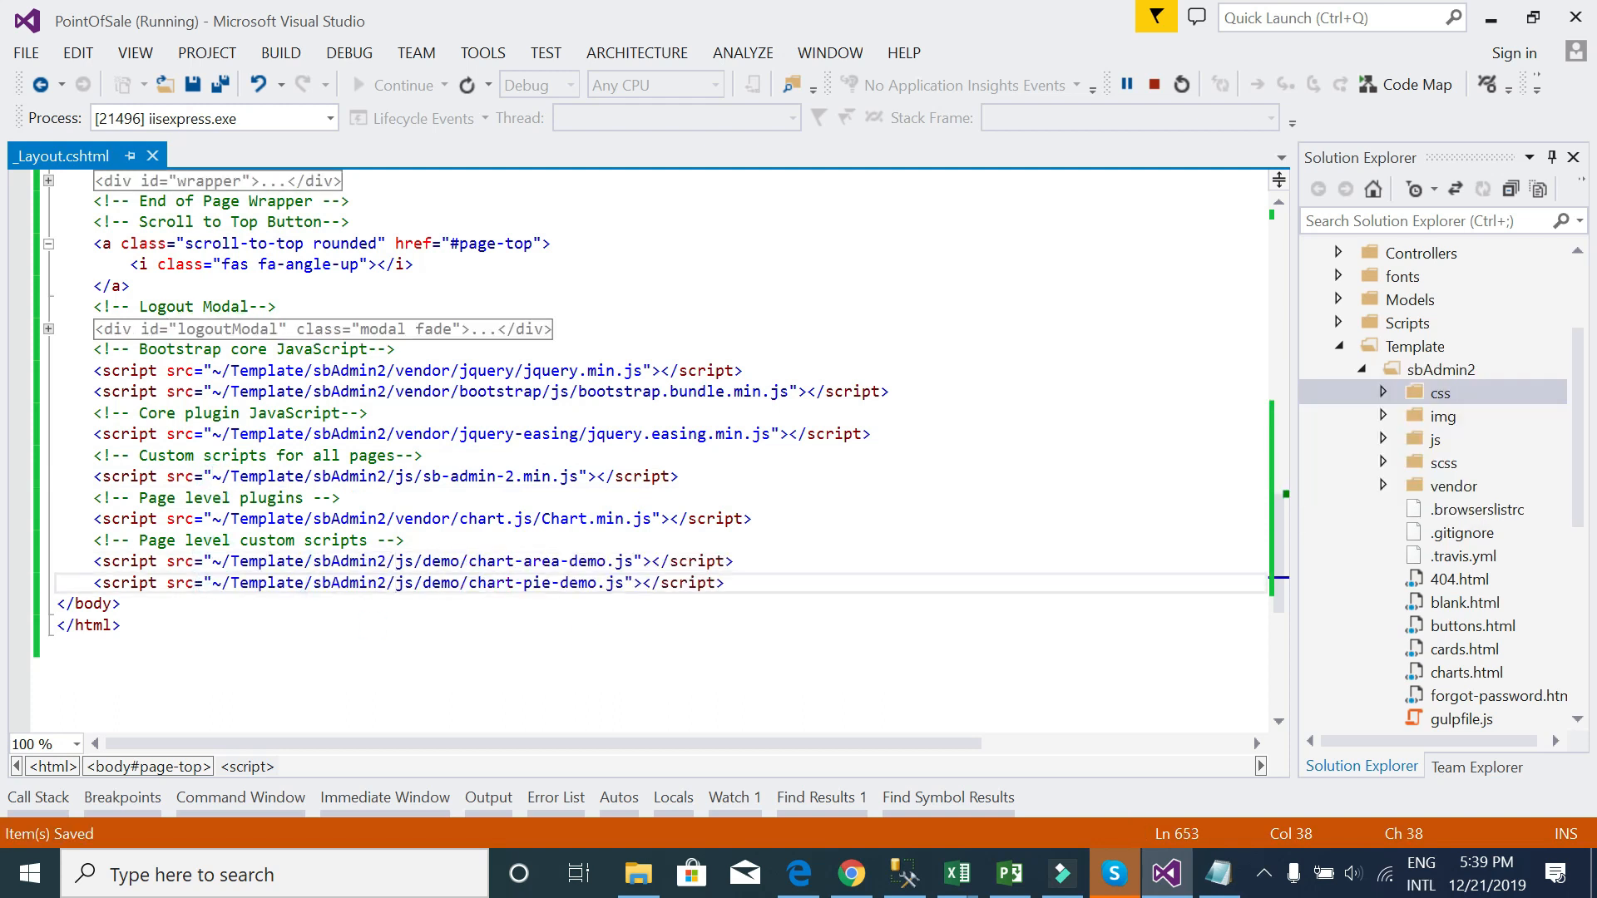
{"action": "left_click", "coordinate": [852, 874]}
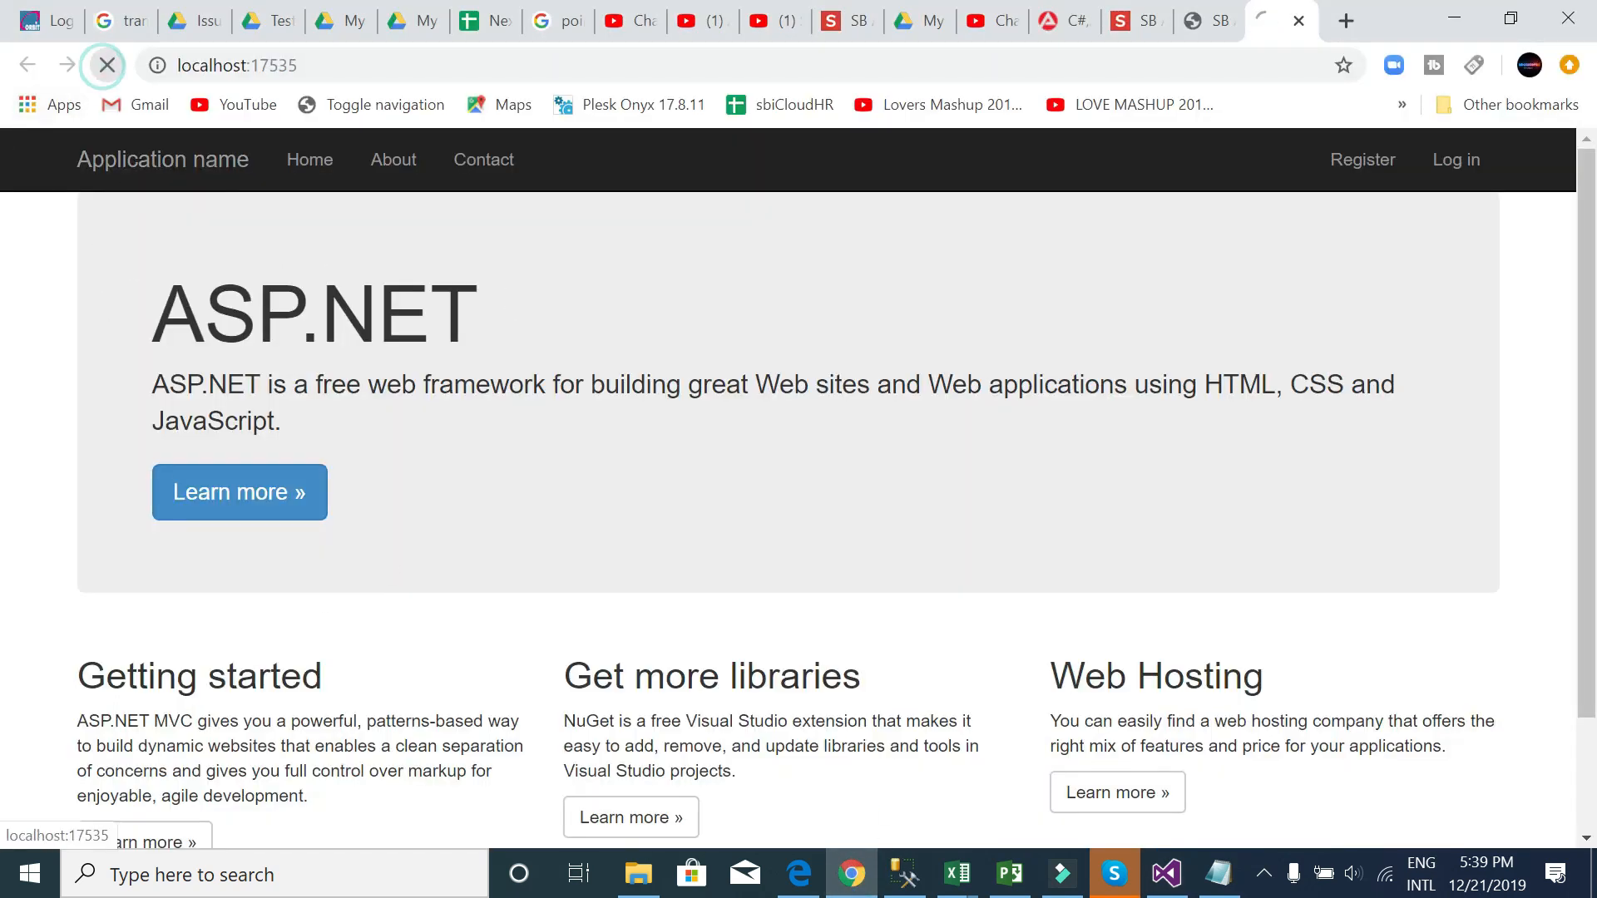
- Reload localhost:17535 and note the RenderBody-not-called server error
{"action": "left_click", "coordinate": [104, 65]}
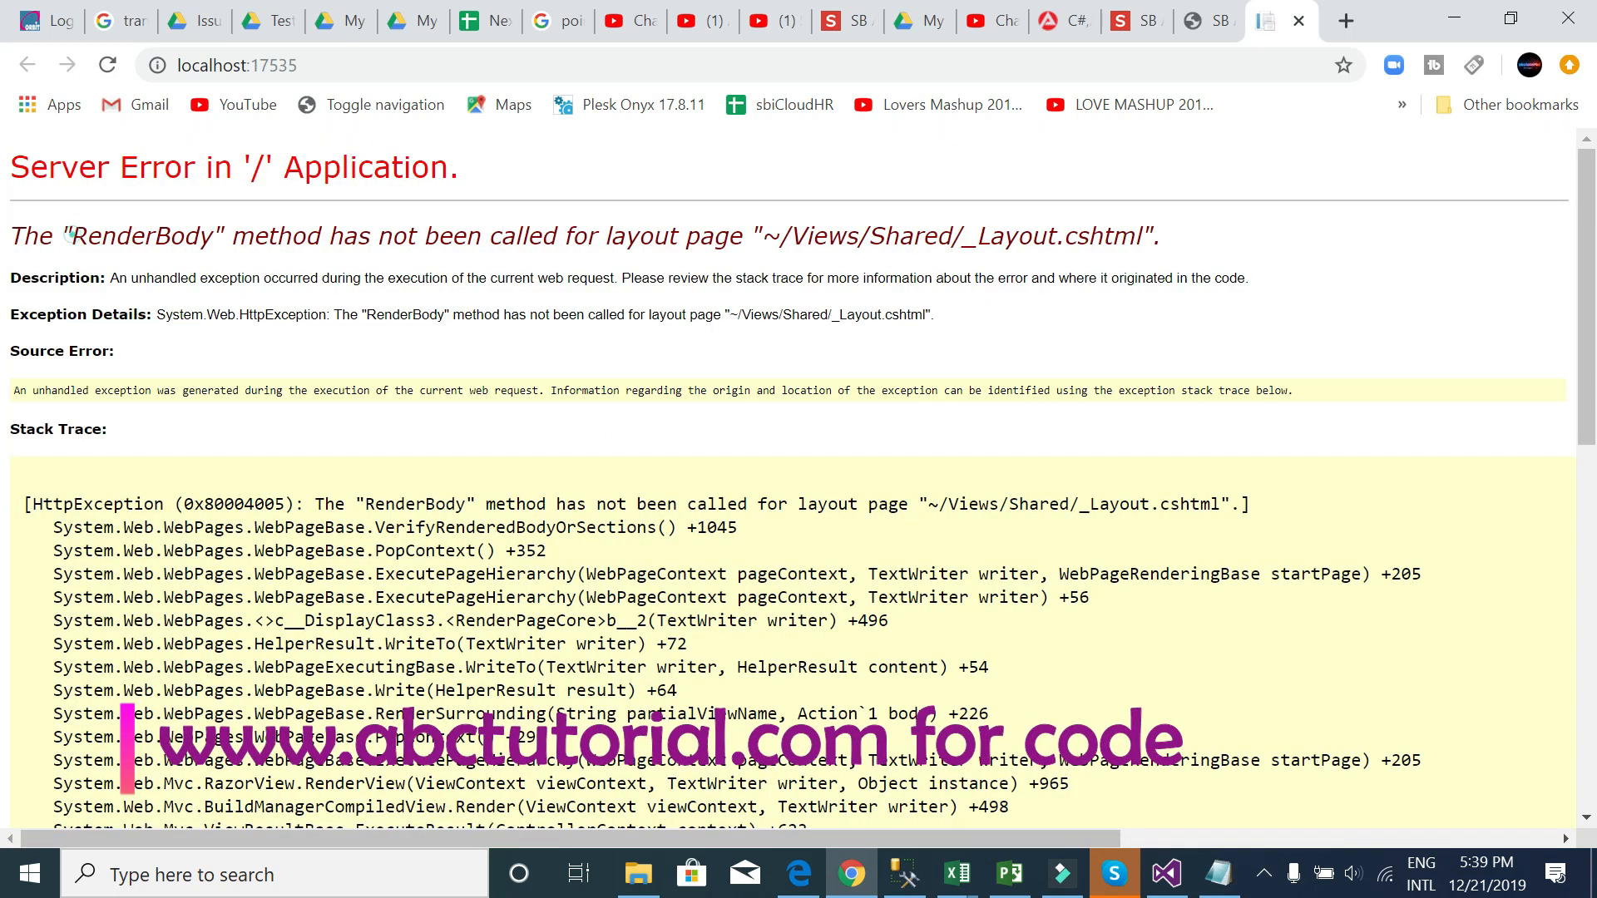
{"action": "left_click", "coordinate": [1164, 874]}
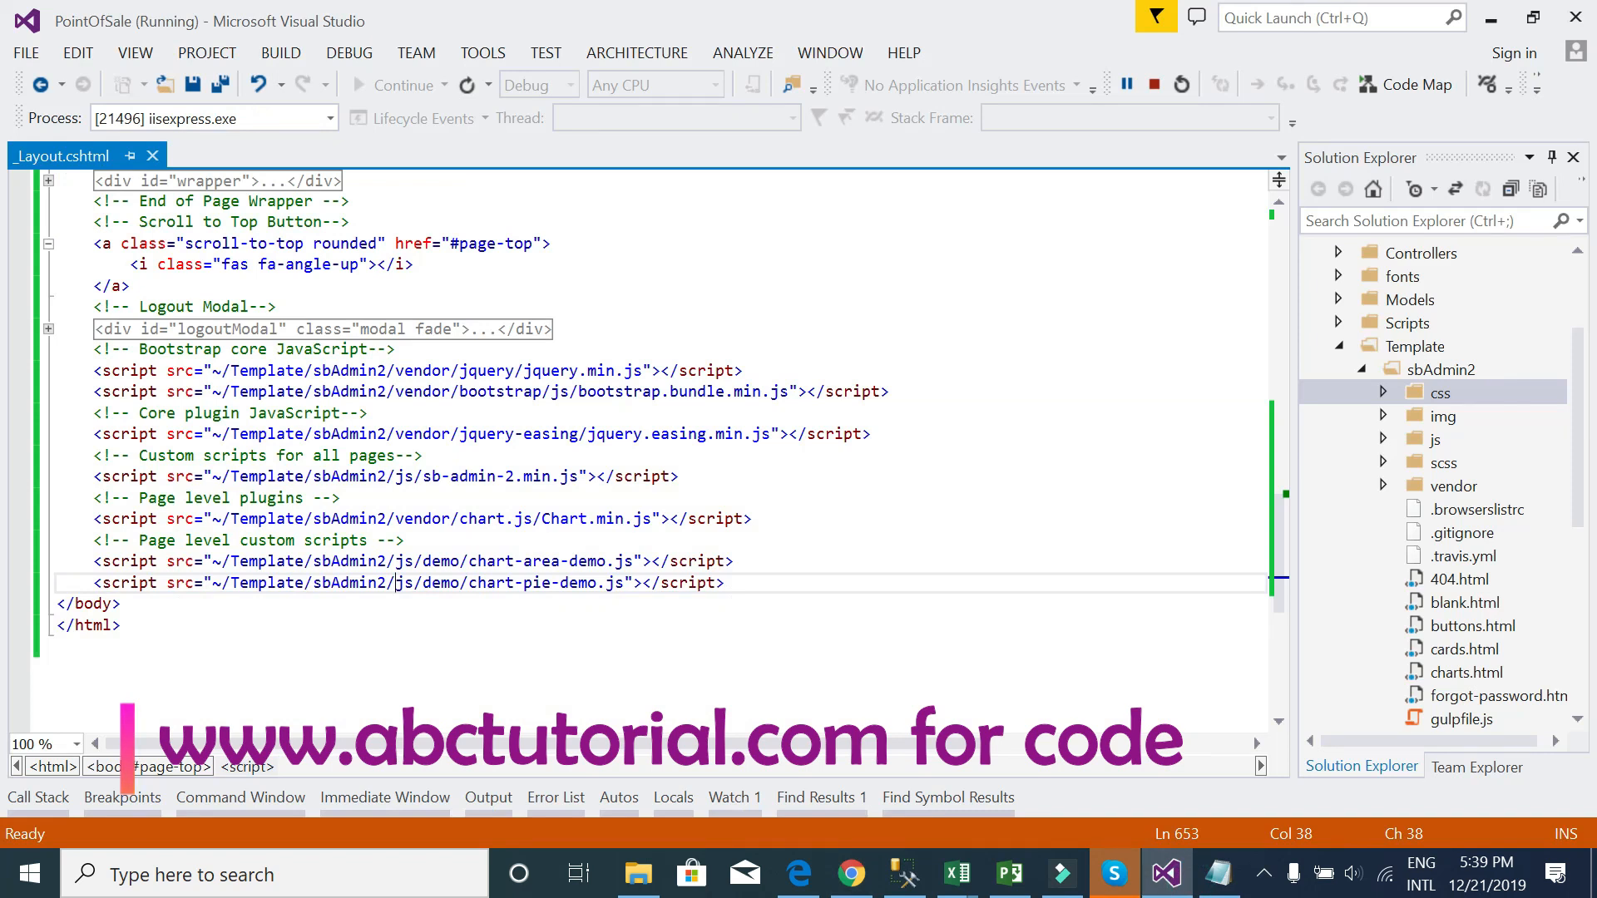
{"action": "scroll", "scroll_direction": "up", "scroll_amount": 3}
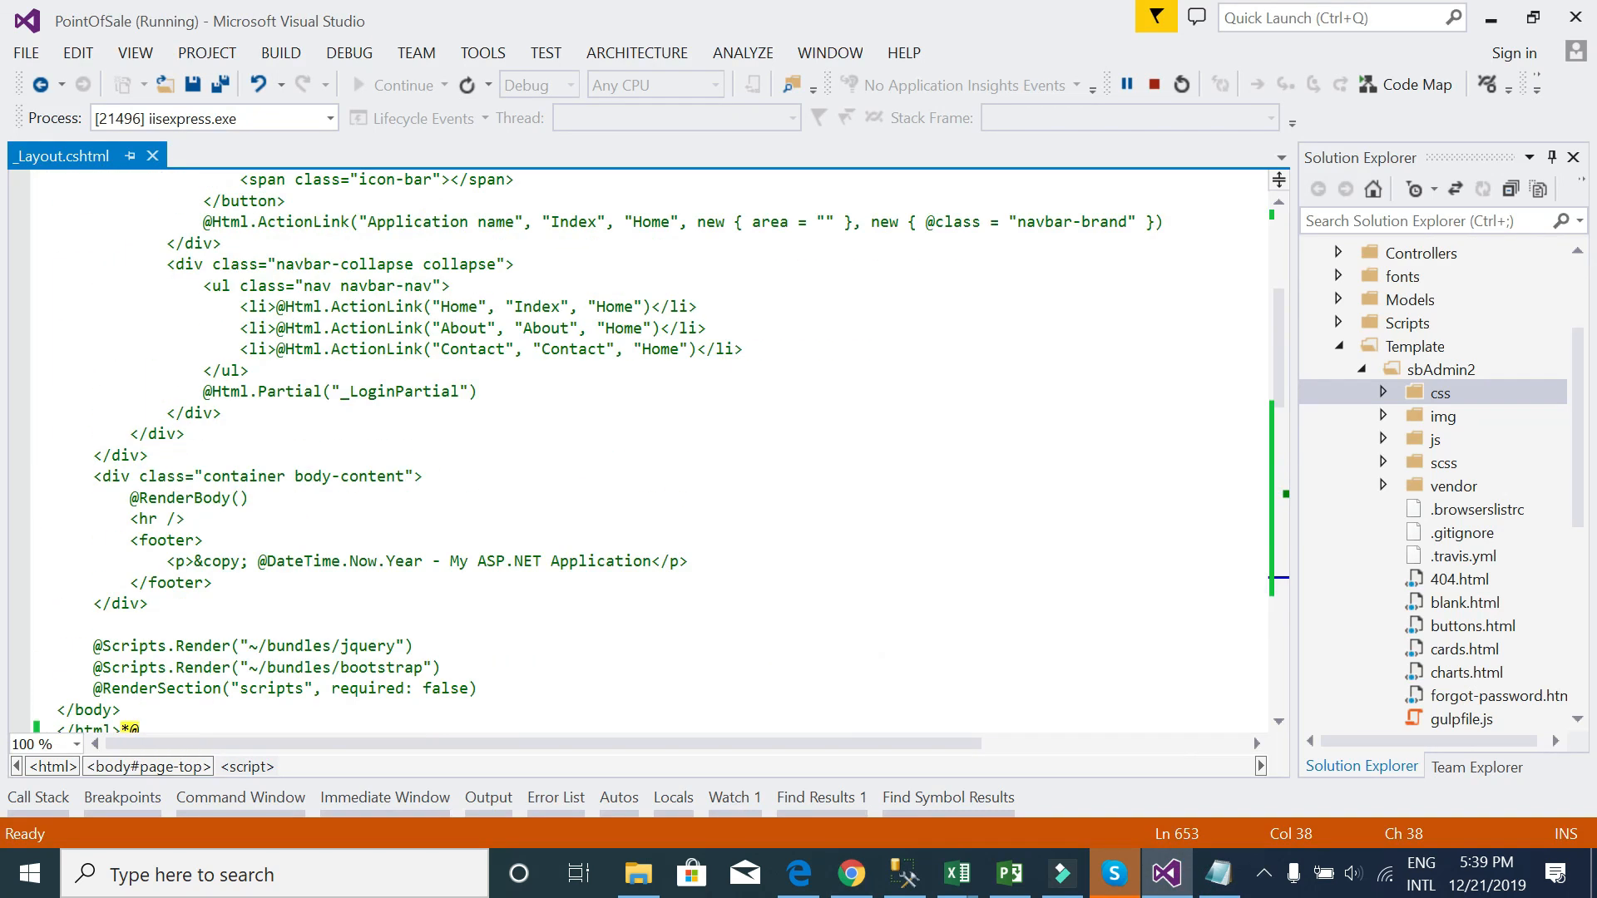
{"action": "double_click", "coordinate": [186, 559]}
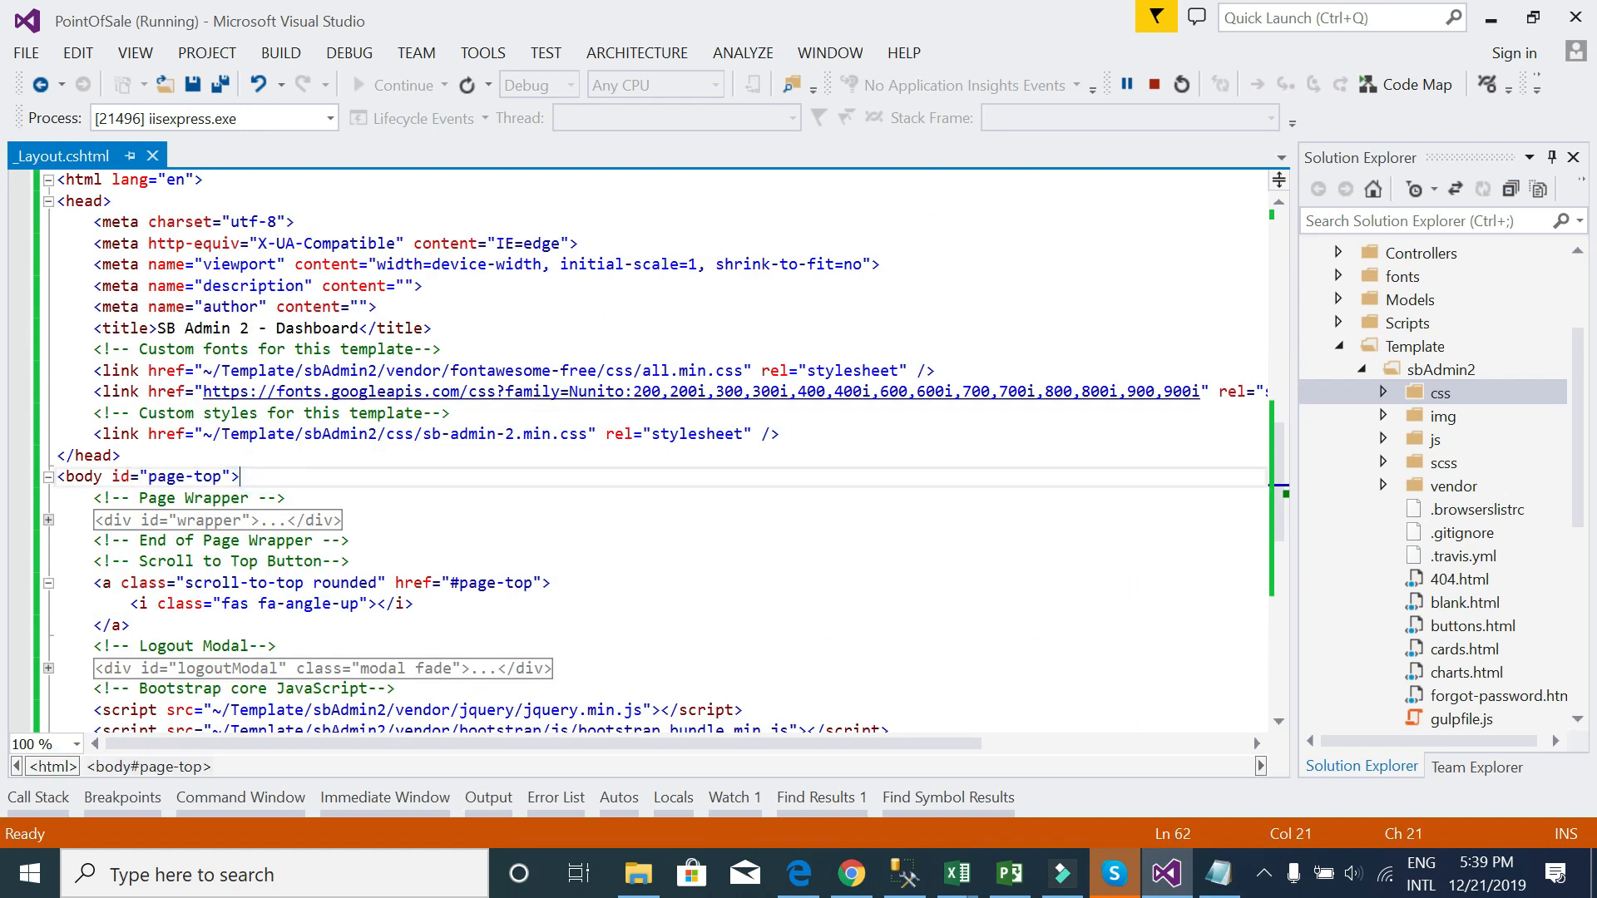
{"action": "type", "text": "@RenderBody()"}
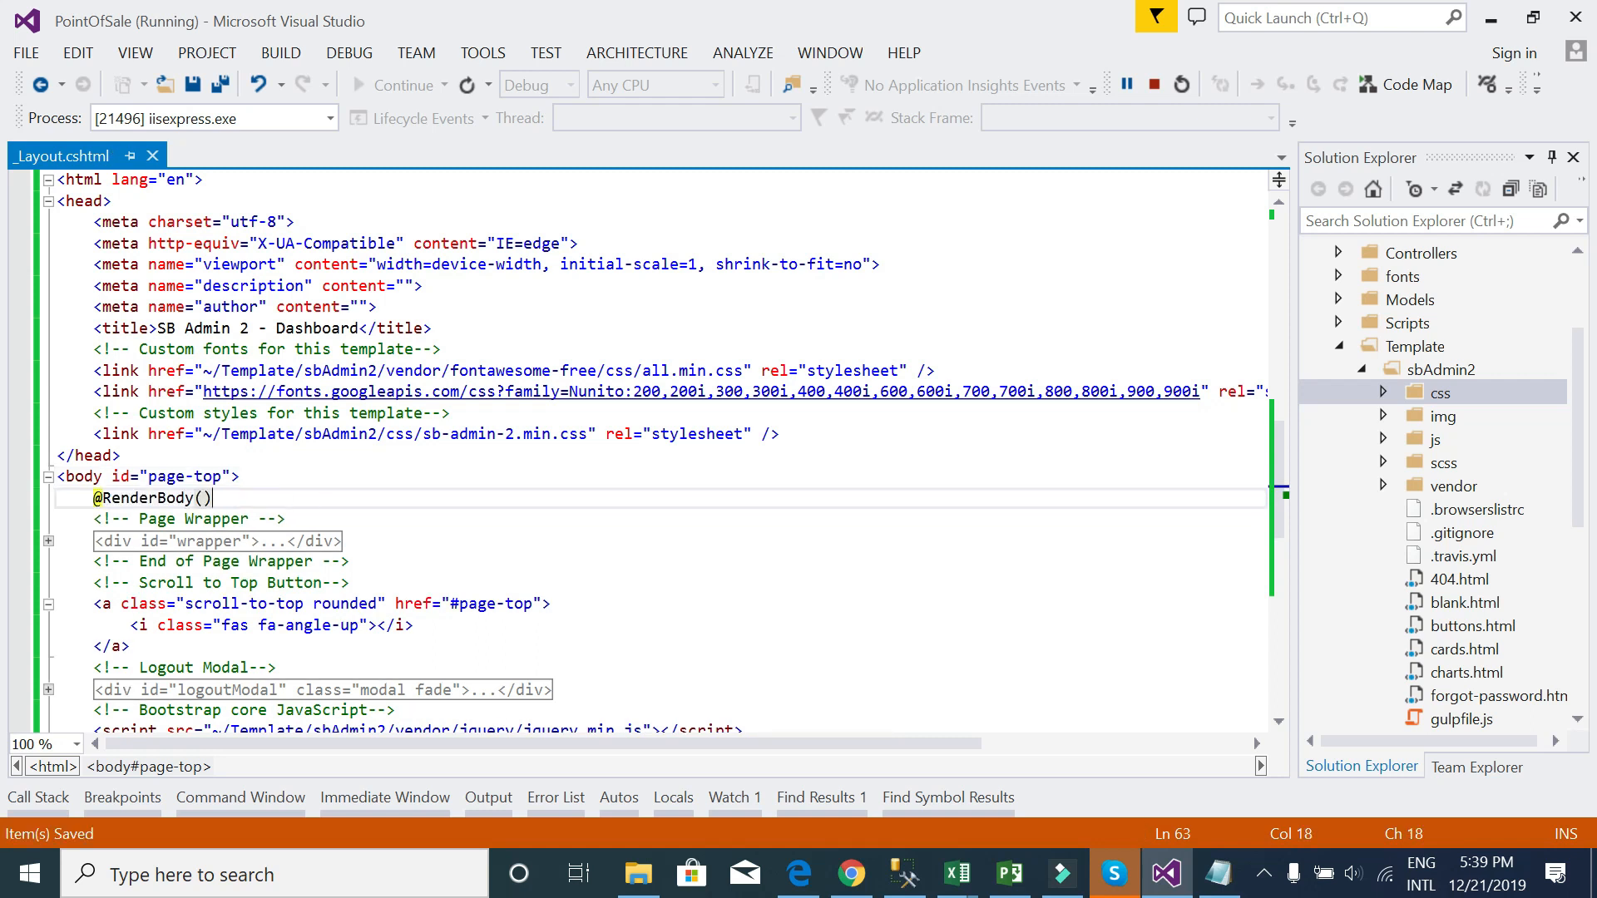
- Delete the wrapper, scroll-to-top and logout modal markup, then save the layout
{"action": "scroll", "scroll_direction": "down", "scroll_amount": 3}
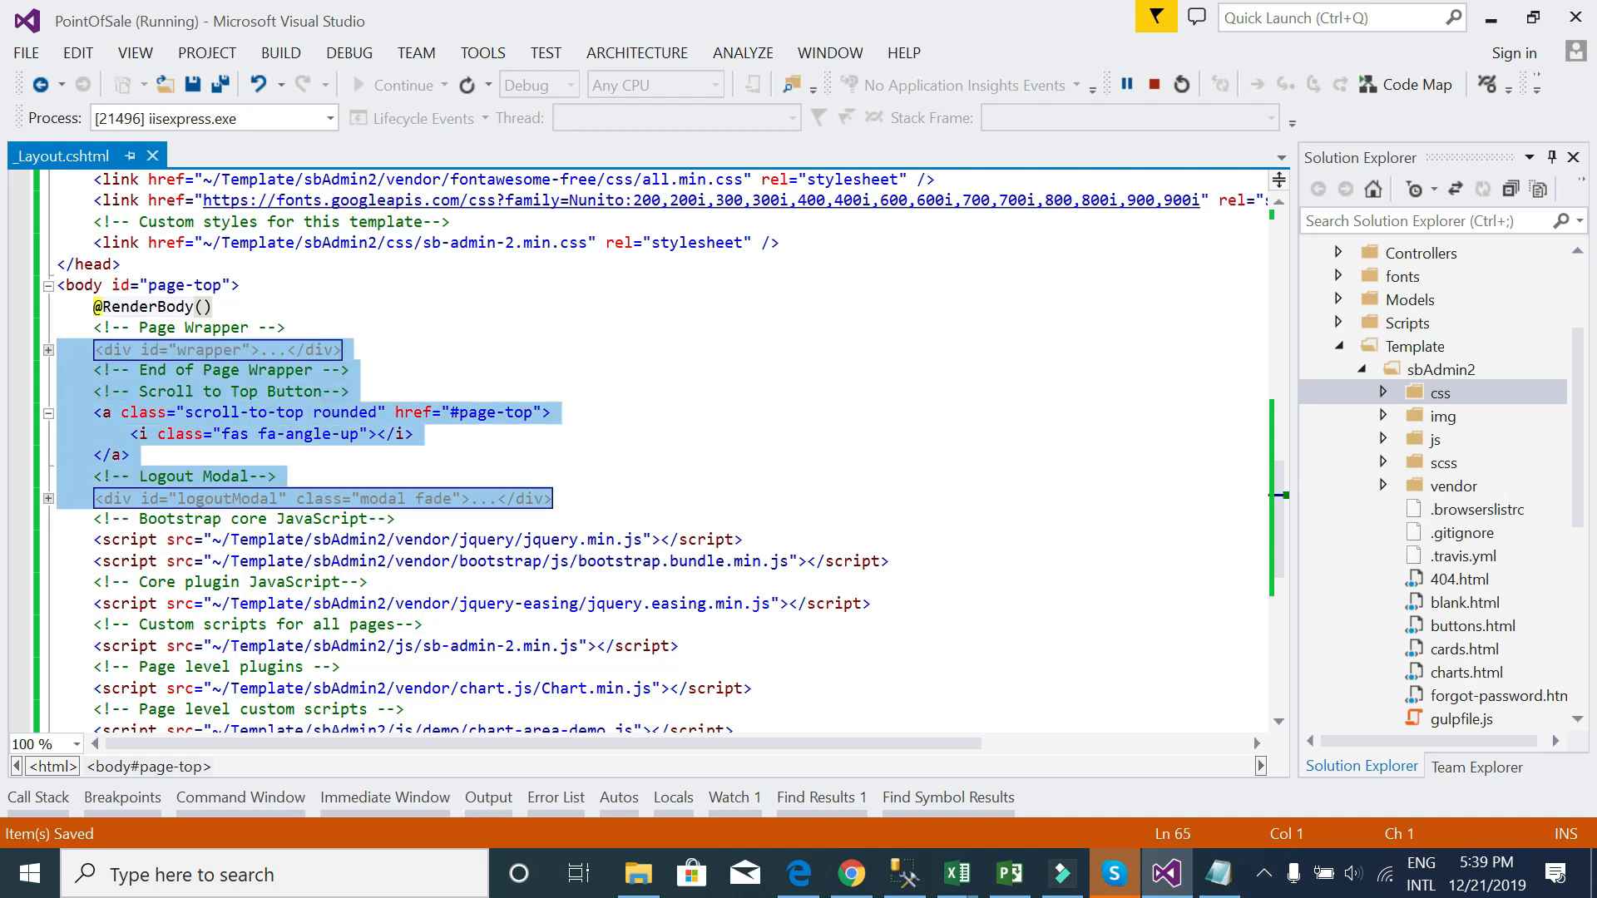
{"action": "key", "text": "Delete"}
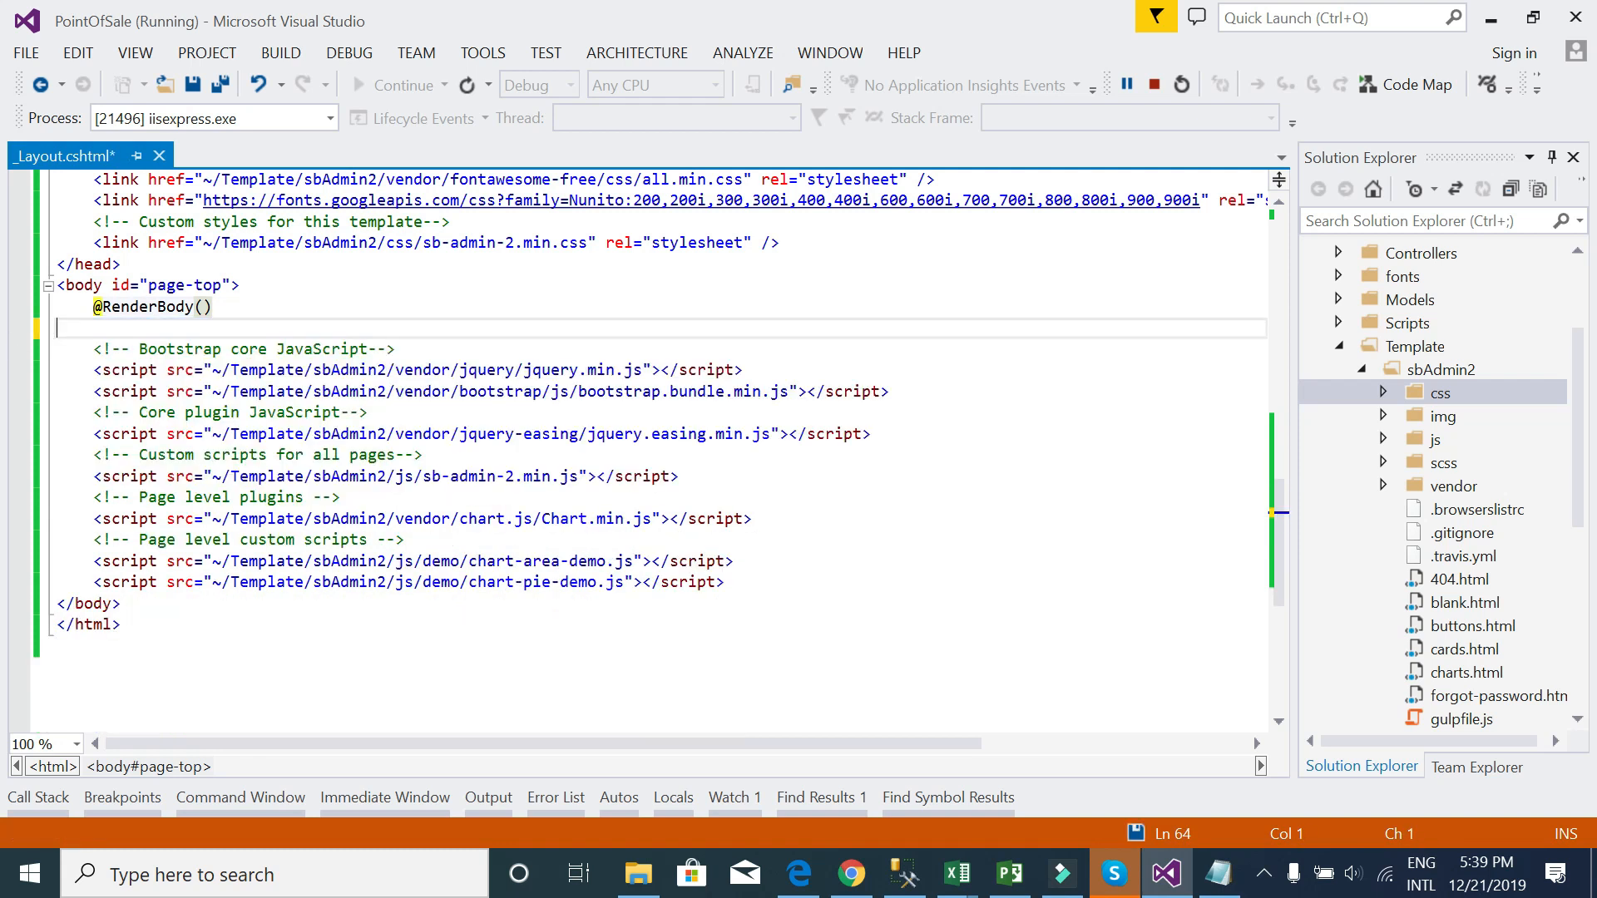
{"action": "key", "text": "ctrl+s"}
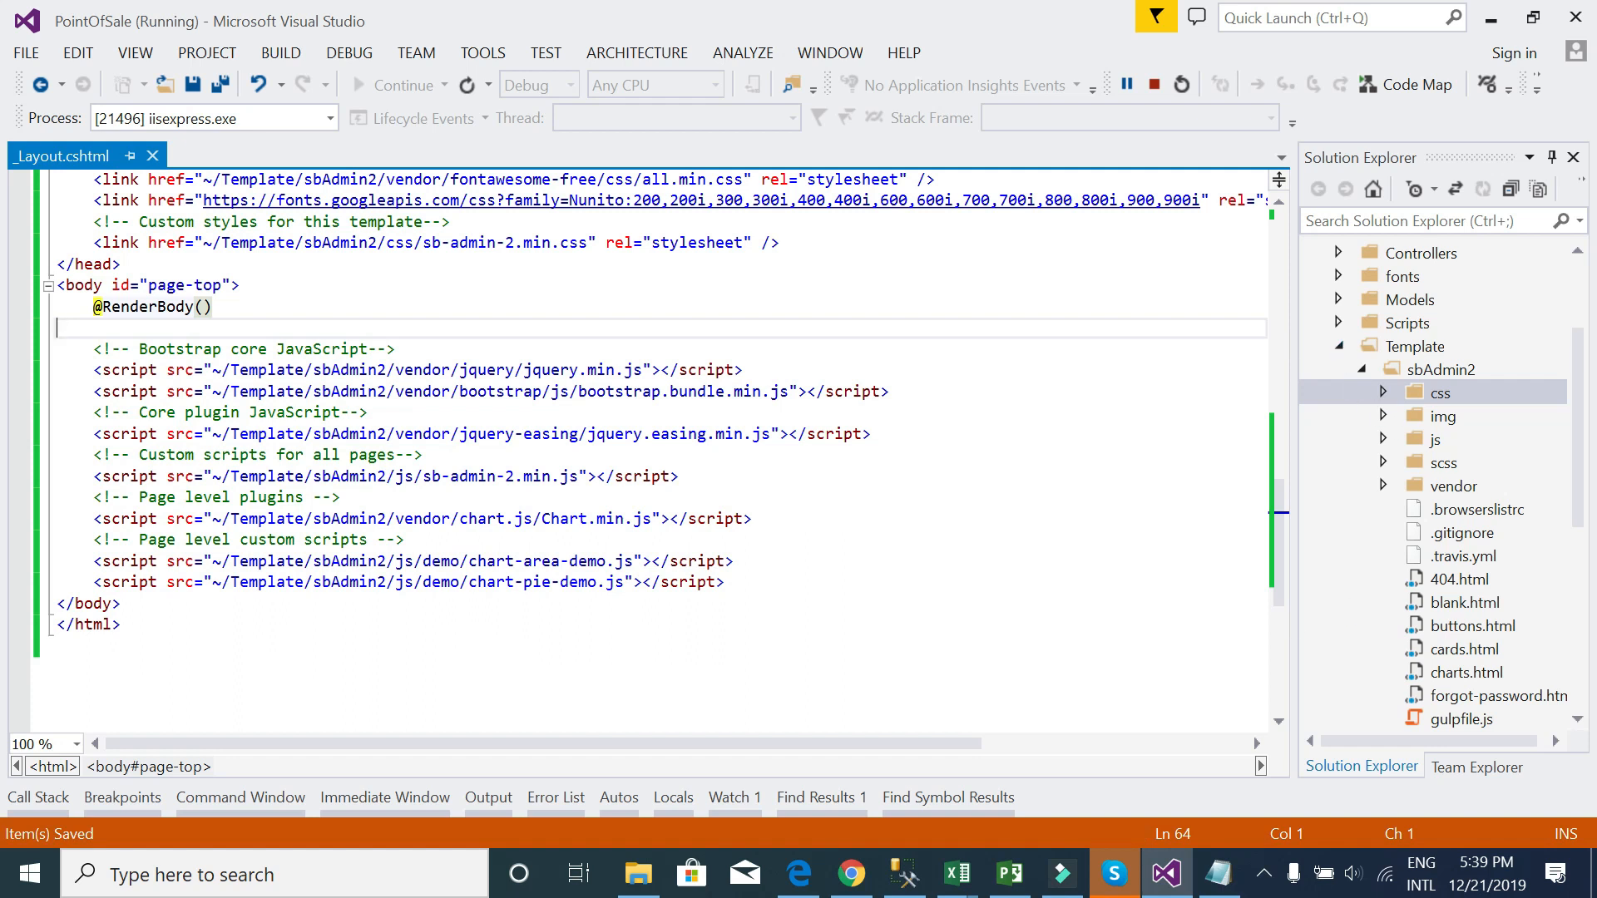
{"action": "scroll", "scroll_direction": "up", "scroll_amount": 3}
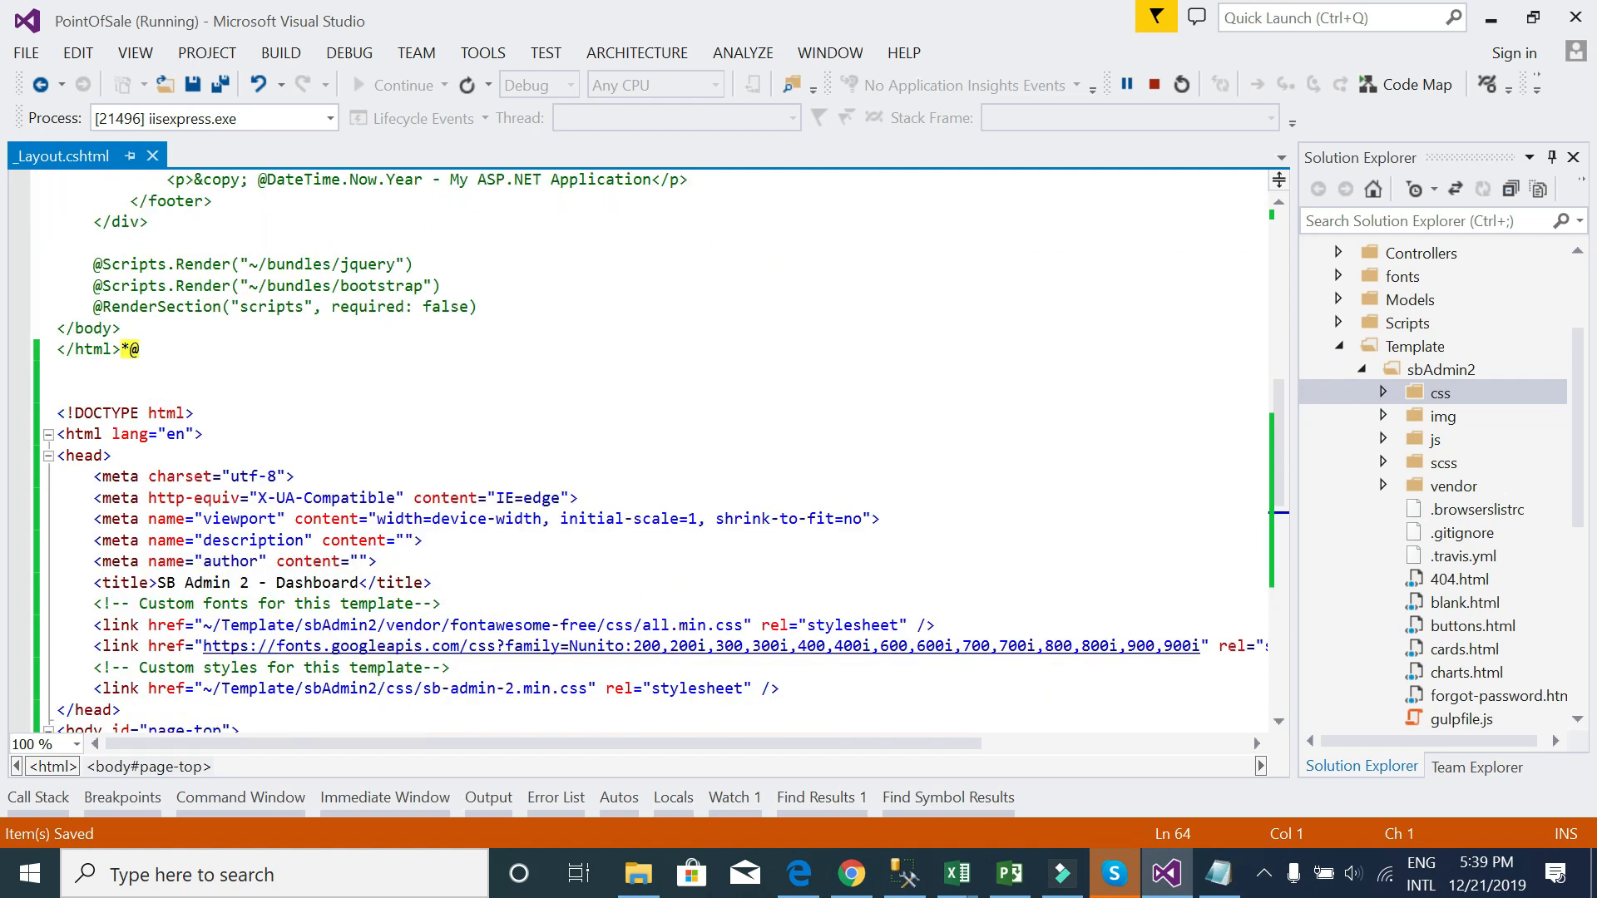
{"action": "scroll", "scroll_direction": "down", "scroll_amount": 3}
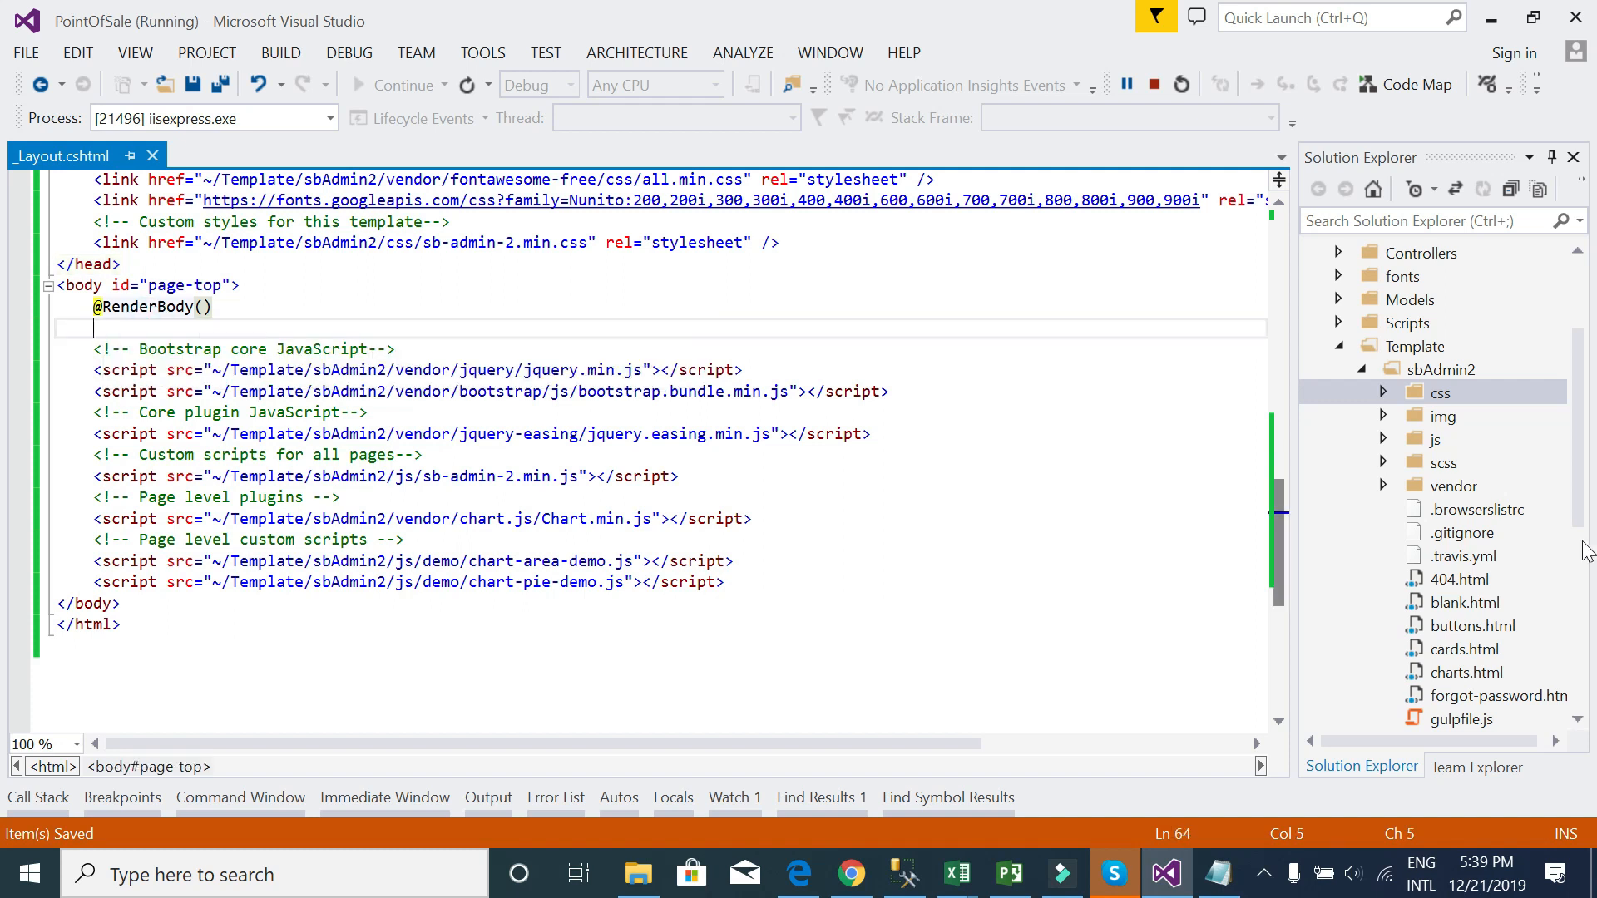
{"action": "left_click", "coordinate": [1357, 531]}
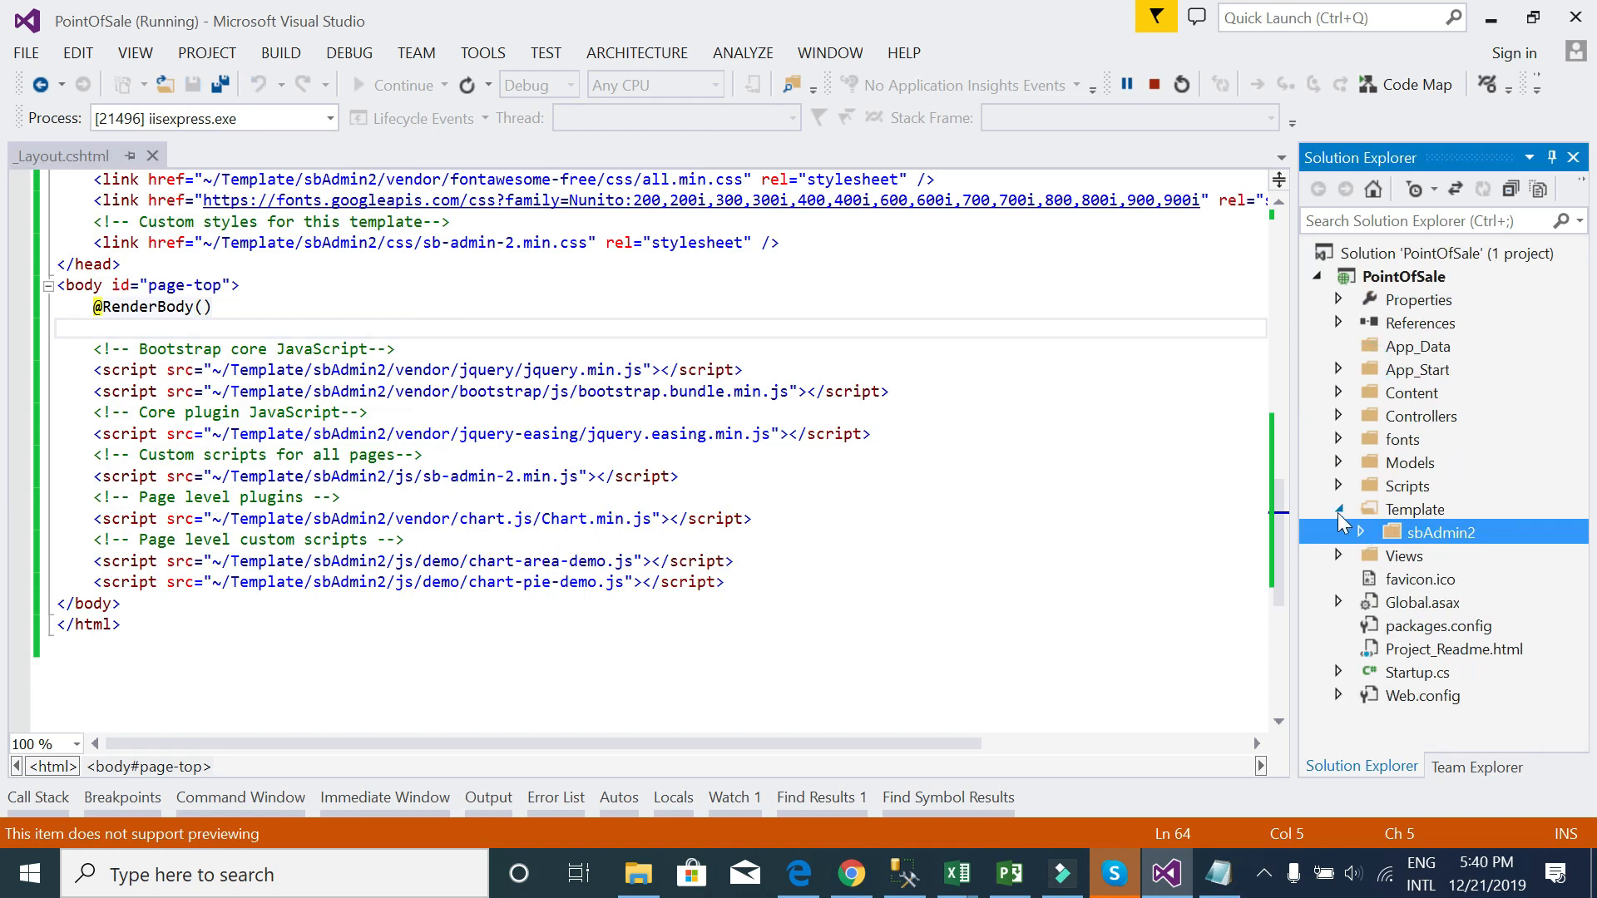
- Put the removed dashboard markup into Views/Home/Index.cshtml and save it
{"action": "left_click", "coordinate": [1338, 509]}
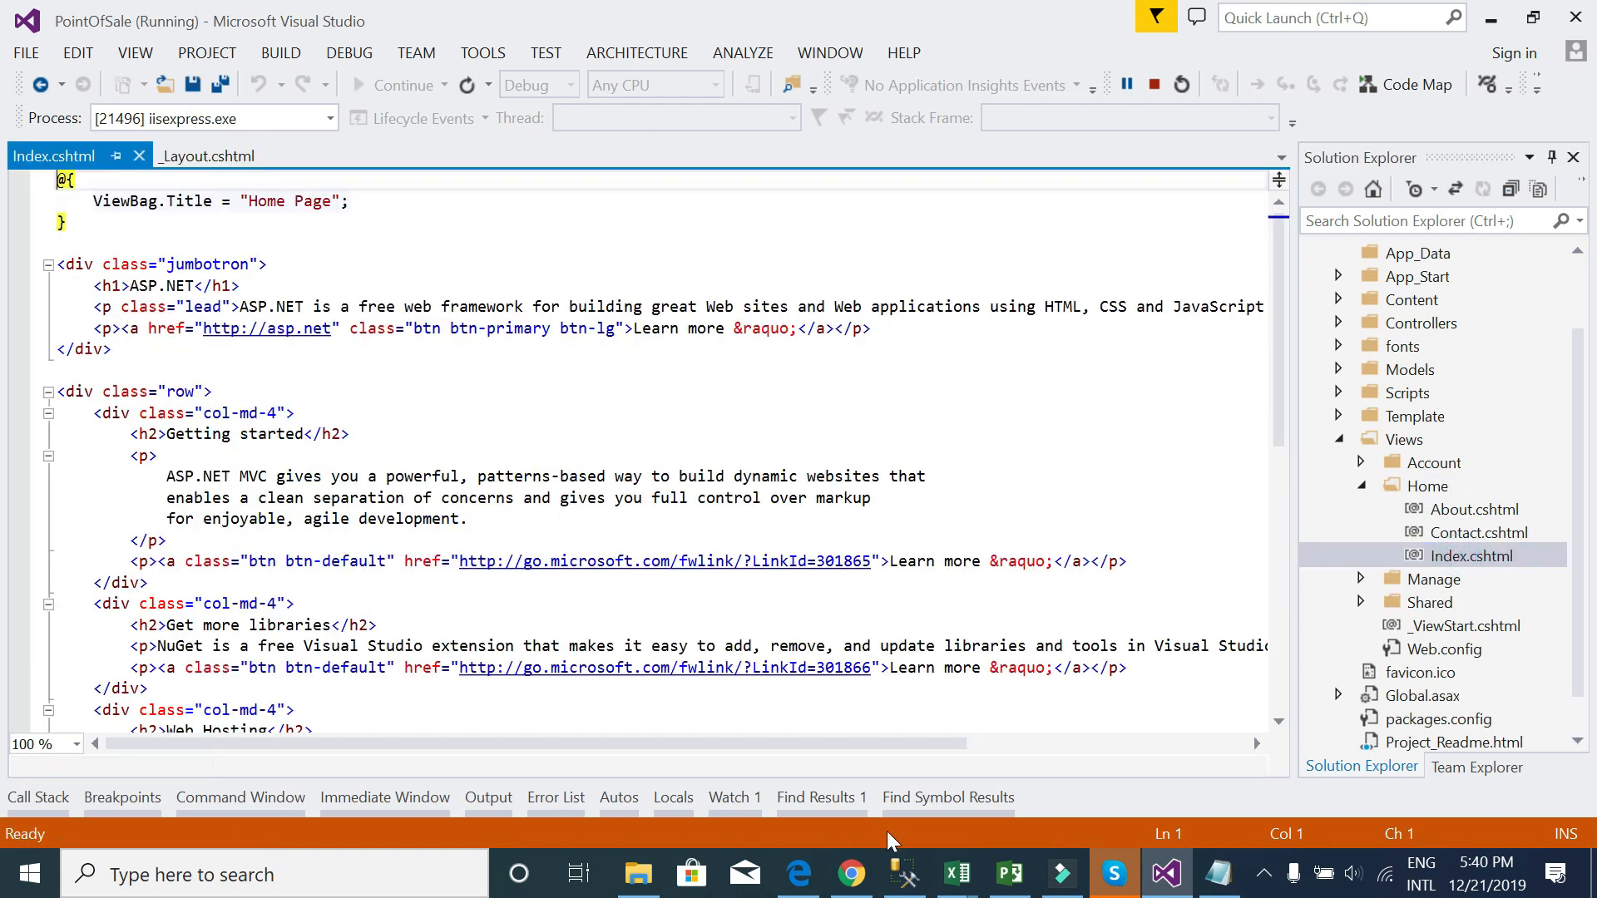
{"action": "left_click", "coordinate": [849, 874]}
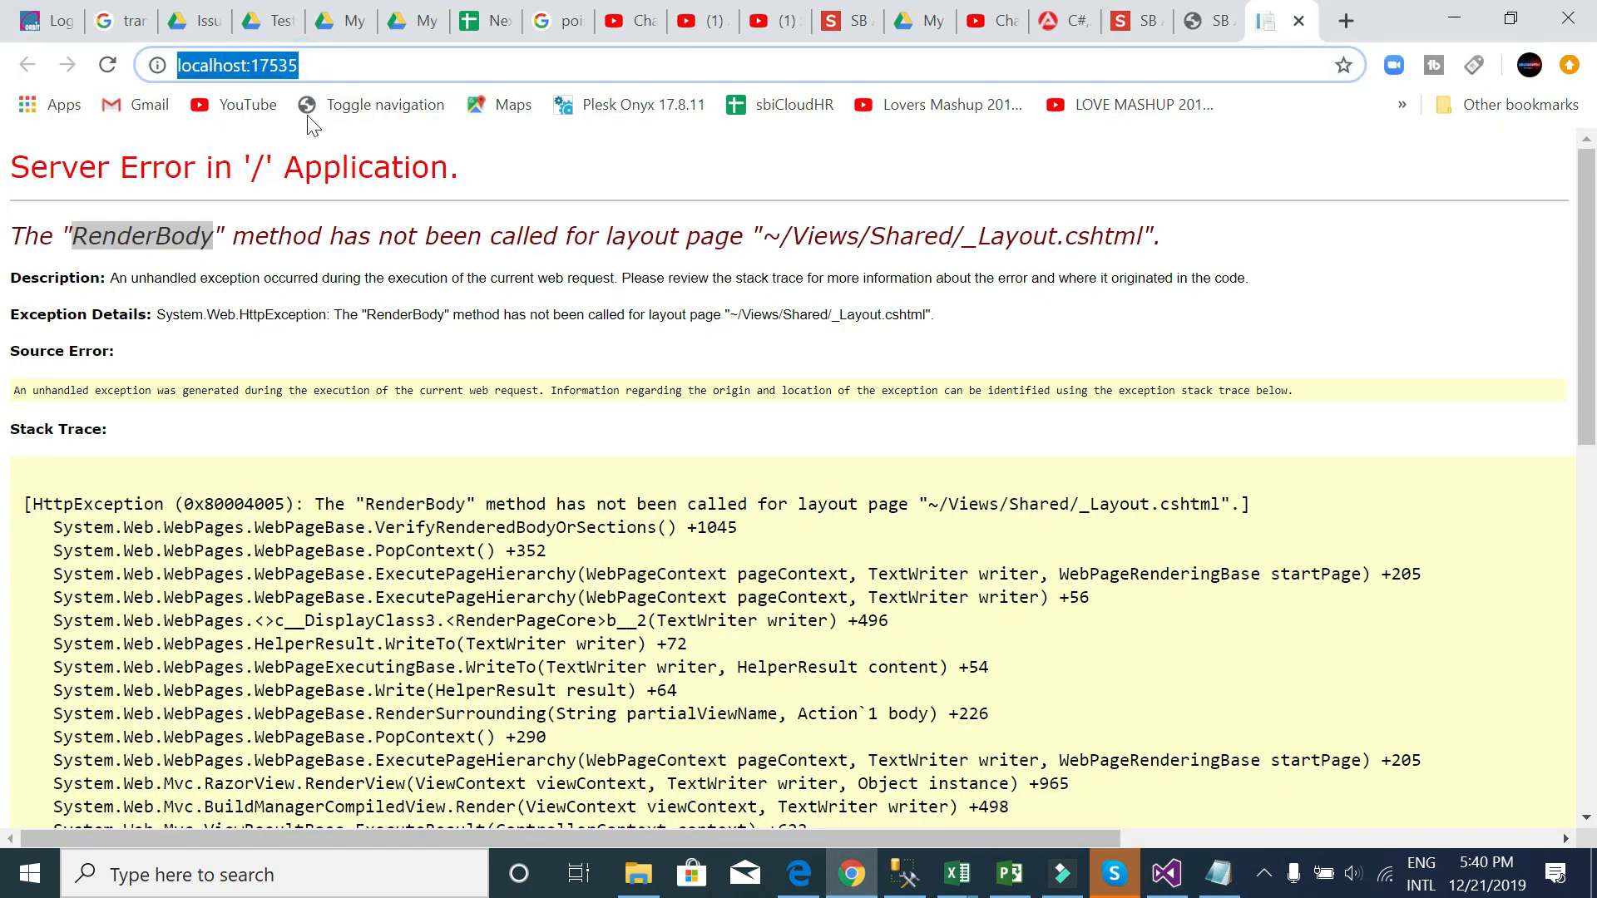
{"action": "left_click", "coordinate": [1164, 874]}
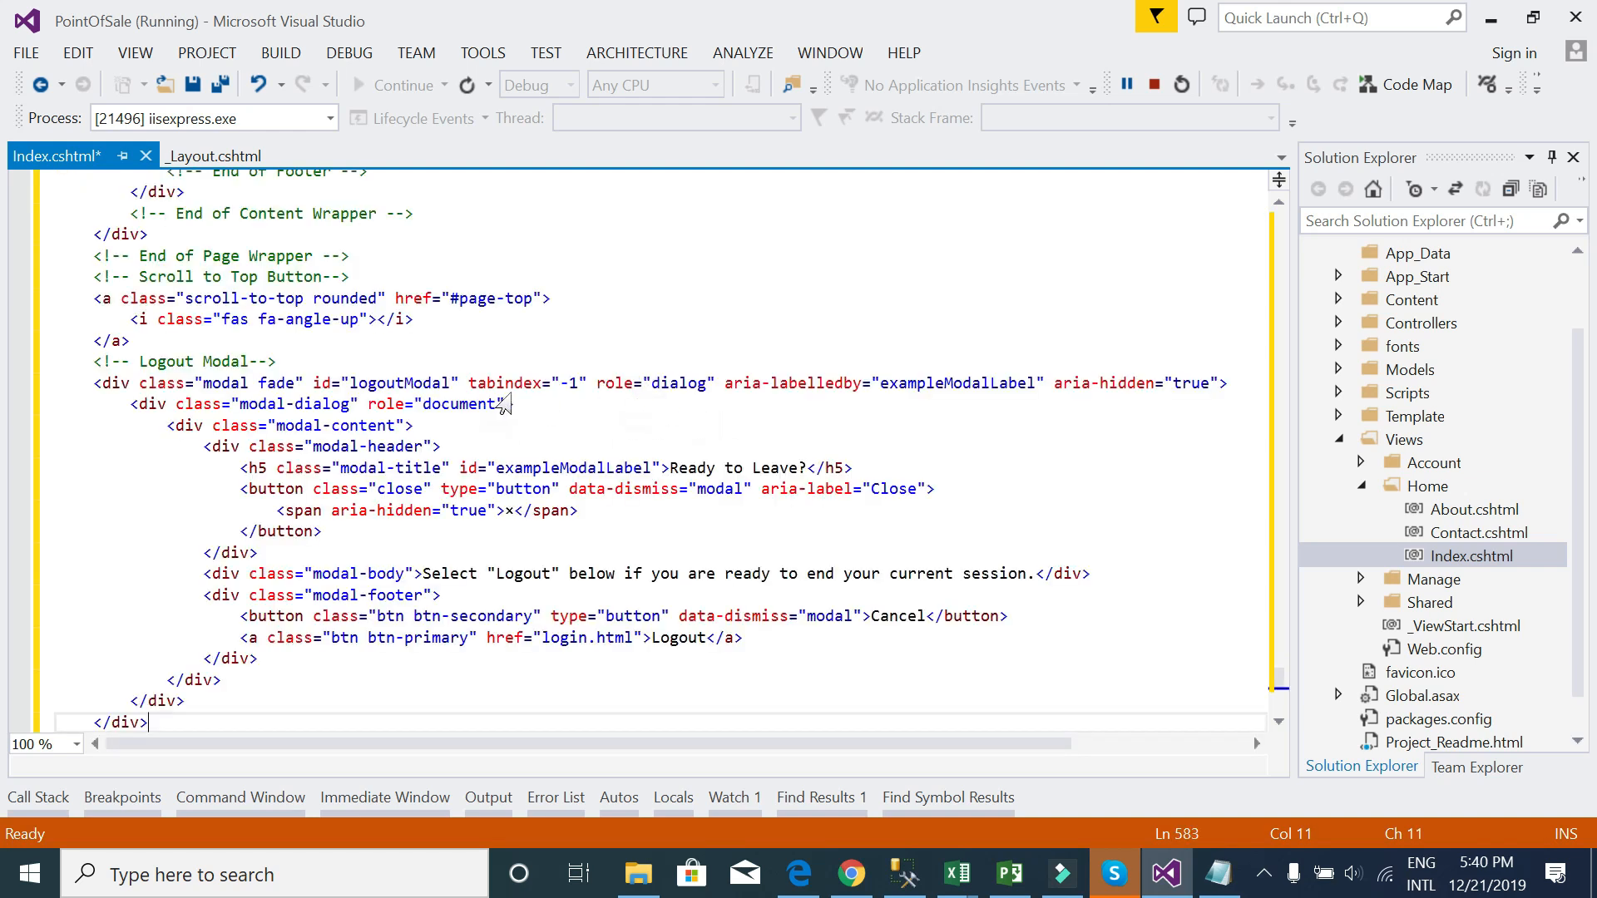
{"action": "mouse_move", "coordinate": [566, 399]}
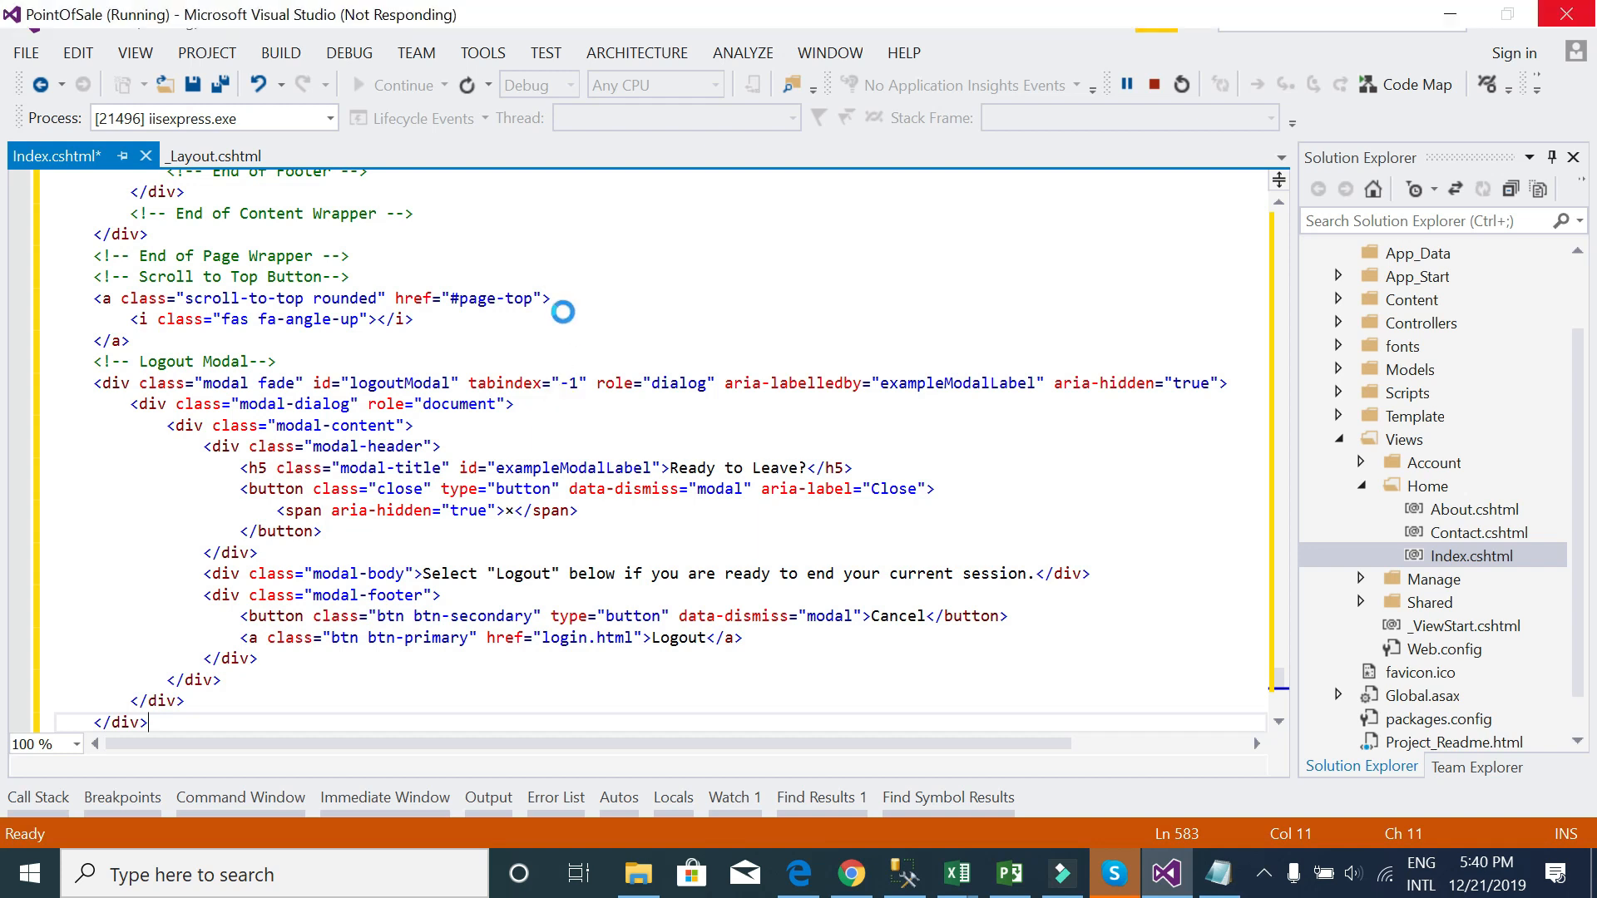
{"action": "key", "text": "ctrl+s"}
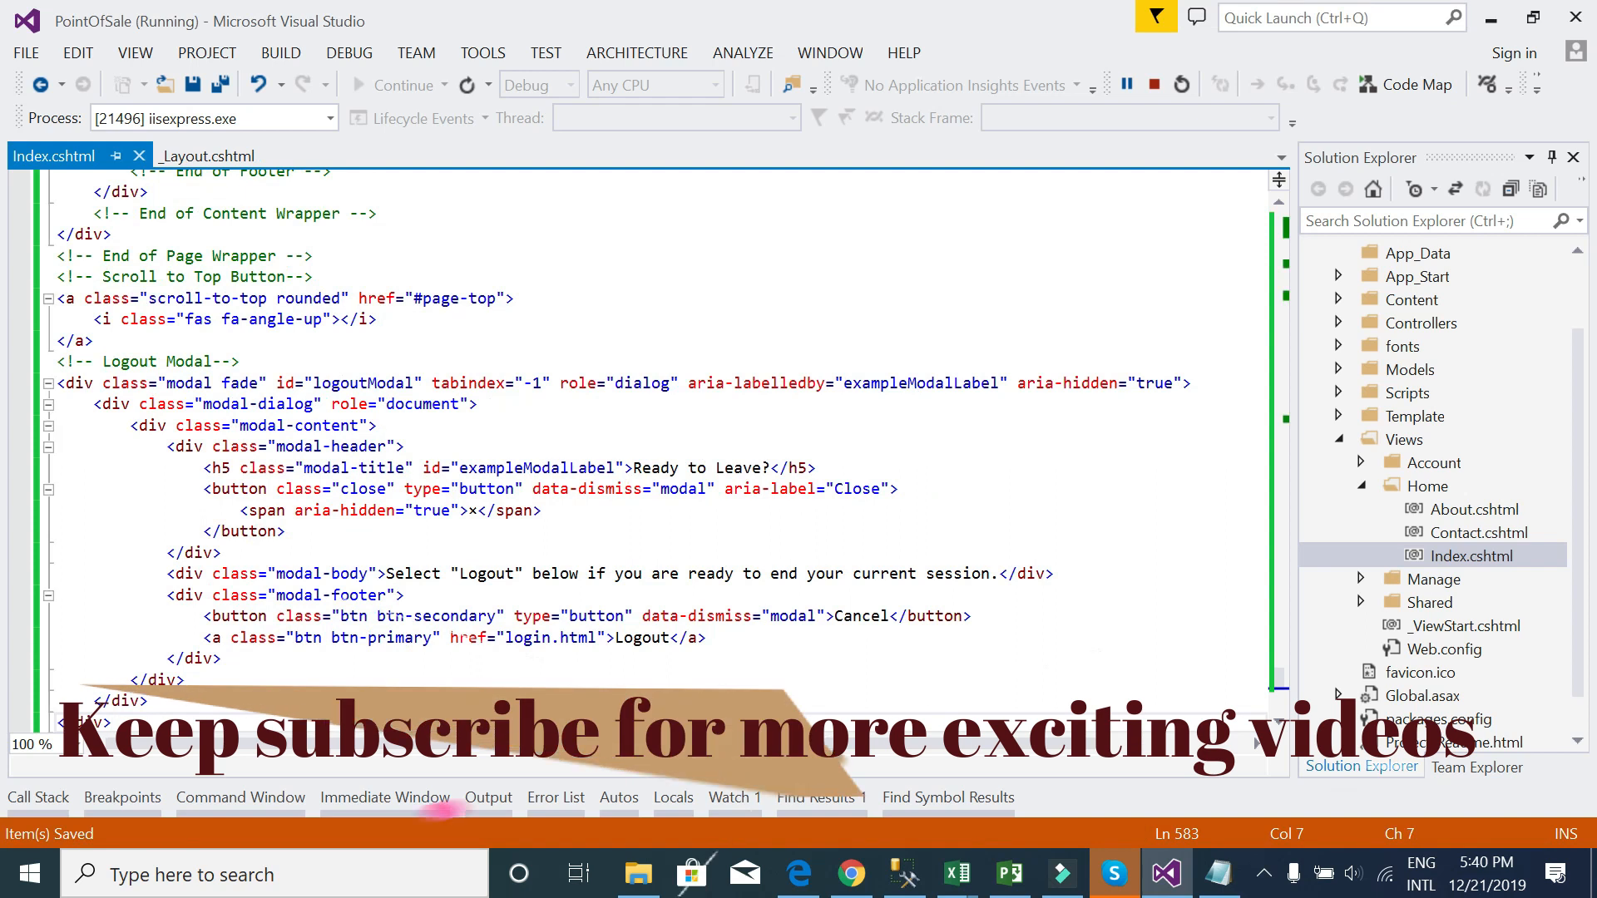
{"action": "left_click", "coordinate": [849, 874]}
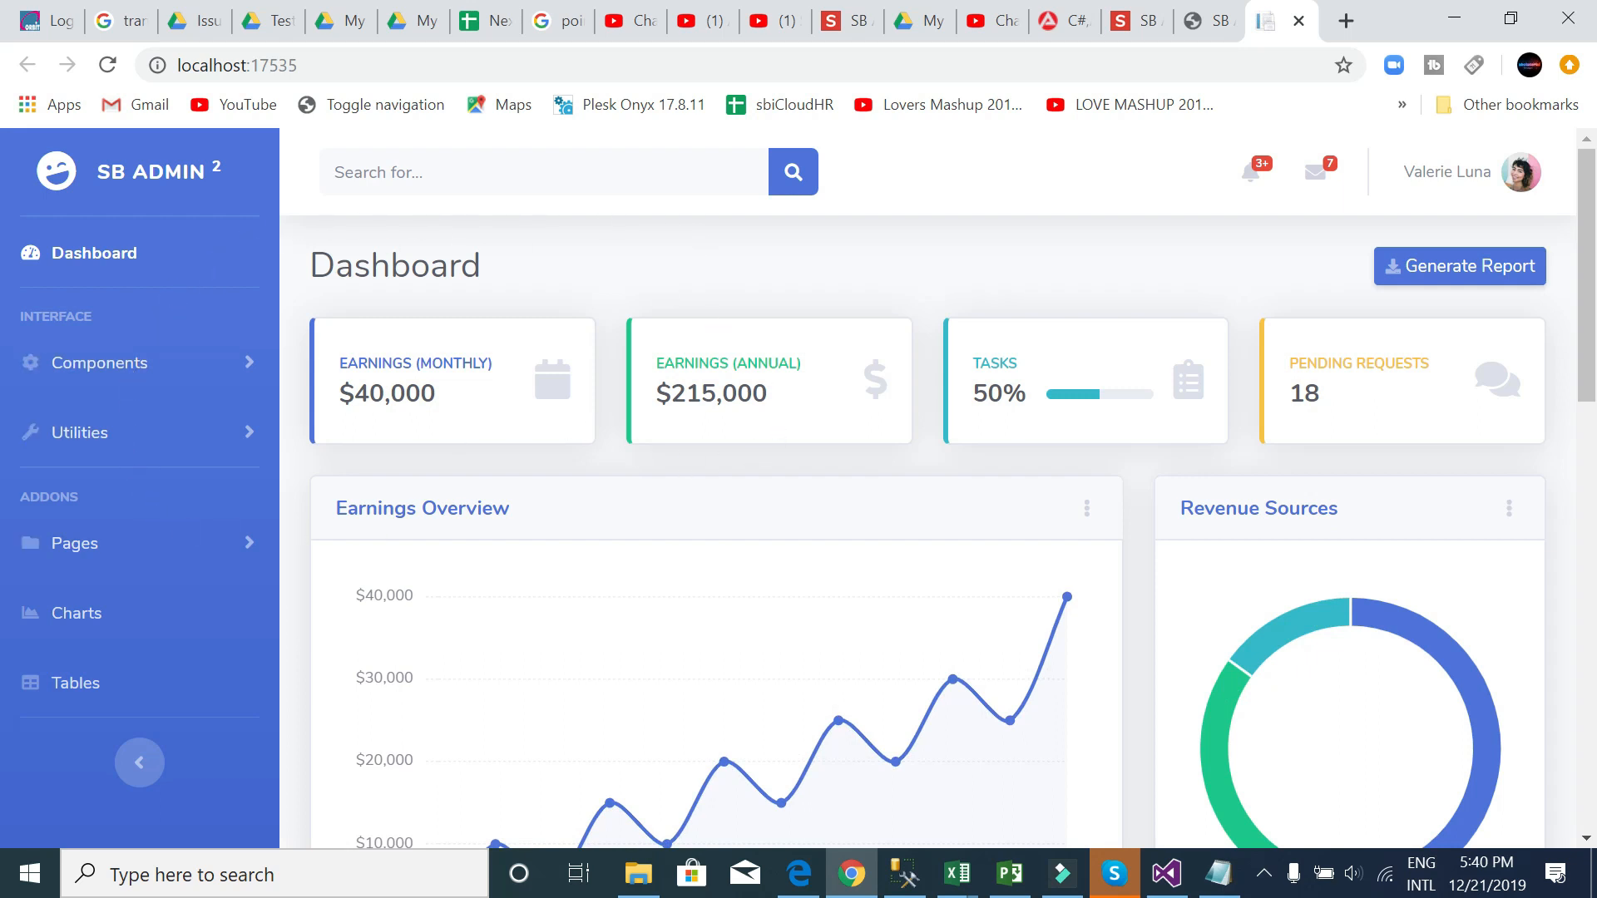
- Expand the Components menu, scroll the dashboard, and restore the full-width sidebar
{"action": "left_click", "coordinate": [100, 363]}
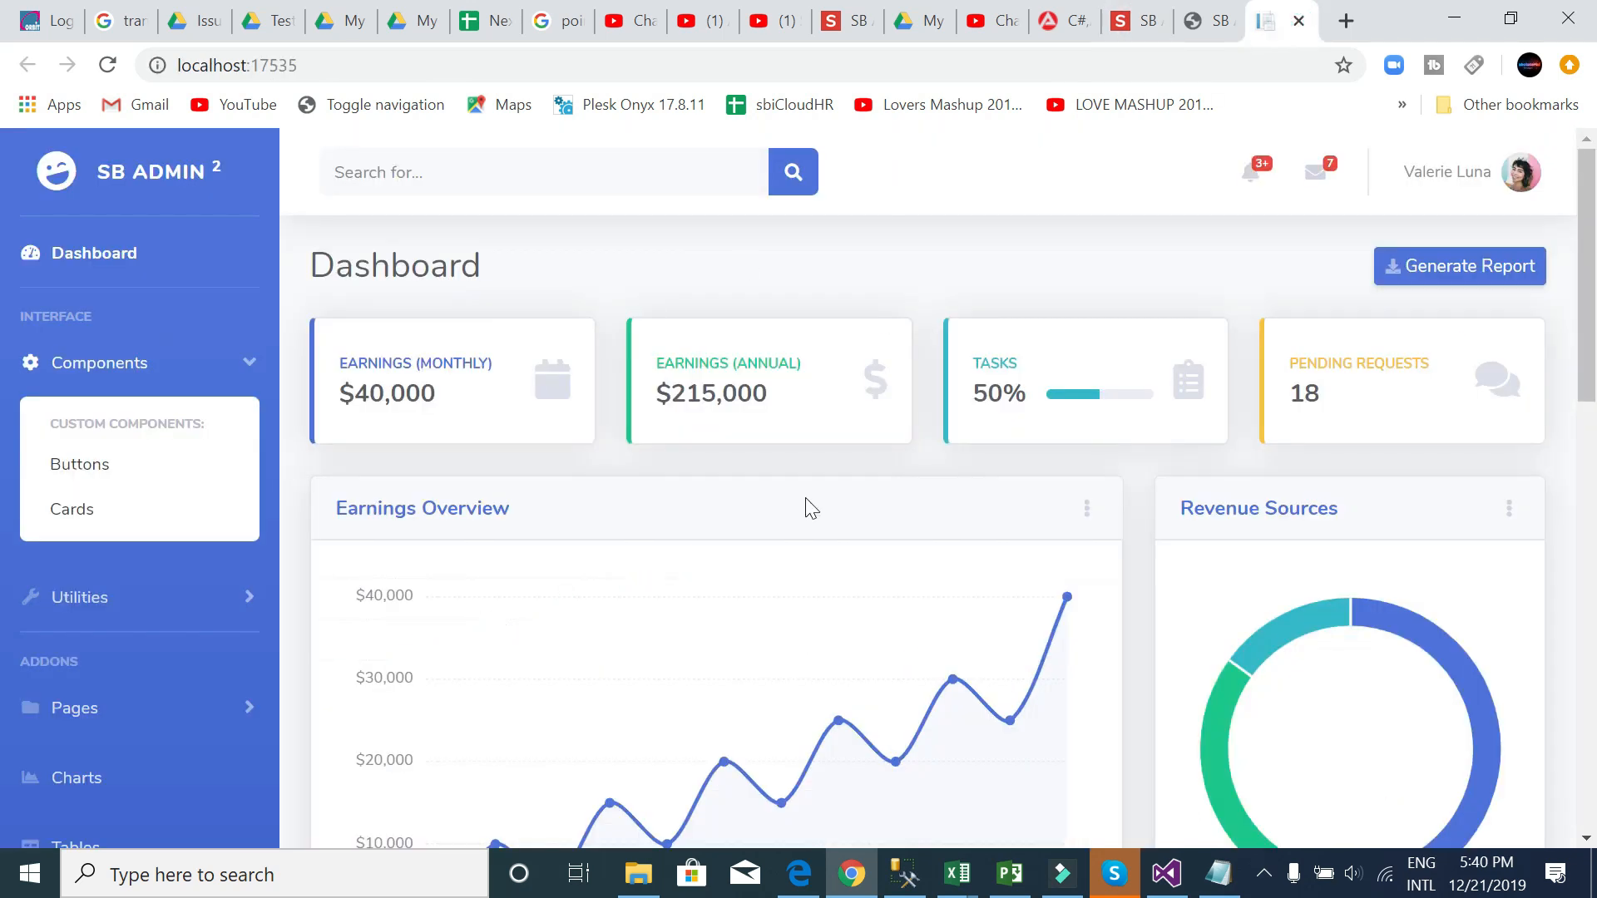
{"action": "scroll", "scroll_direction": "down", "scroll_amount": 3}
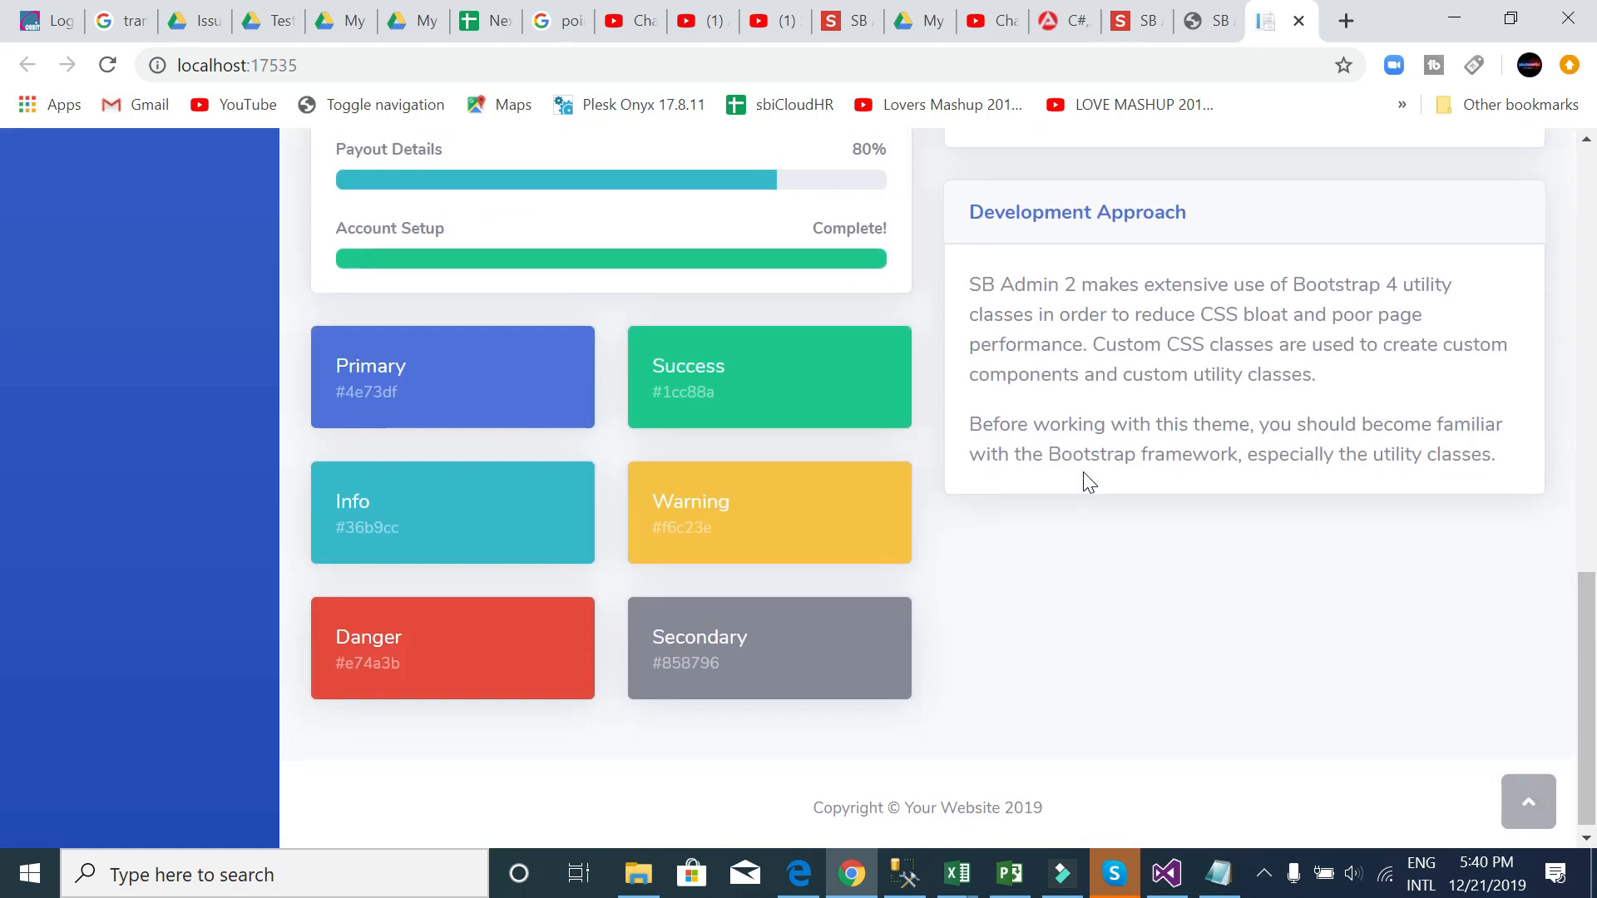
{"action": "scroll", "scroll_direction": "up", "scroll_amount": 3}
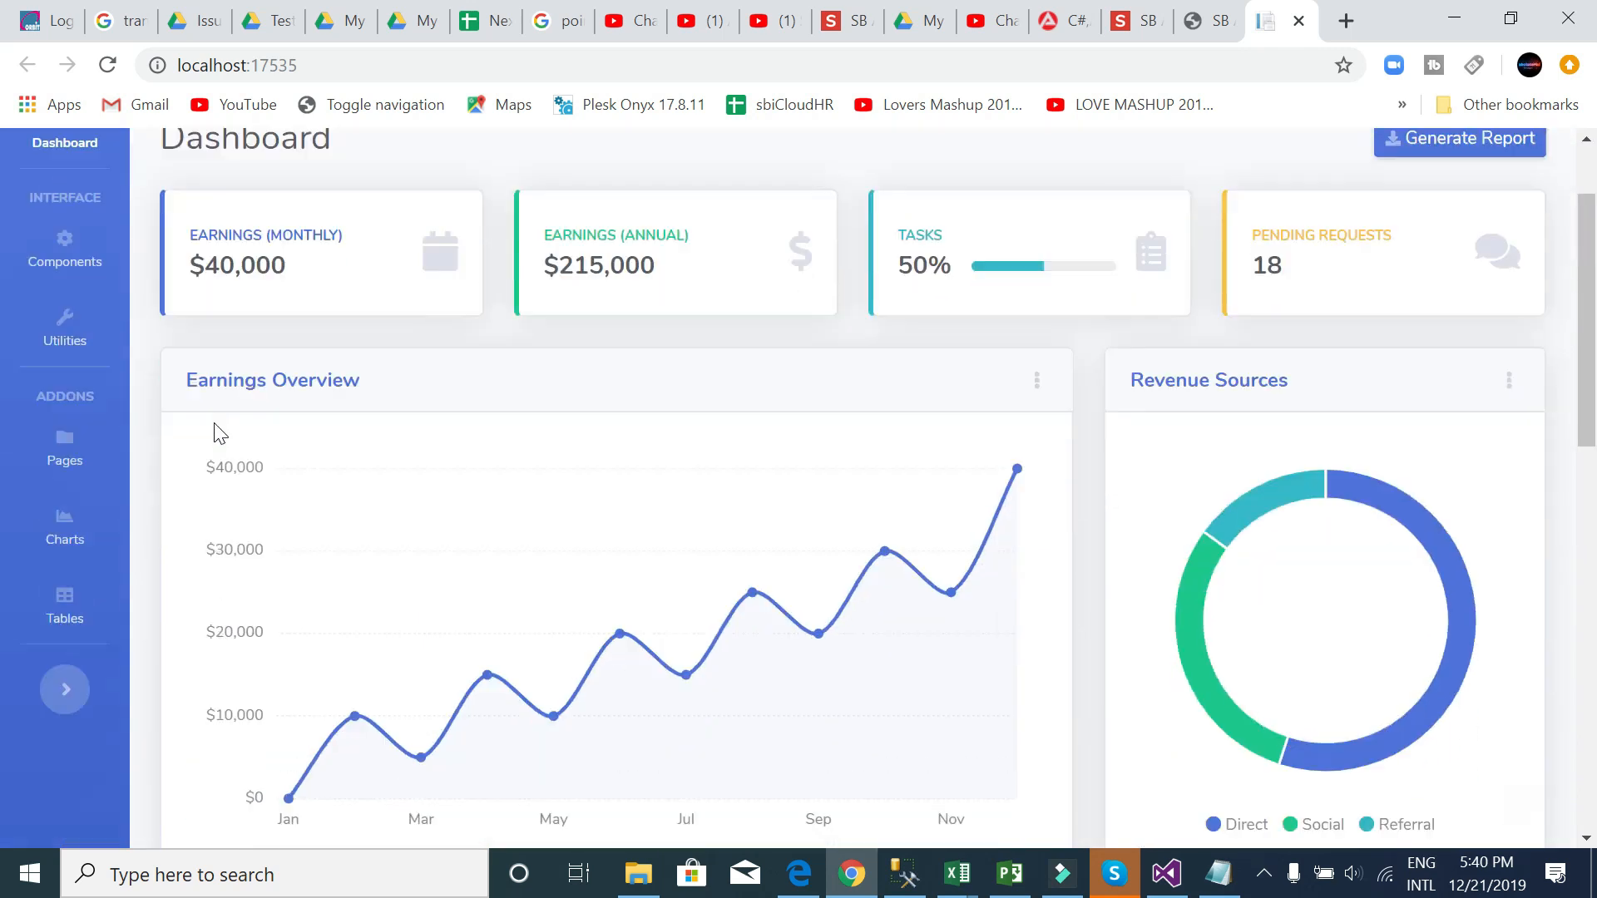
{"action": "left_click", "coordinate": [65, 688]}
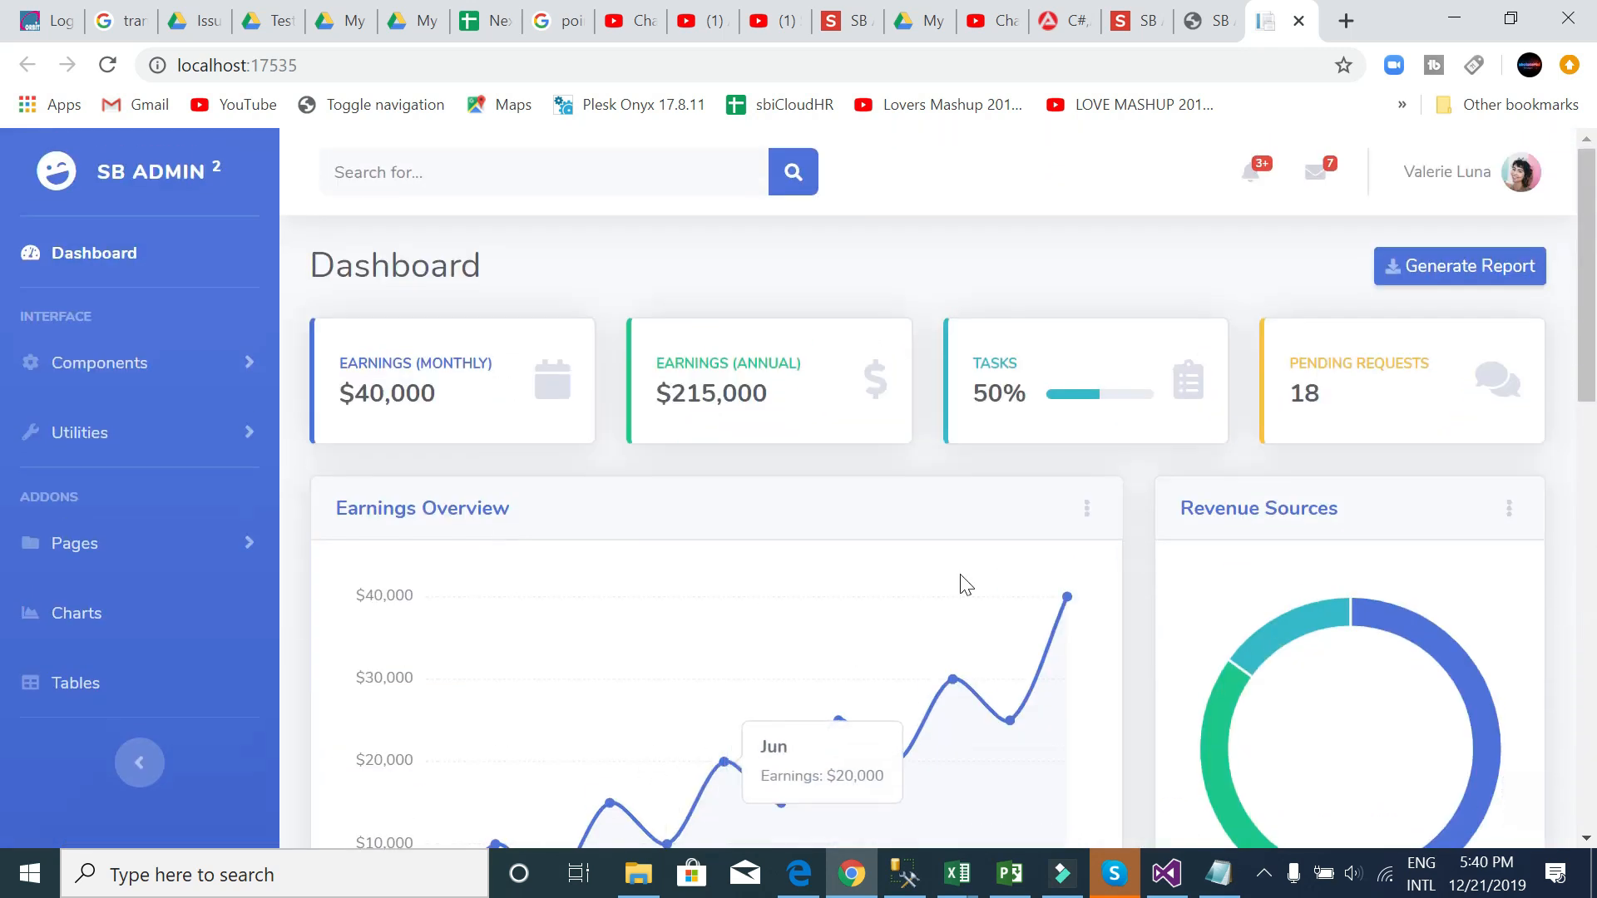
{"action": "mouse_move", "coordinate": [1065, 599]}
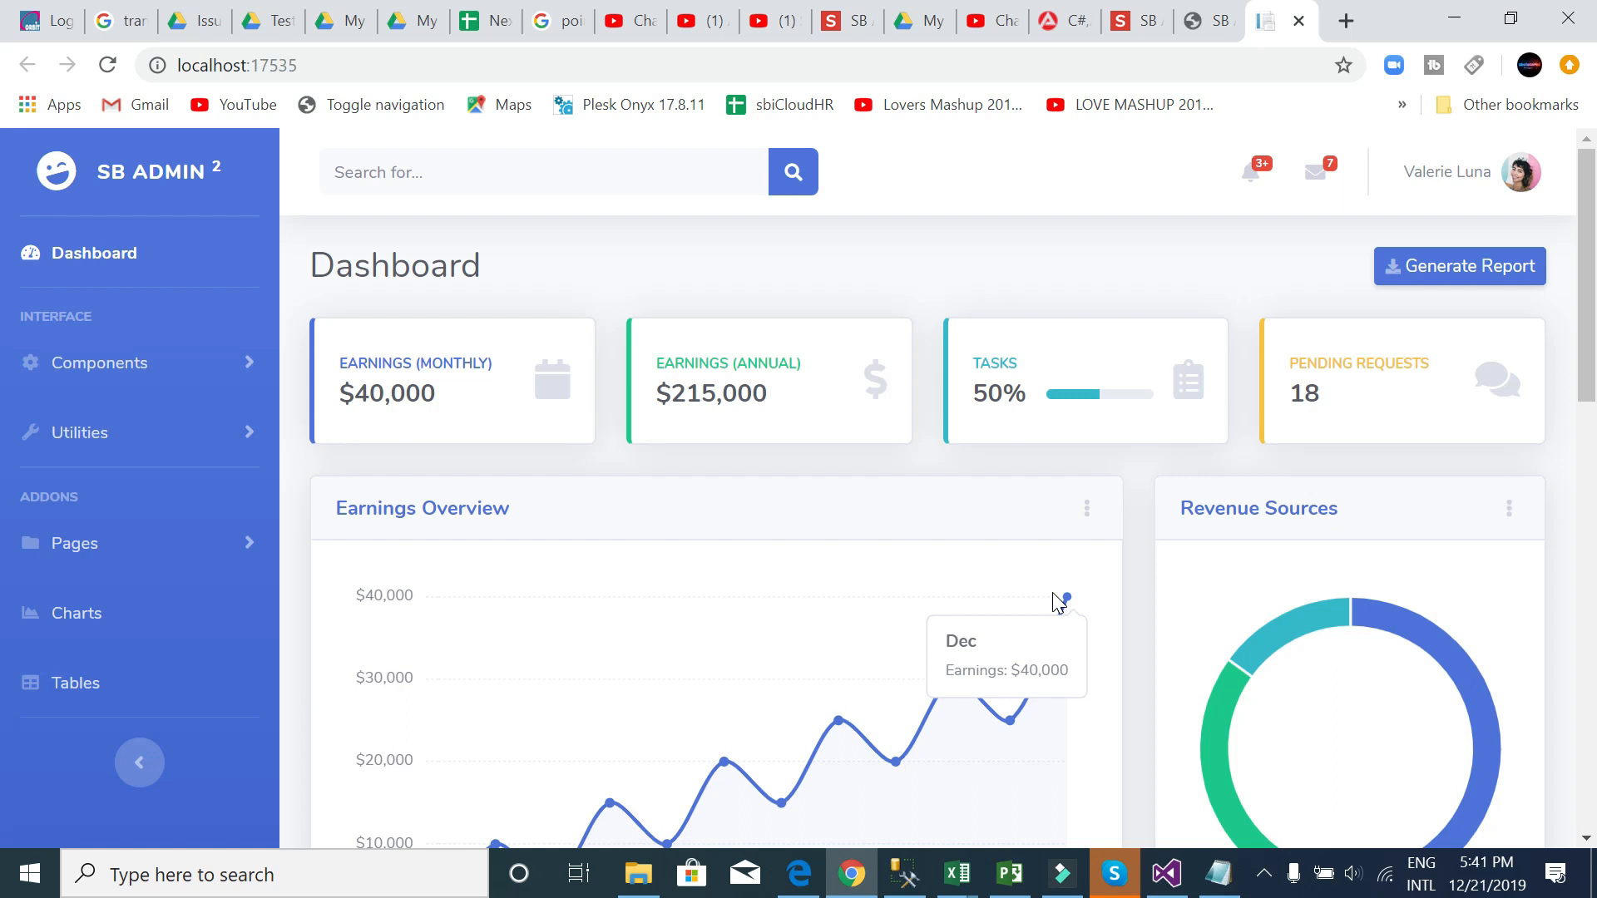
{"action": "mouse_move", "coordinate": [989, 454]}
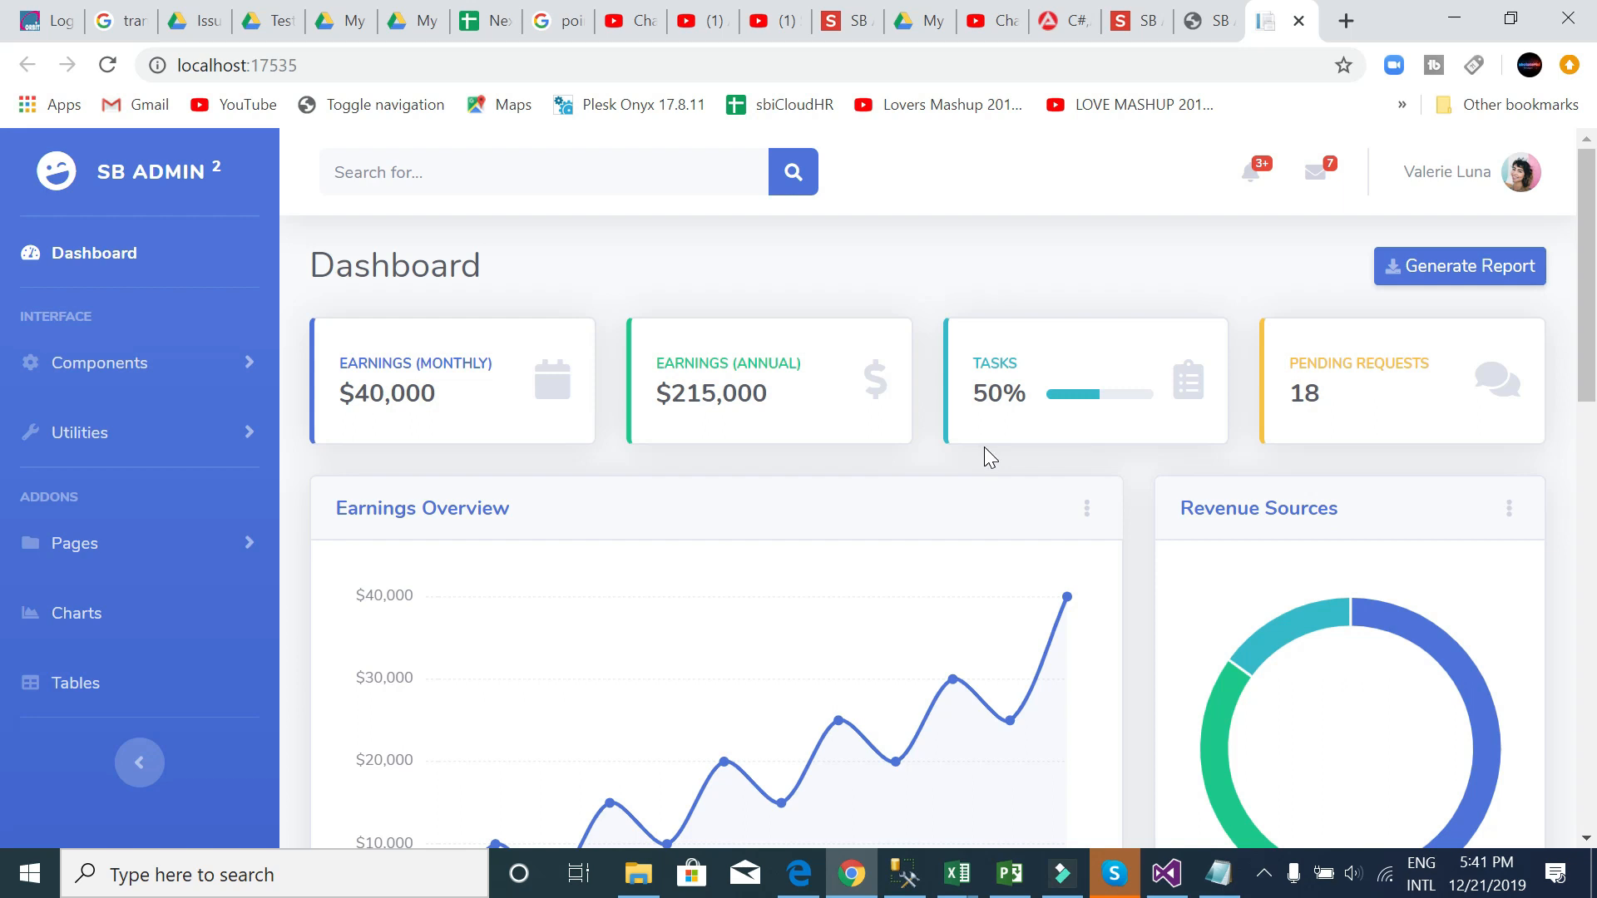
{"action": "mouse_move", "coordinate": [1005, 440]}
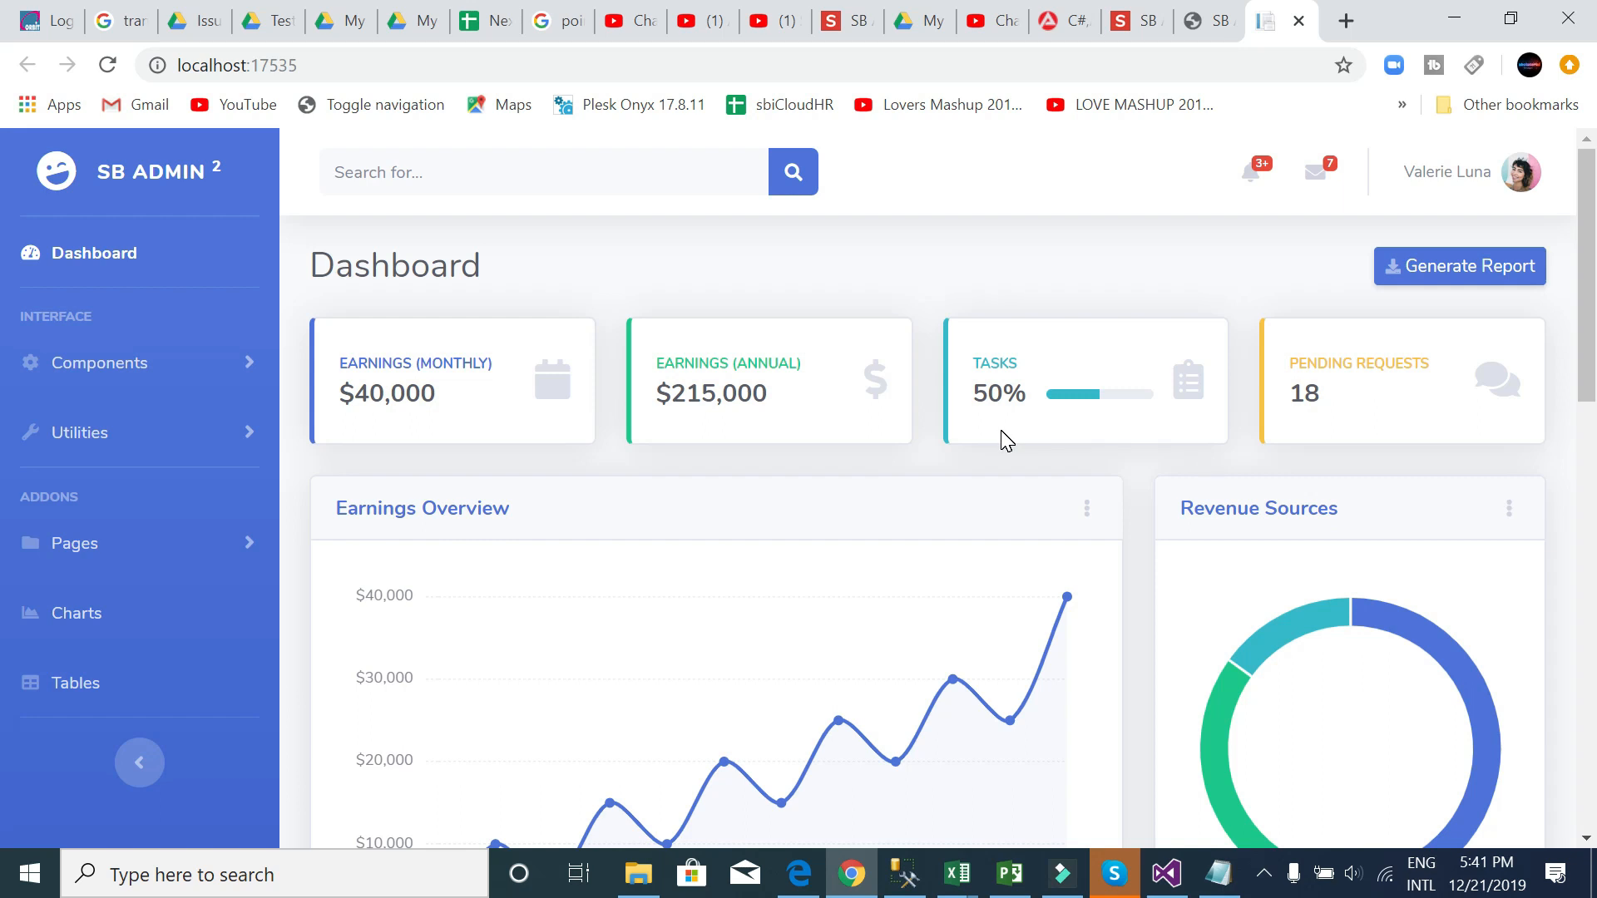
{"action": "mouse_move", "coordinate": [1006, 421]}
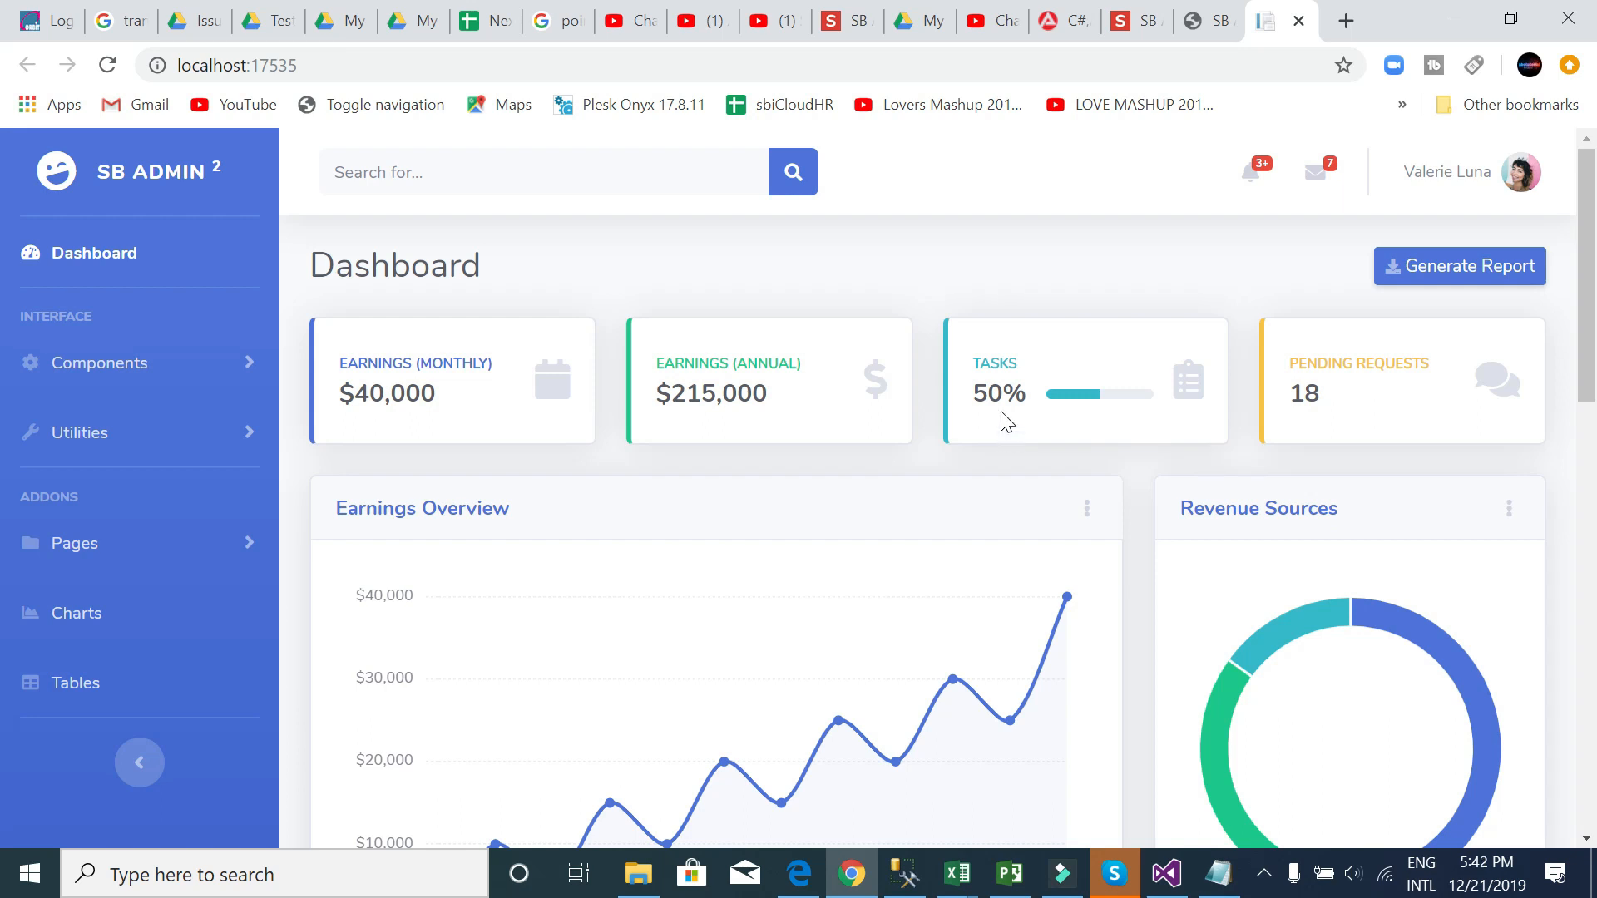
{"action": "mouse_move", "coordinate": [809, 321]}
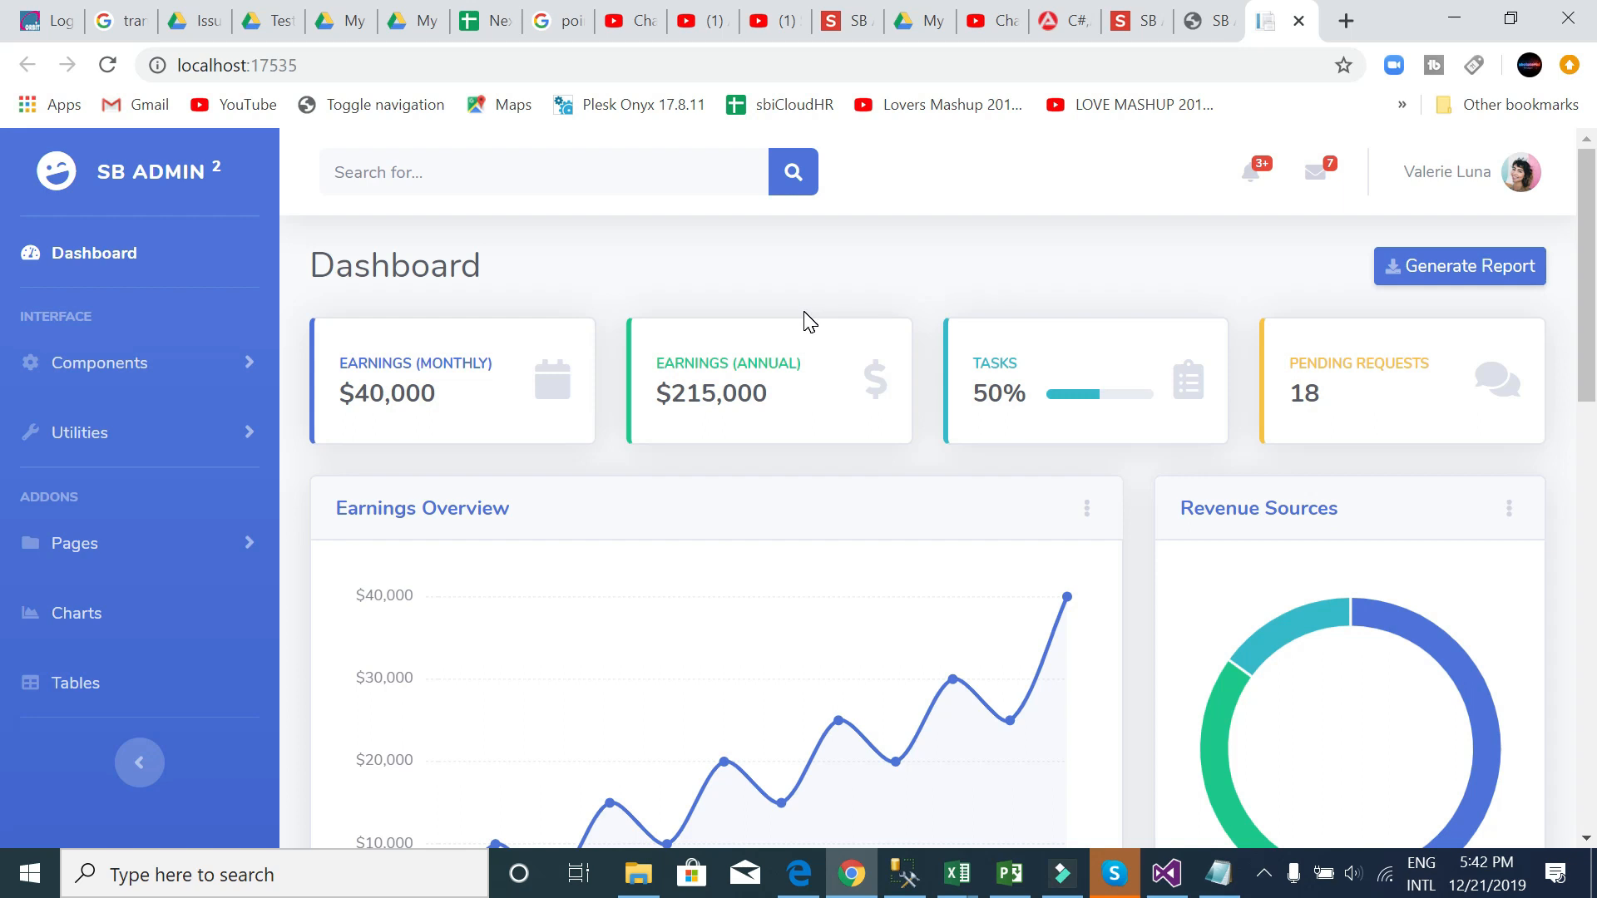
{"action": "mouse_move", "coordinate": [966, 618]}
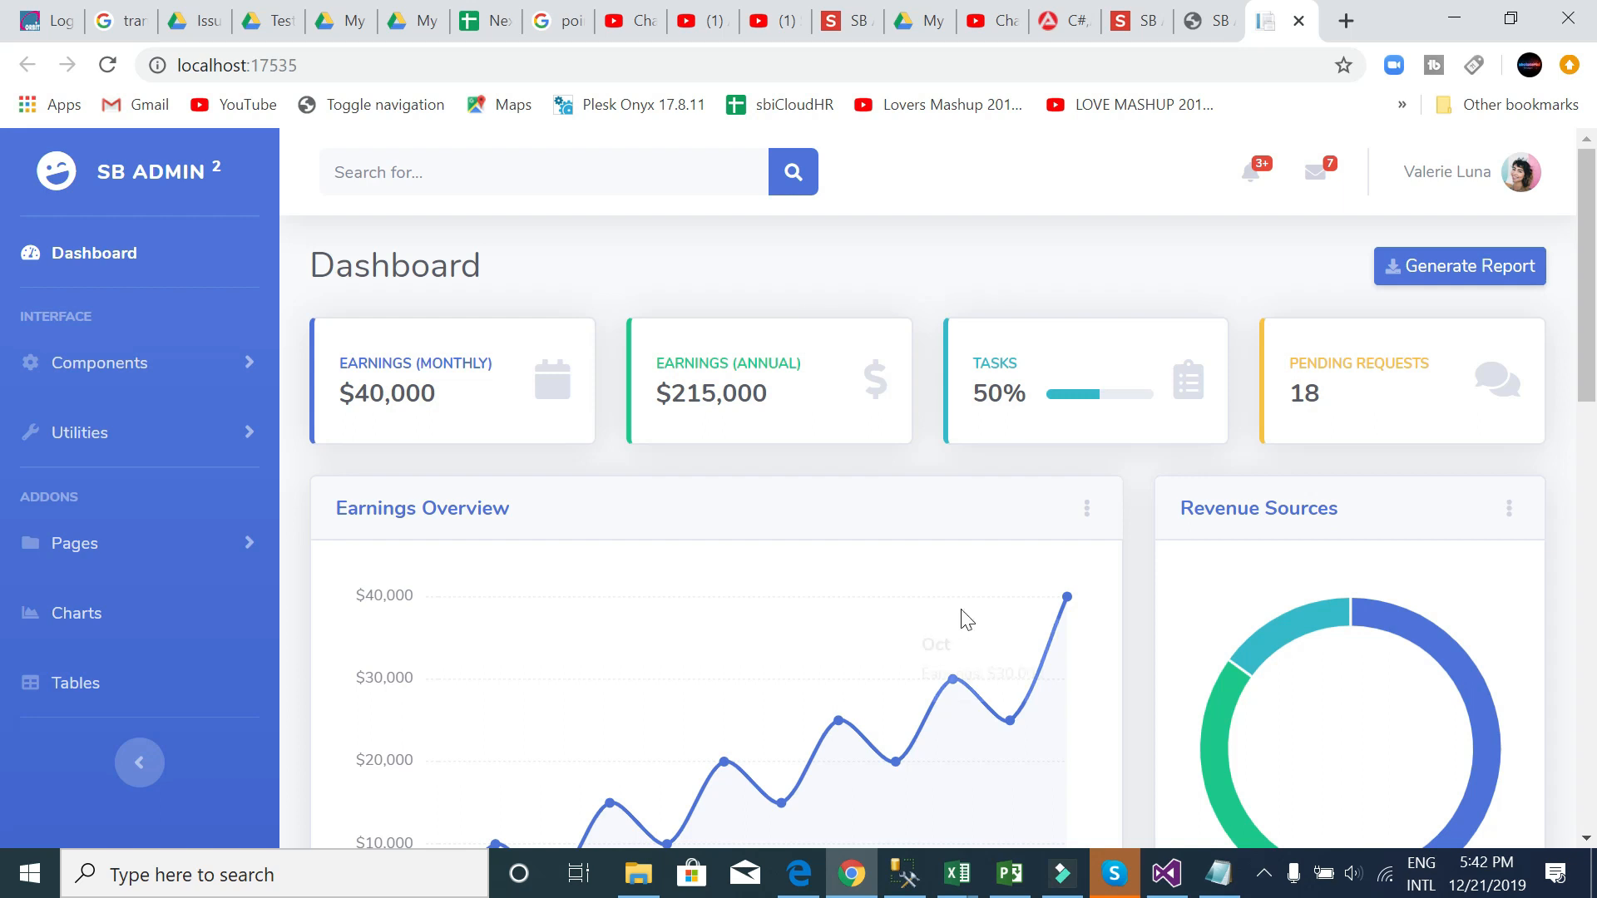